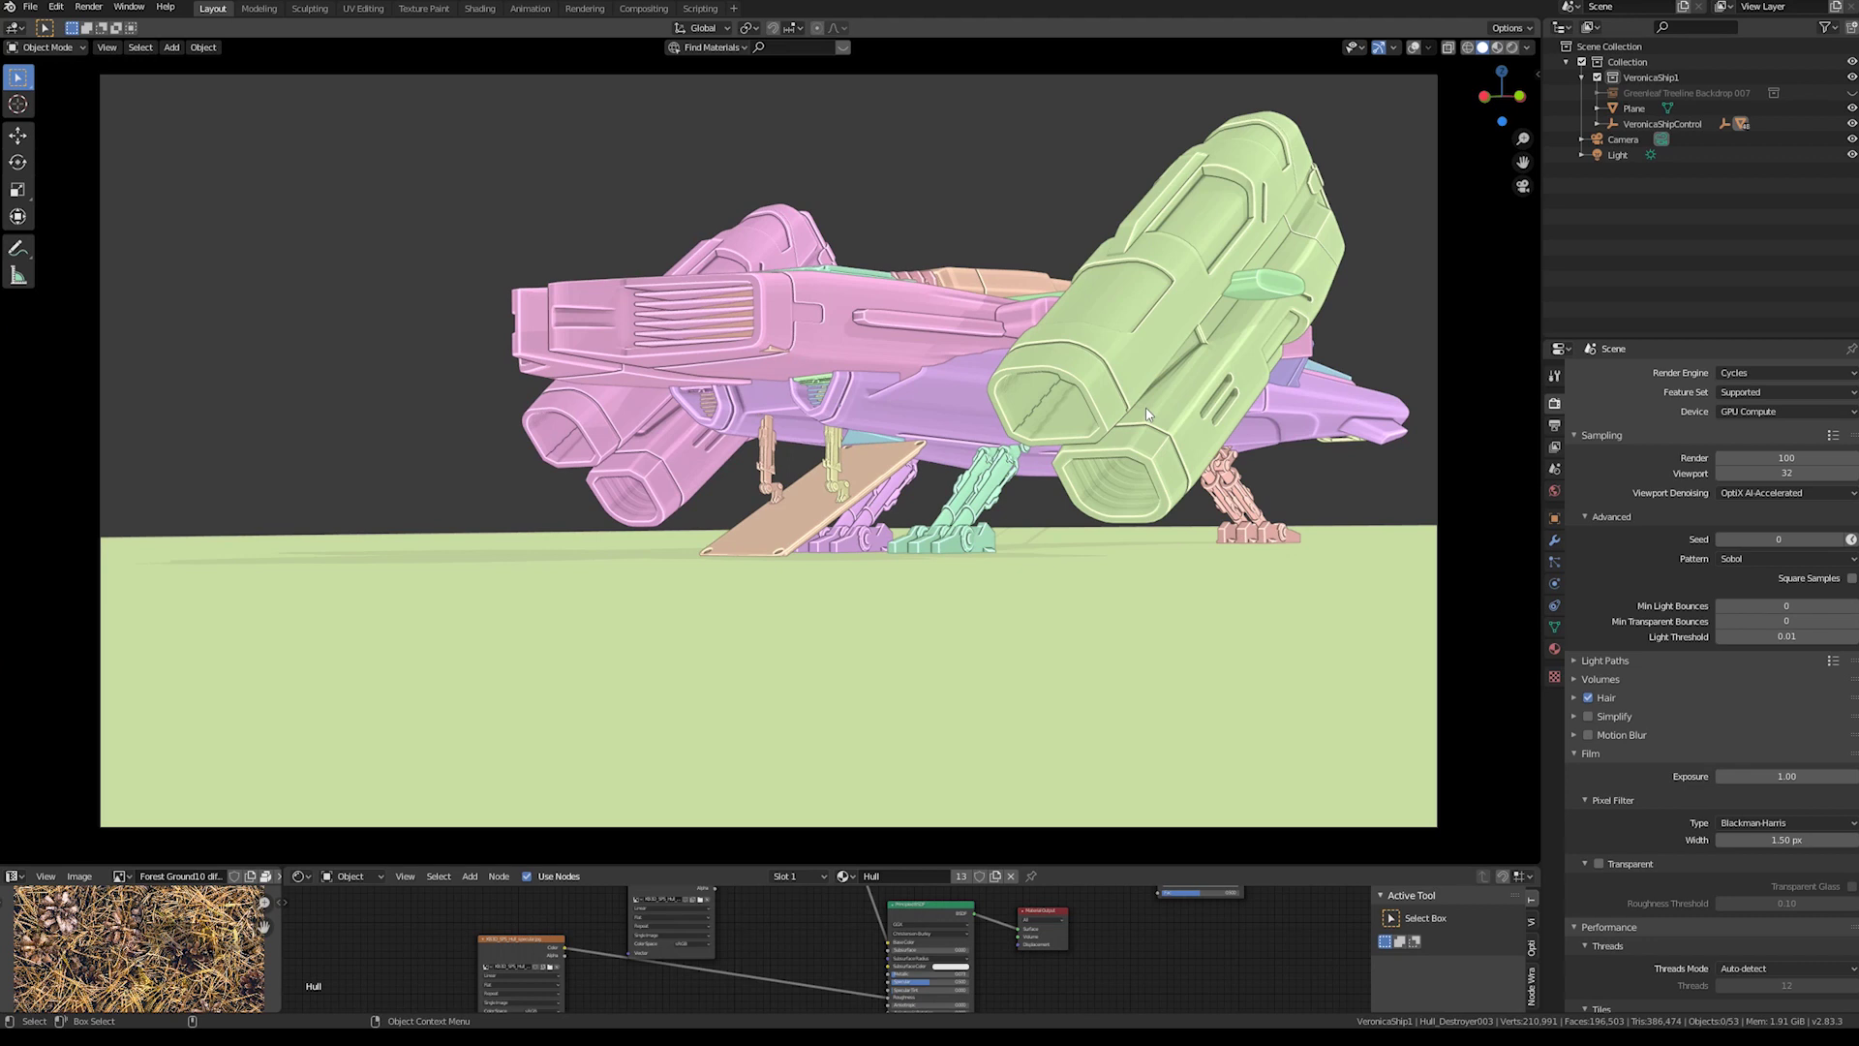
mouse_move(1200, 323)
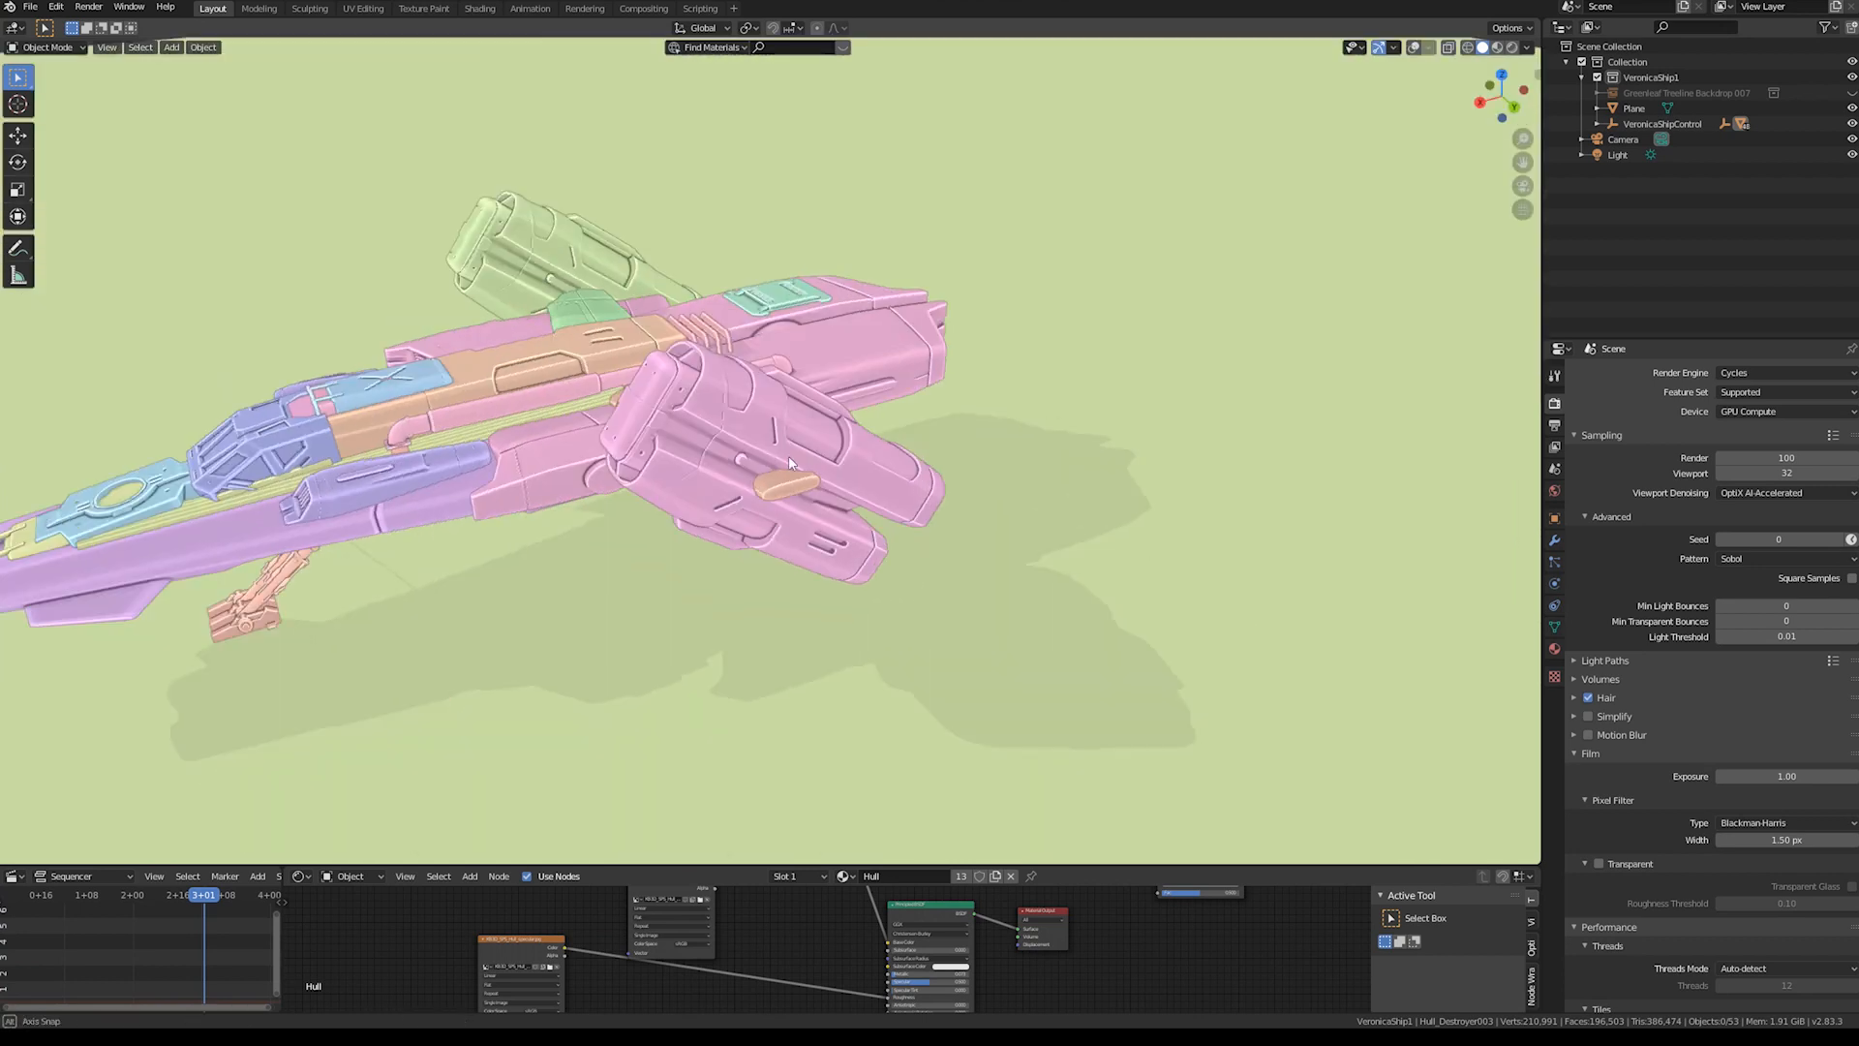
- Return to the camera view and show the ship in Material Preview shading
drag(788, 462, 863, 422)
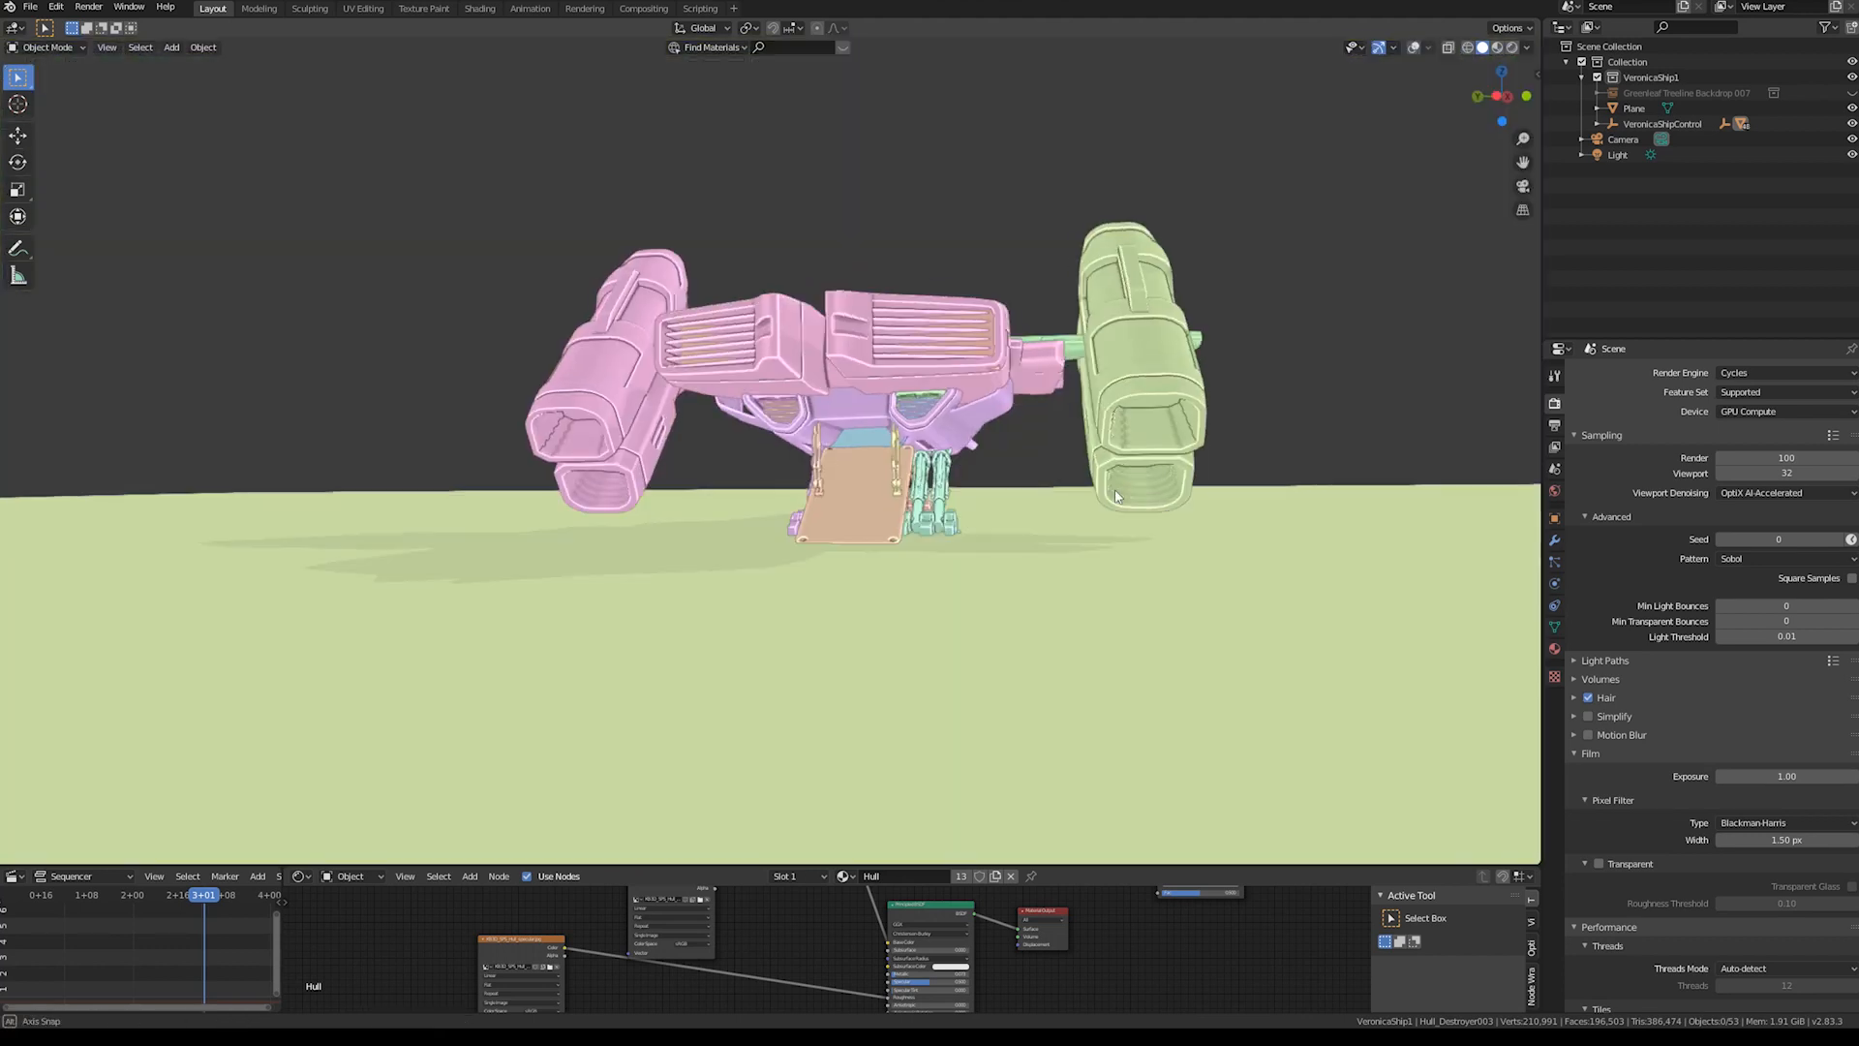
click(107, 47)
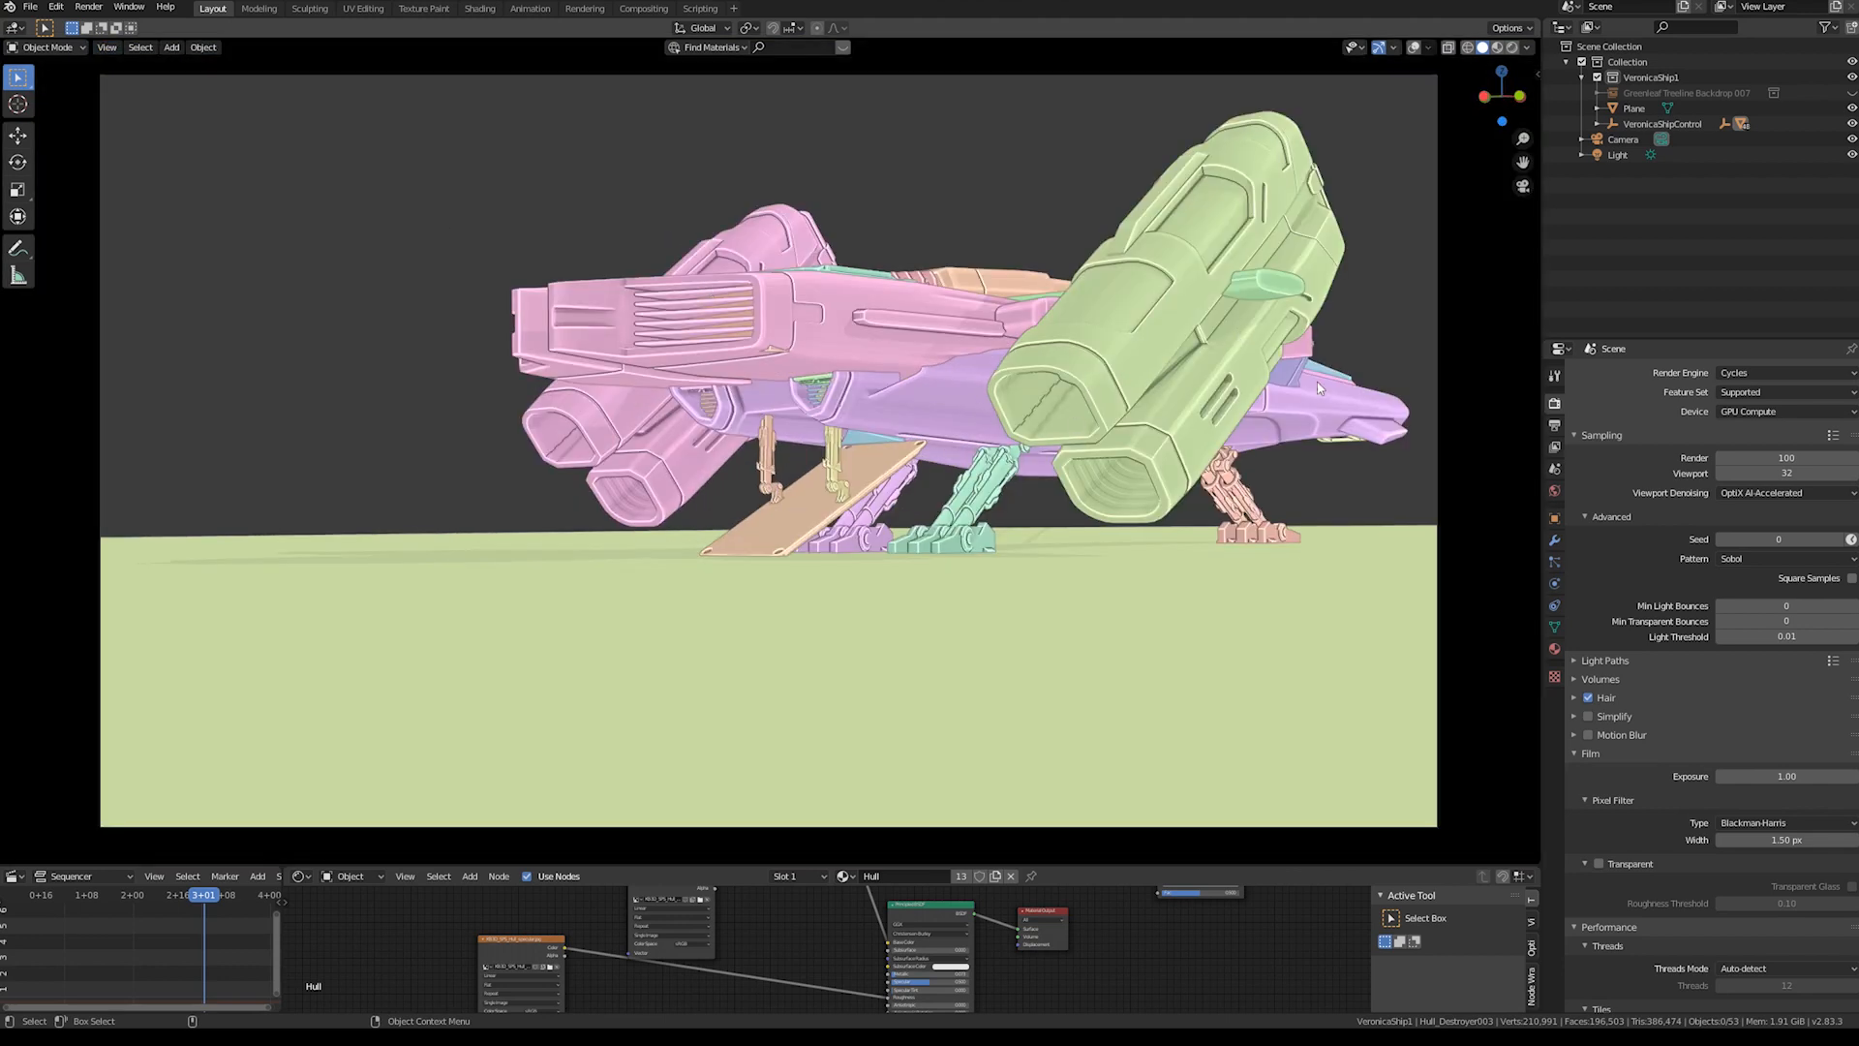
mouse_move(1063, 425)
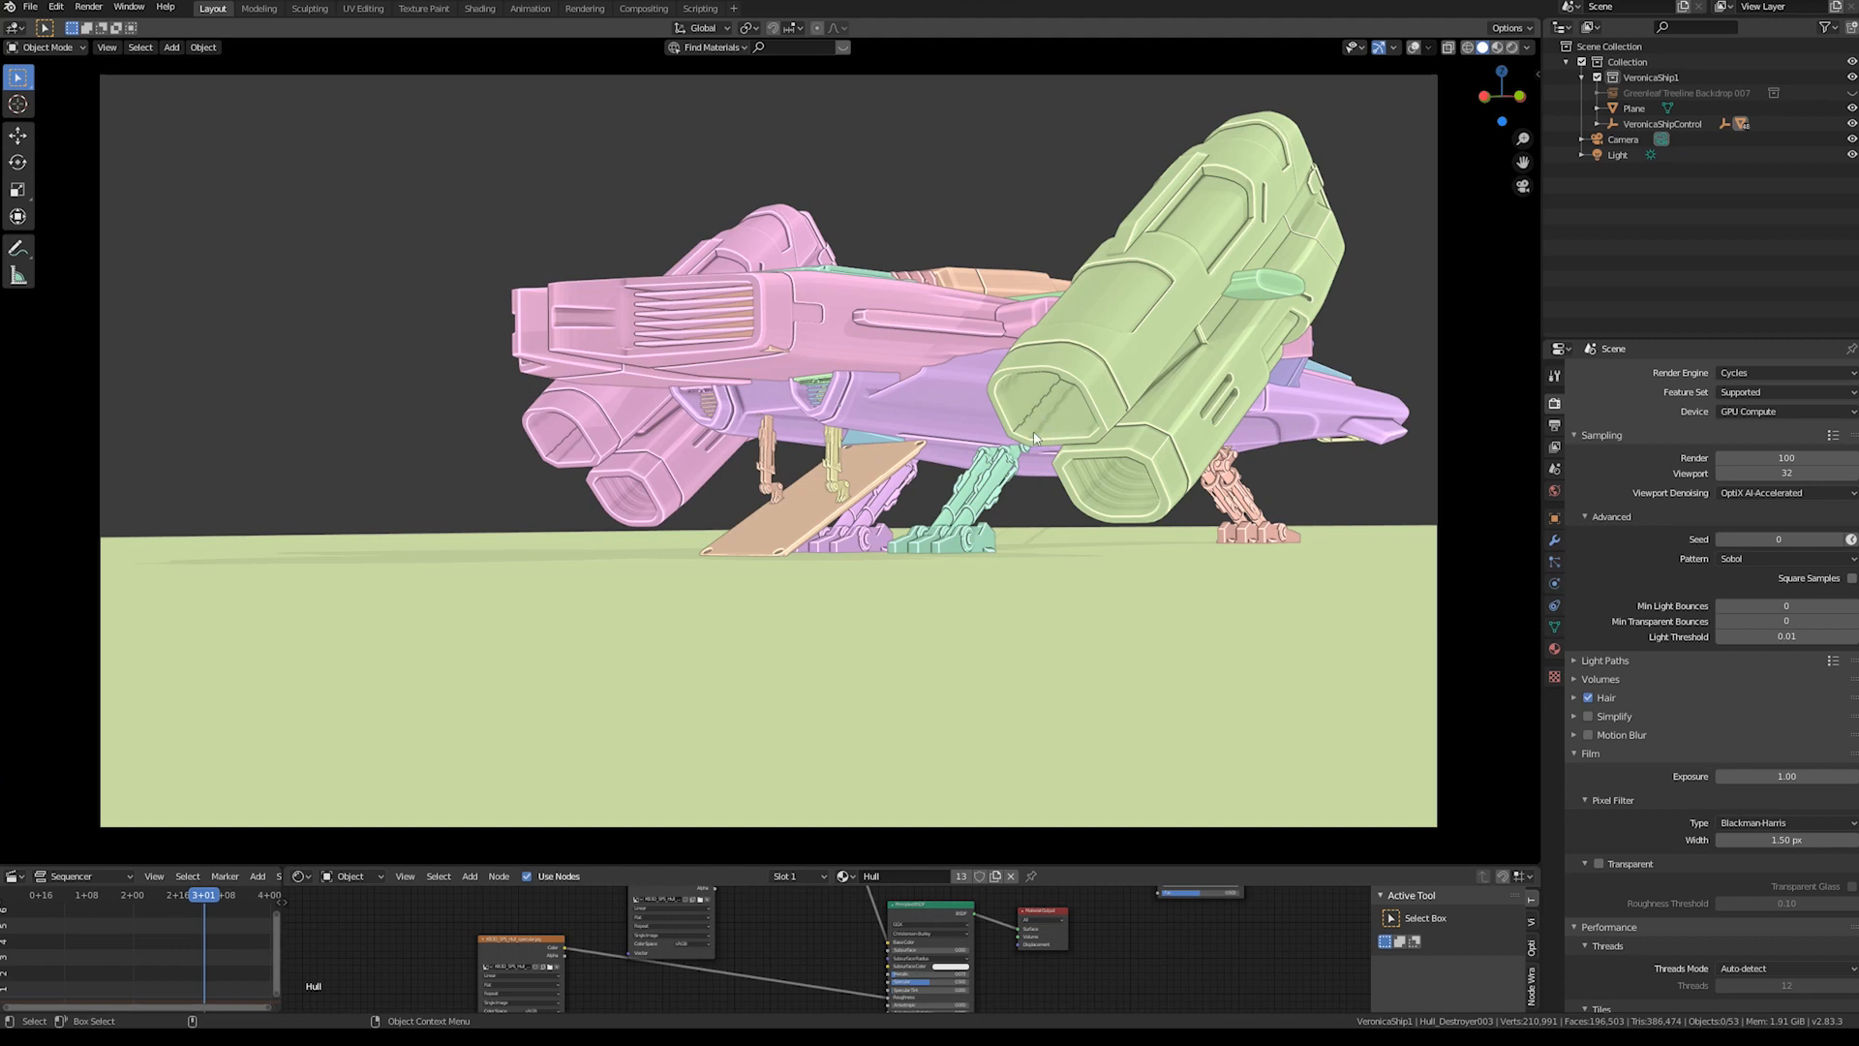
key(Z)
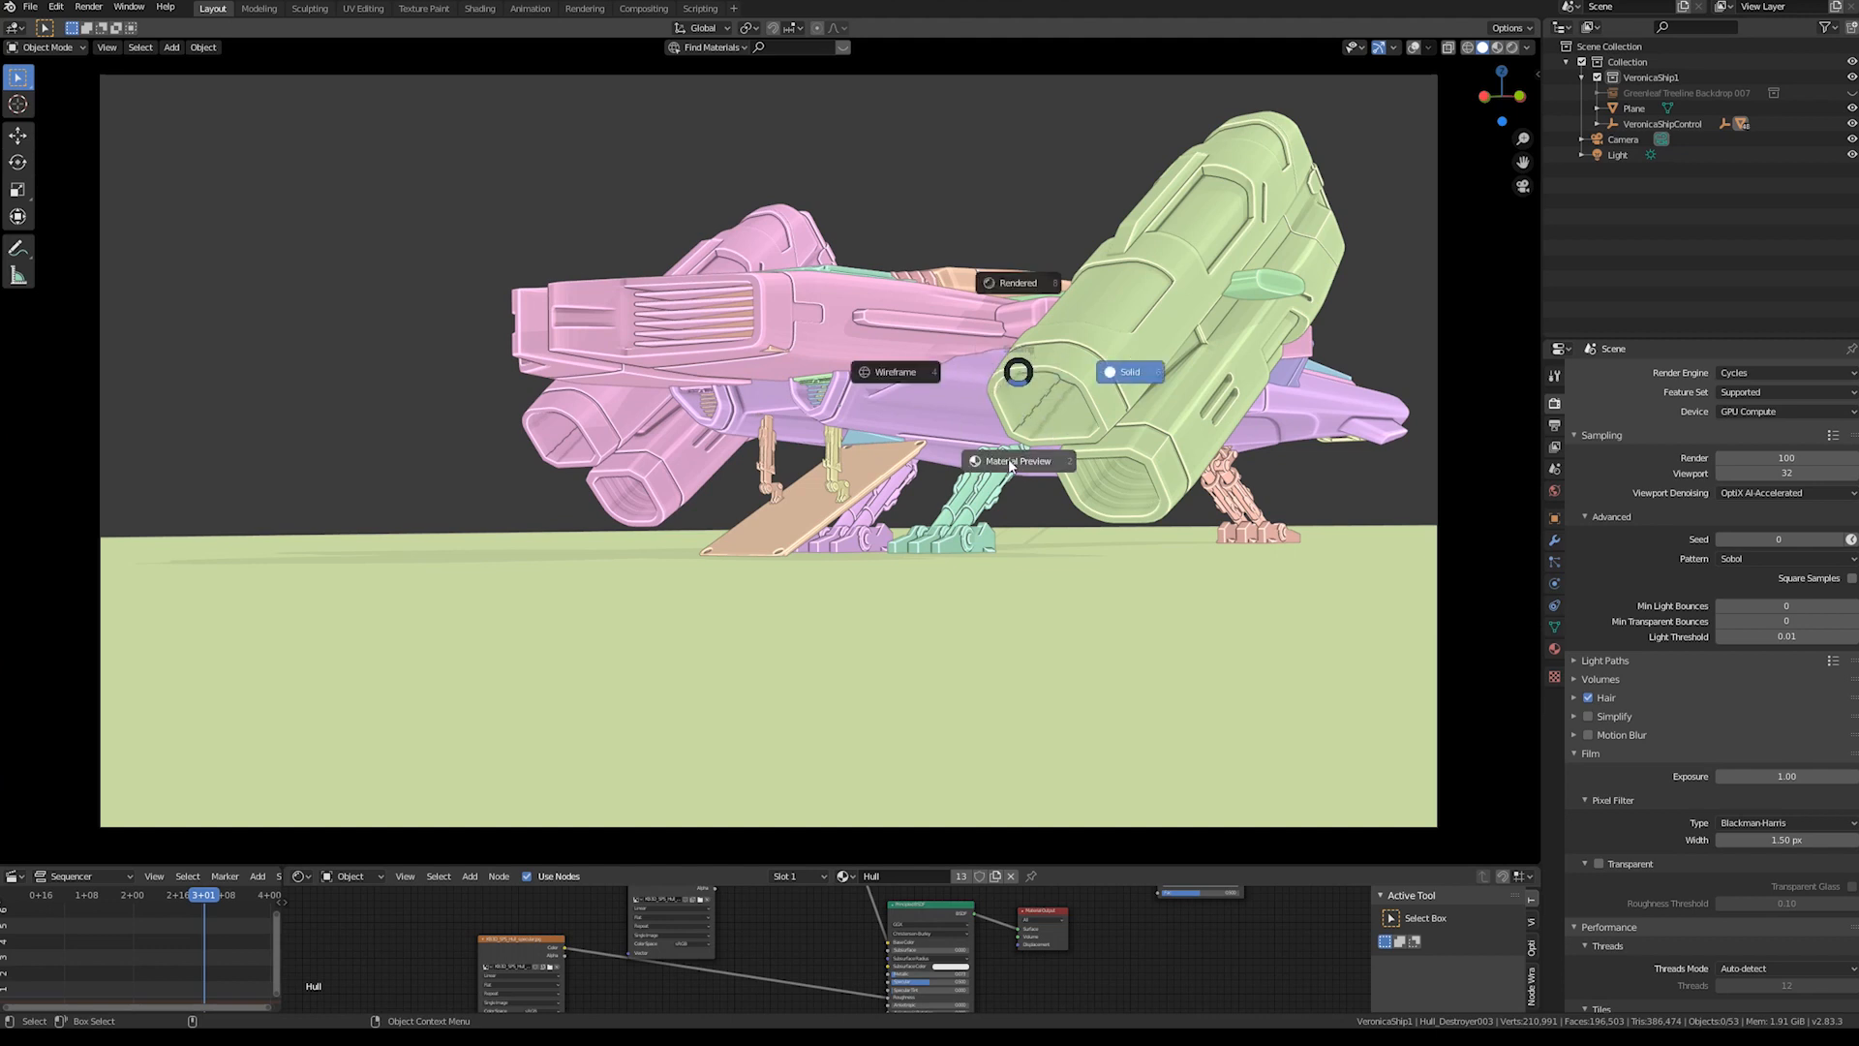
mouse_move(1017, 464)
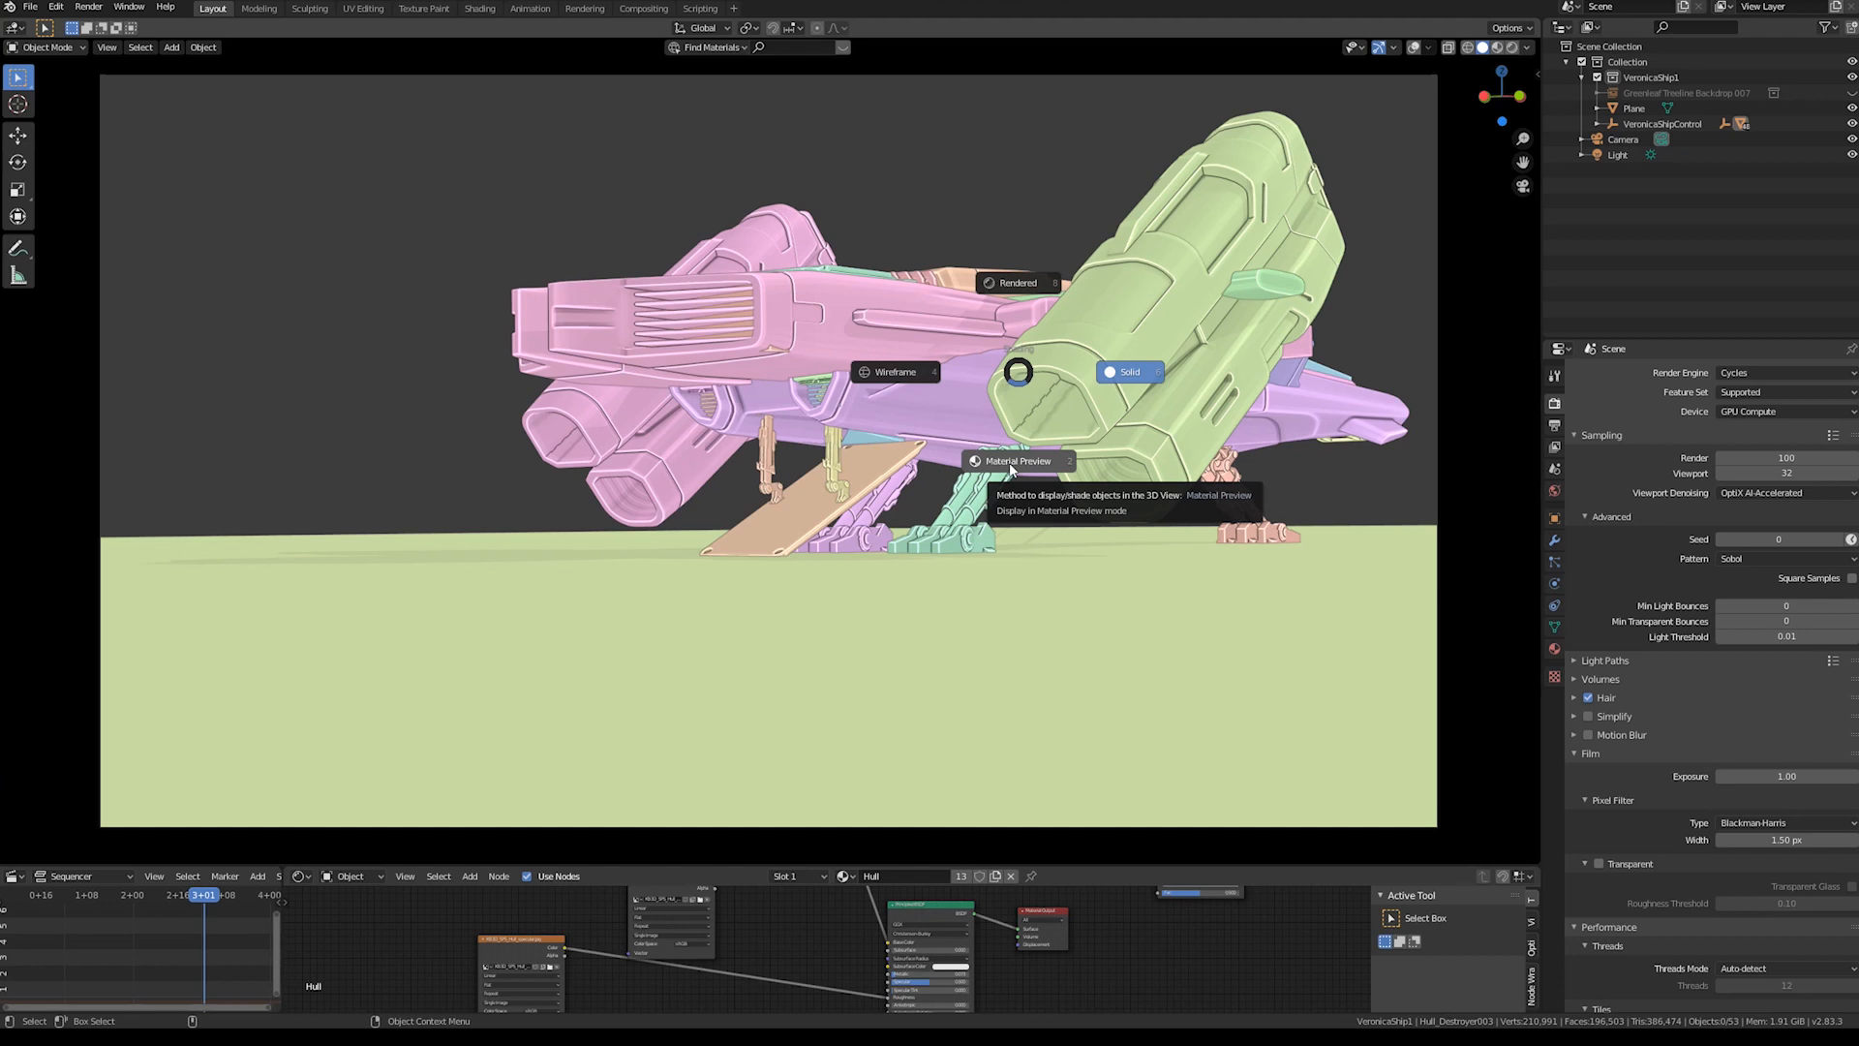
click(1015, 283)
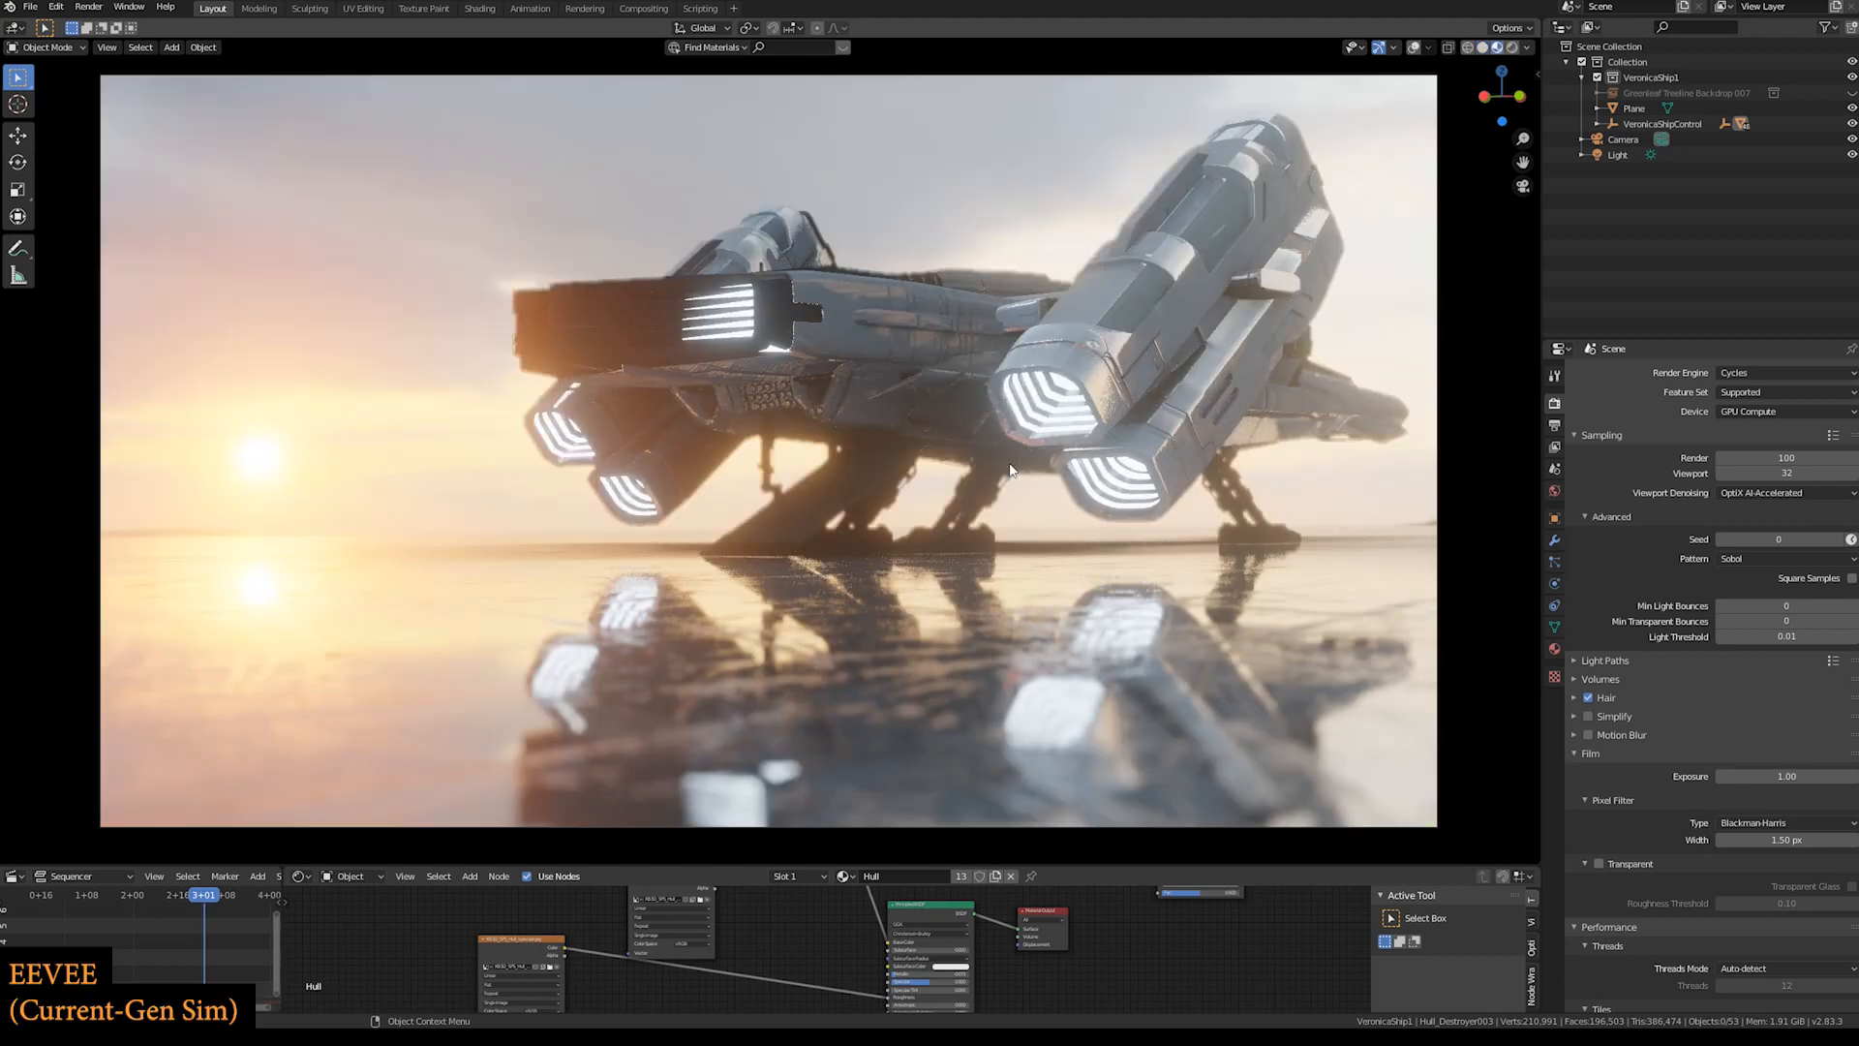
mouse_move(1112, 638)
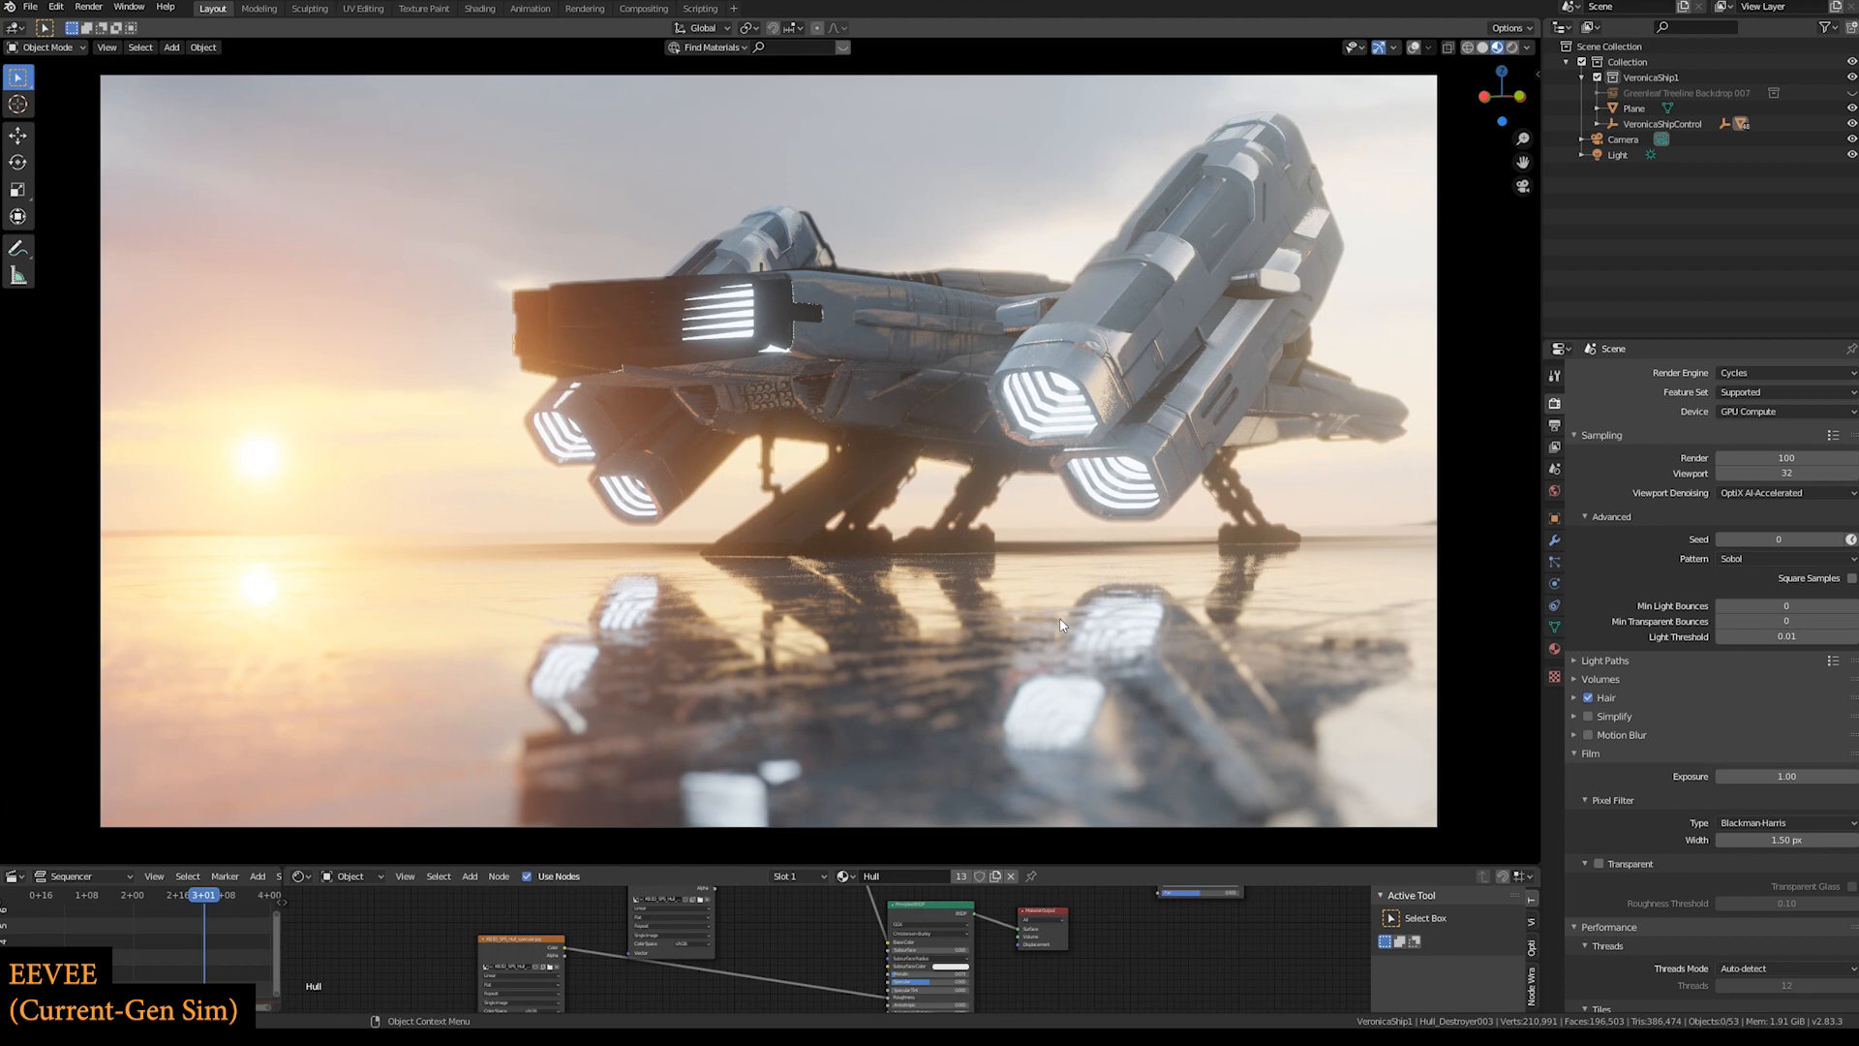
mouse_move(943, 639)
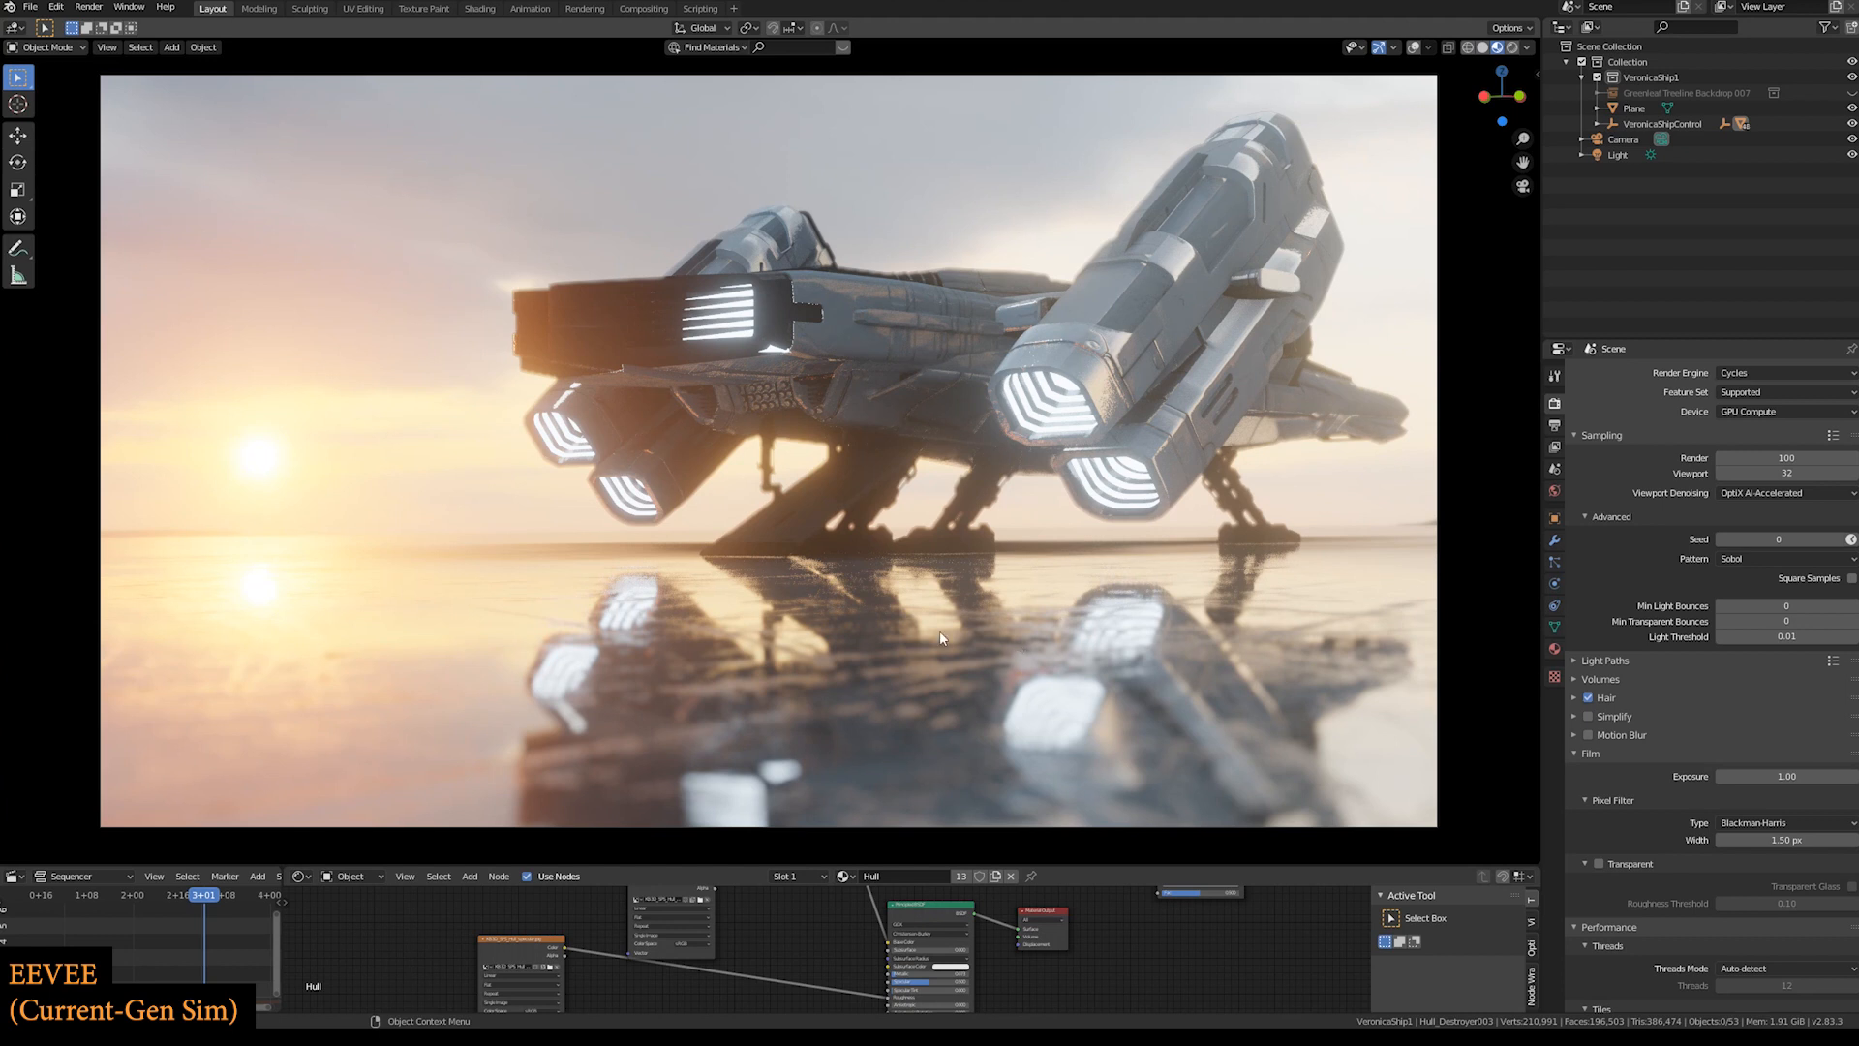
mouse_move(1083, 615)
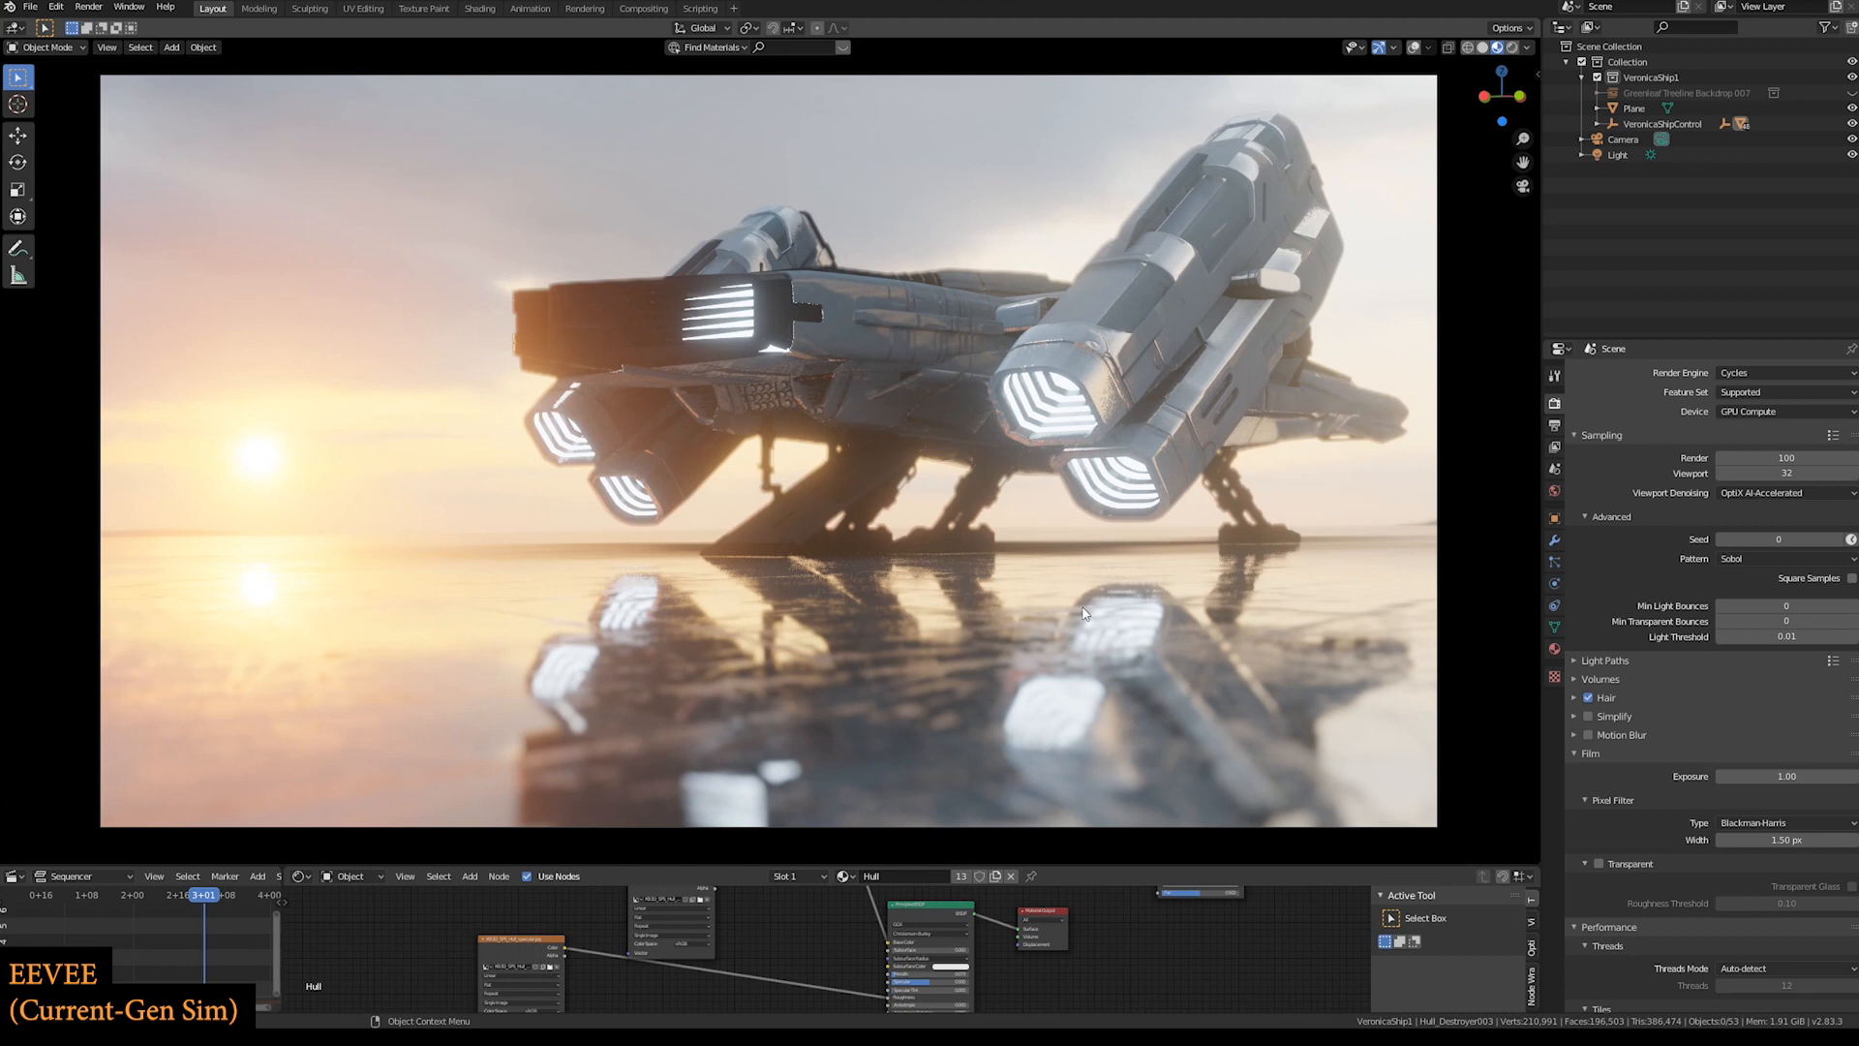
mouse_move(912, 689)
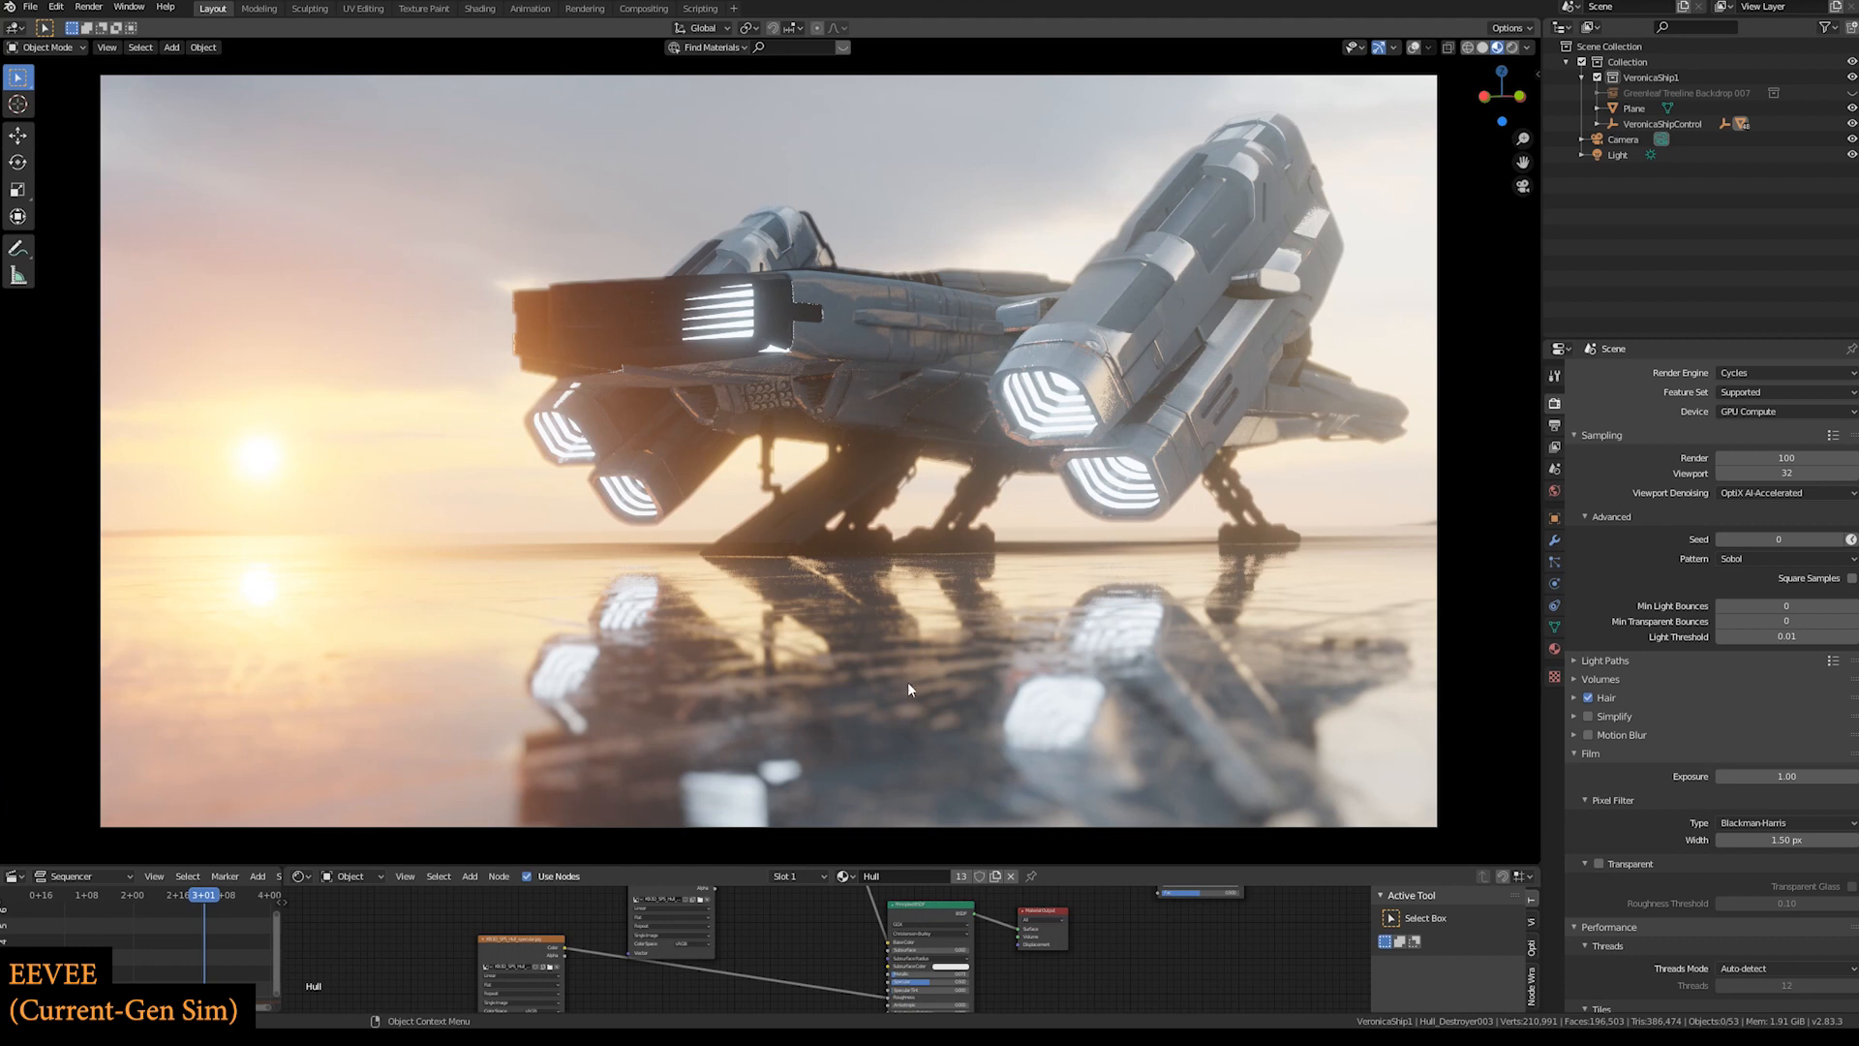
mouse_move(1116, 549)
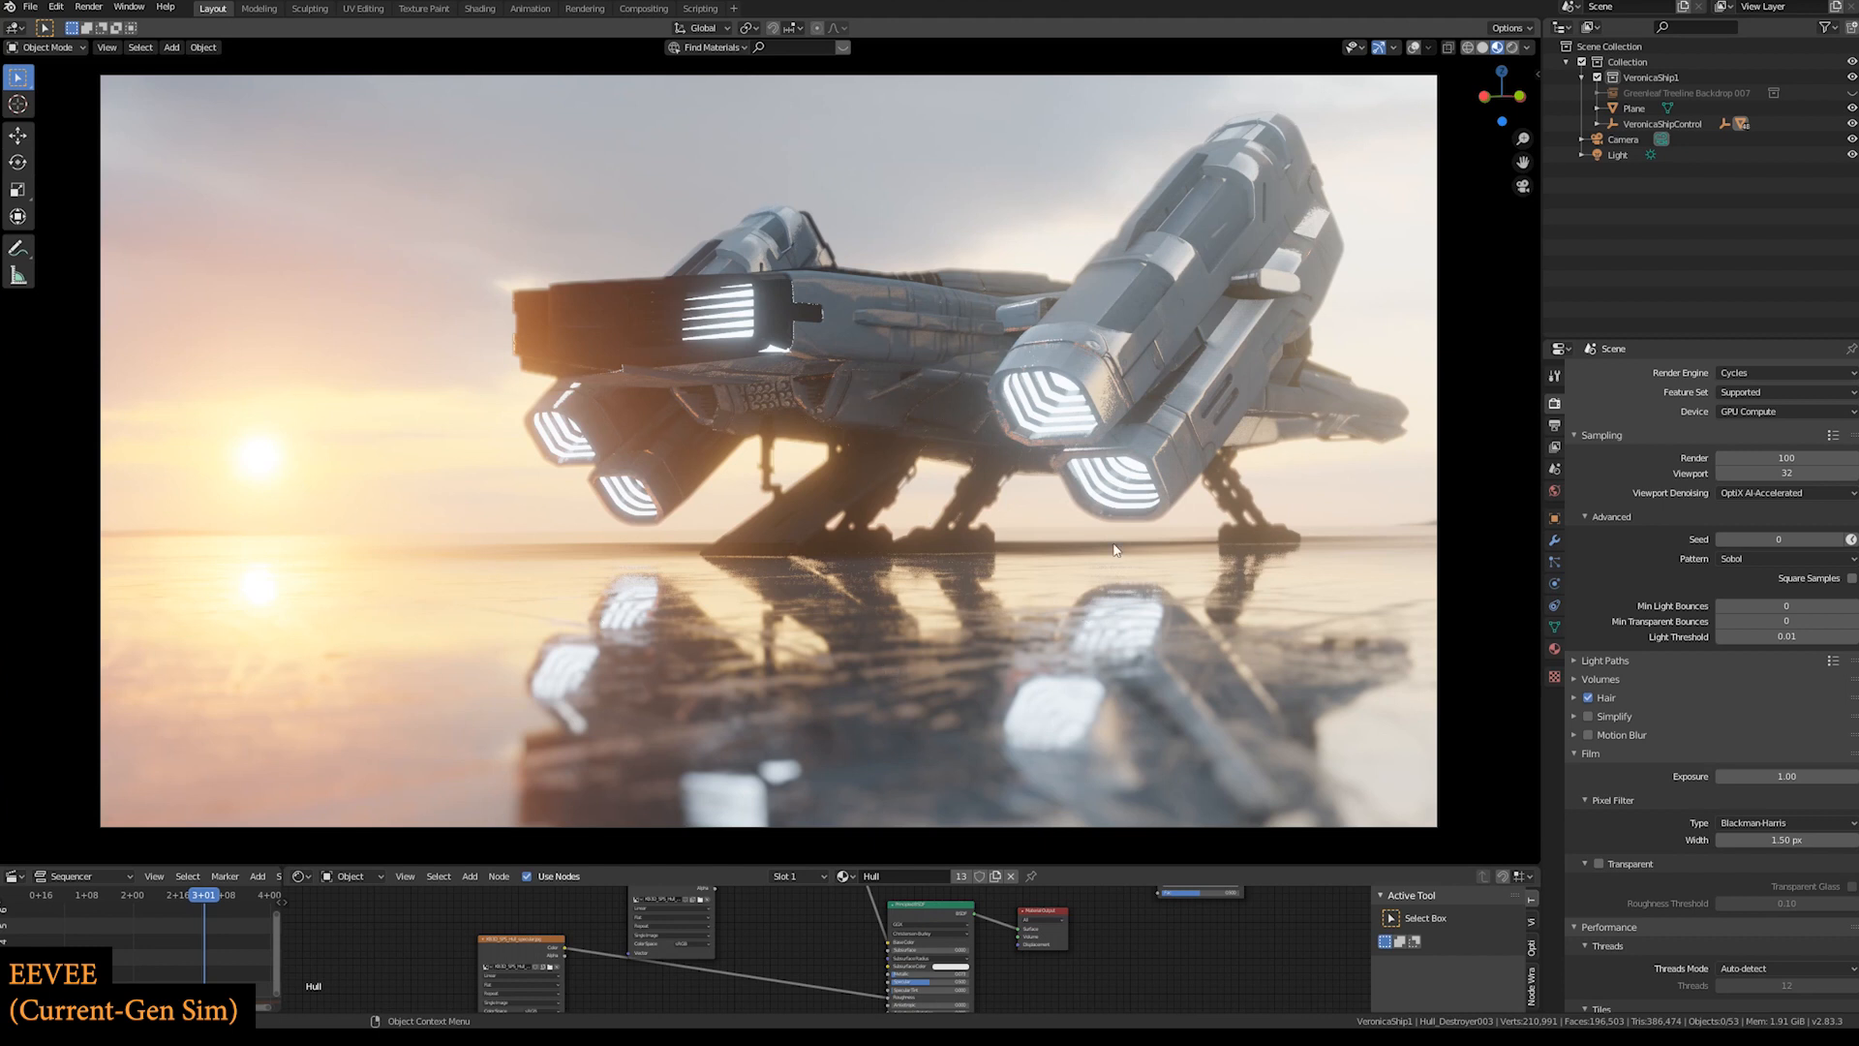
mouse_move(1110, 428)
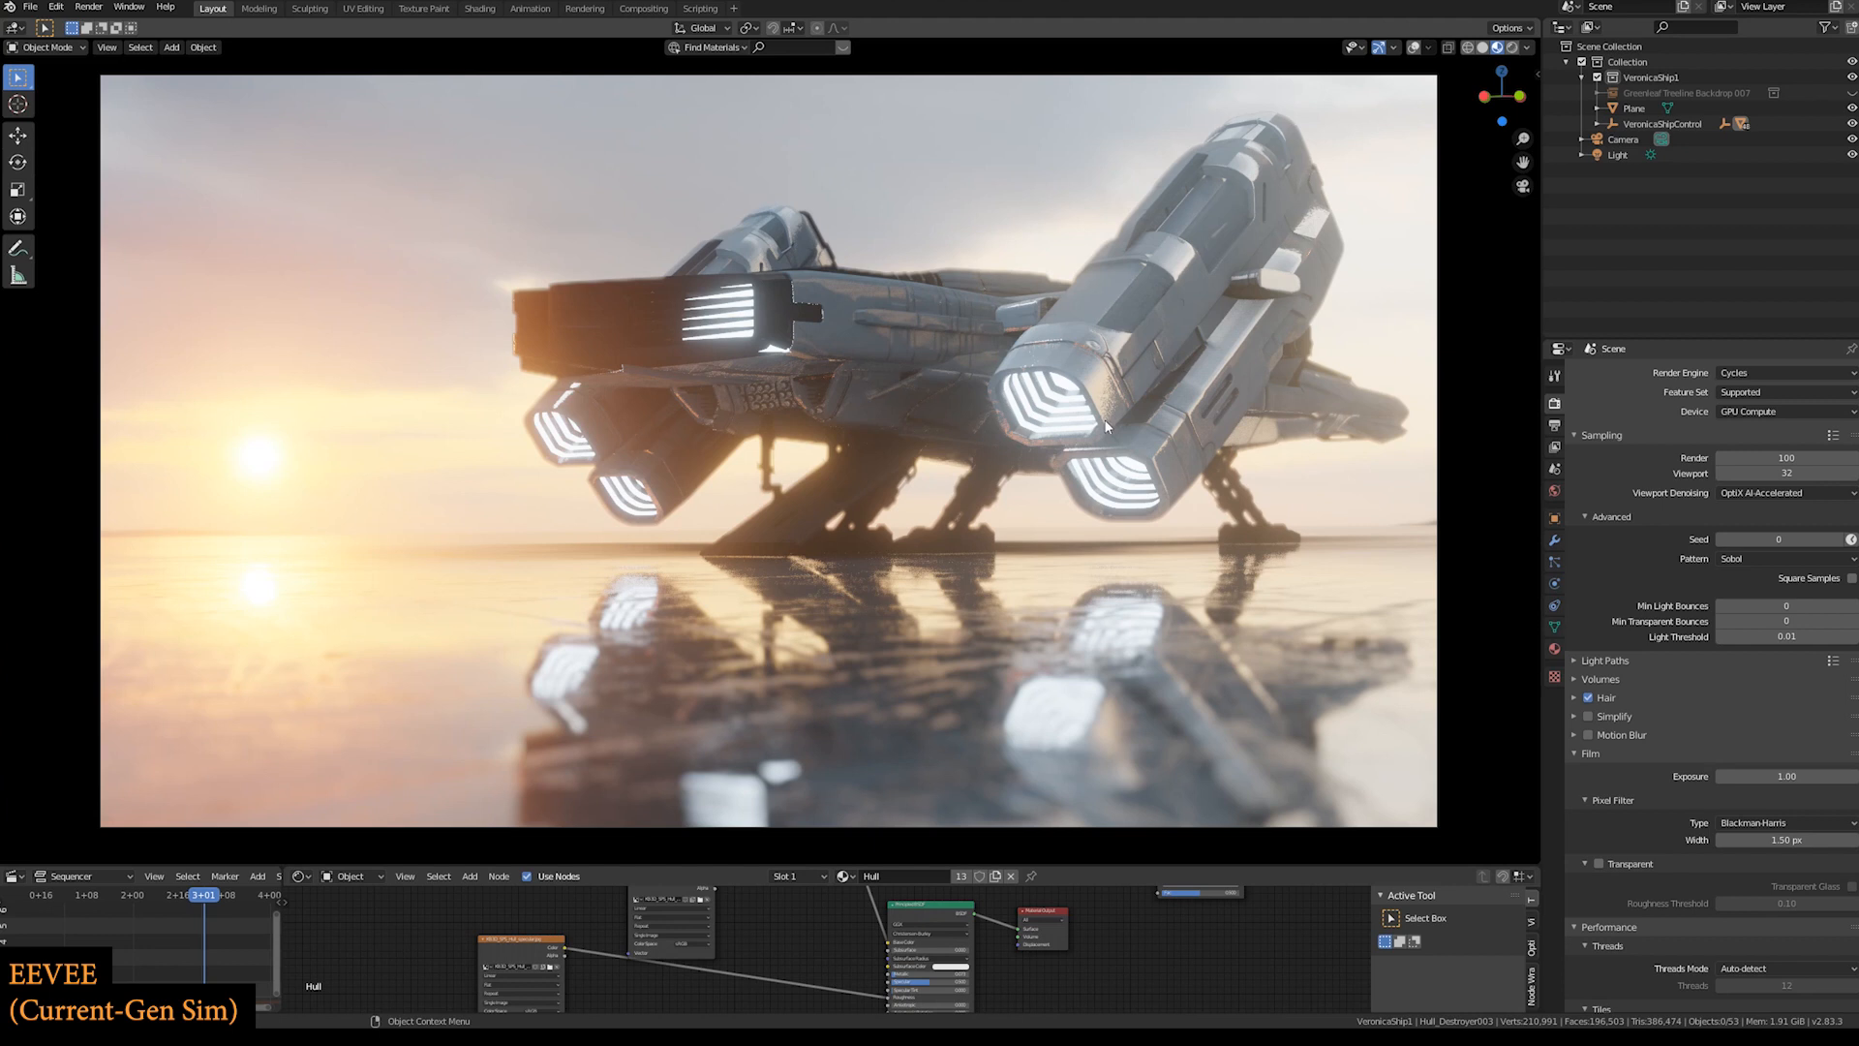
- Orbit the viewport to look down on the ship and its stretched reflection
drag(1103, 427, 1189, 396)
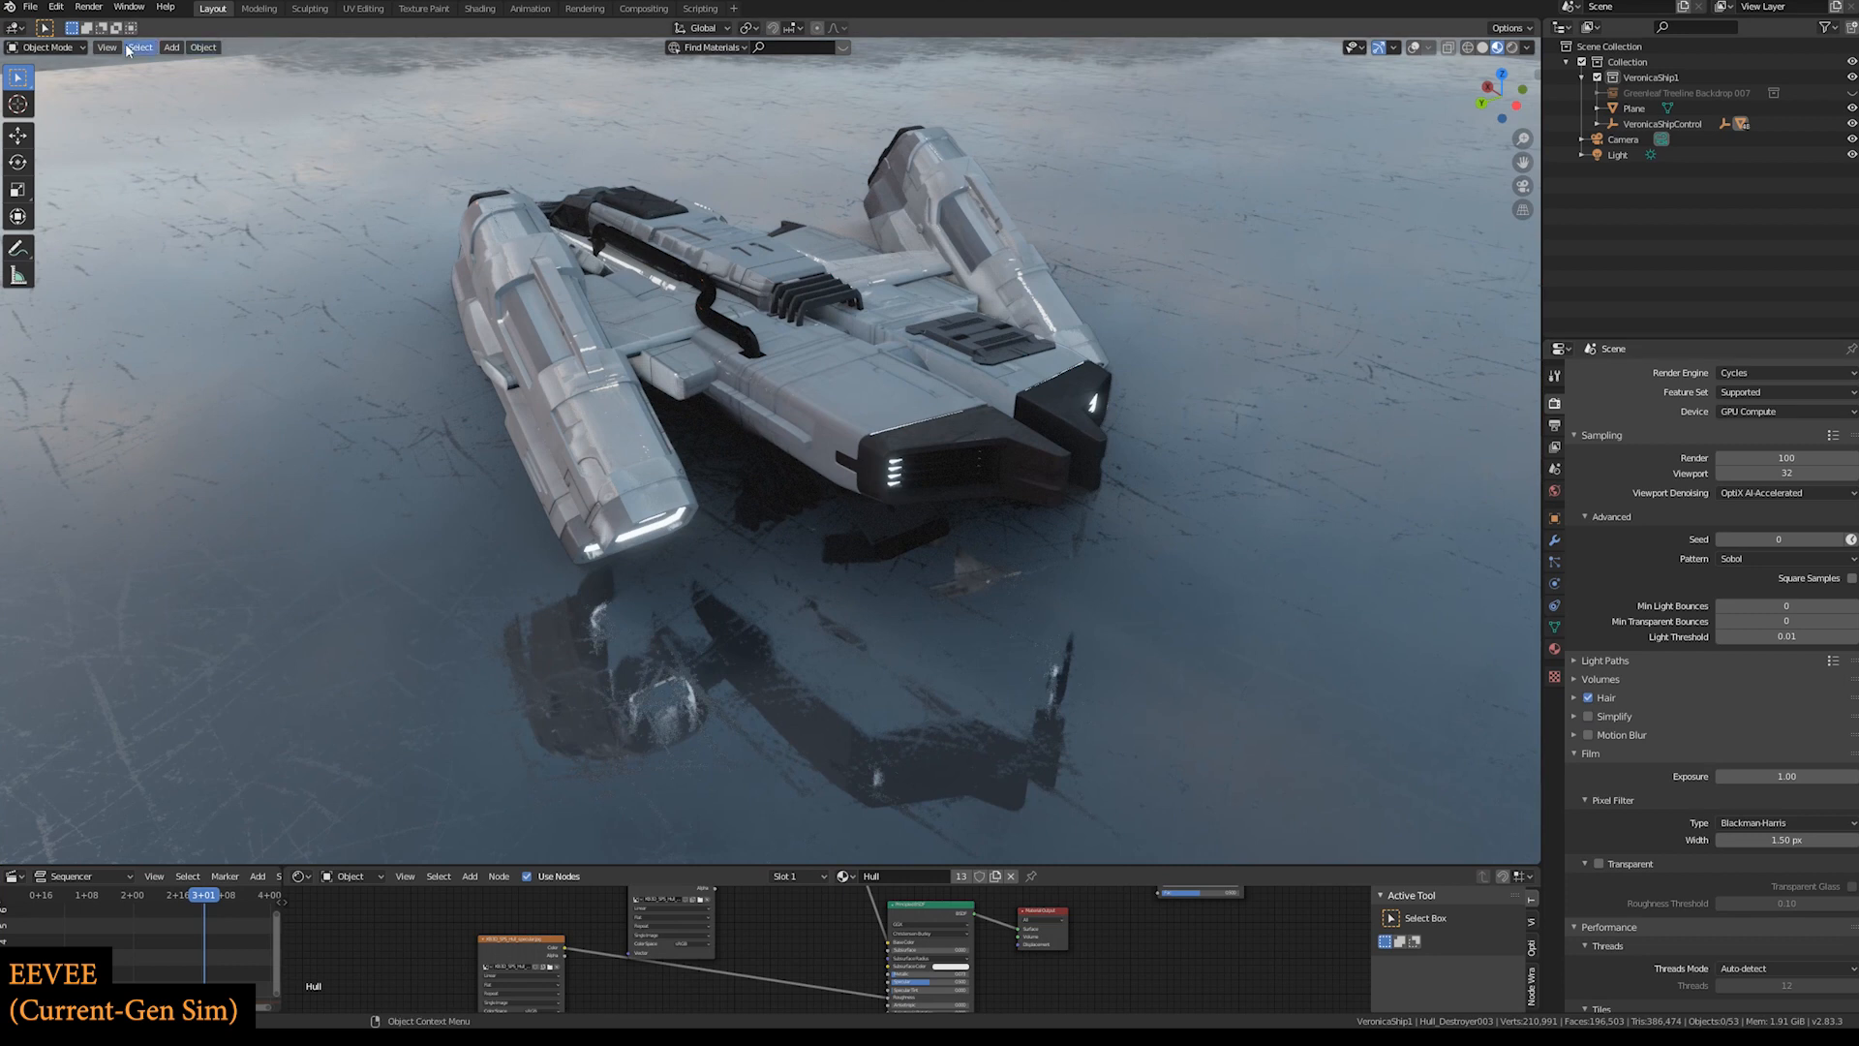
- Look through the active camera and show the ship with path-traced Rendered shading
click(112, 49)
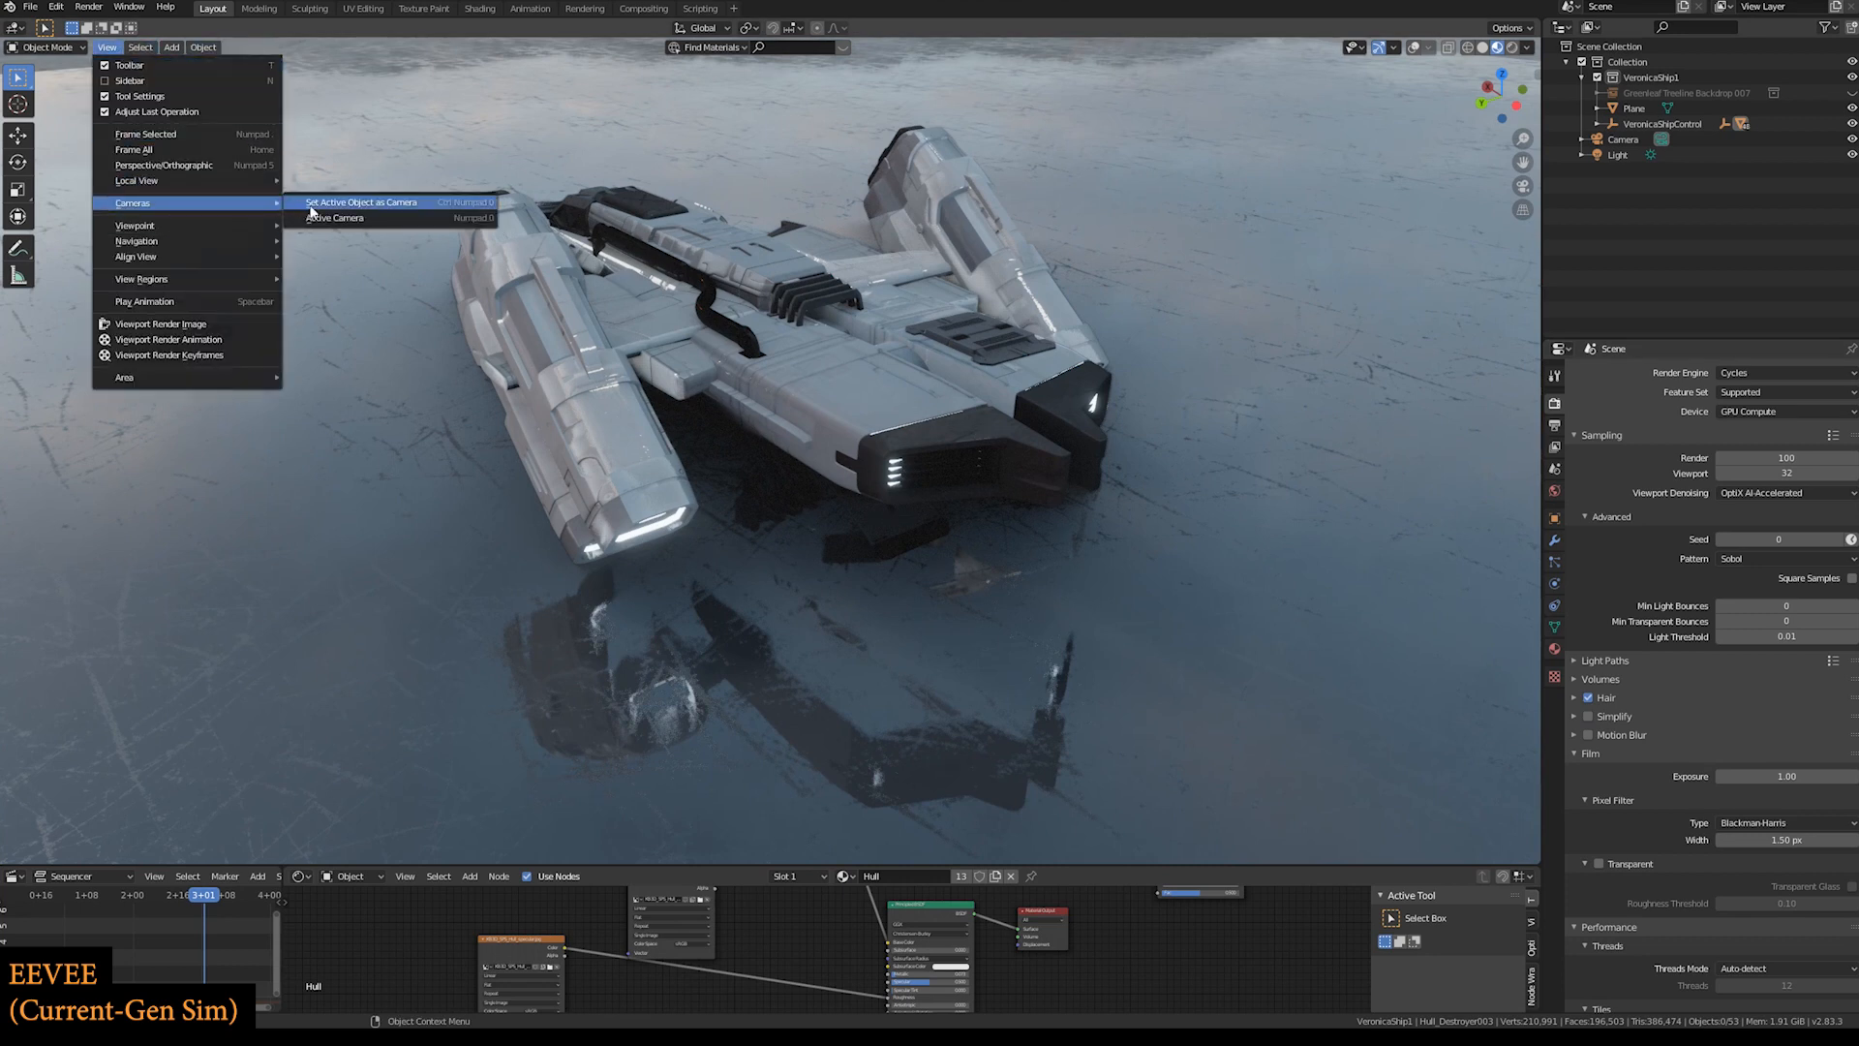
click(334, 217)
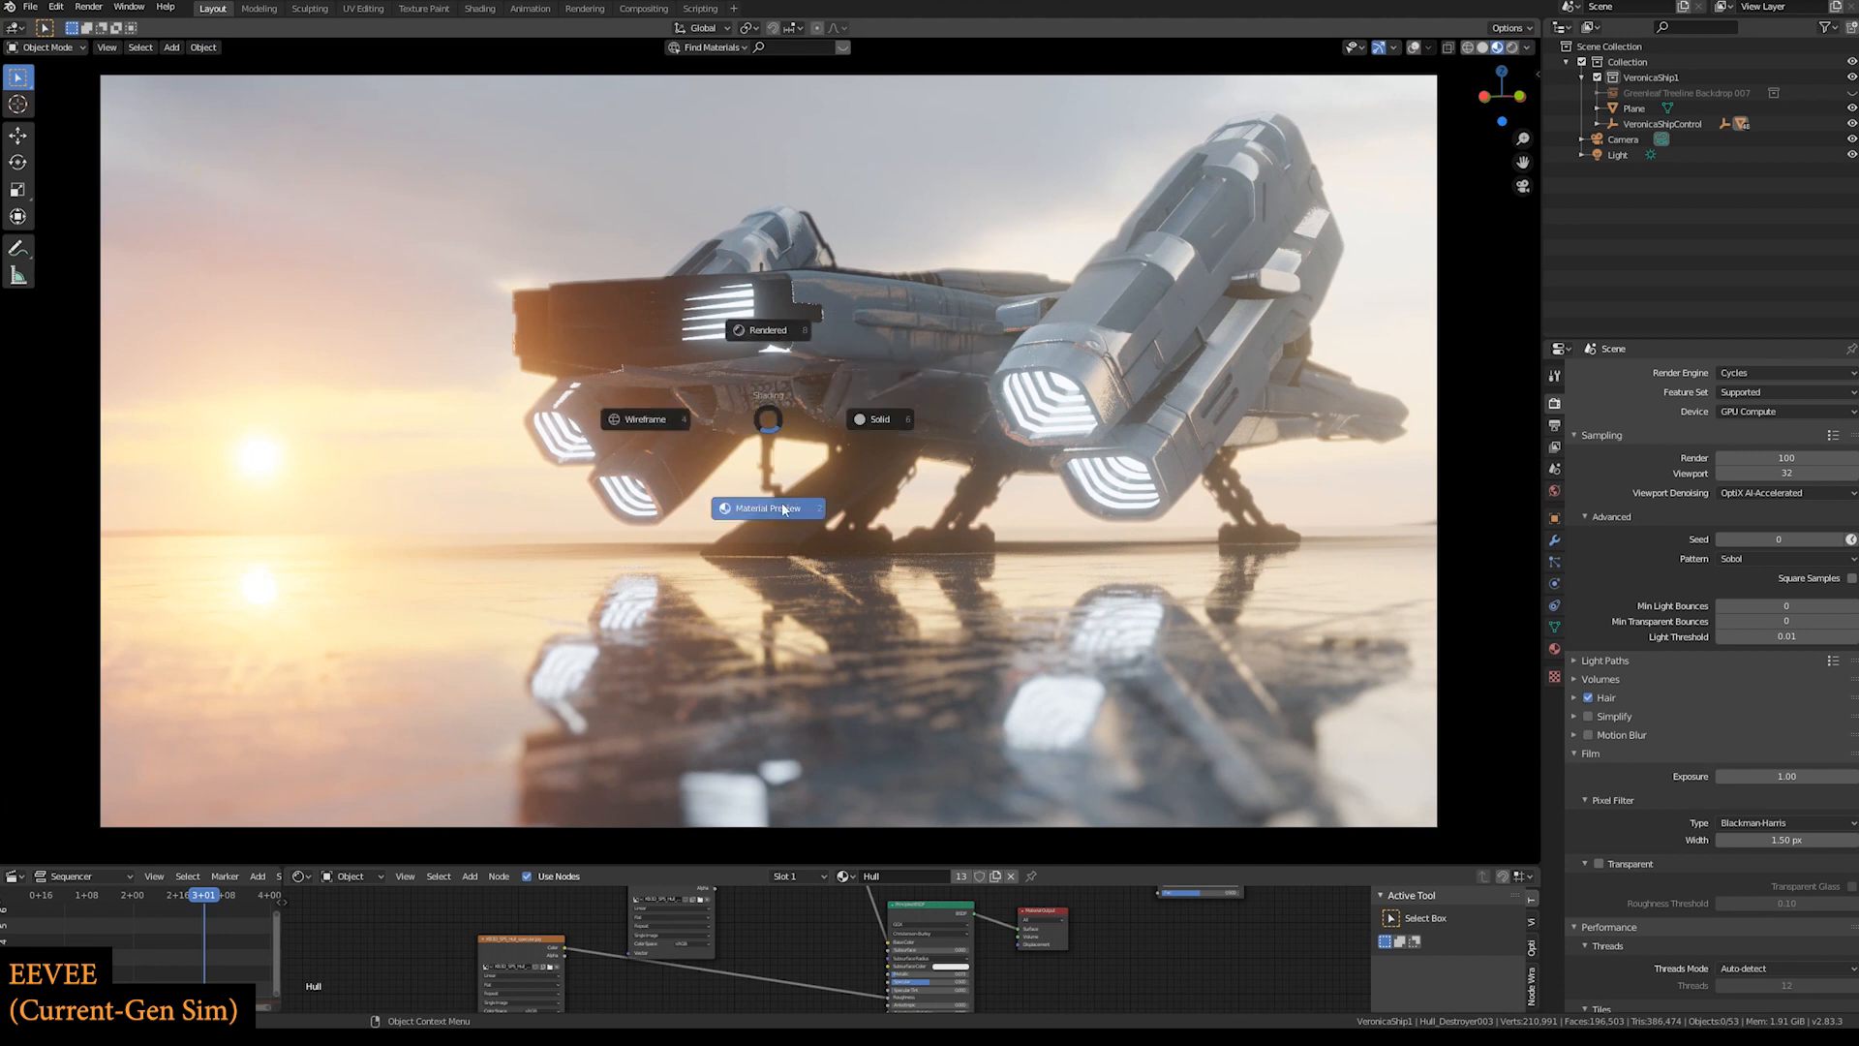
mouse_move(788, 496)
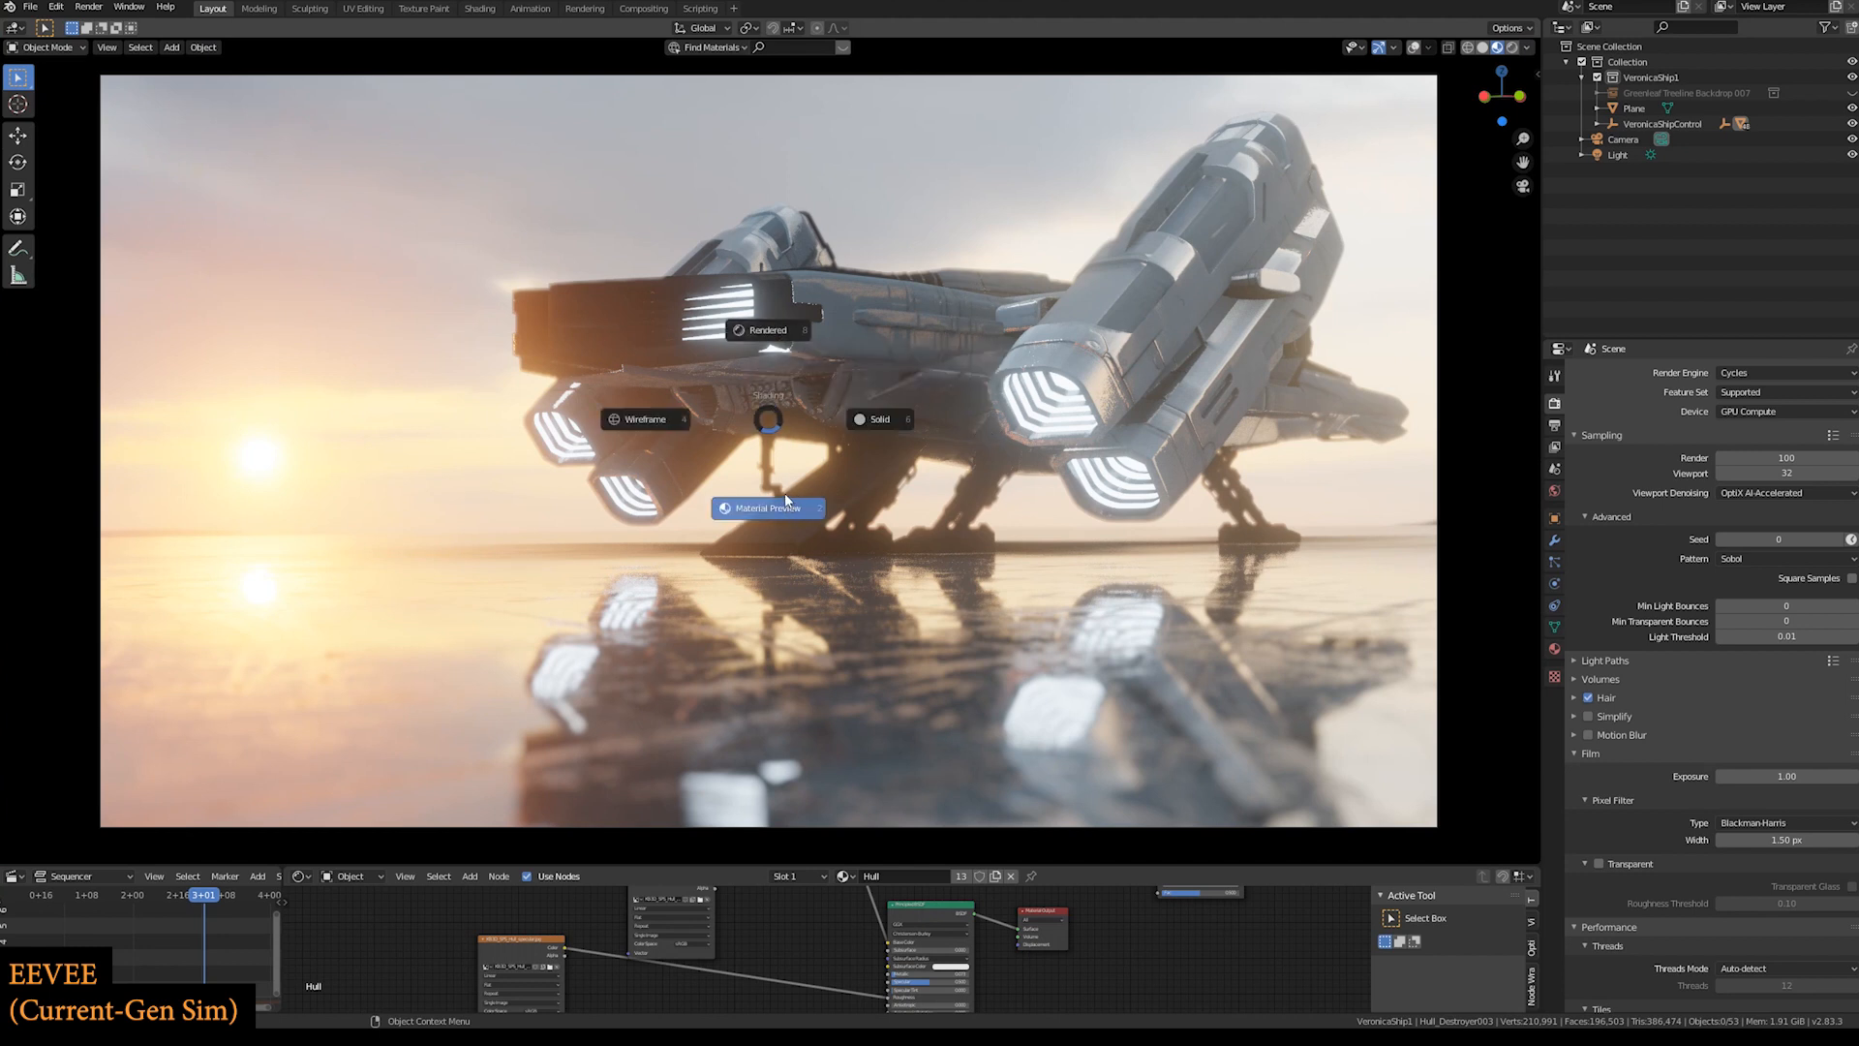
mouse_move(777, 508)
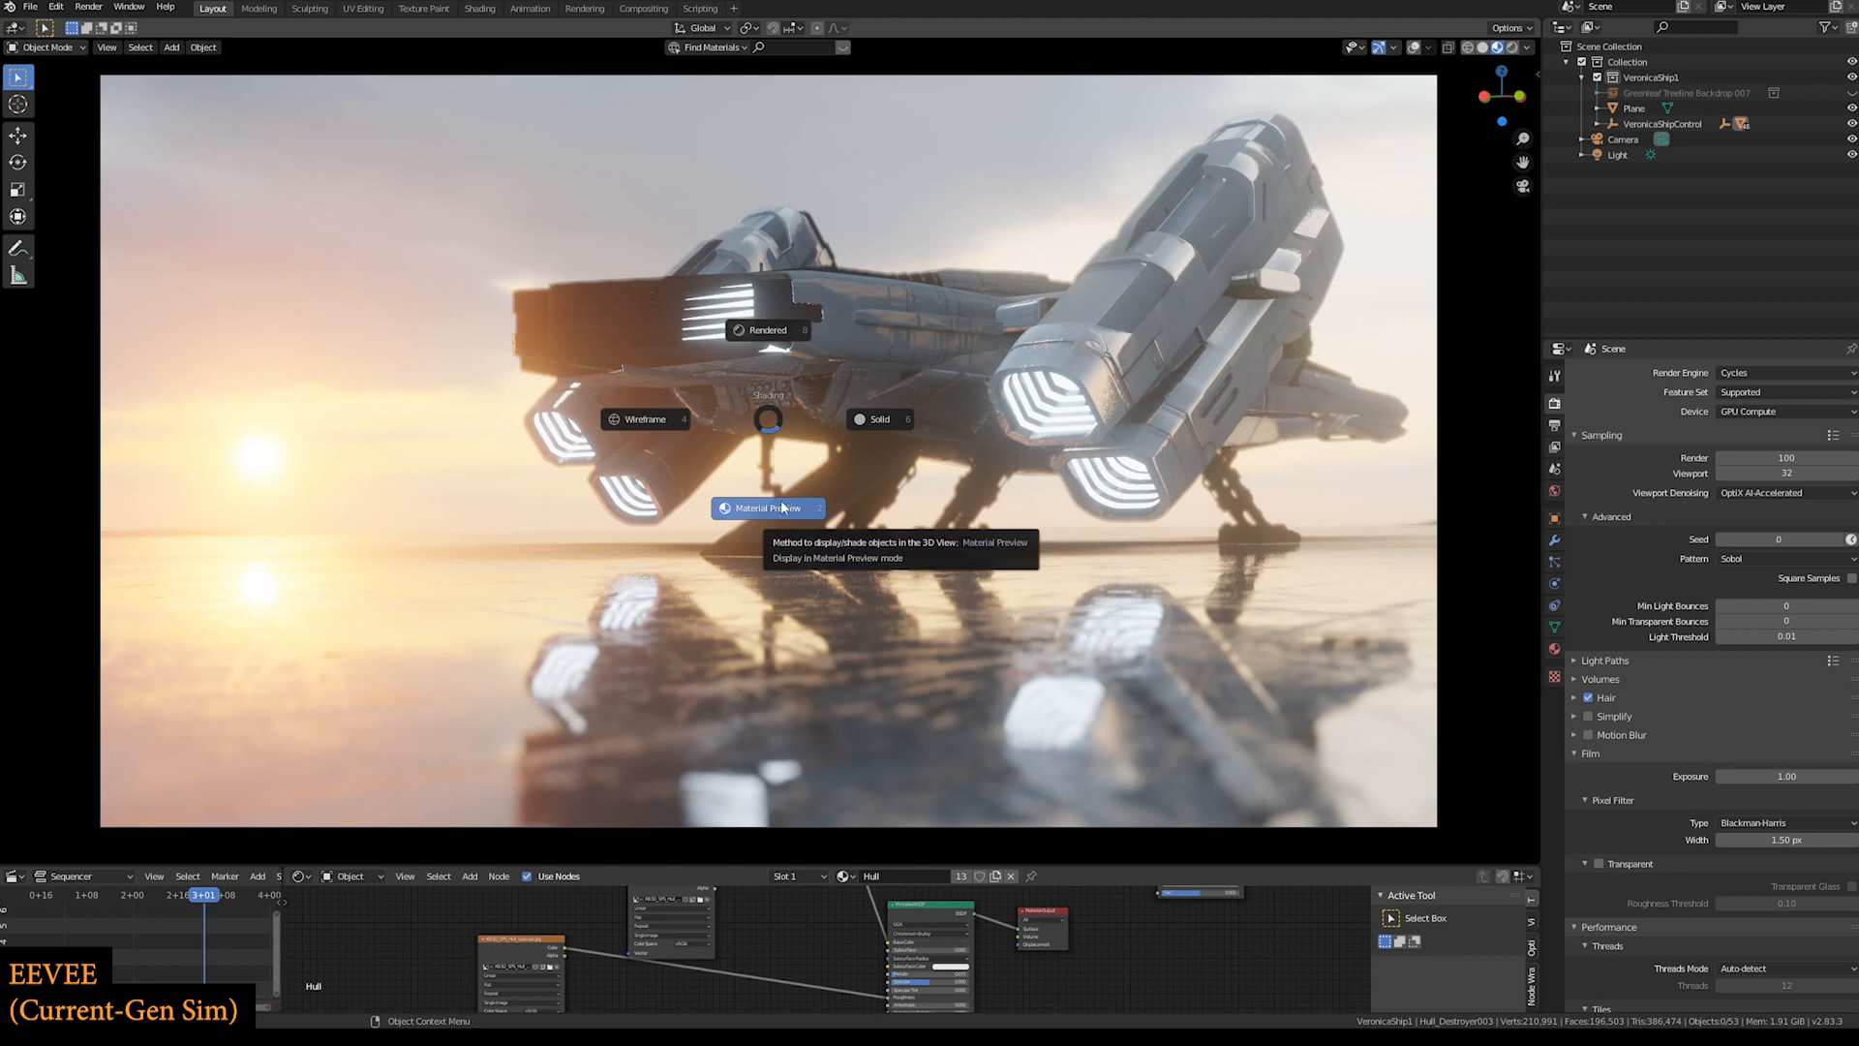
click(765, 330)
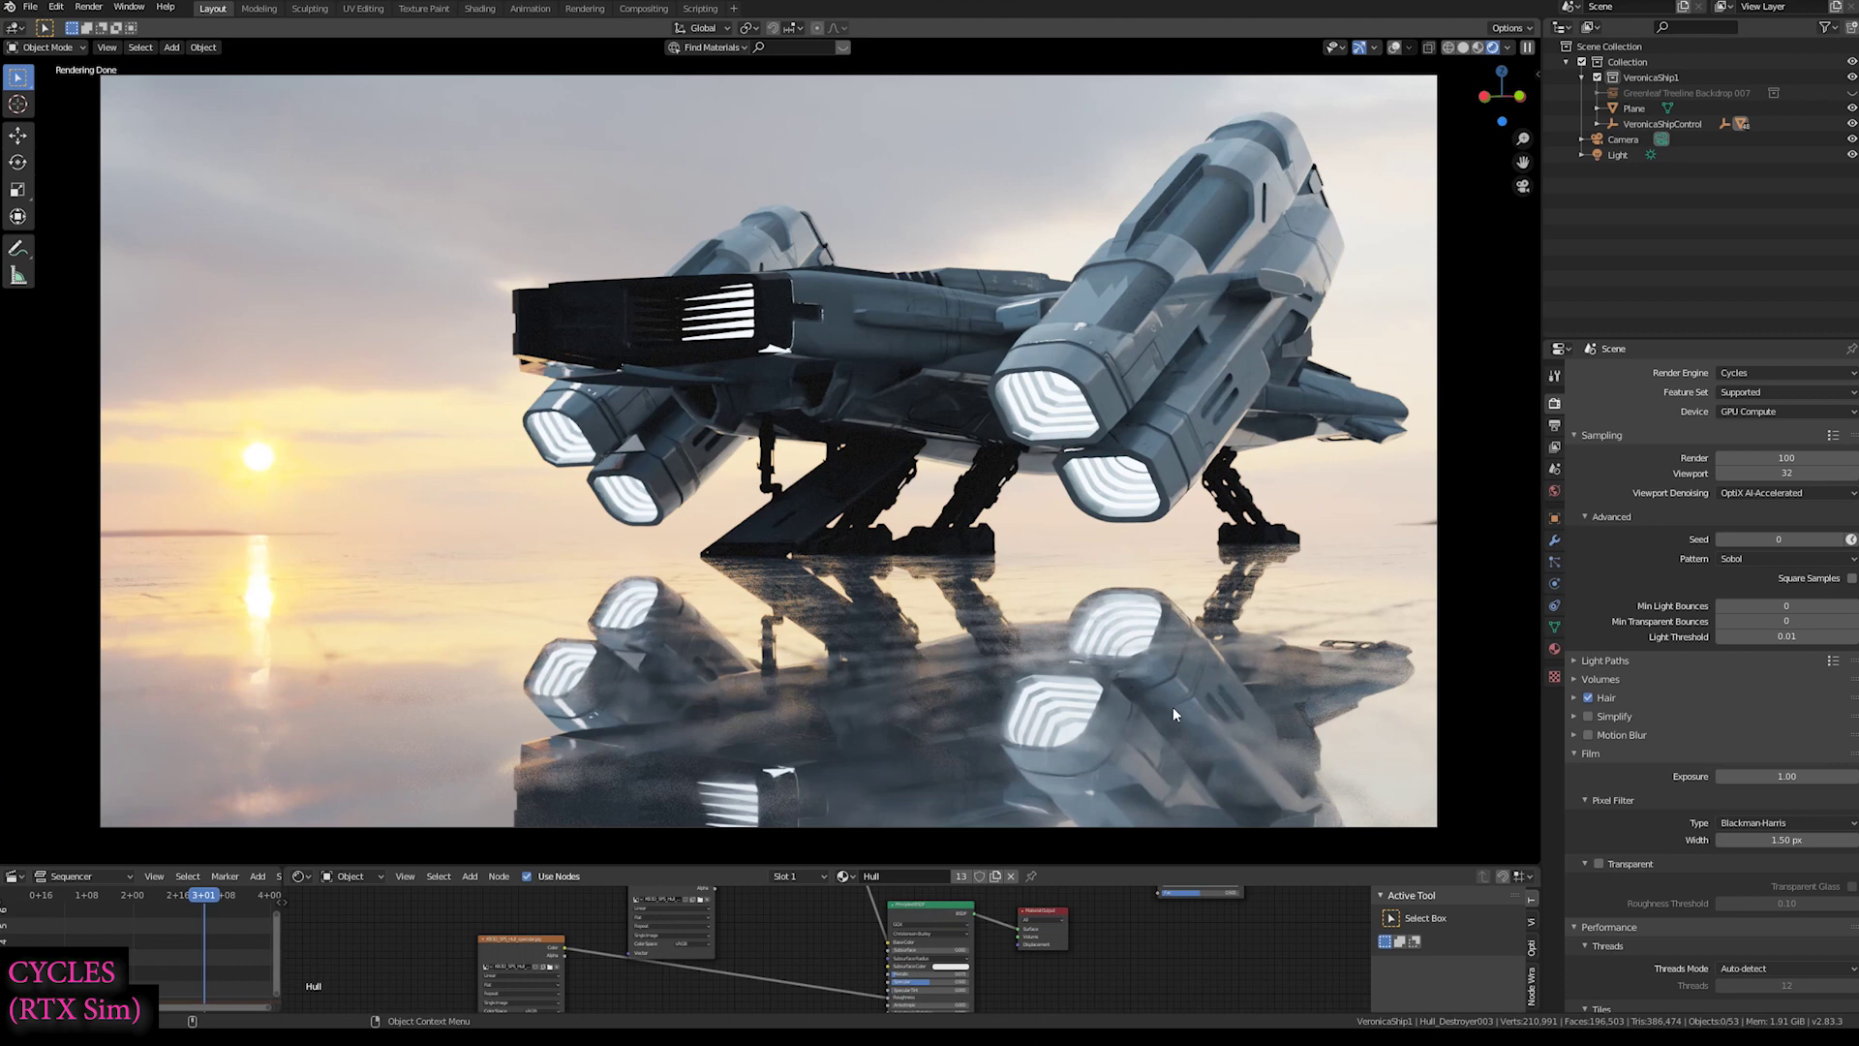
mouse_move(1160, 663)
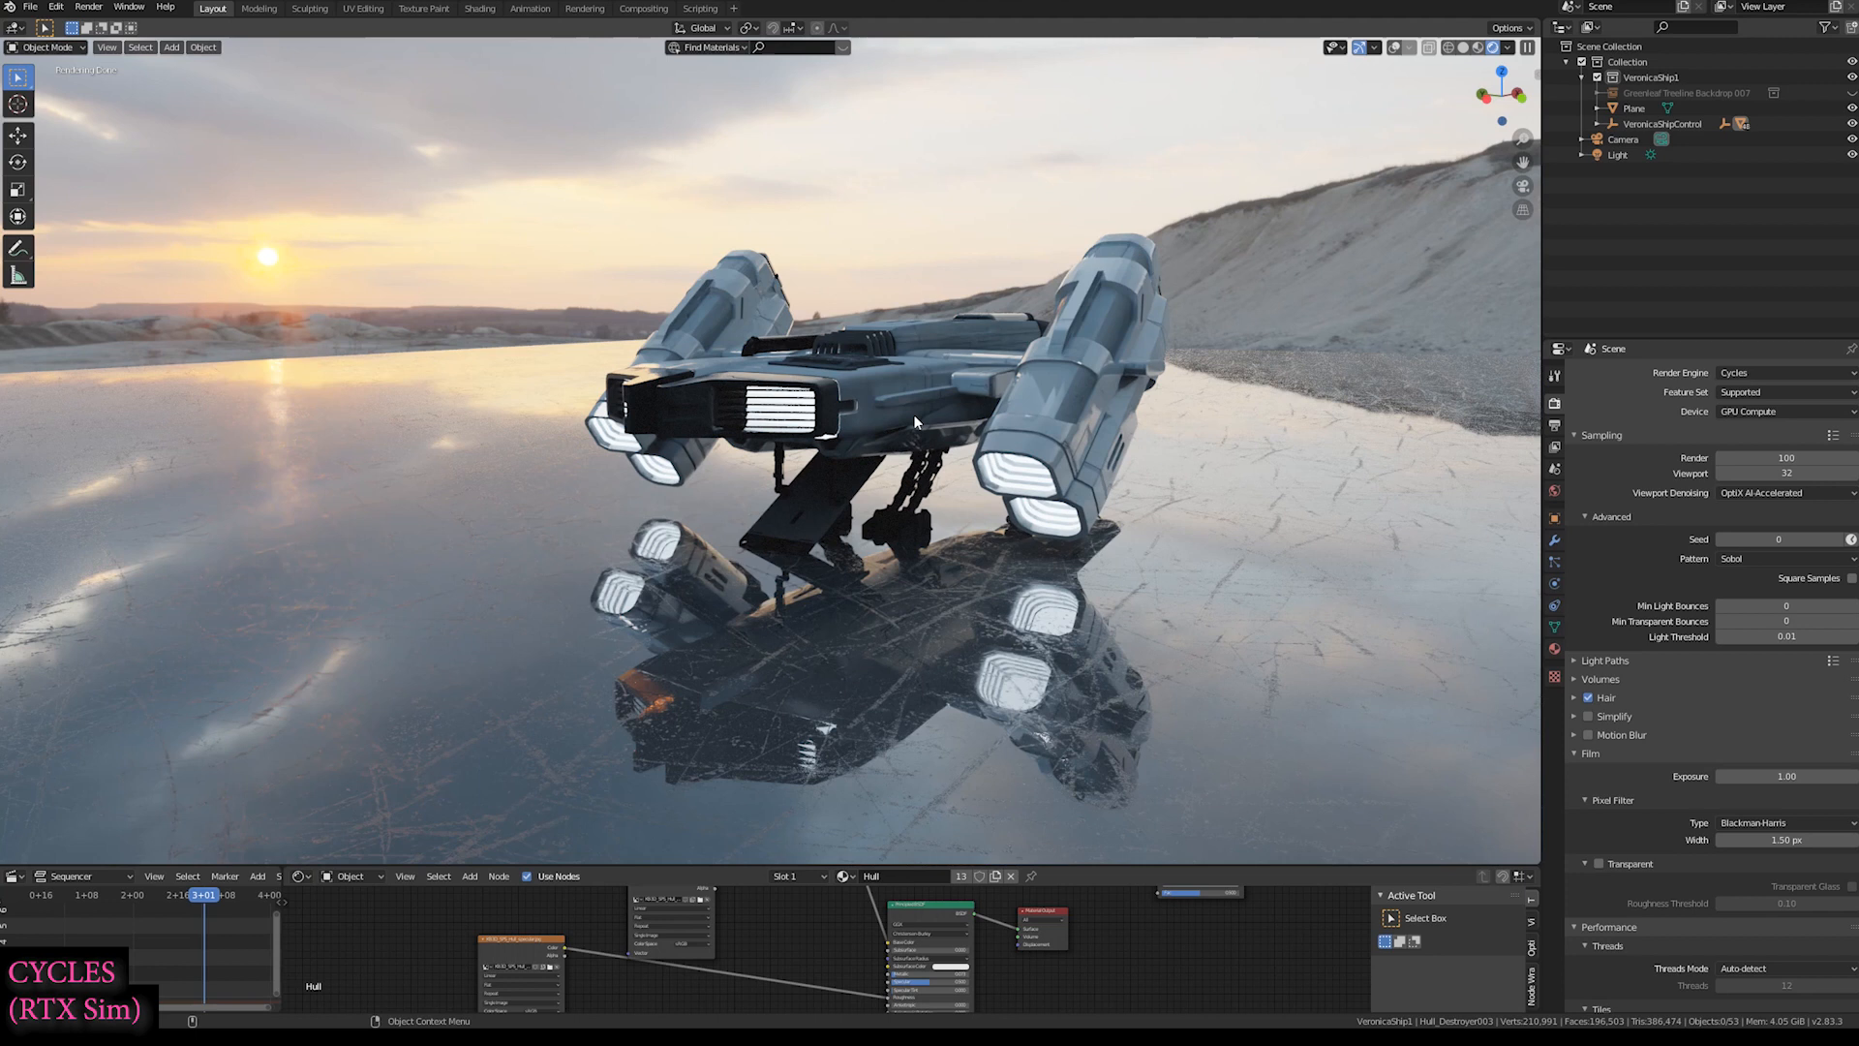
mouse_move(840, 489)
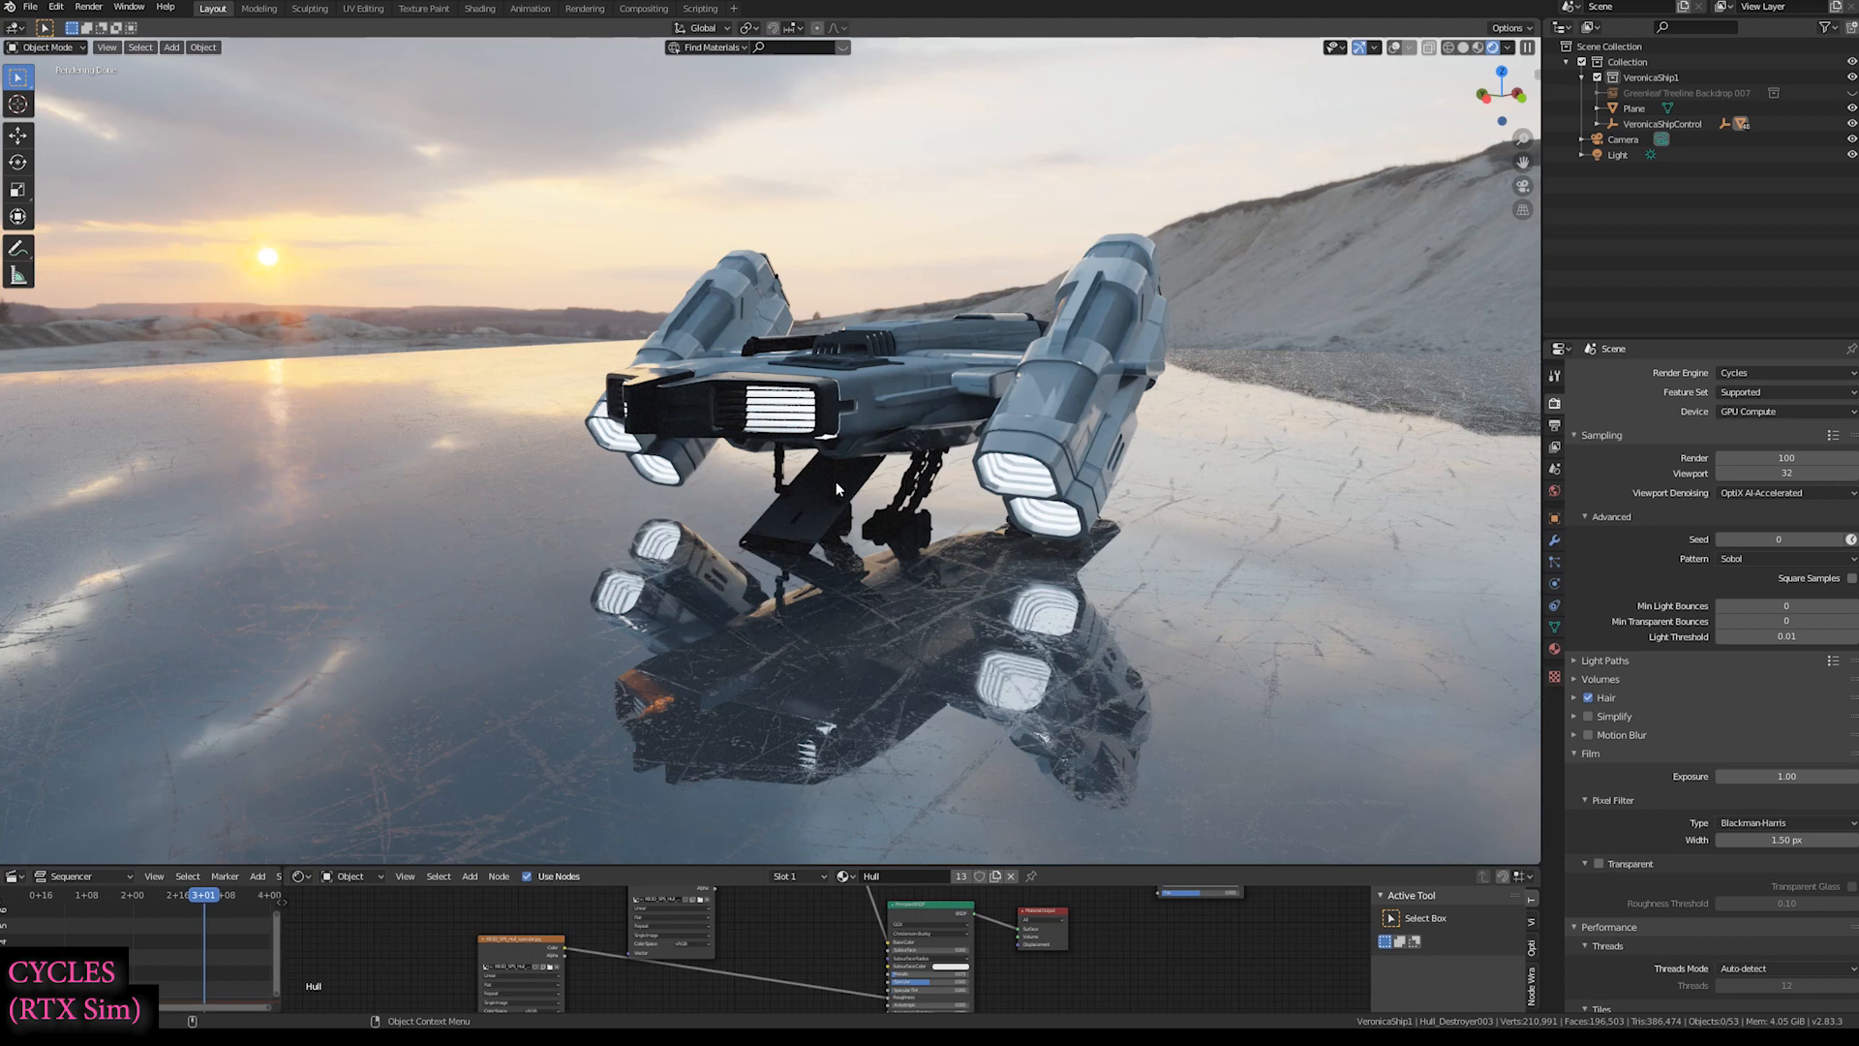
mouse_move(855, 467)
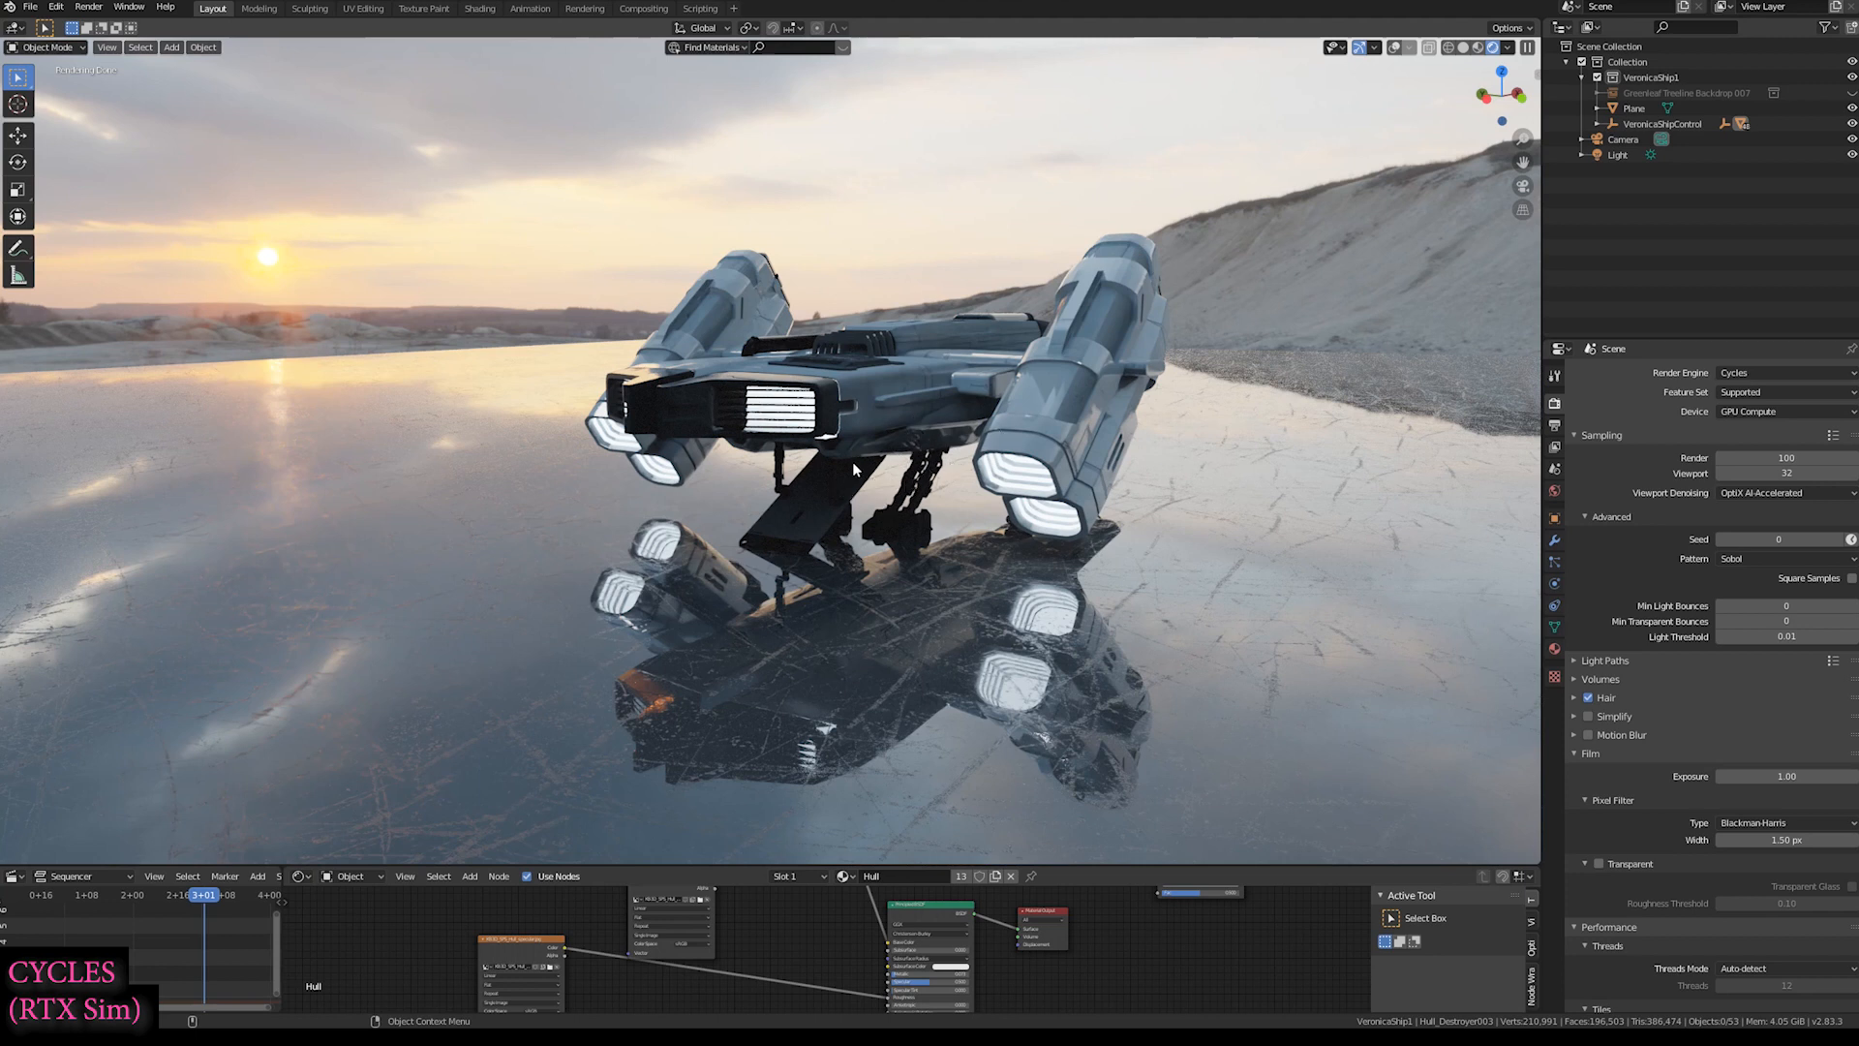
- Return to real-time preview shading and switch to the walled room scene
key(z)
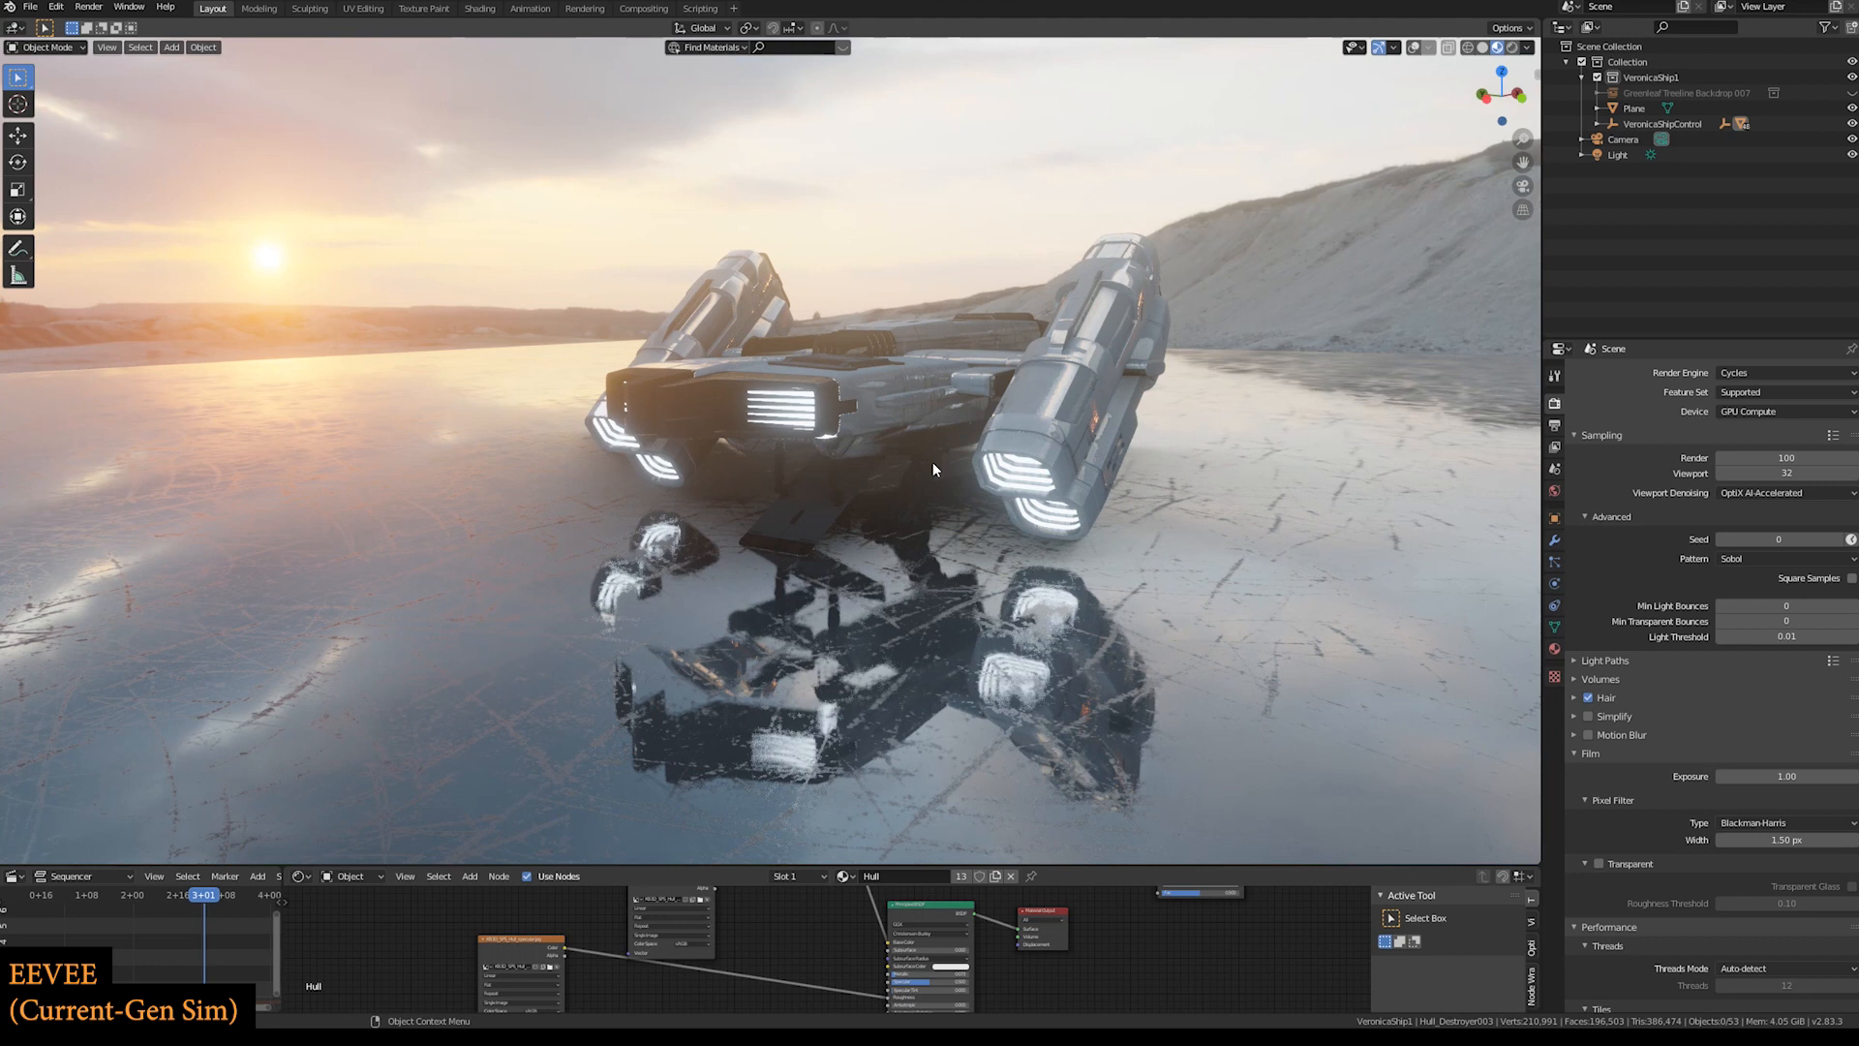
click(29, 9)
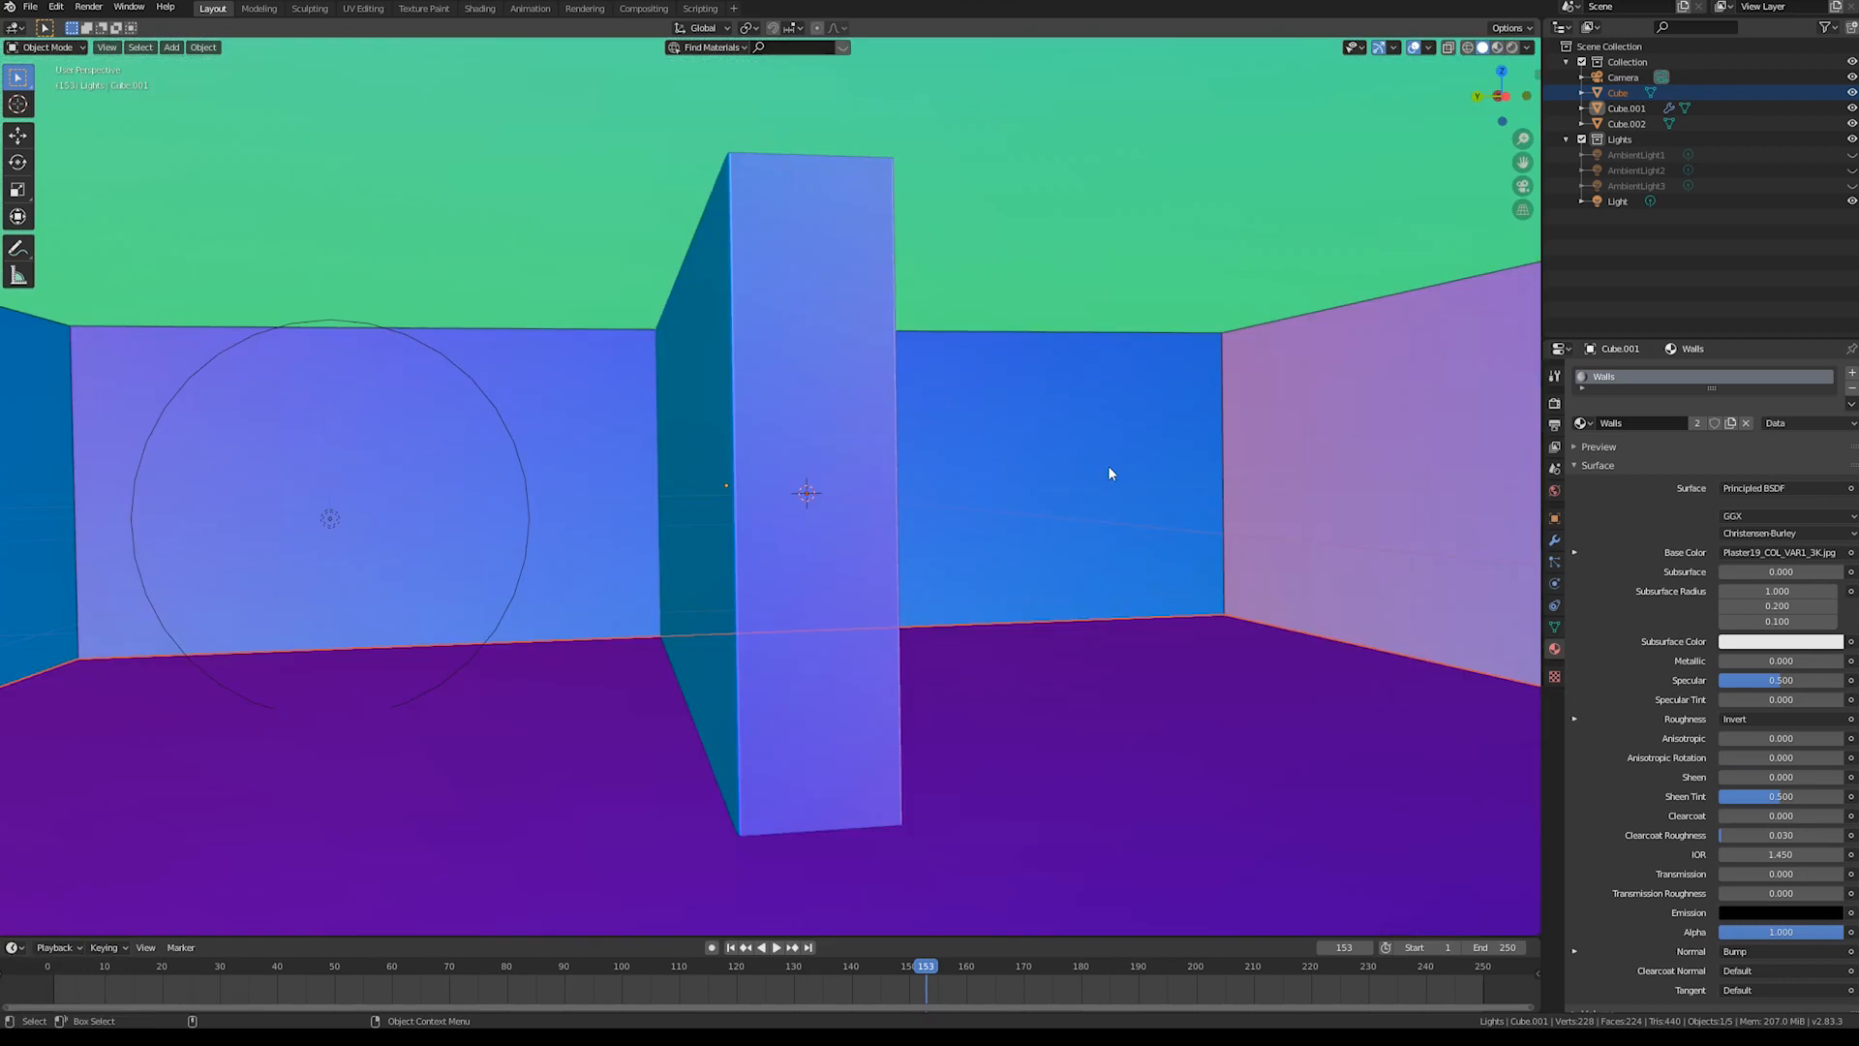
mouse_move(1308, 511)
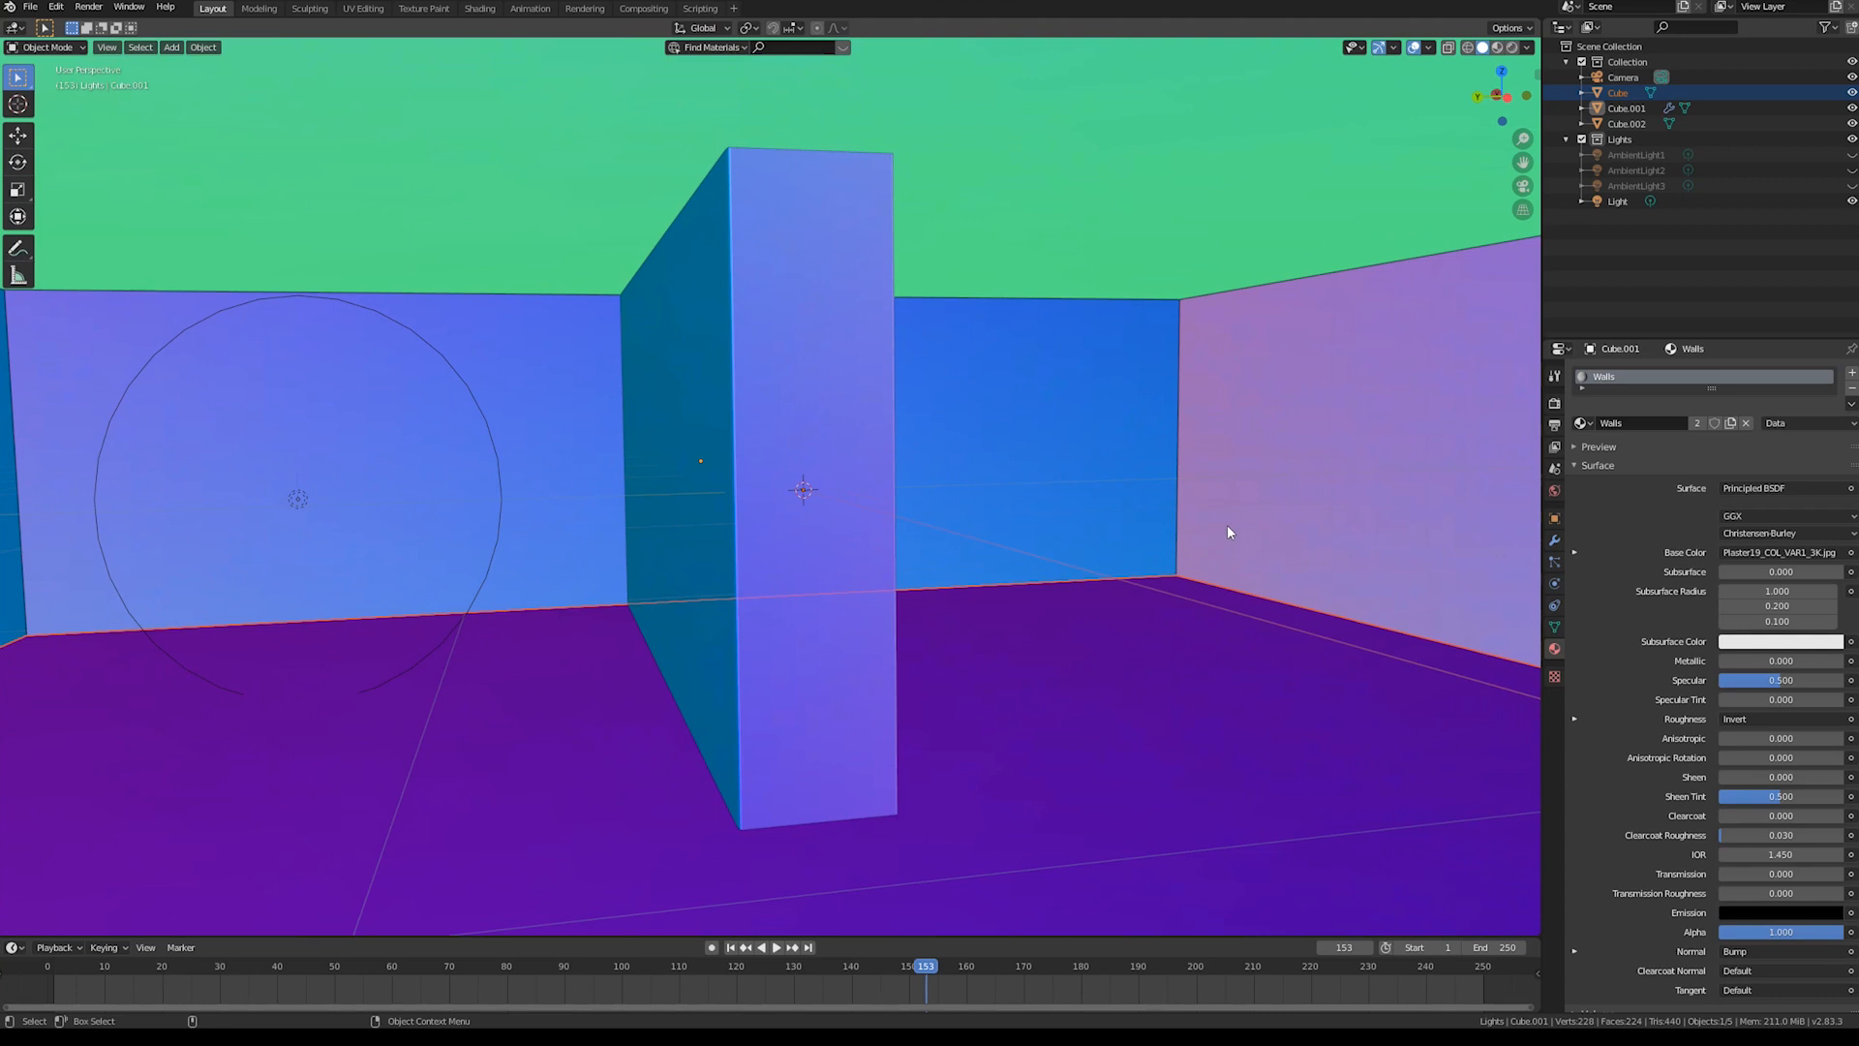
- Select the room's point light to inspect its 4000 W settings
click(1617, 200)
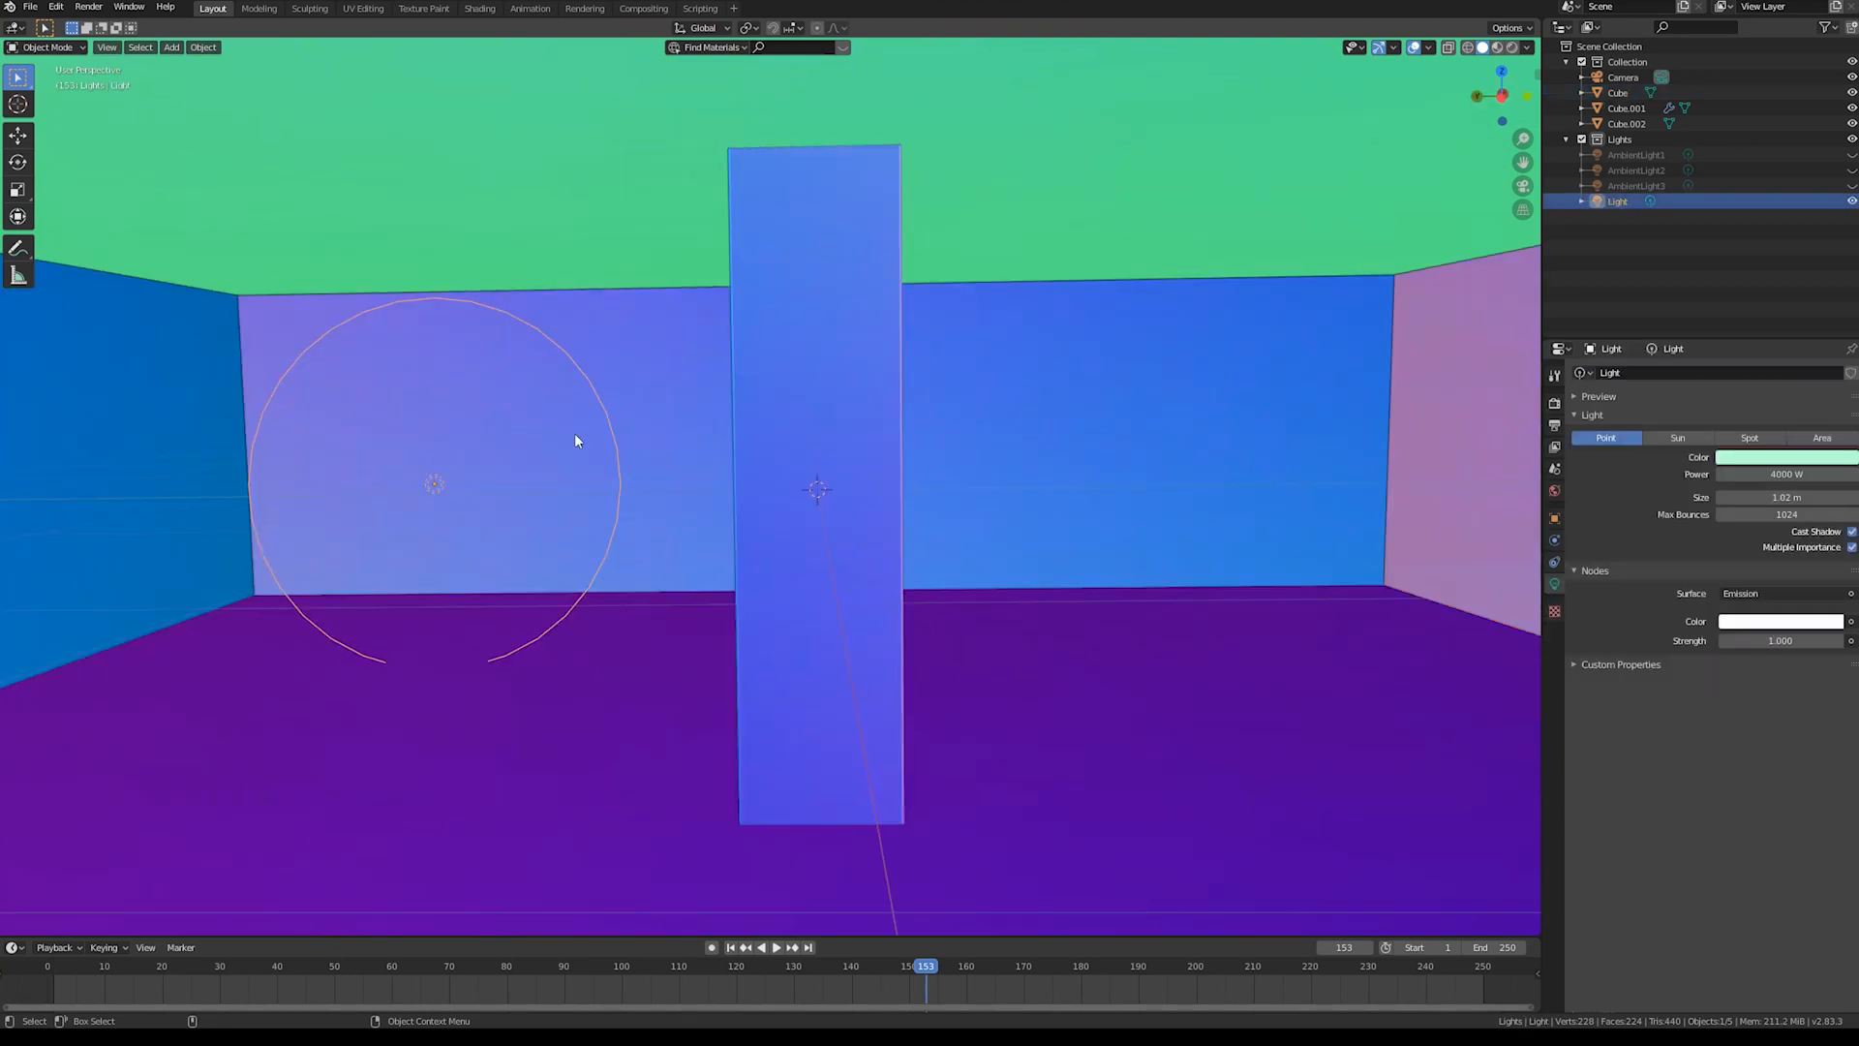
mouse_move(981, 430)
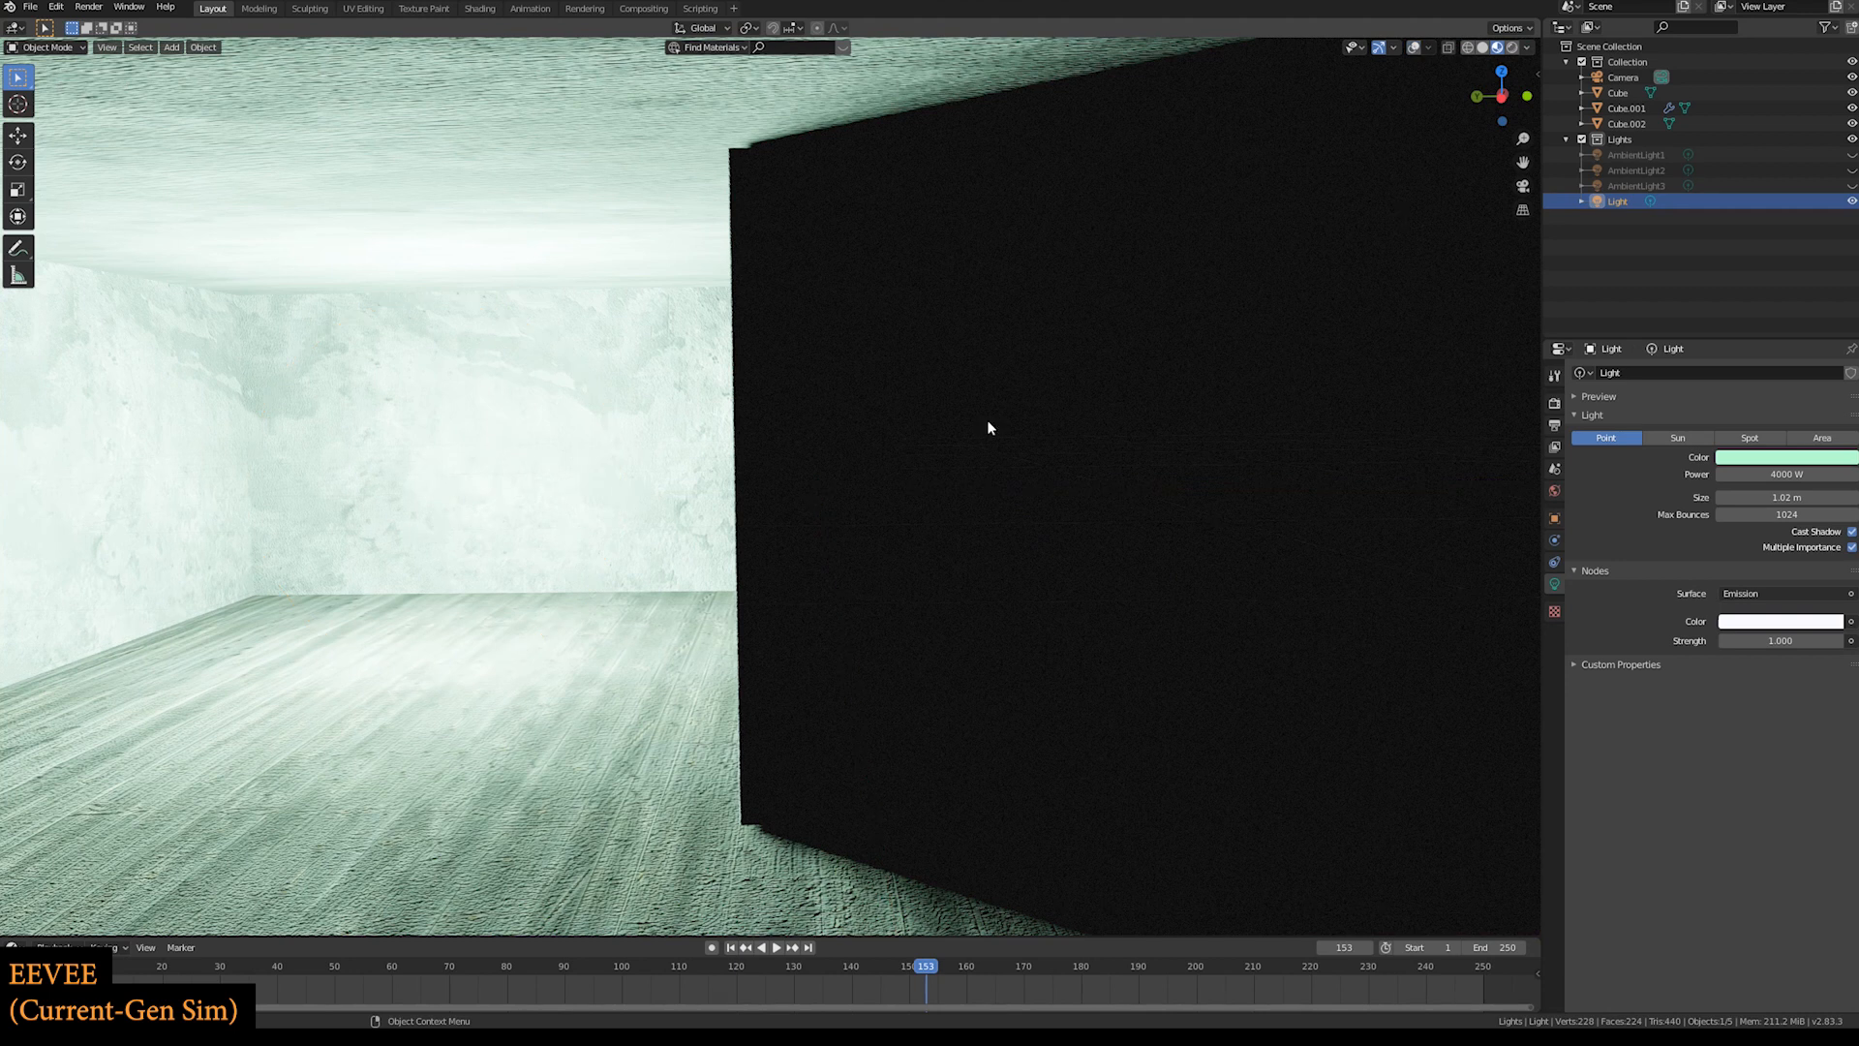
mouse_move(1102, 415)
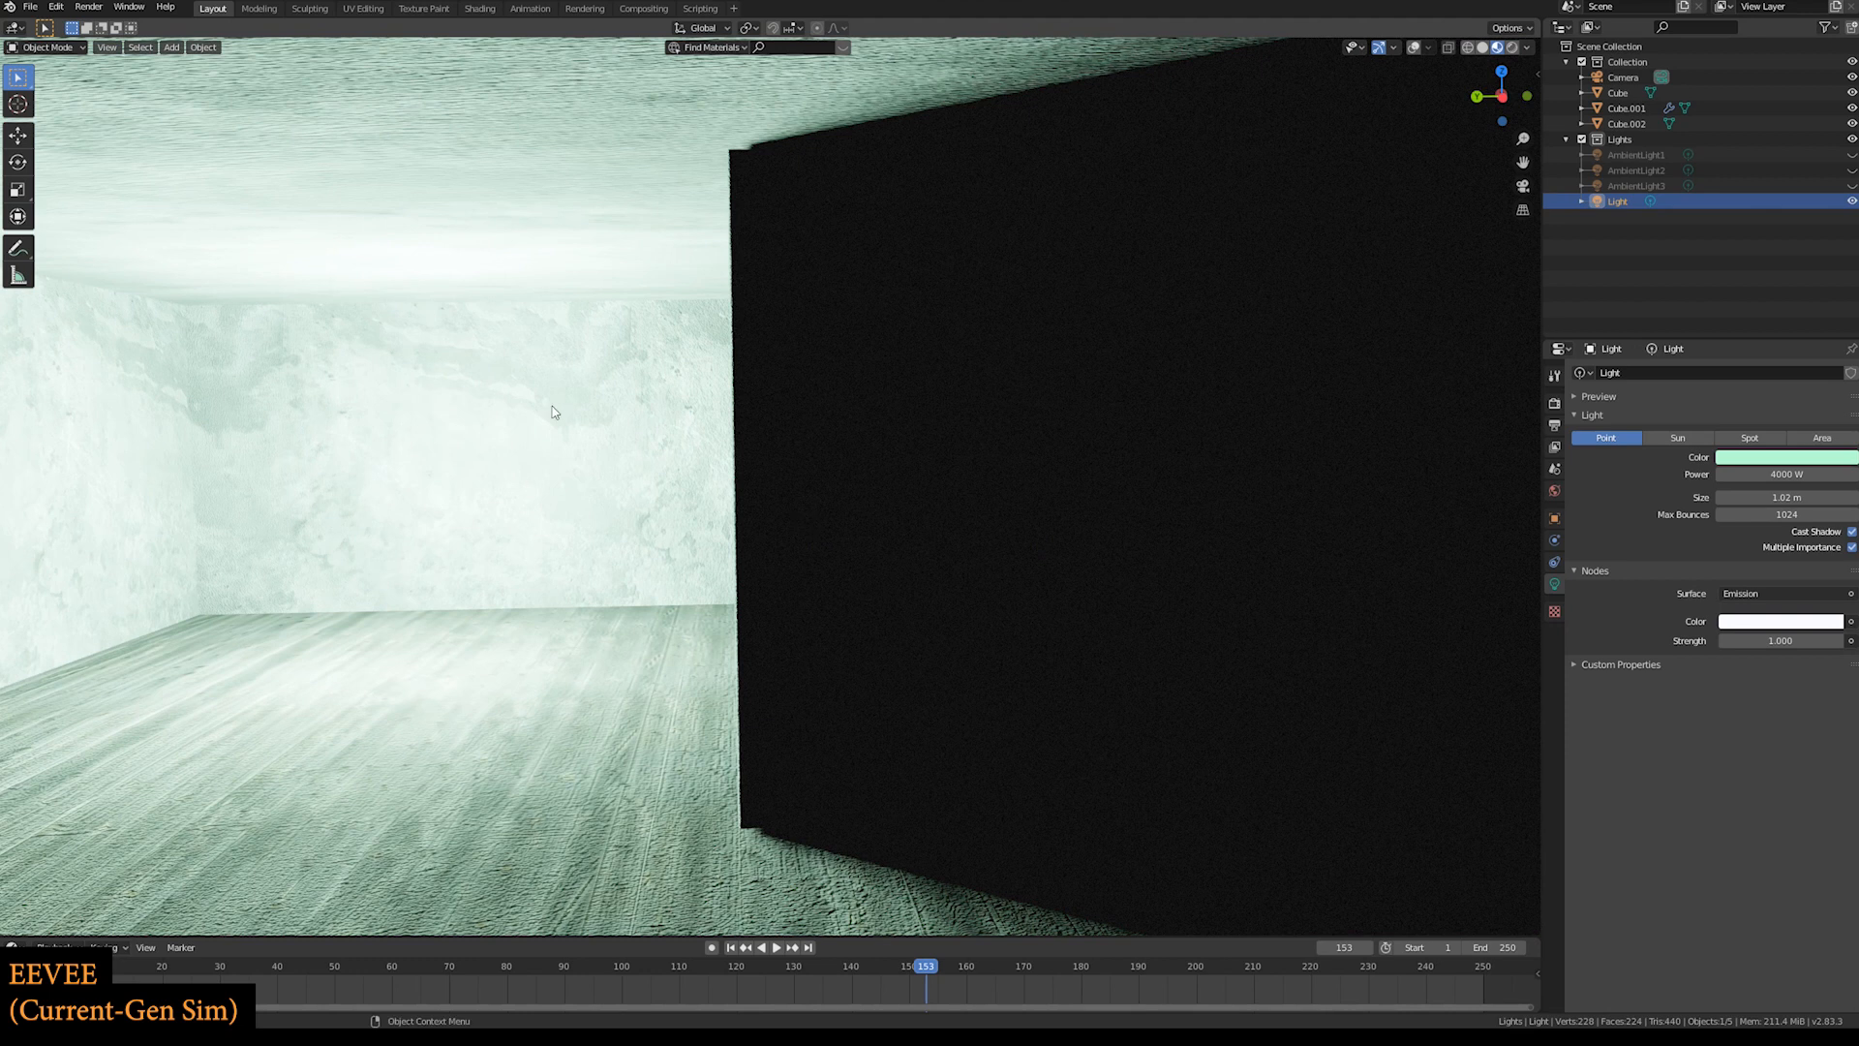
mouse_move(1265, 596)
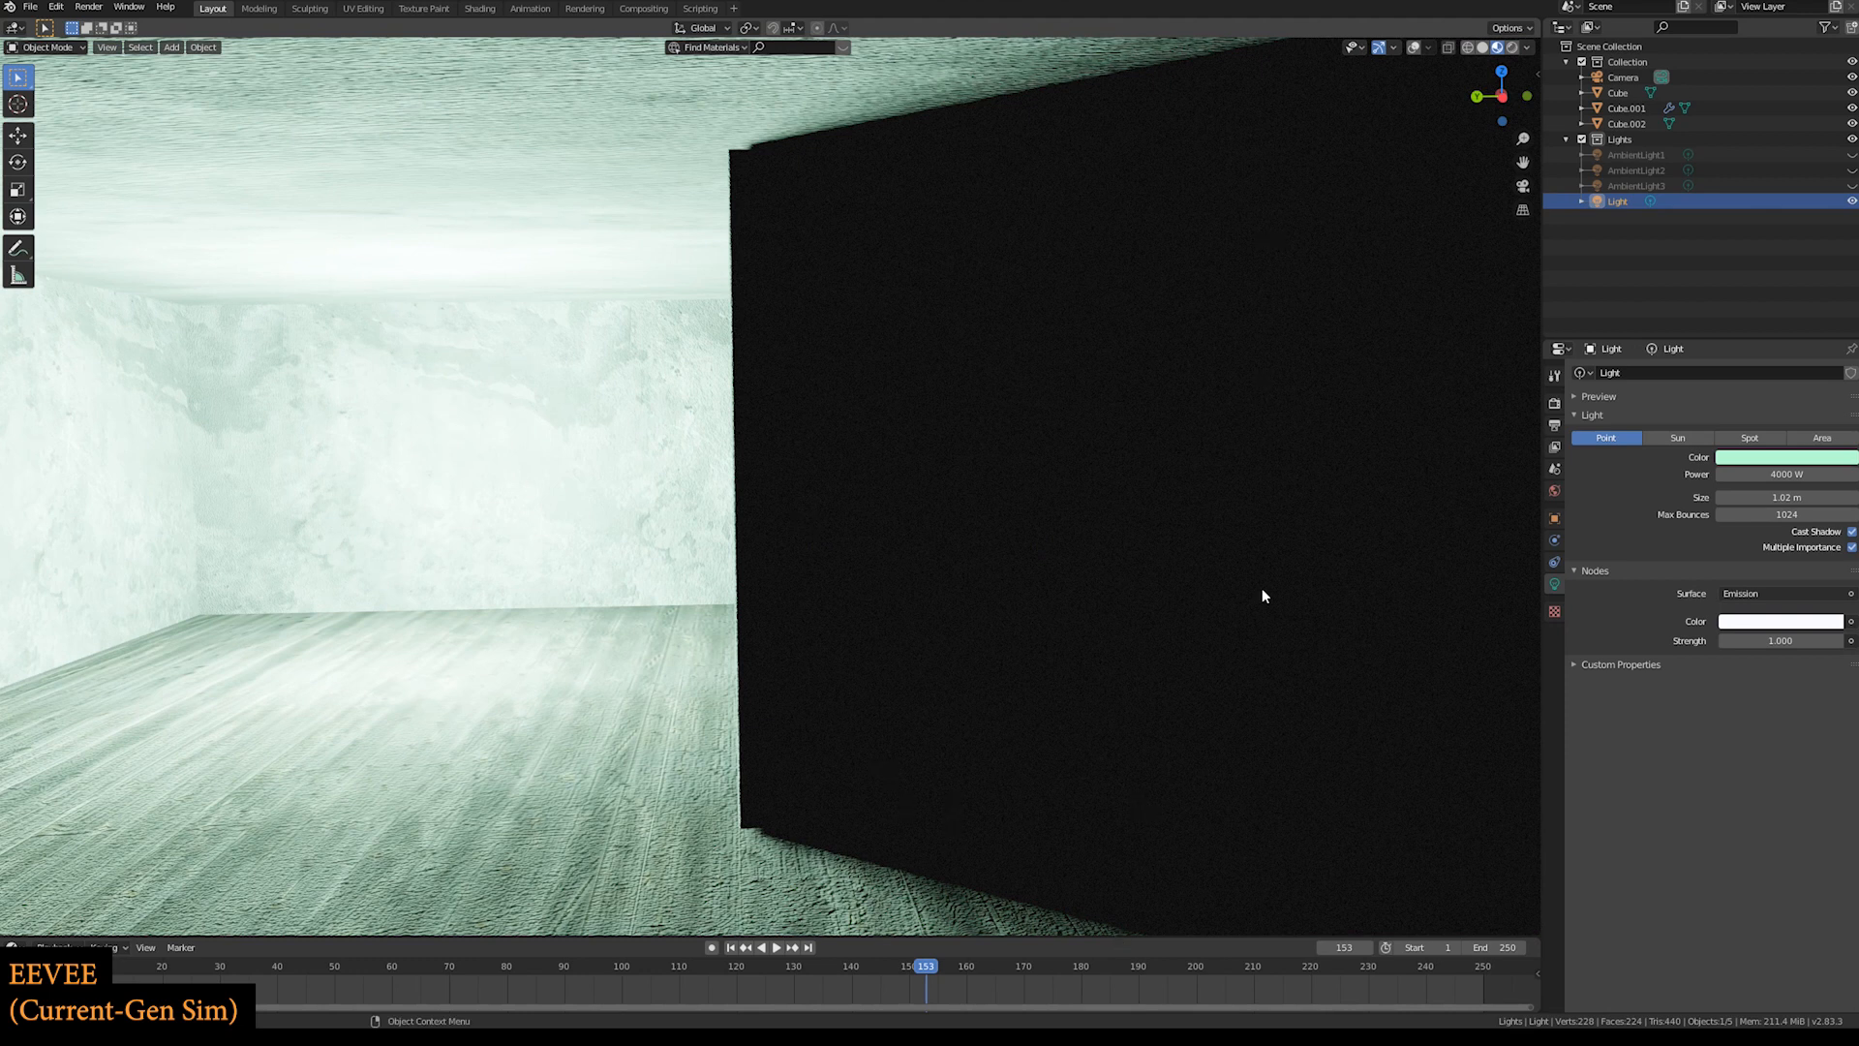
mouse_move(1187, 442)
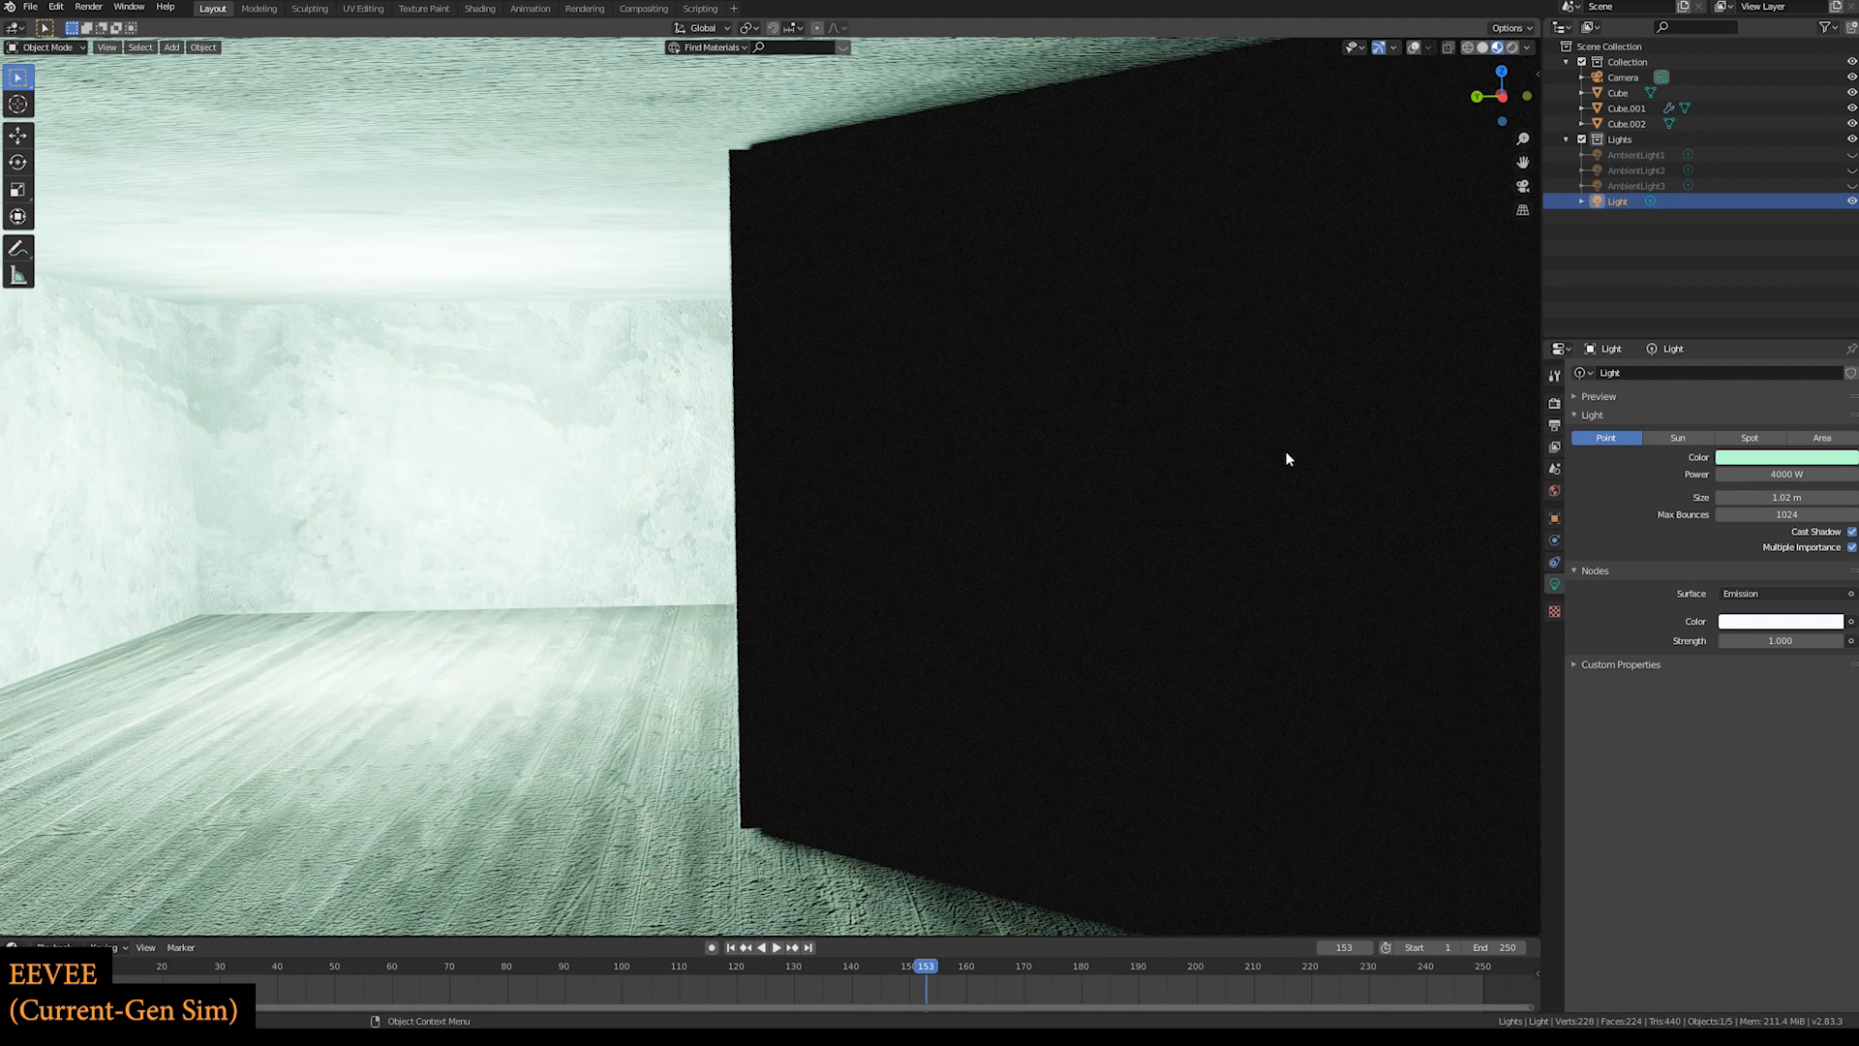
mouse_move(1164, 558)
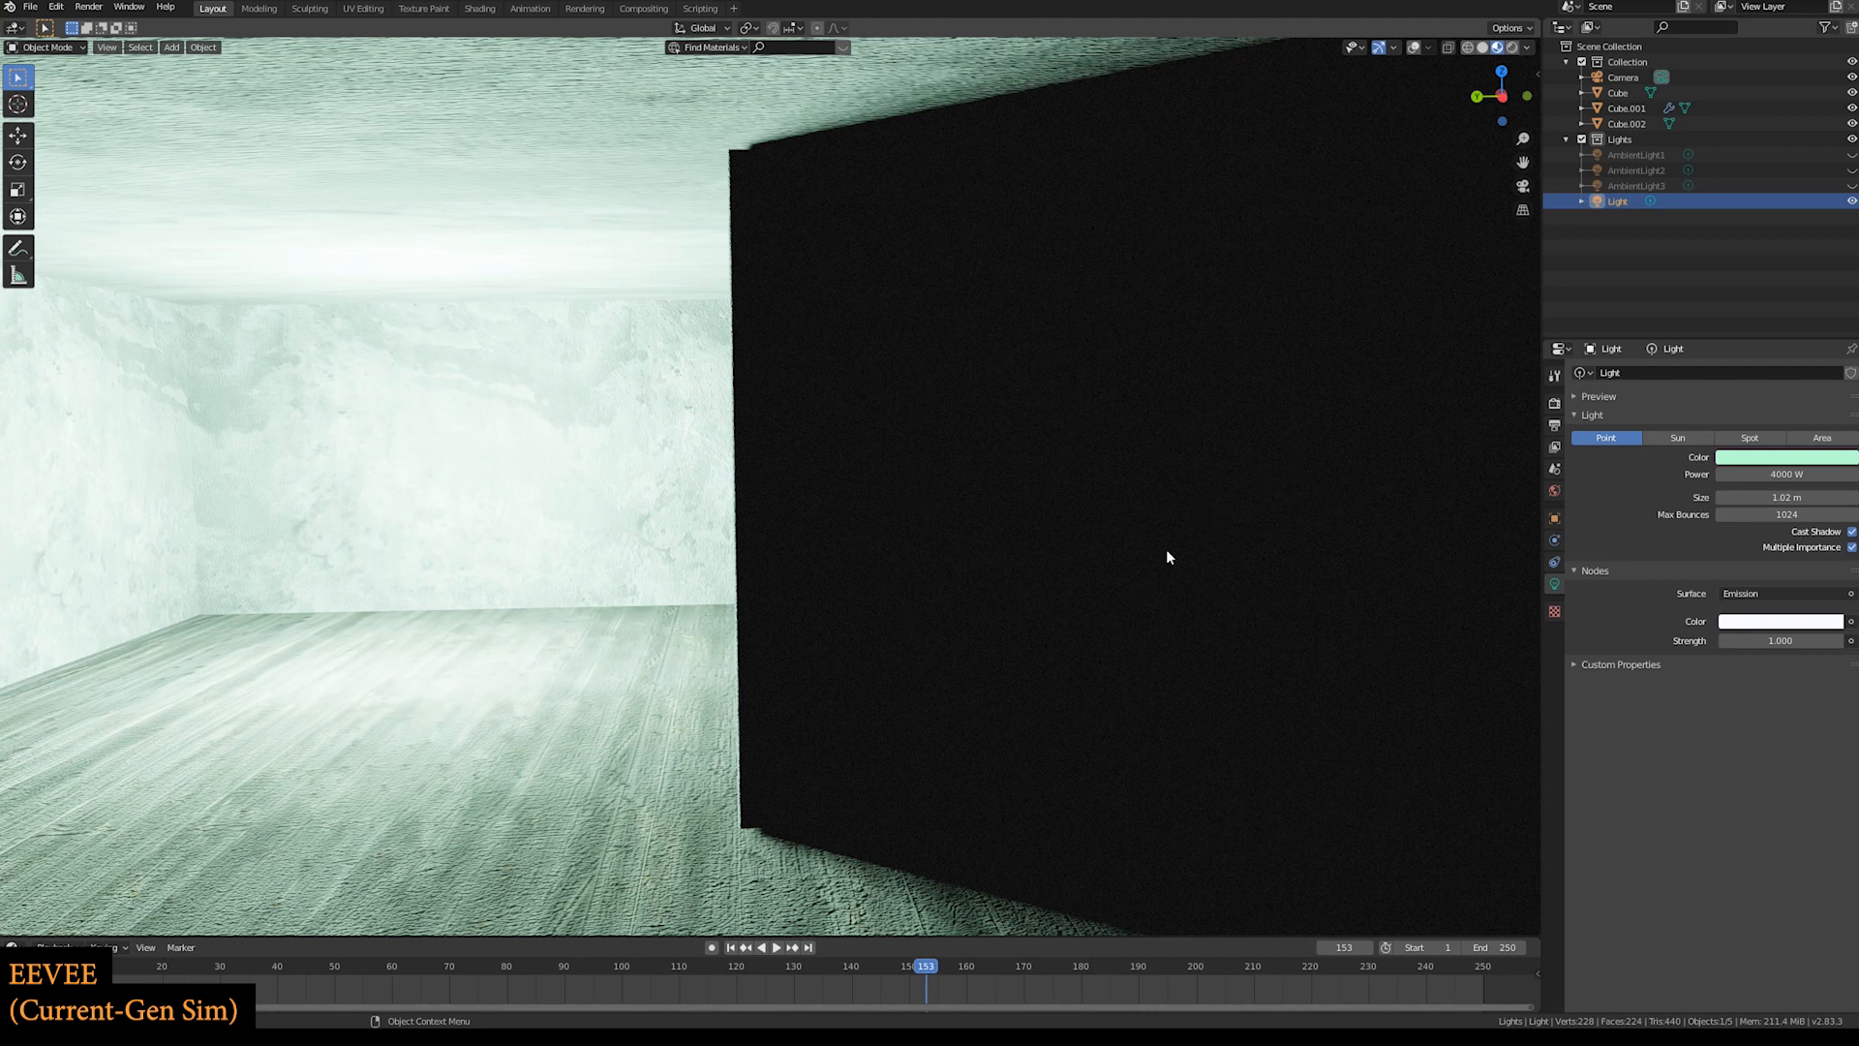
mouse_move(909, 381)
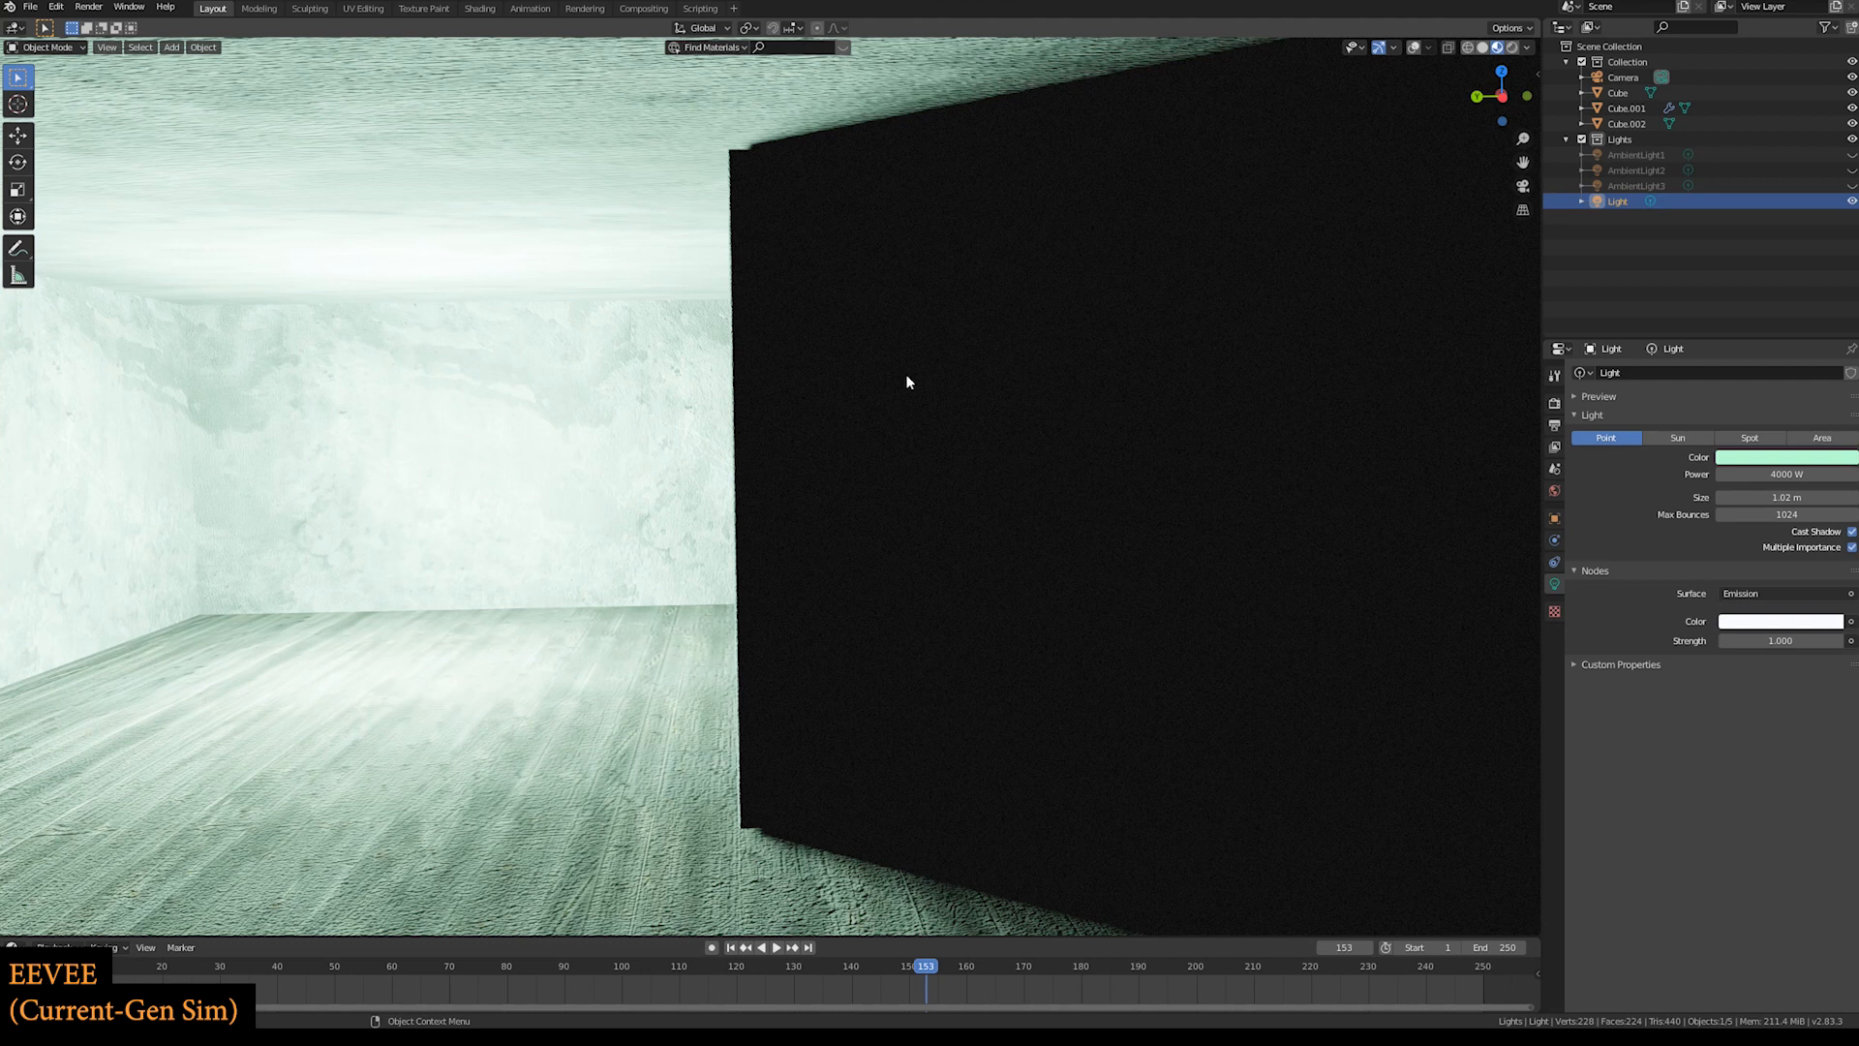
mouse_move(754, 153)
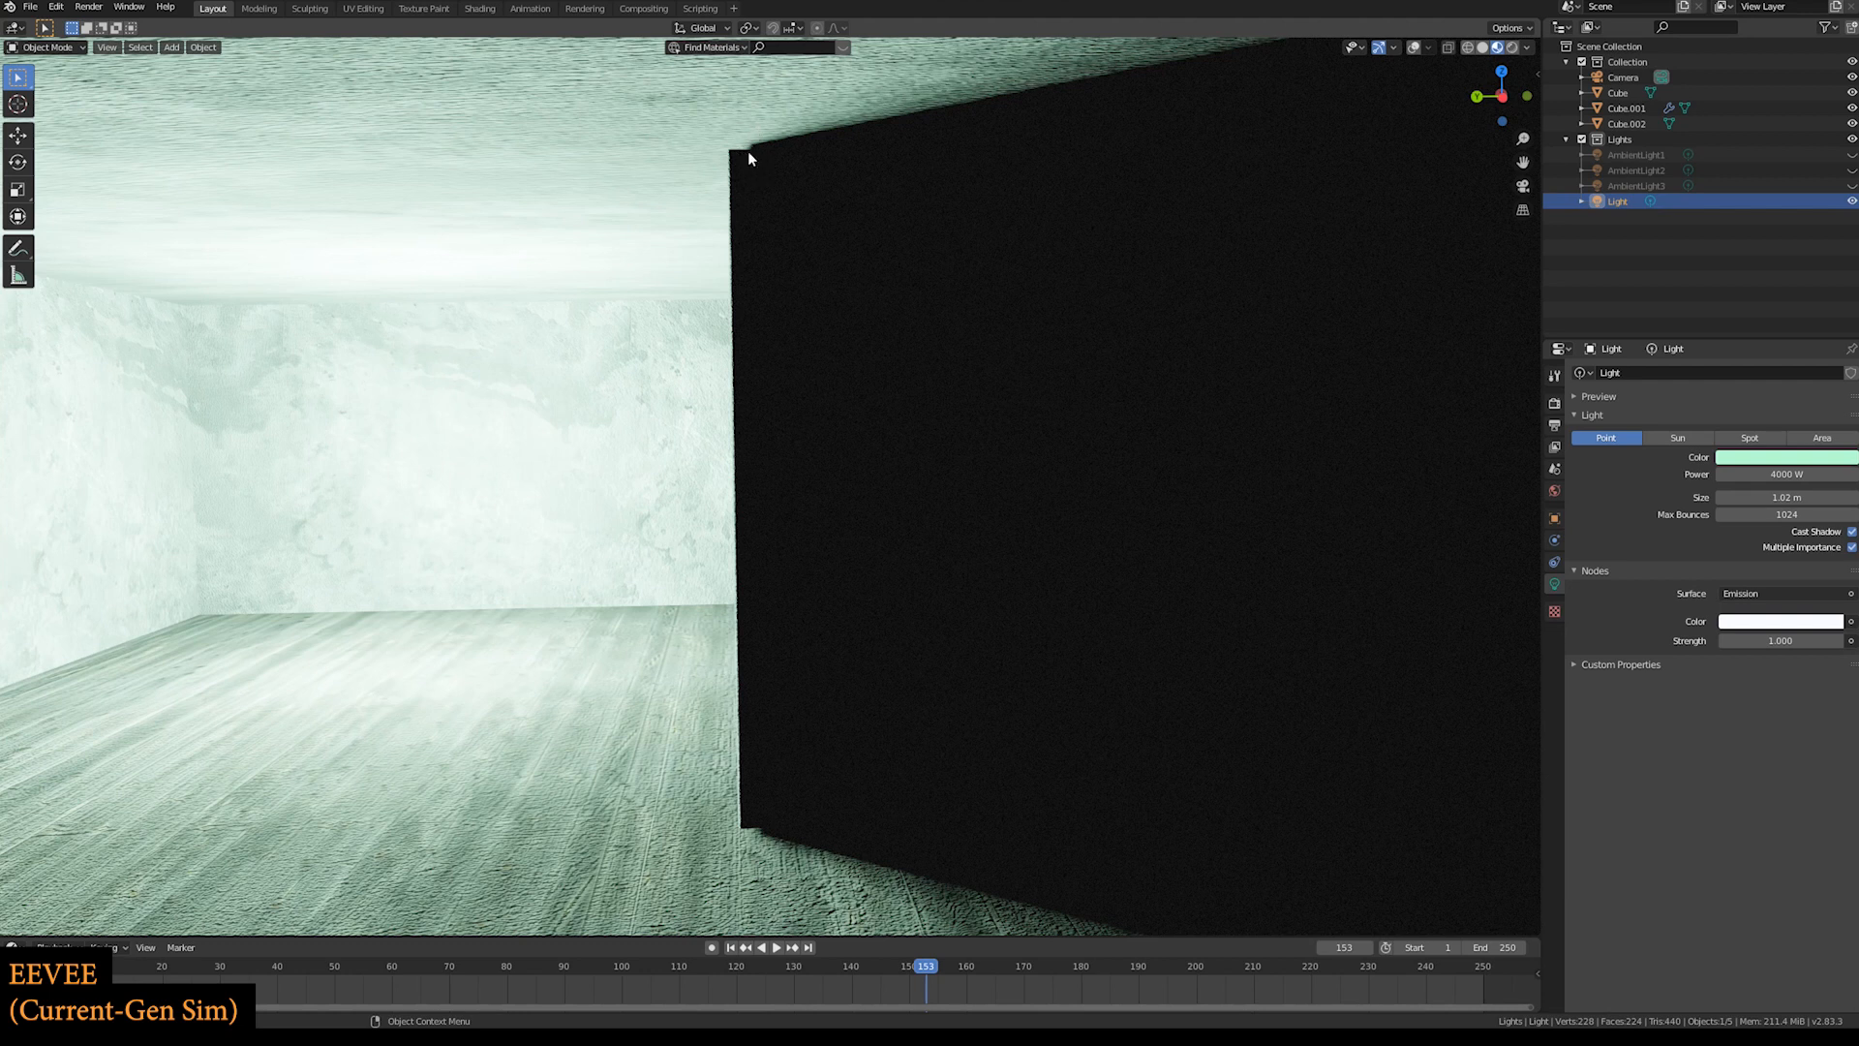
mouse_move(718, 819)
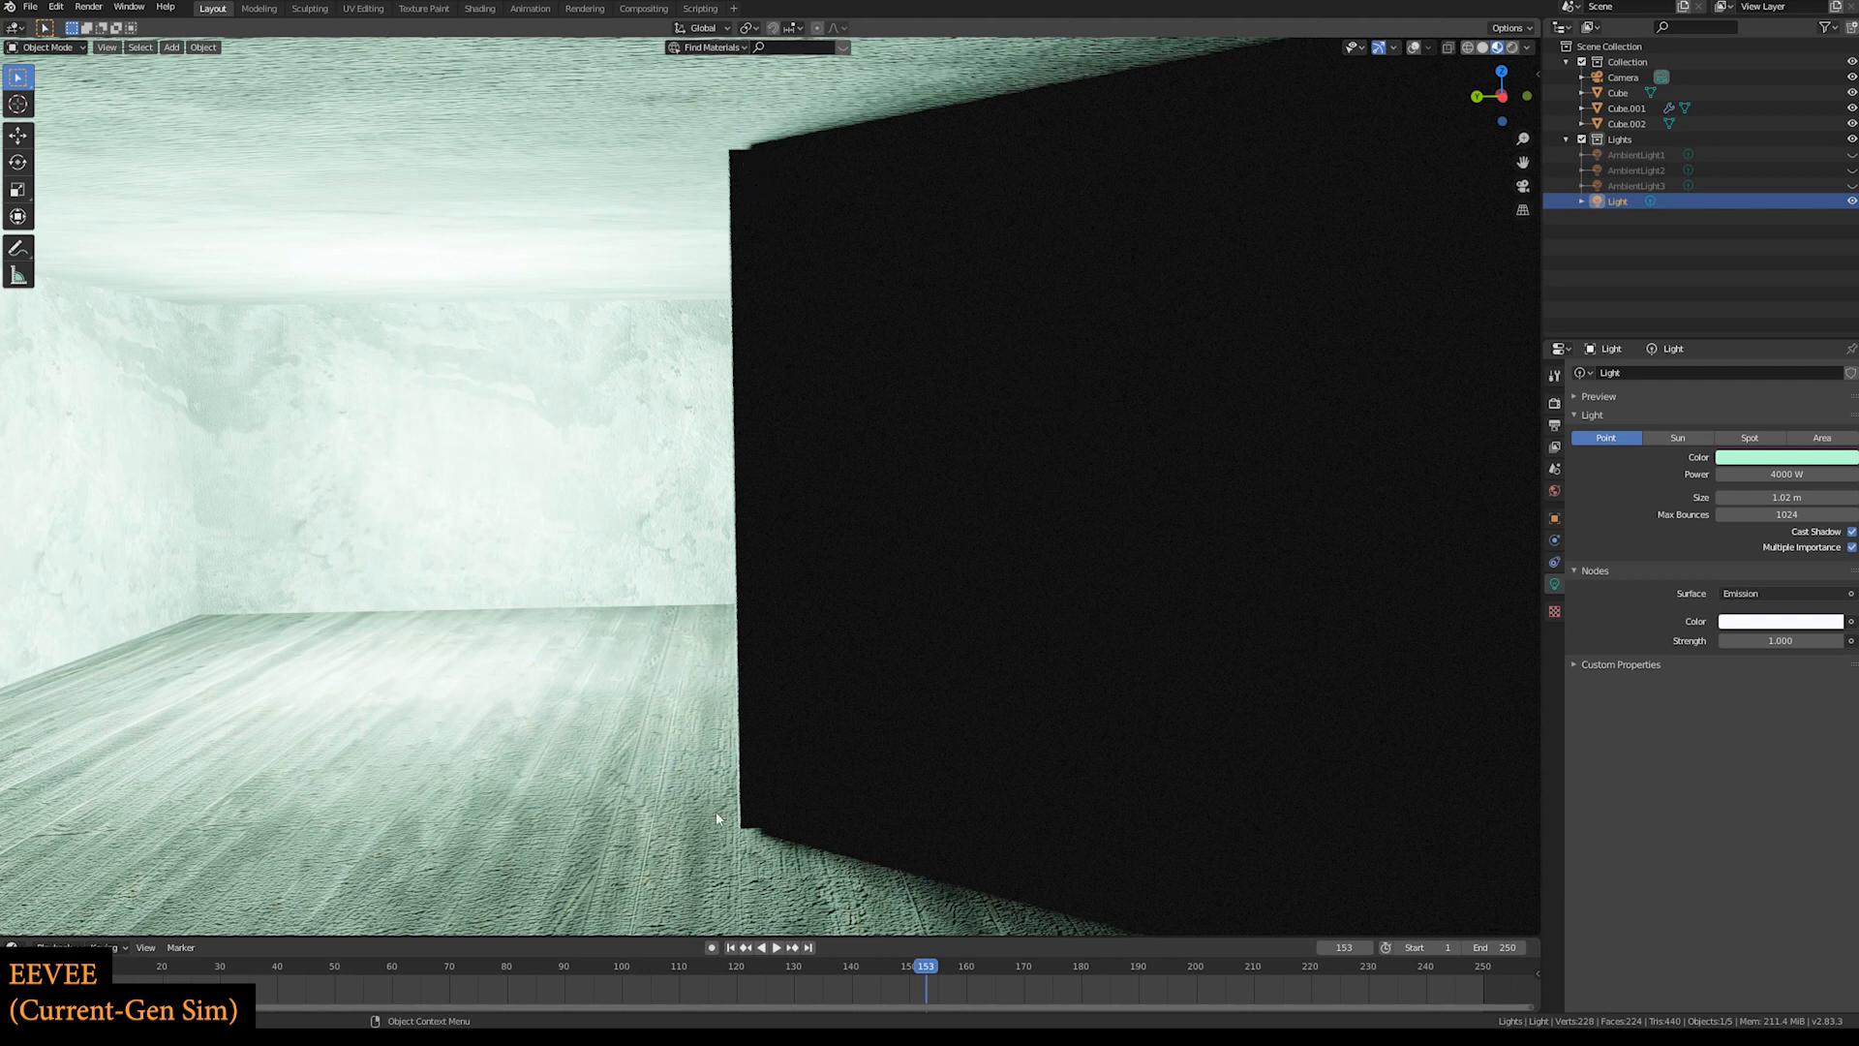
mouse_move(734, 175)
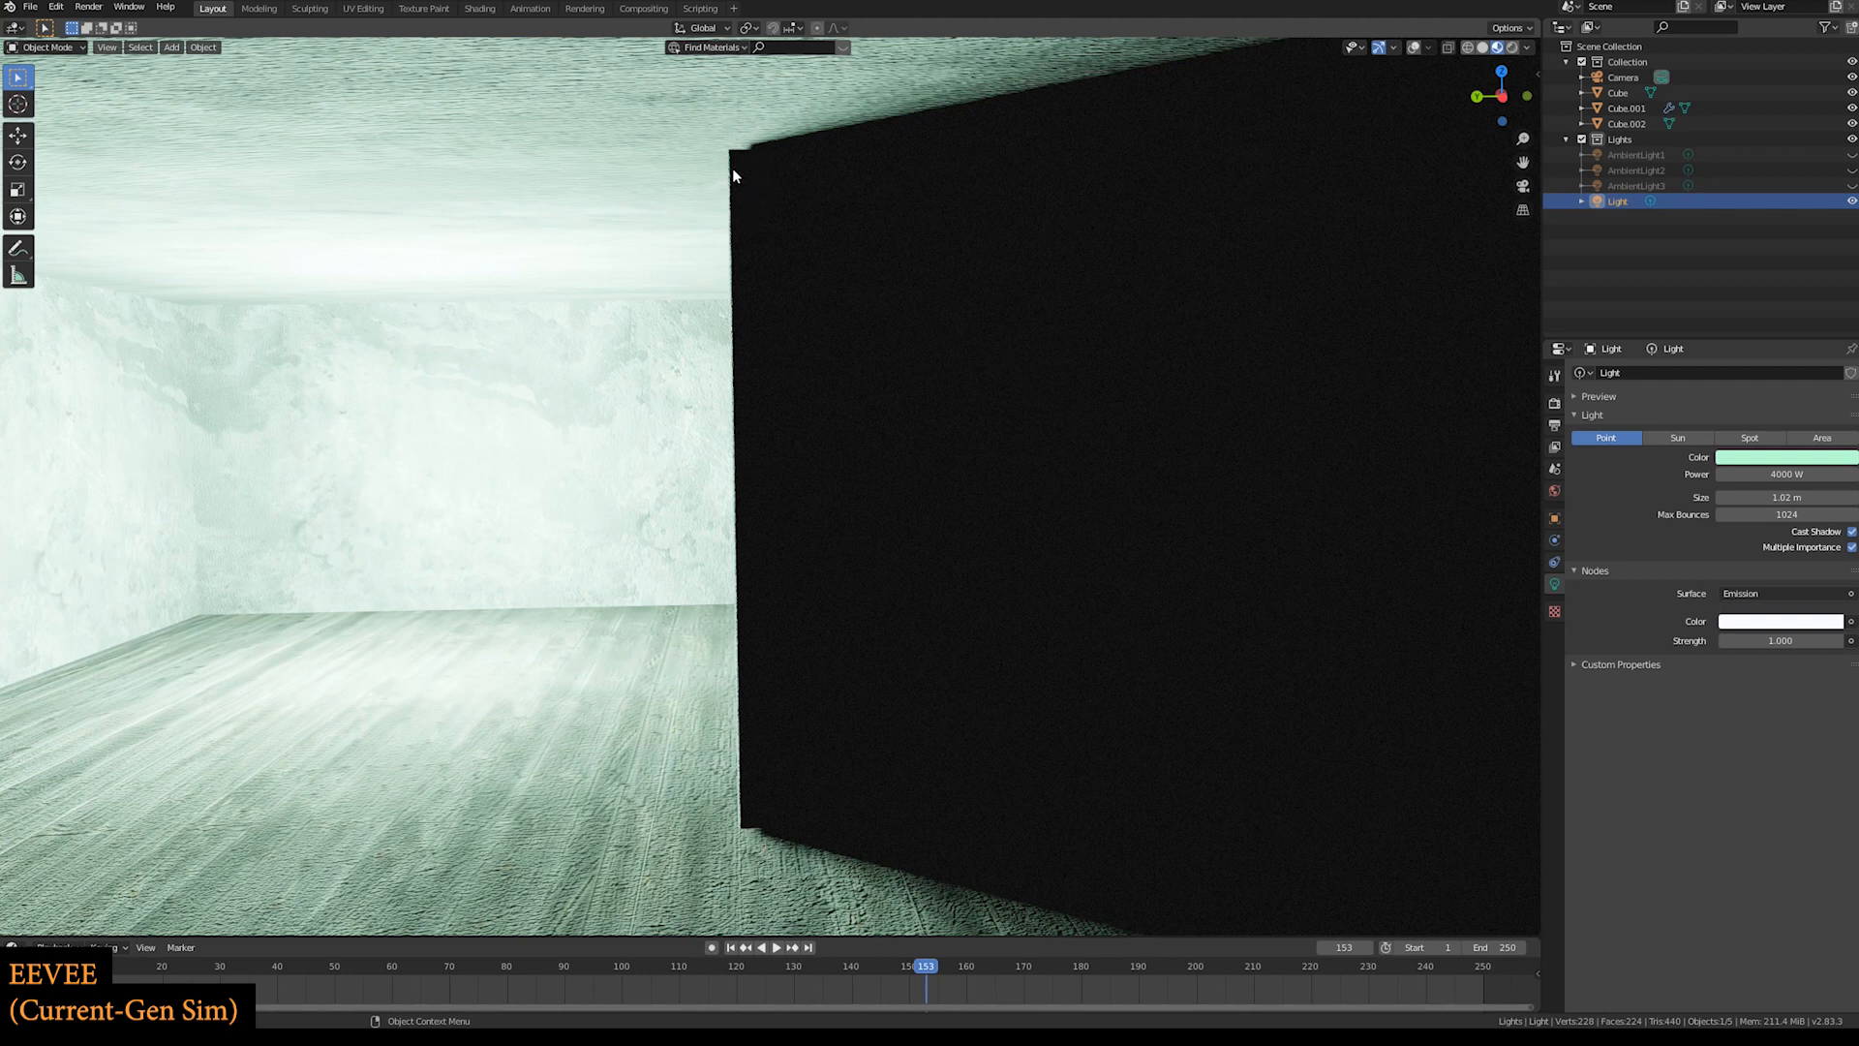
mouse_move(1083, 423)
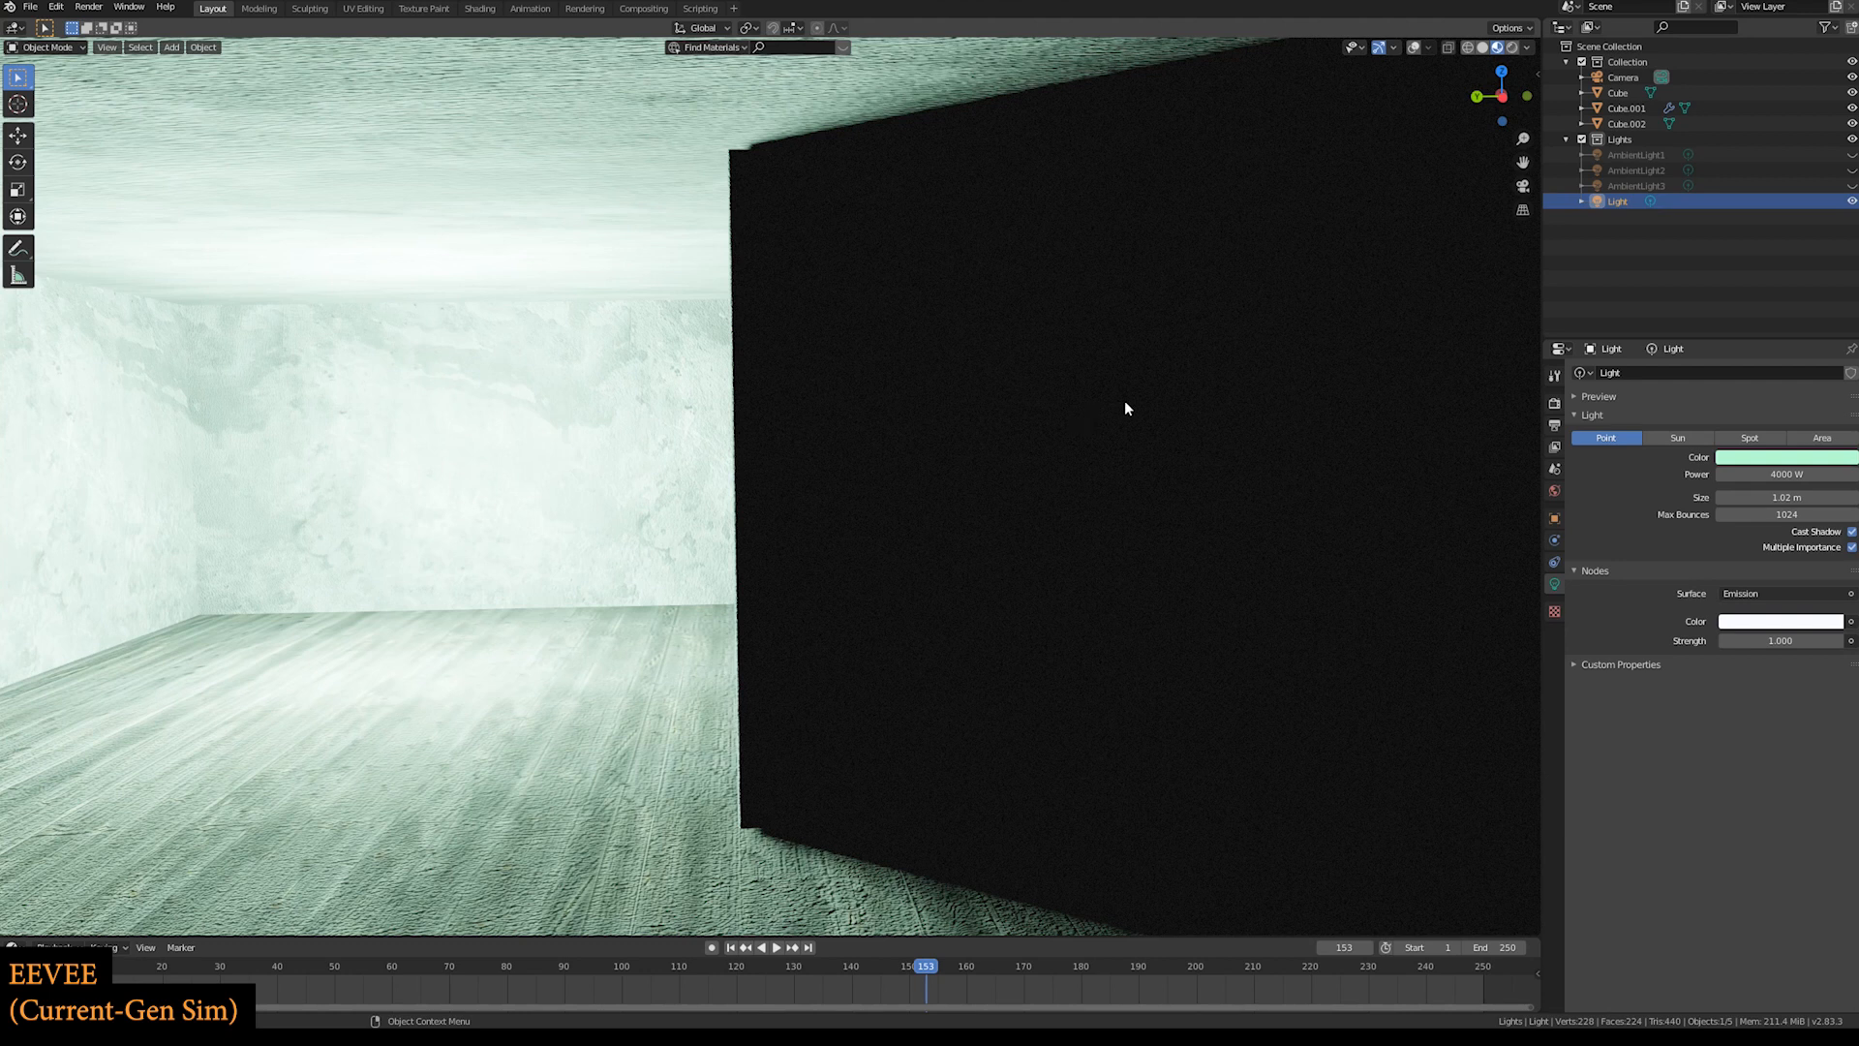
mouse_move(1163, 440)
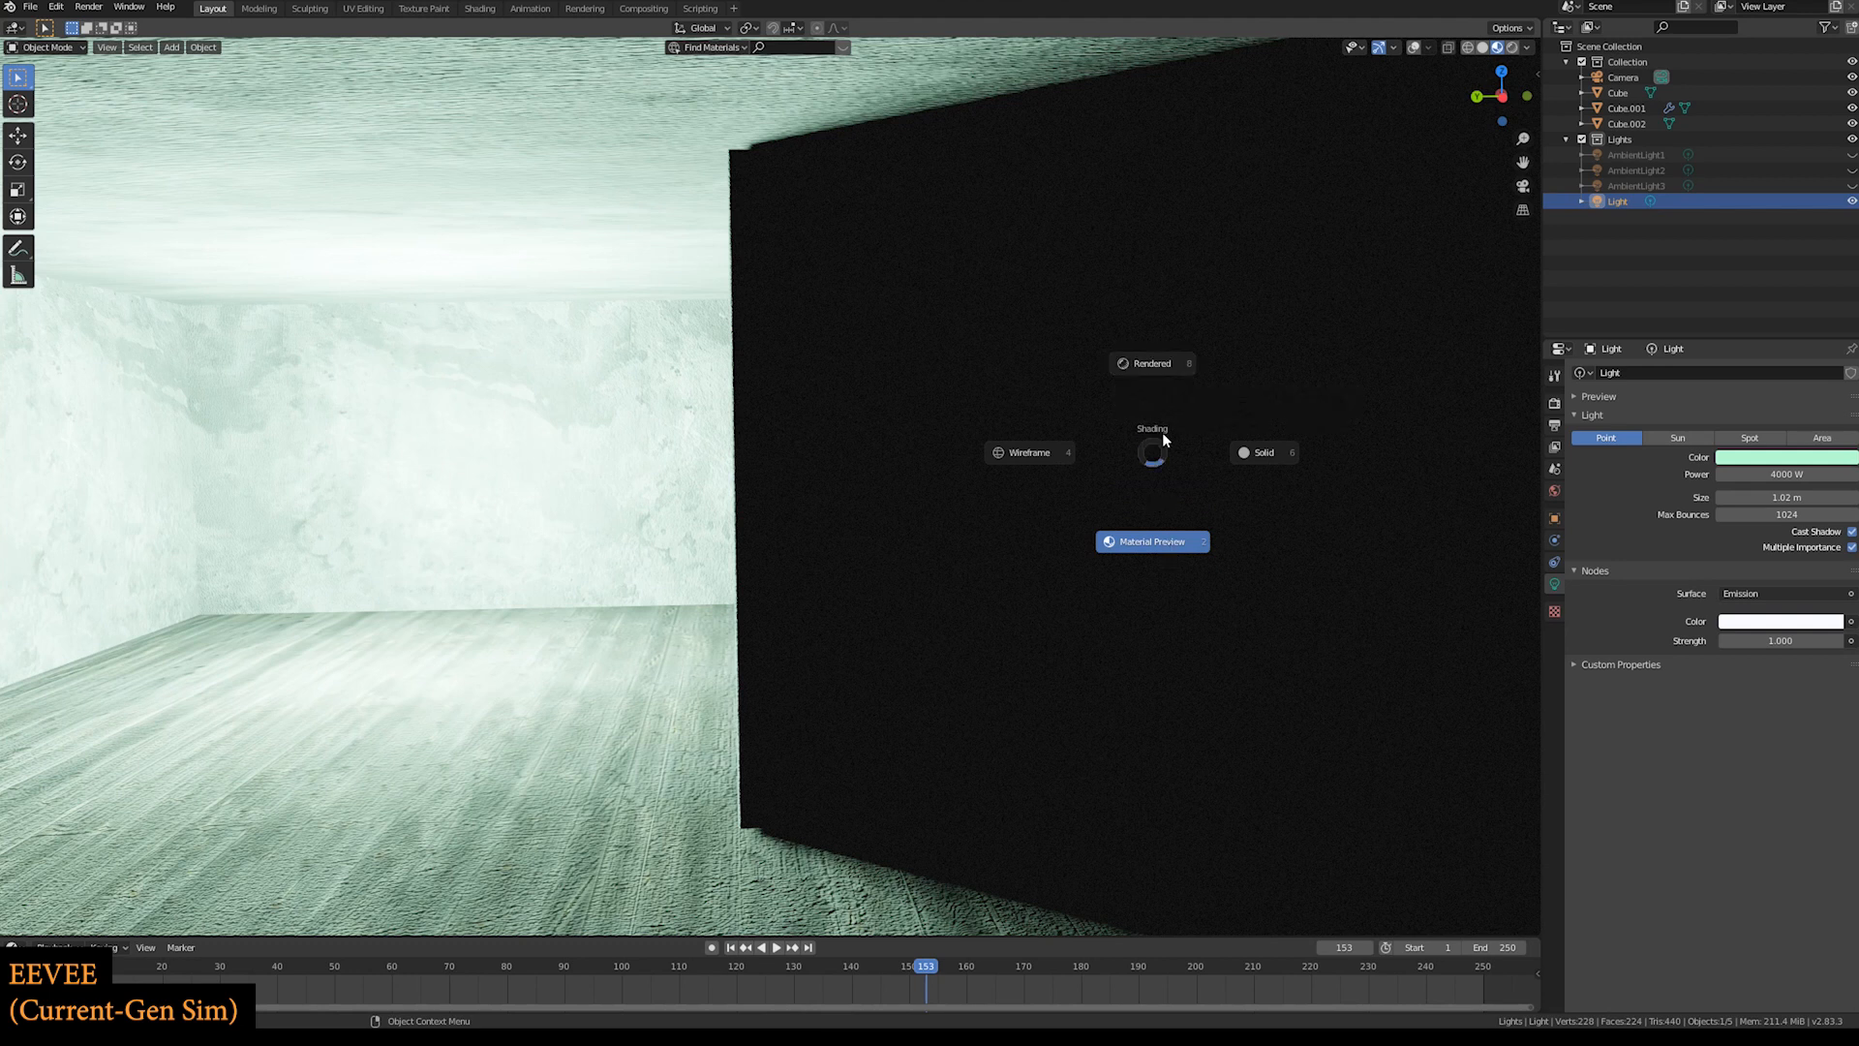
- Show the room as a Cycles rendered preview with green bounce light on the pillar
click(1152, 363)
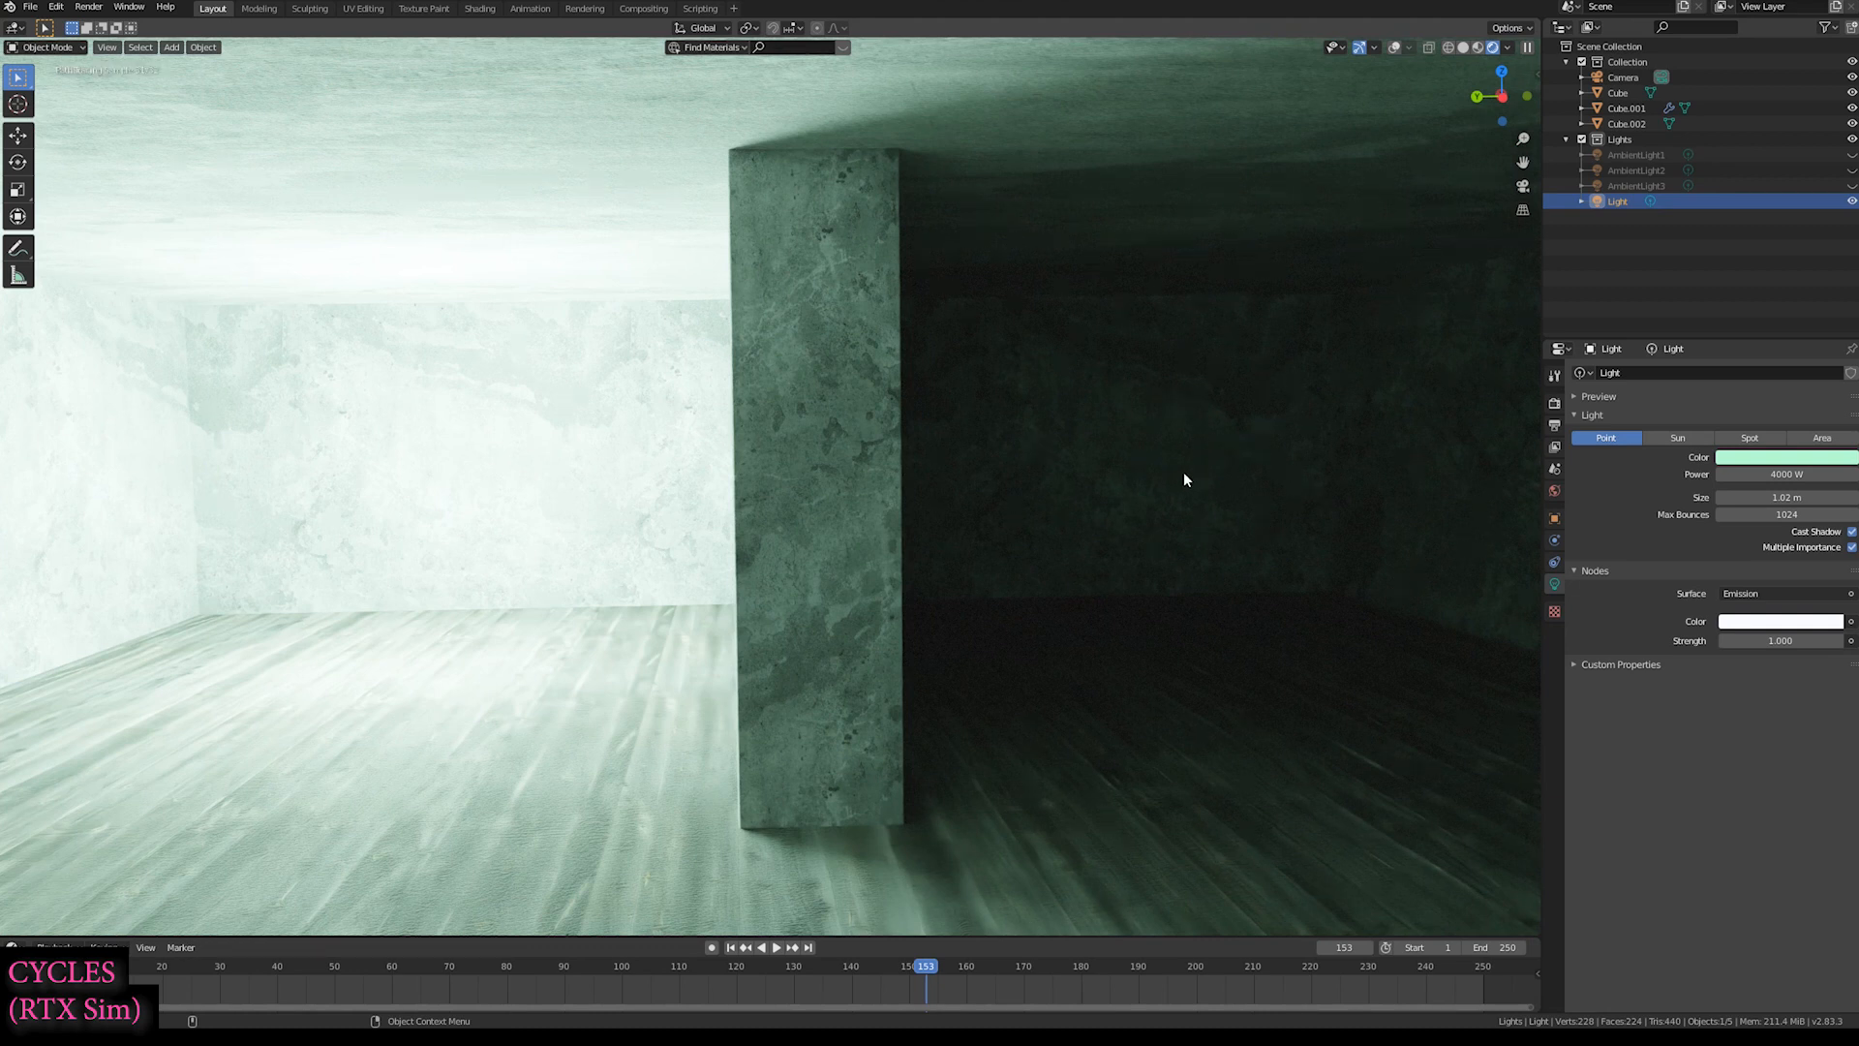
mouse_move(1222, 334)
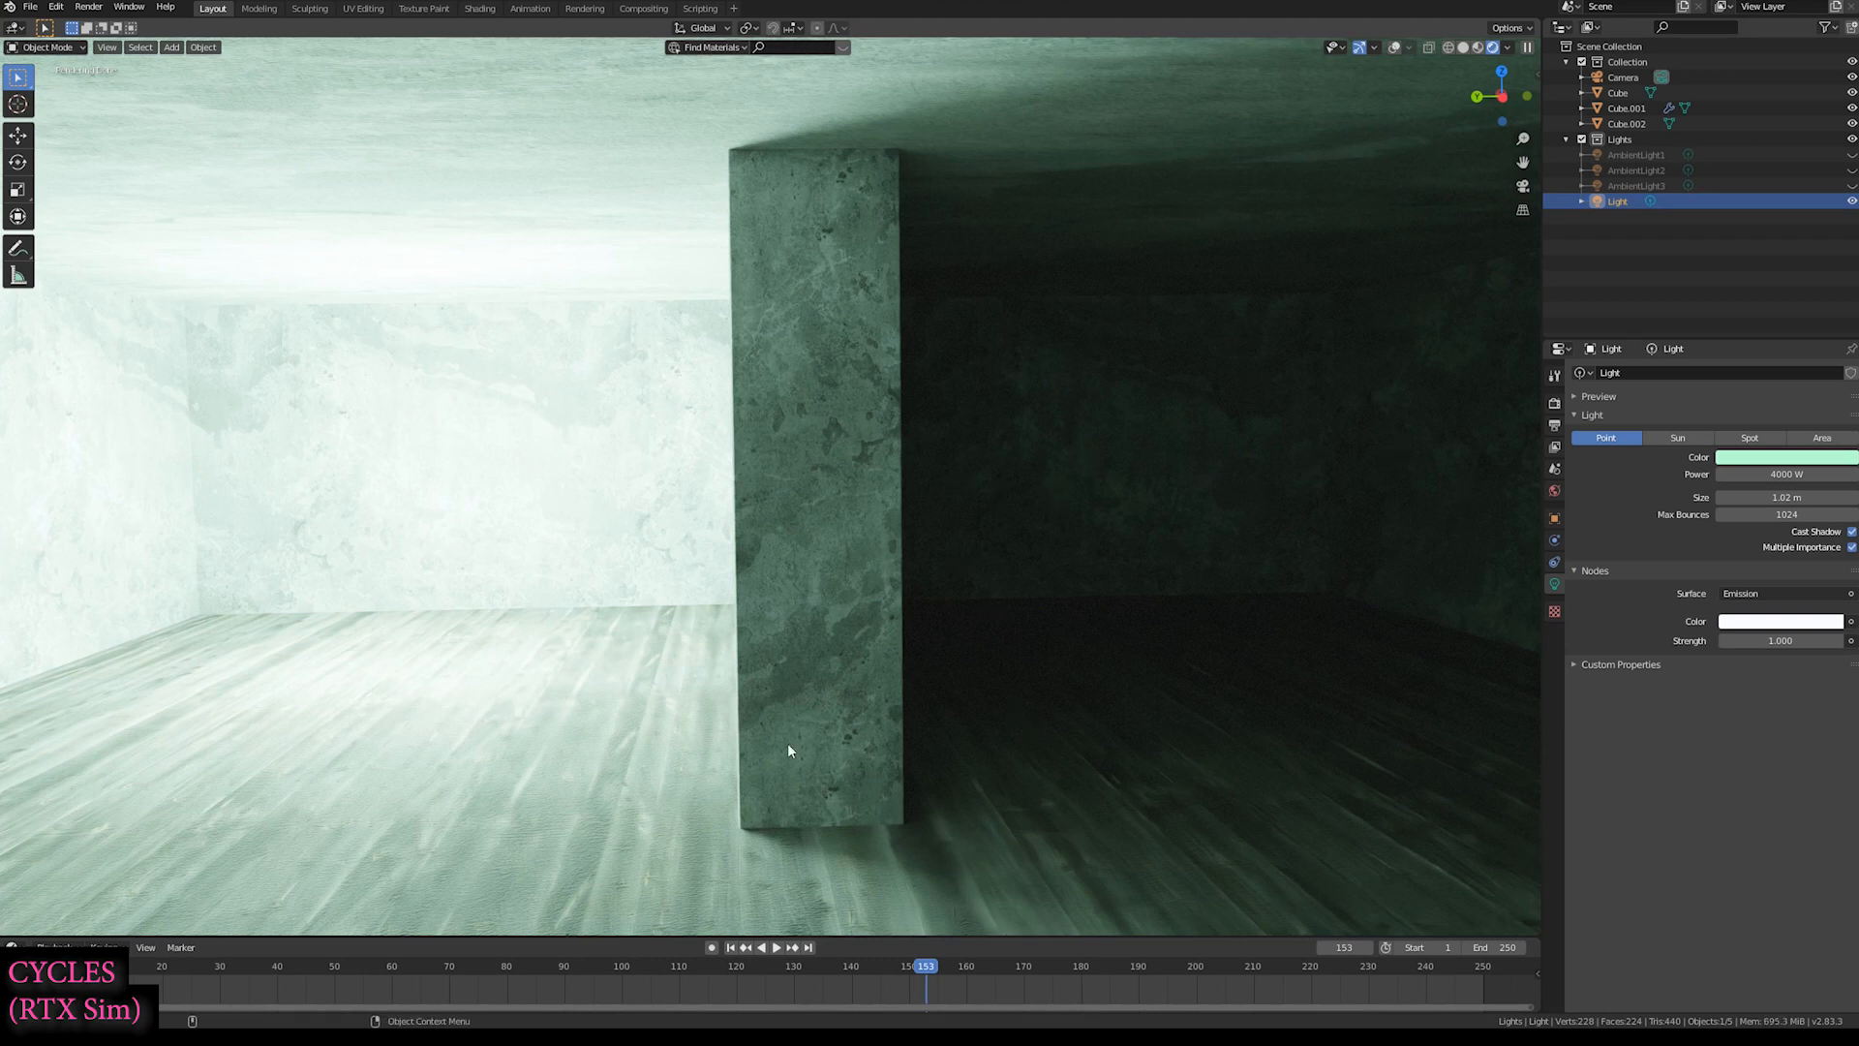
mouse_move(792, 153)
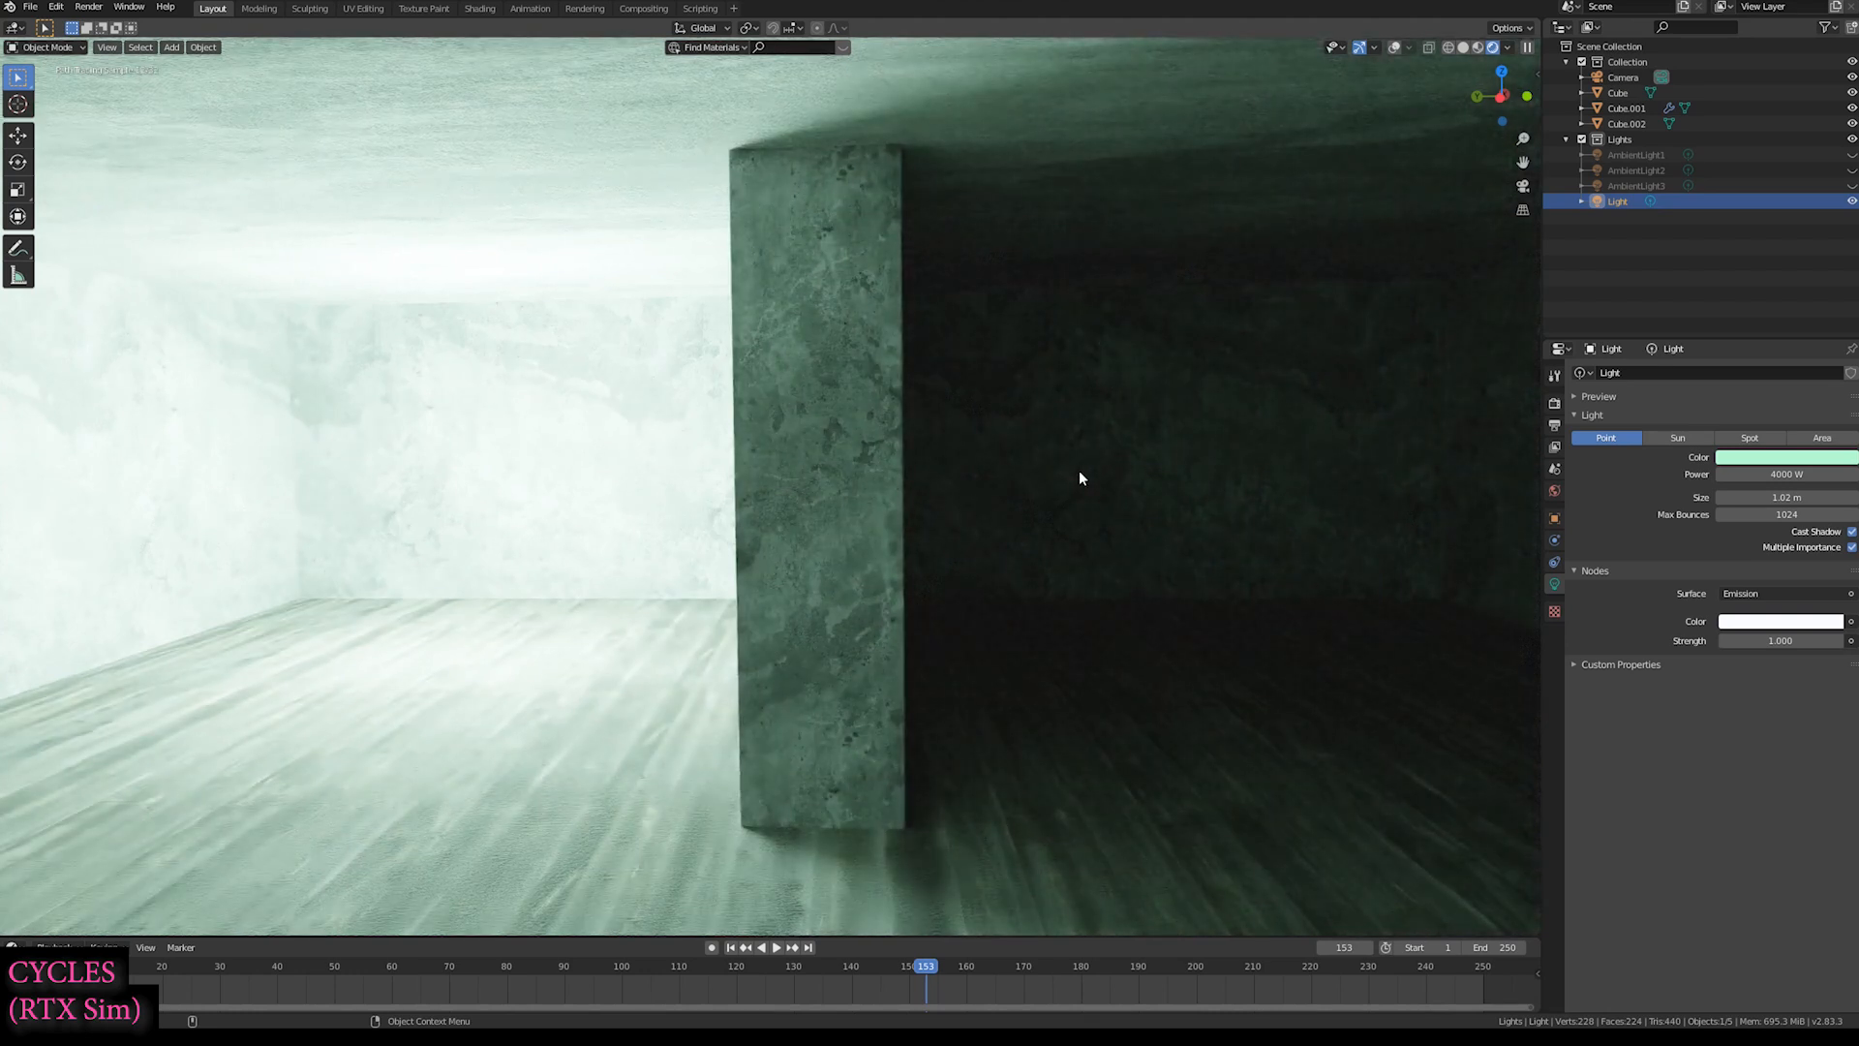
mouse_move(851, 412)
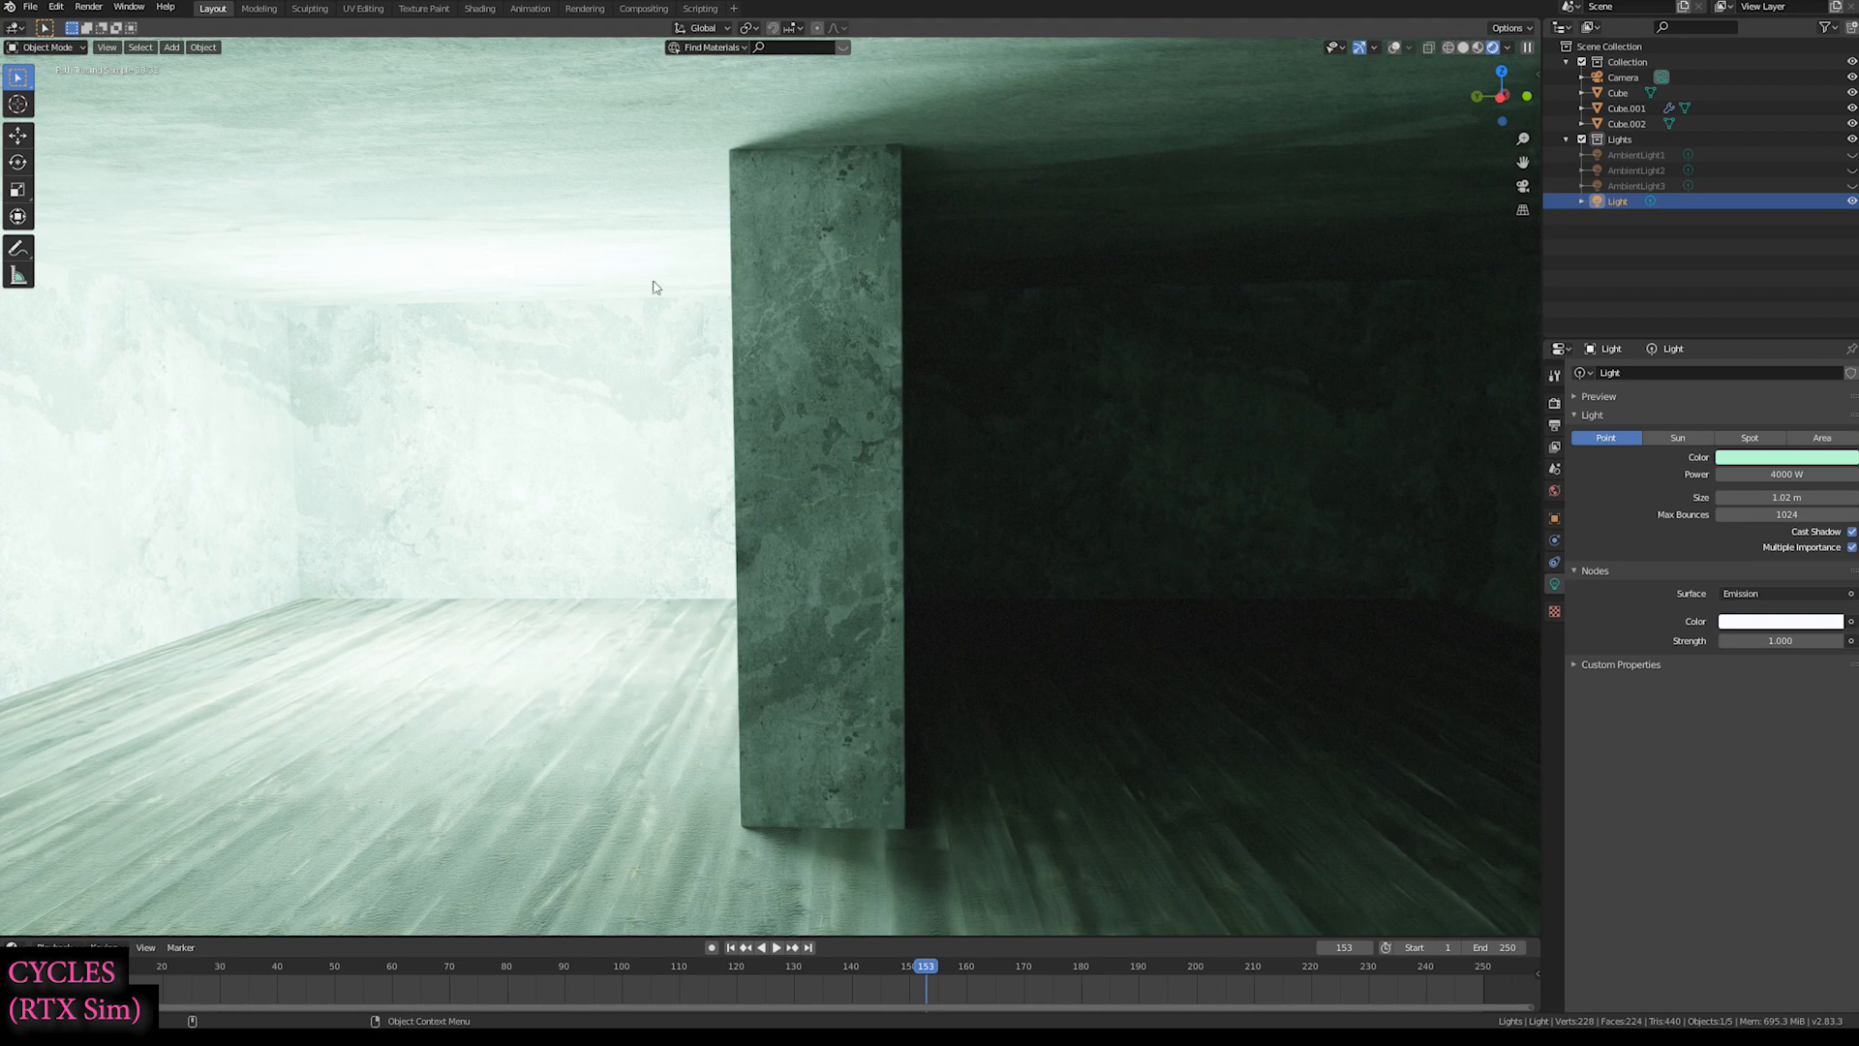
mouse_move(1391, 571)
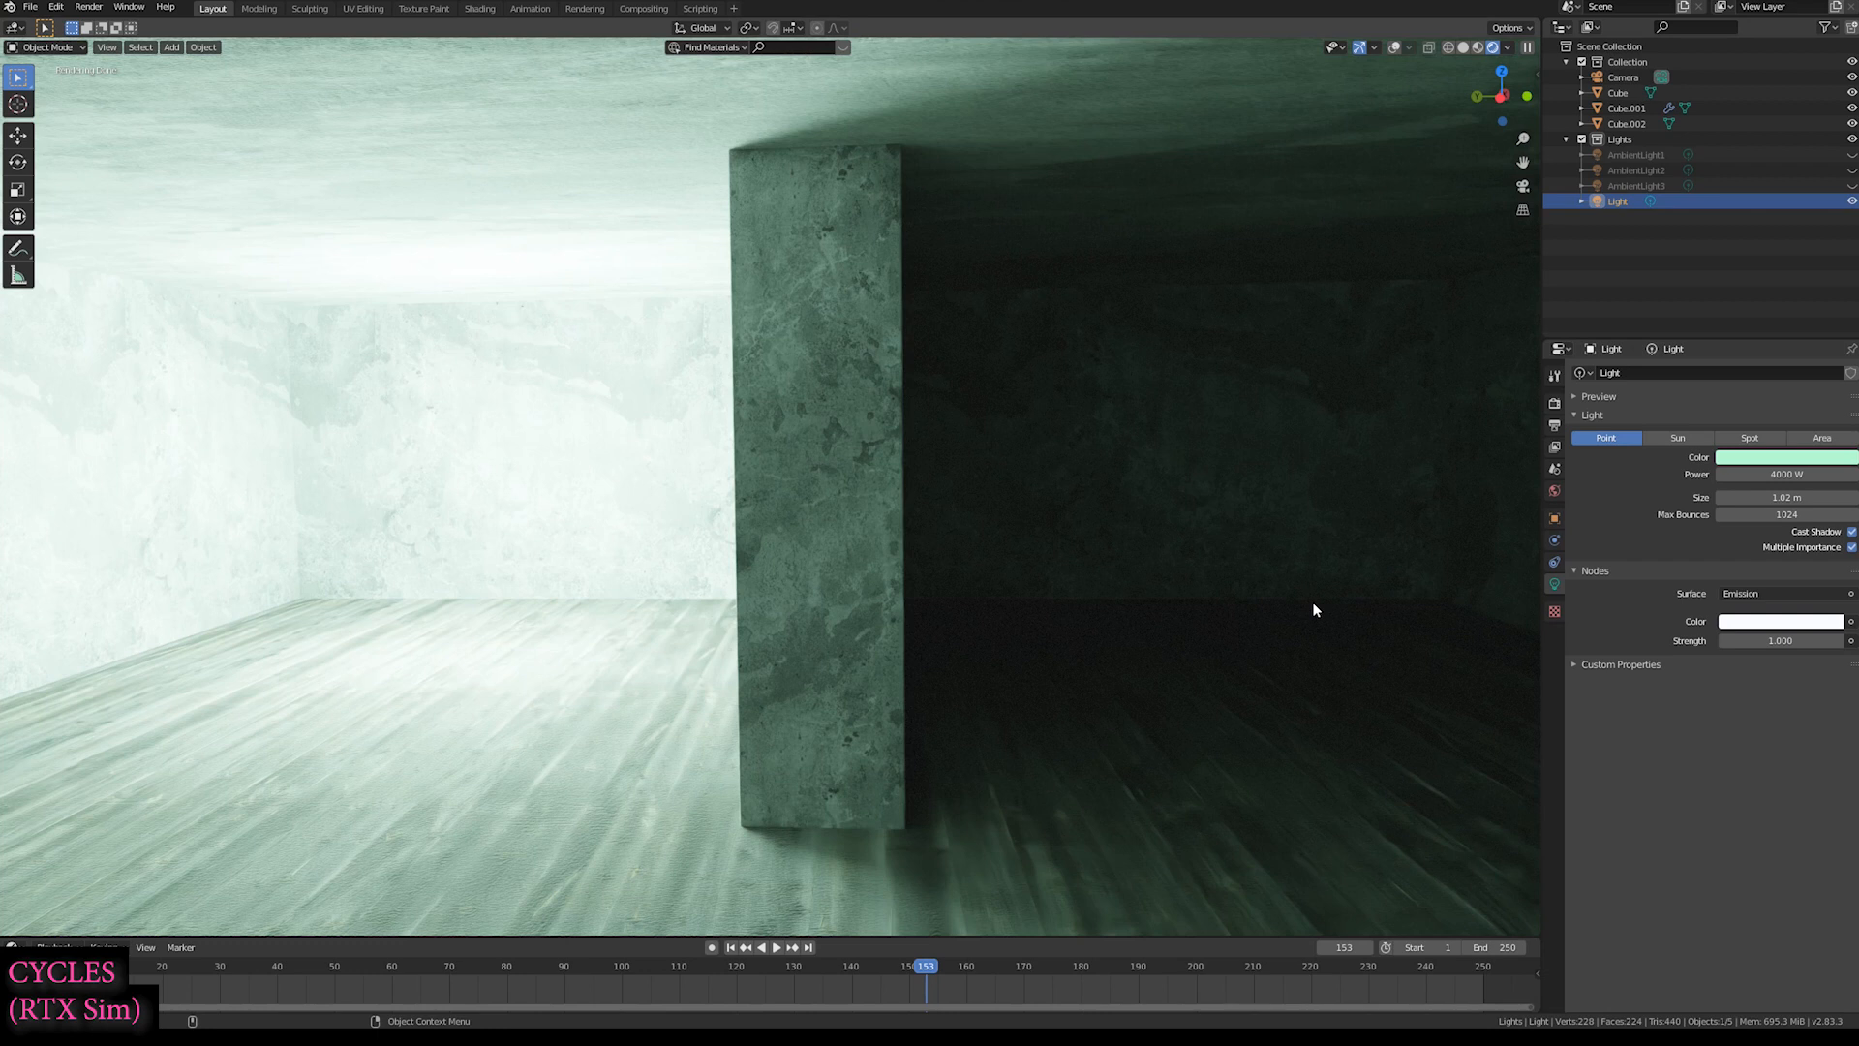
mouse_move(1203, 668)
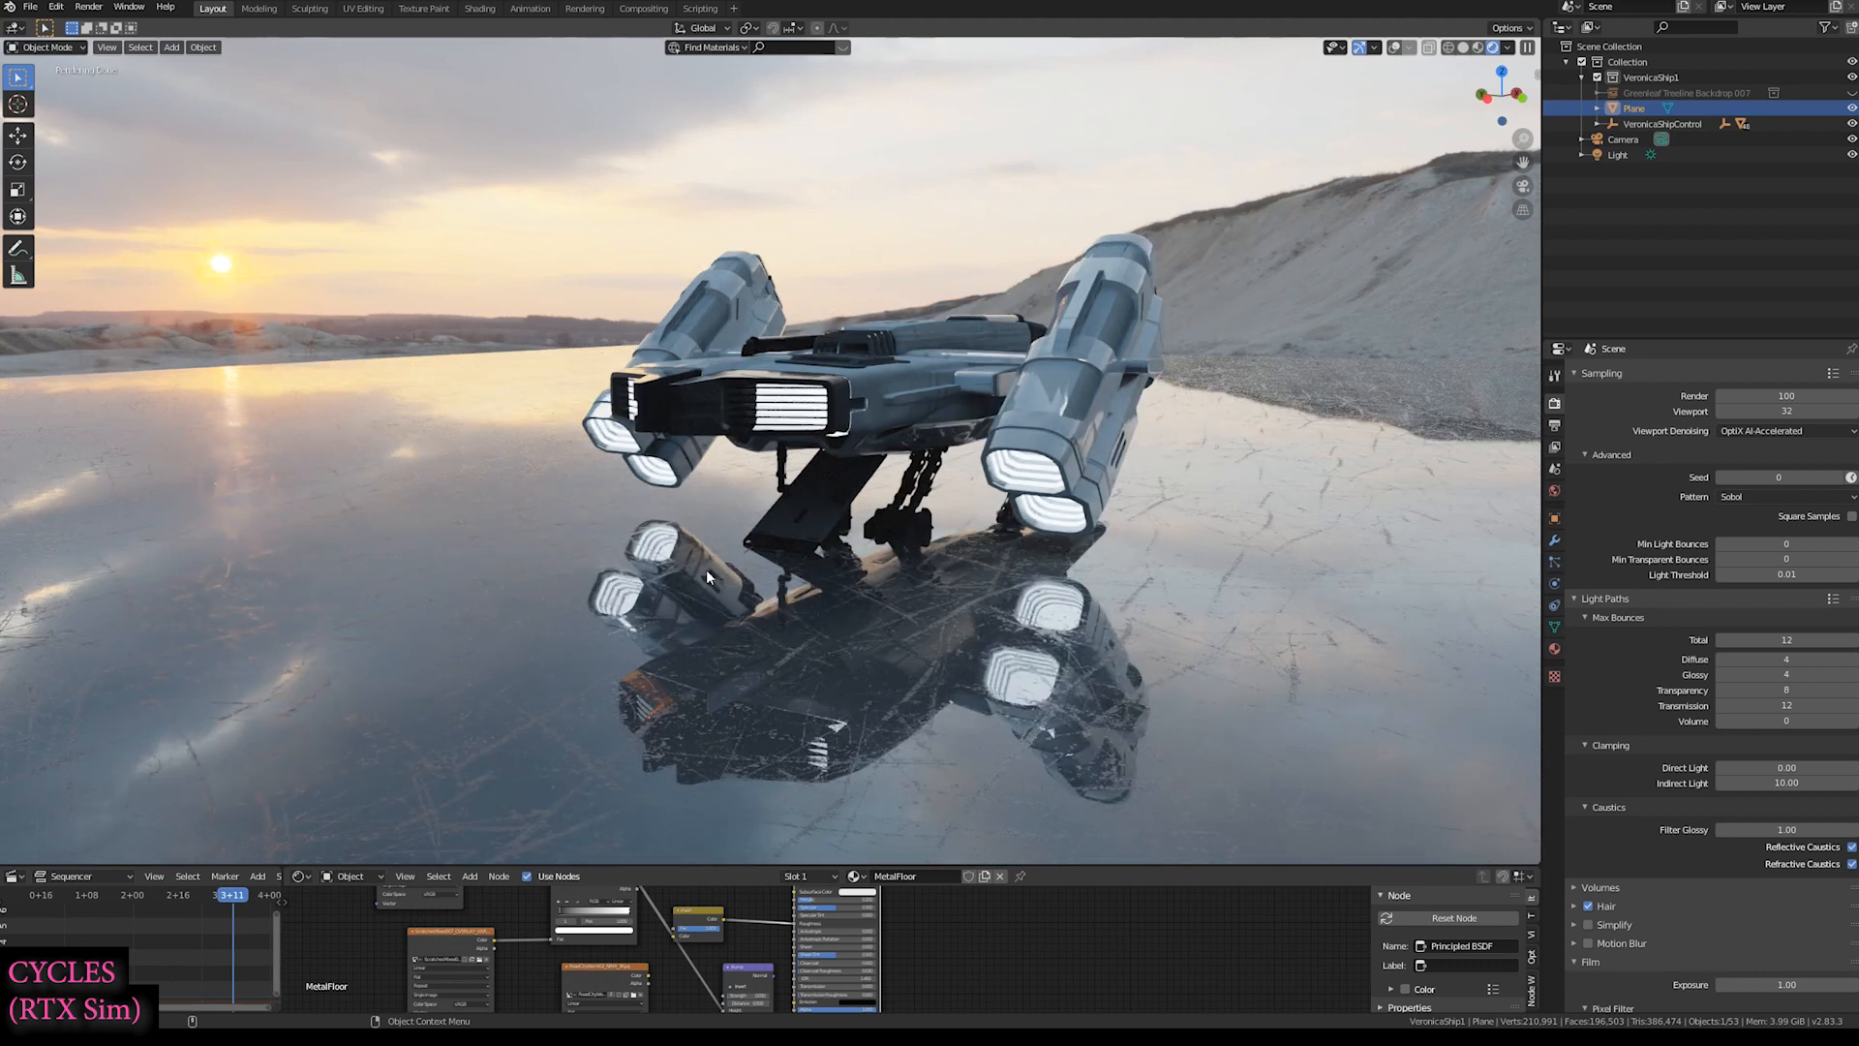
mouse_move(825, 547)
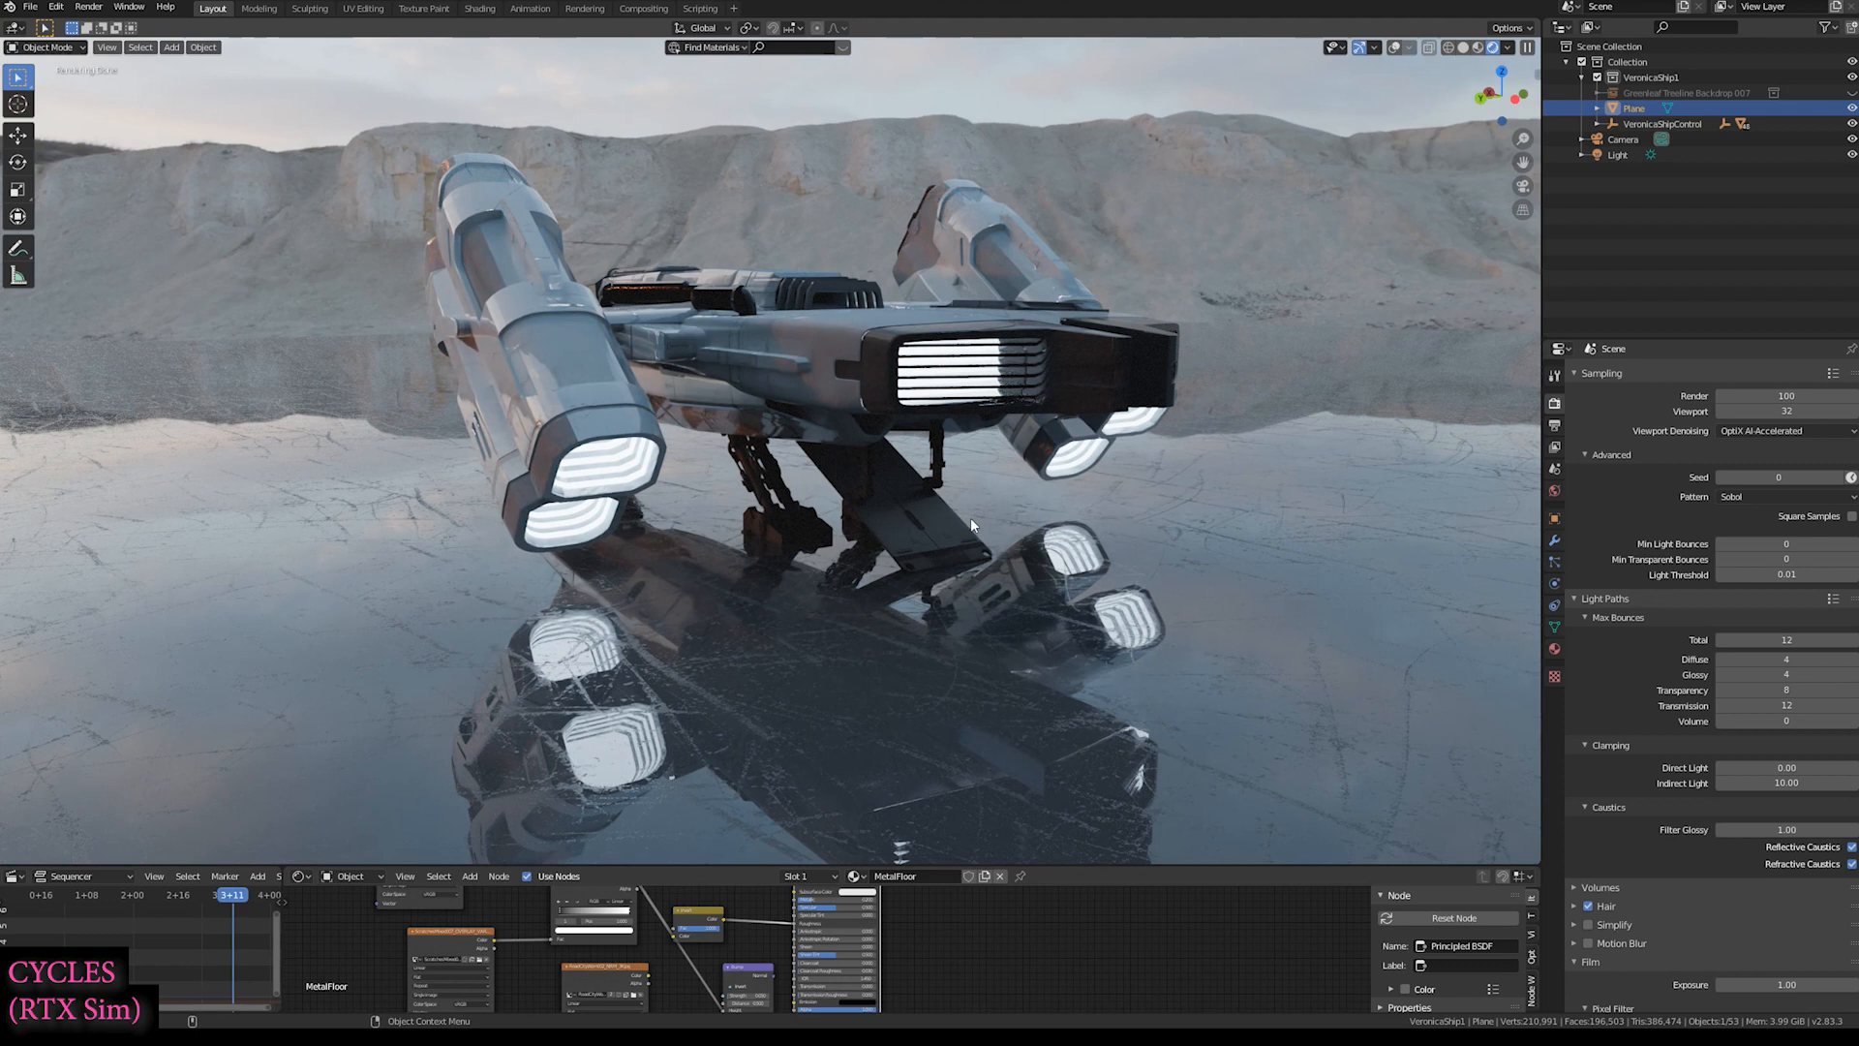
mouse_move(853, 454)
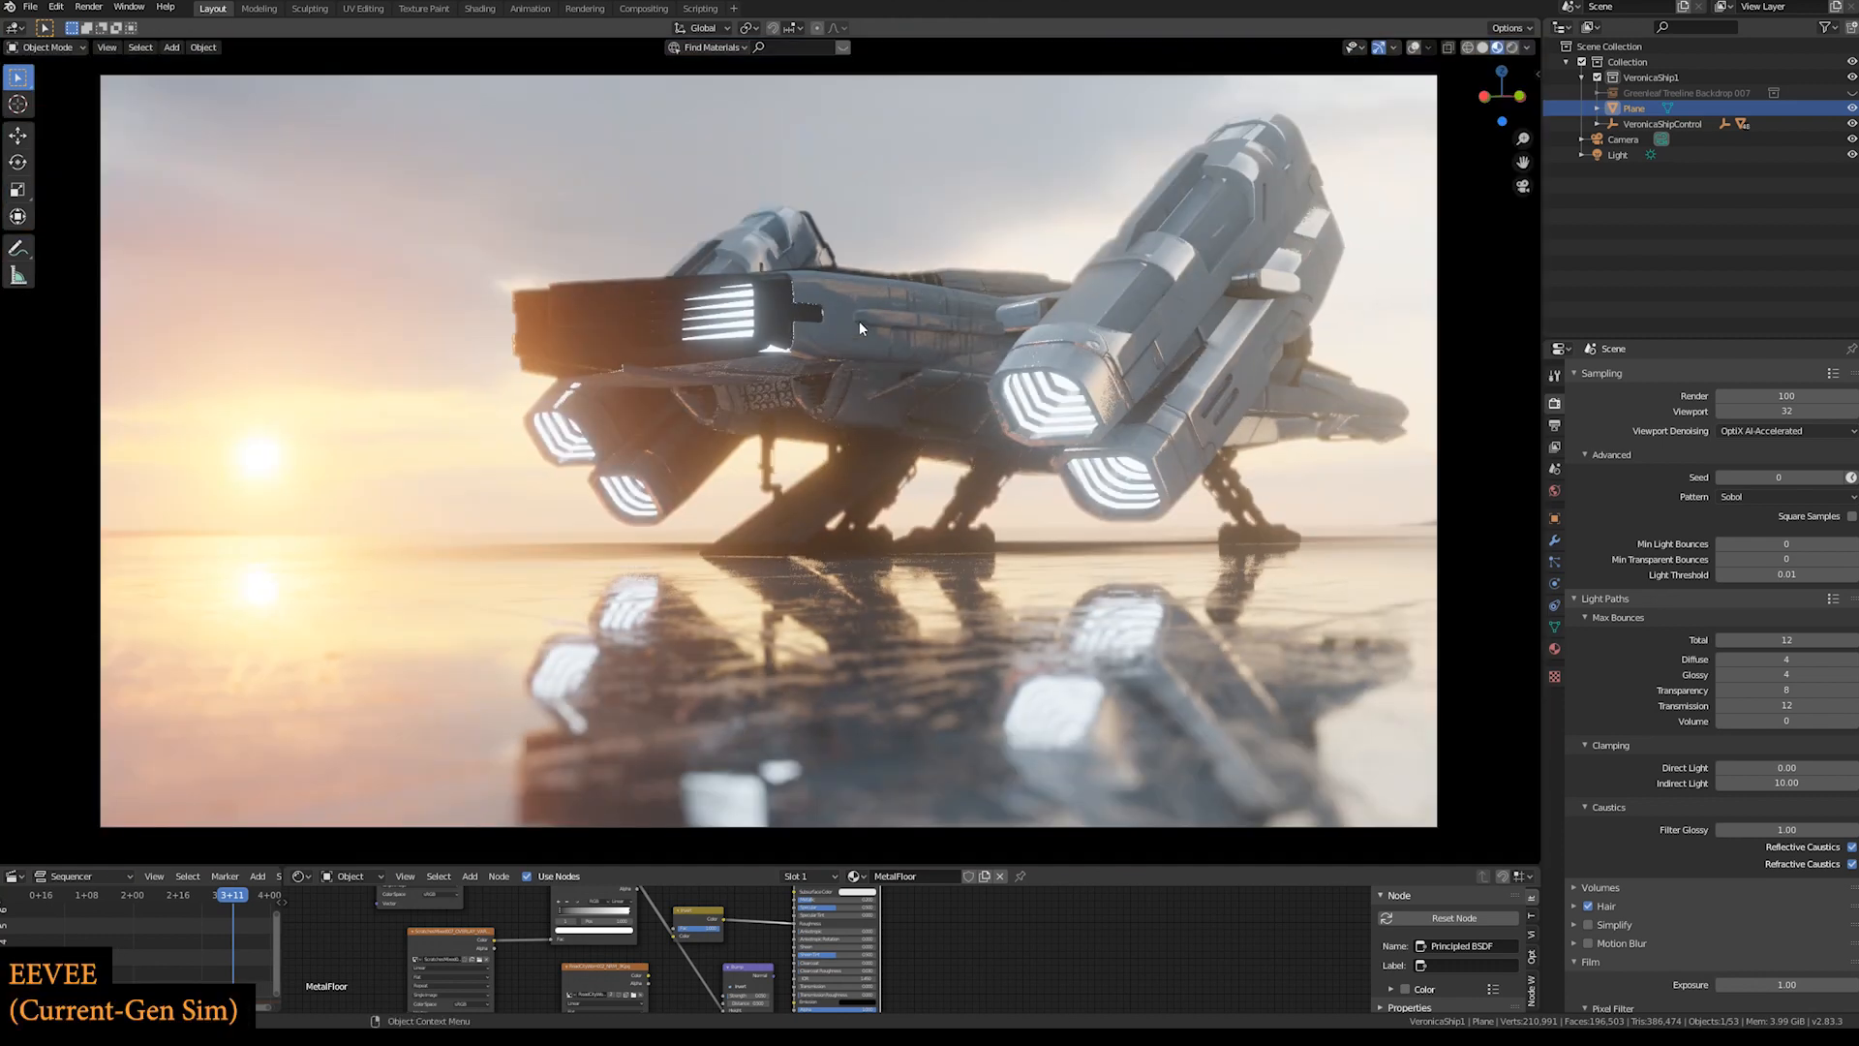
mouse_move(867, 421)
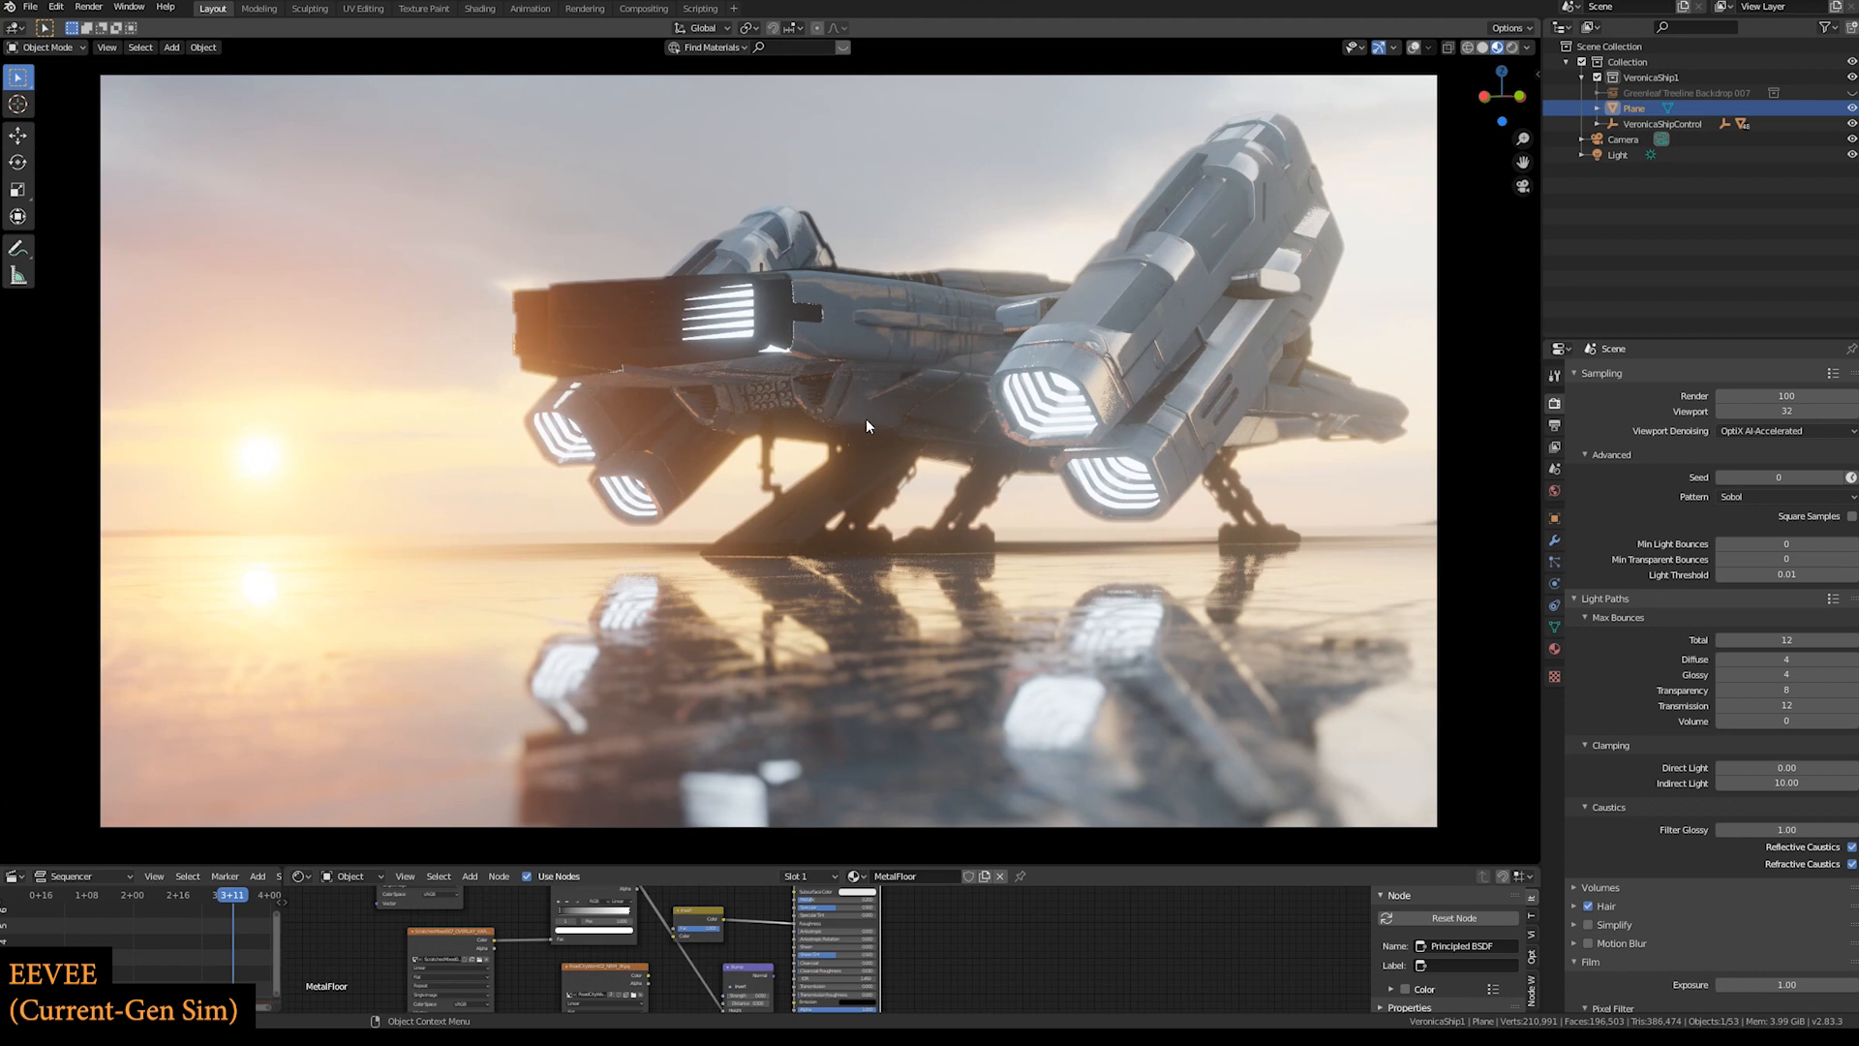
mouse_move(873, 394)
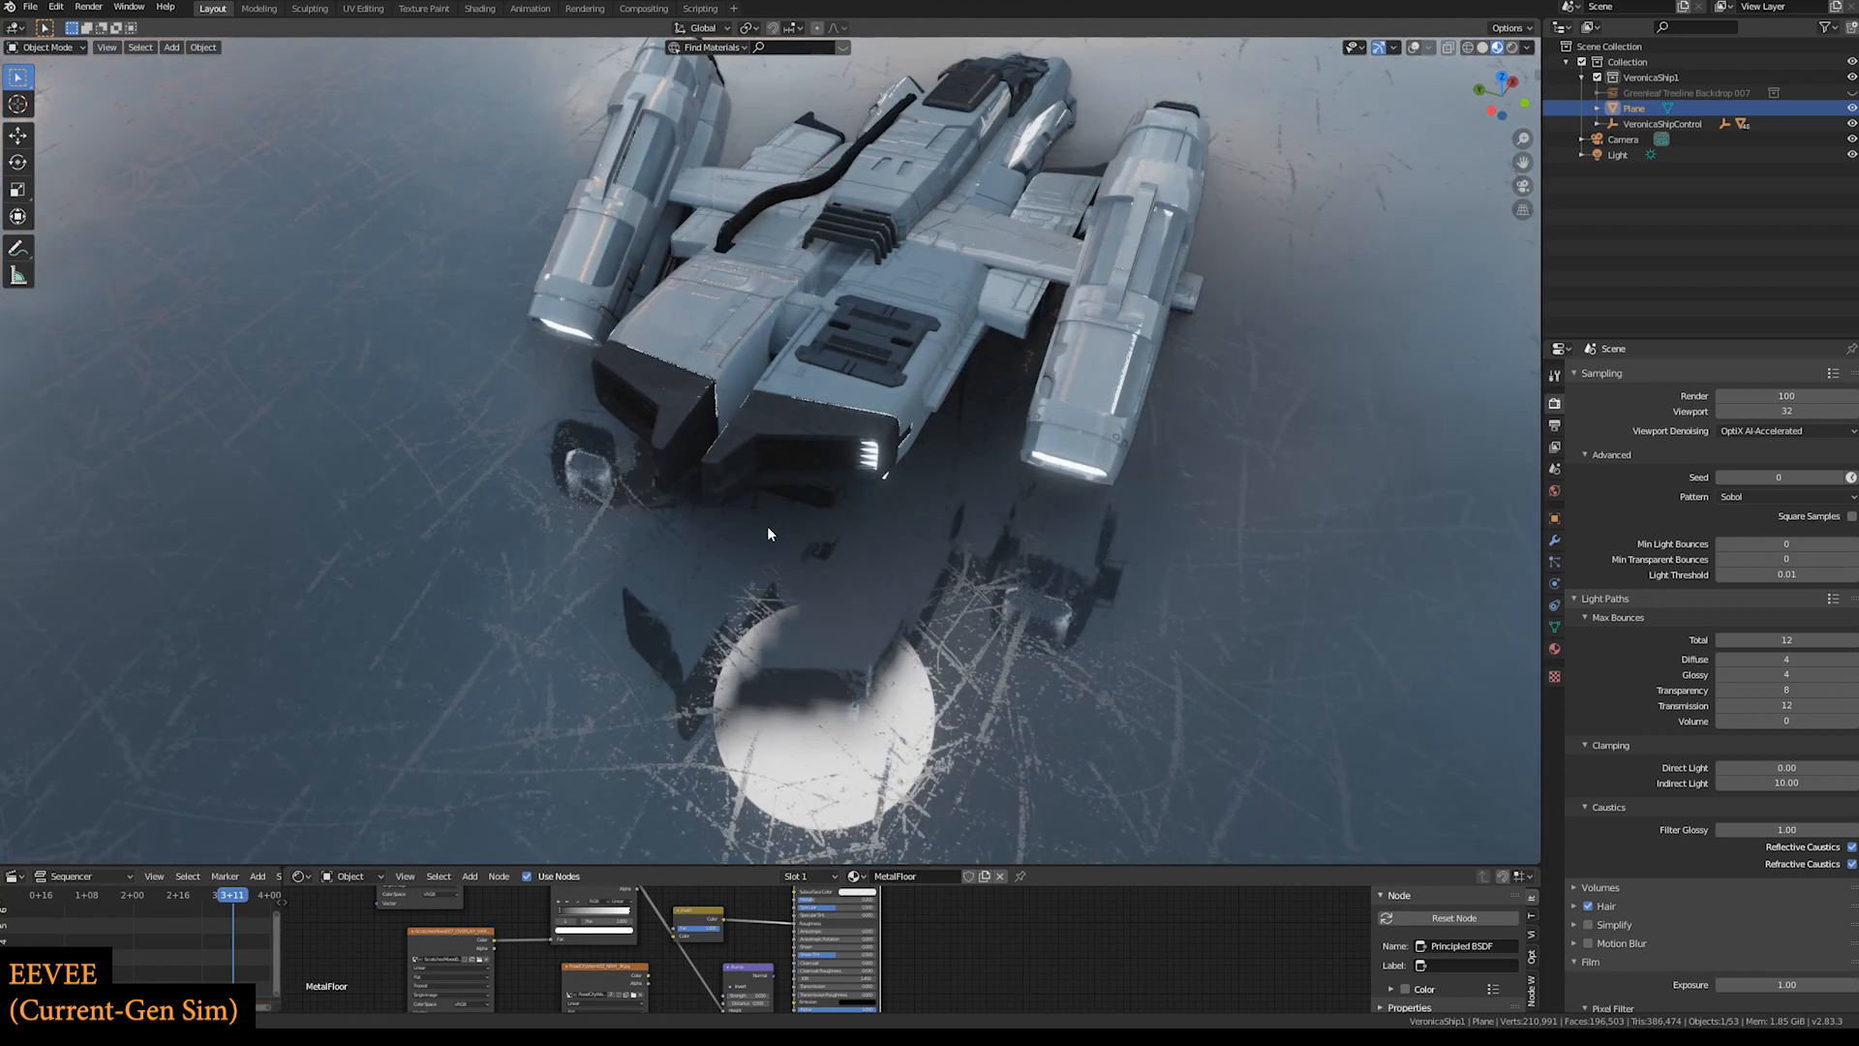
- Bring up the viewport context options over the reopened walled room
right_click(793, 494)
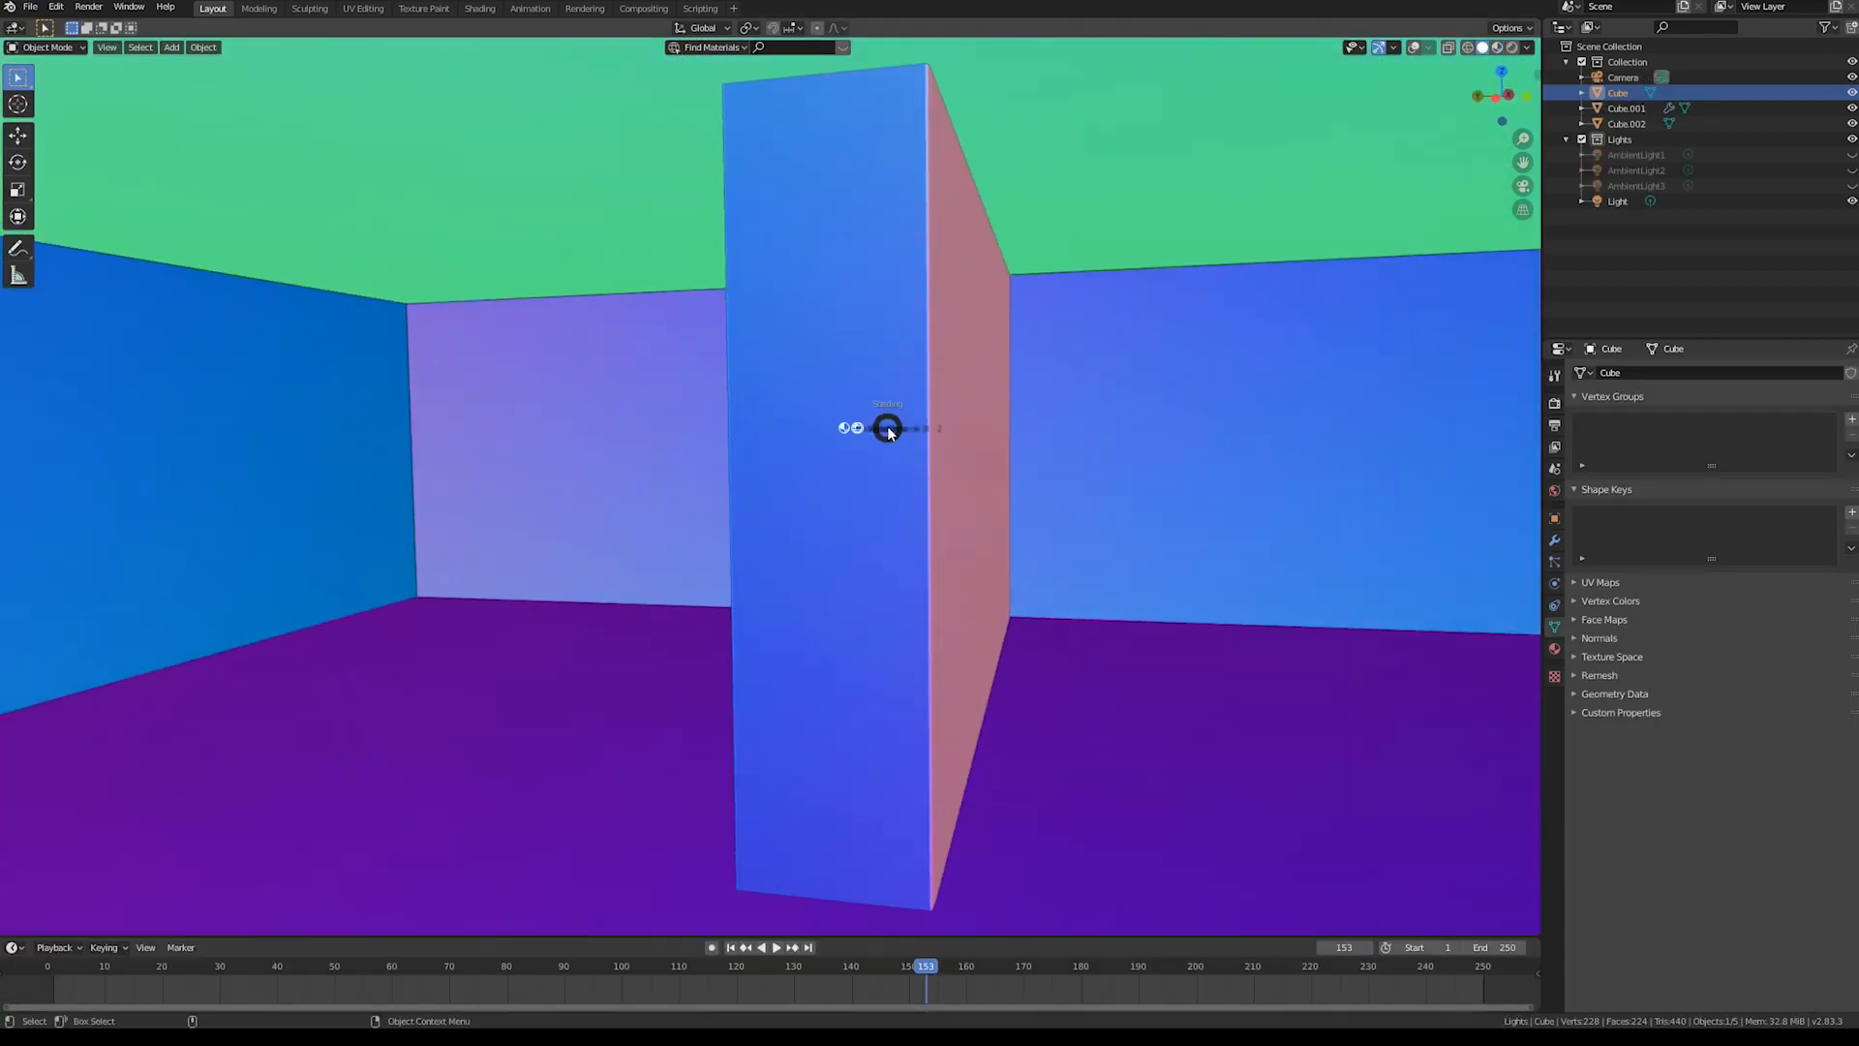
- Show the room in EEVEE's rendered preview, the pillar appearing as a black slab
click(1510, 47)
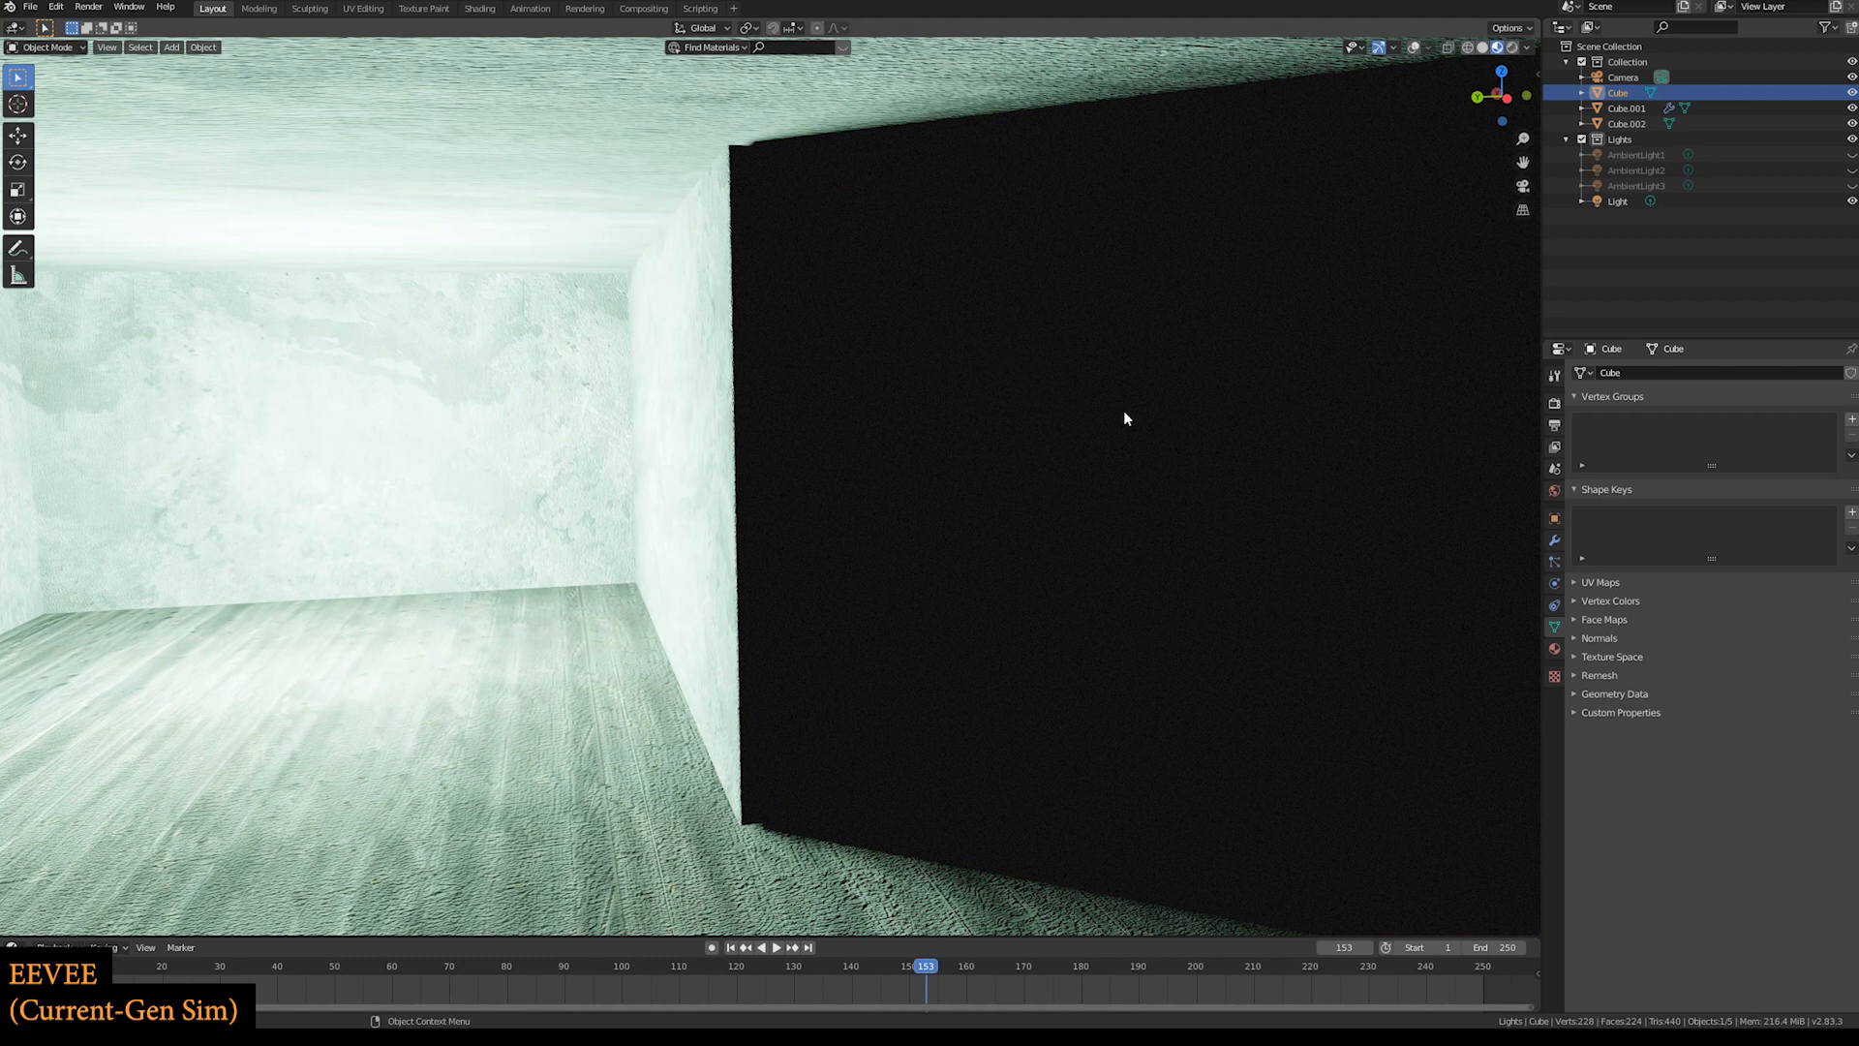
mouse_move(1152, 338)
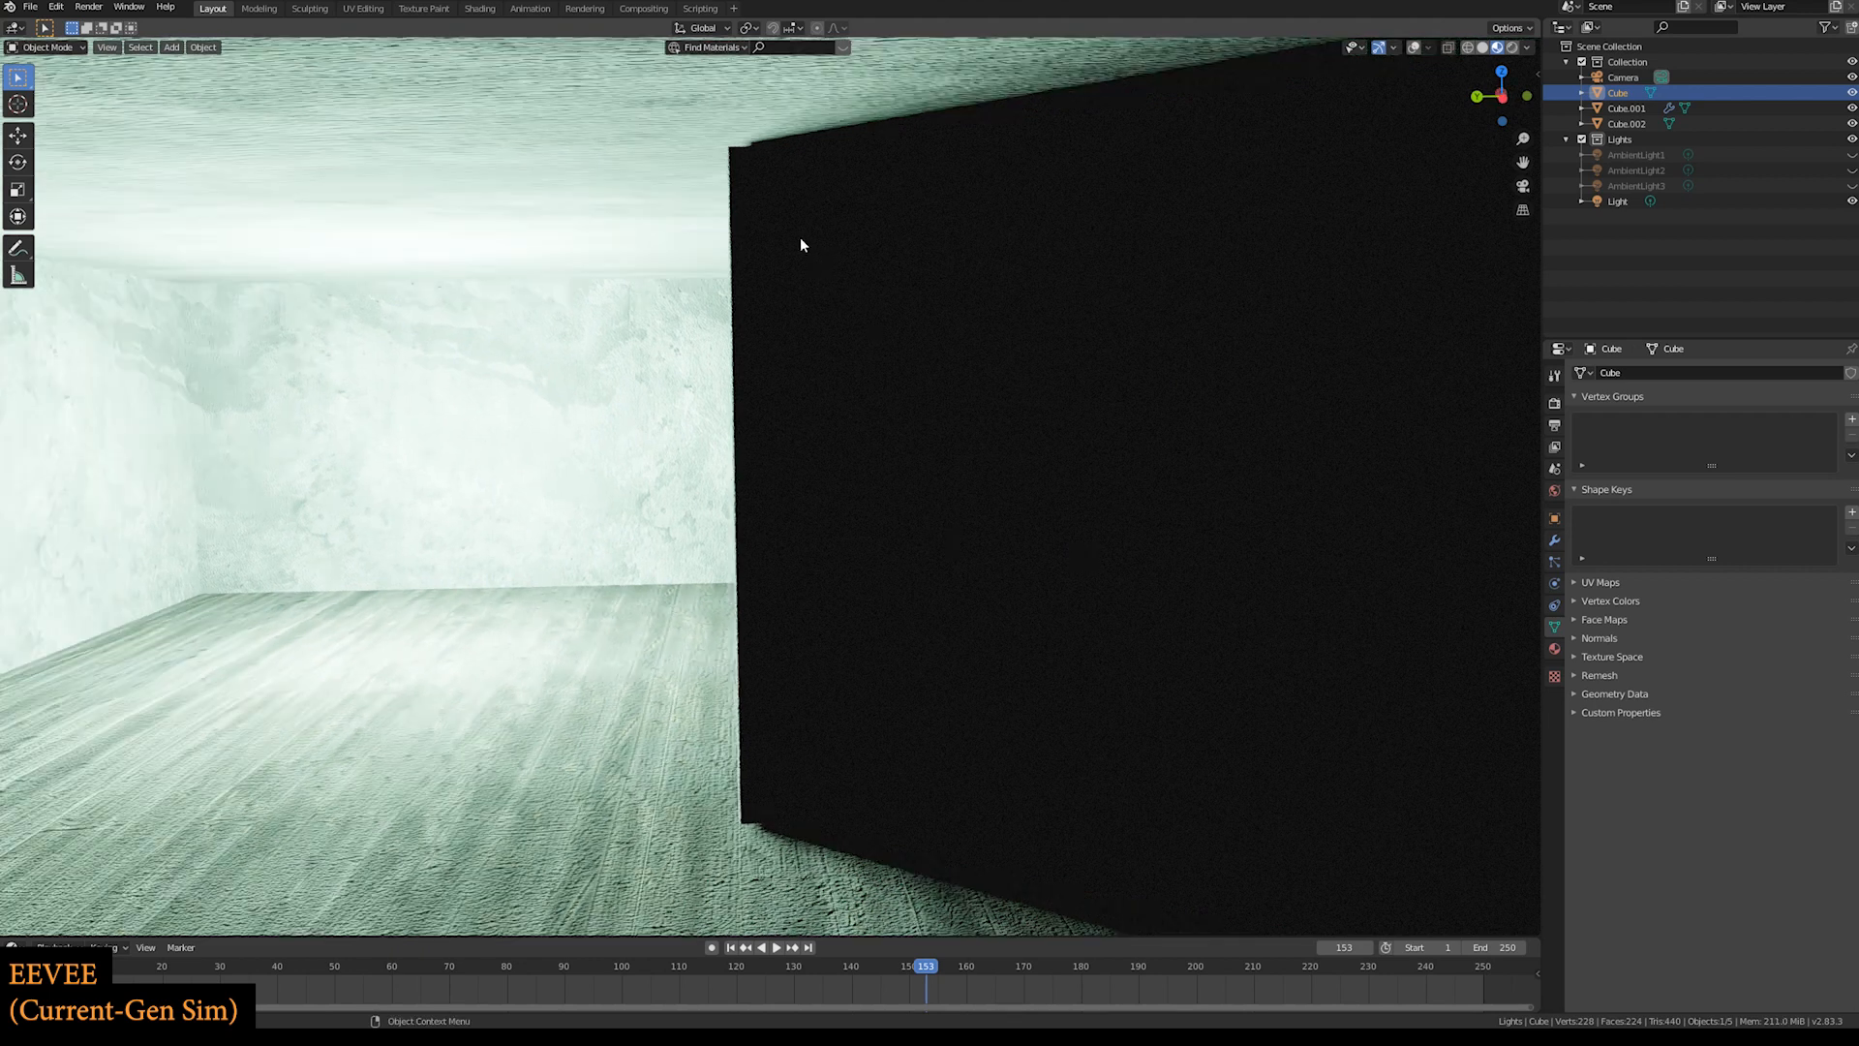
mouse_move(1489, 275)
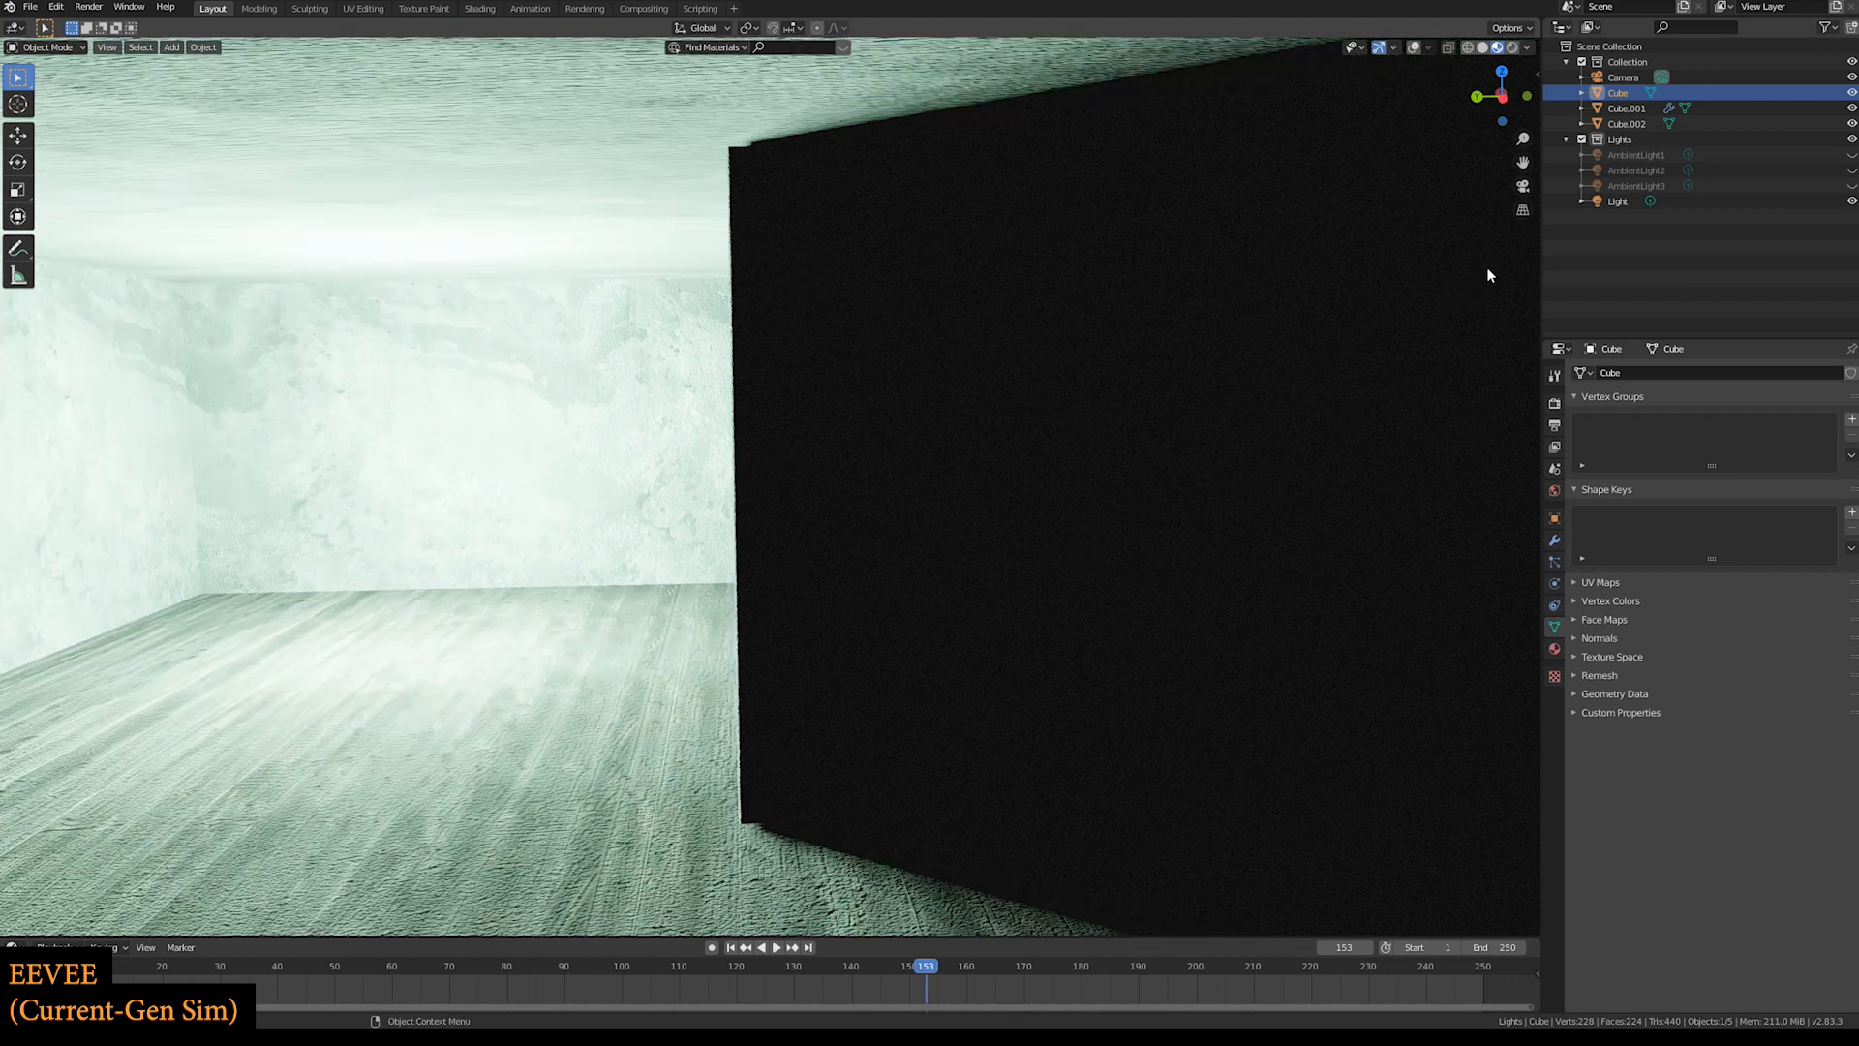
mouse_move(1464, 276)
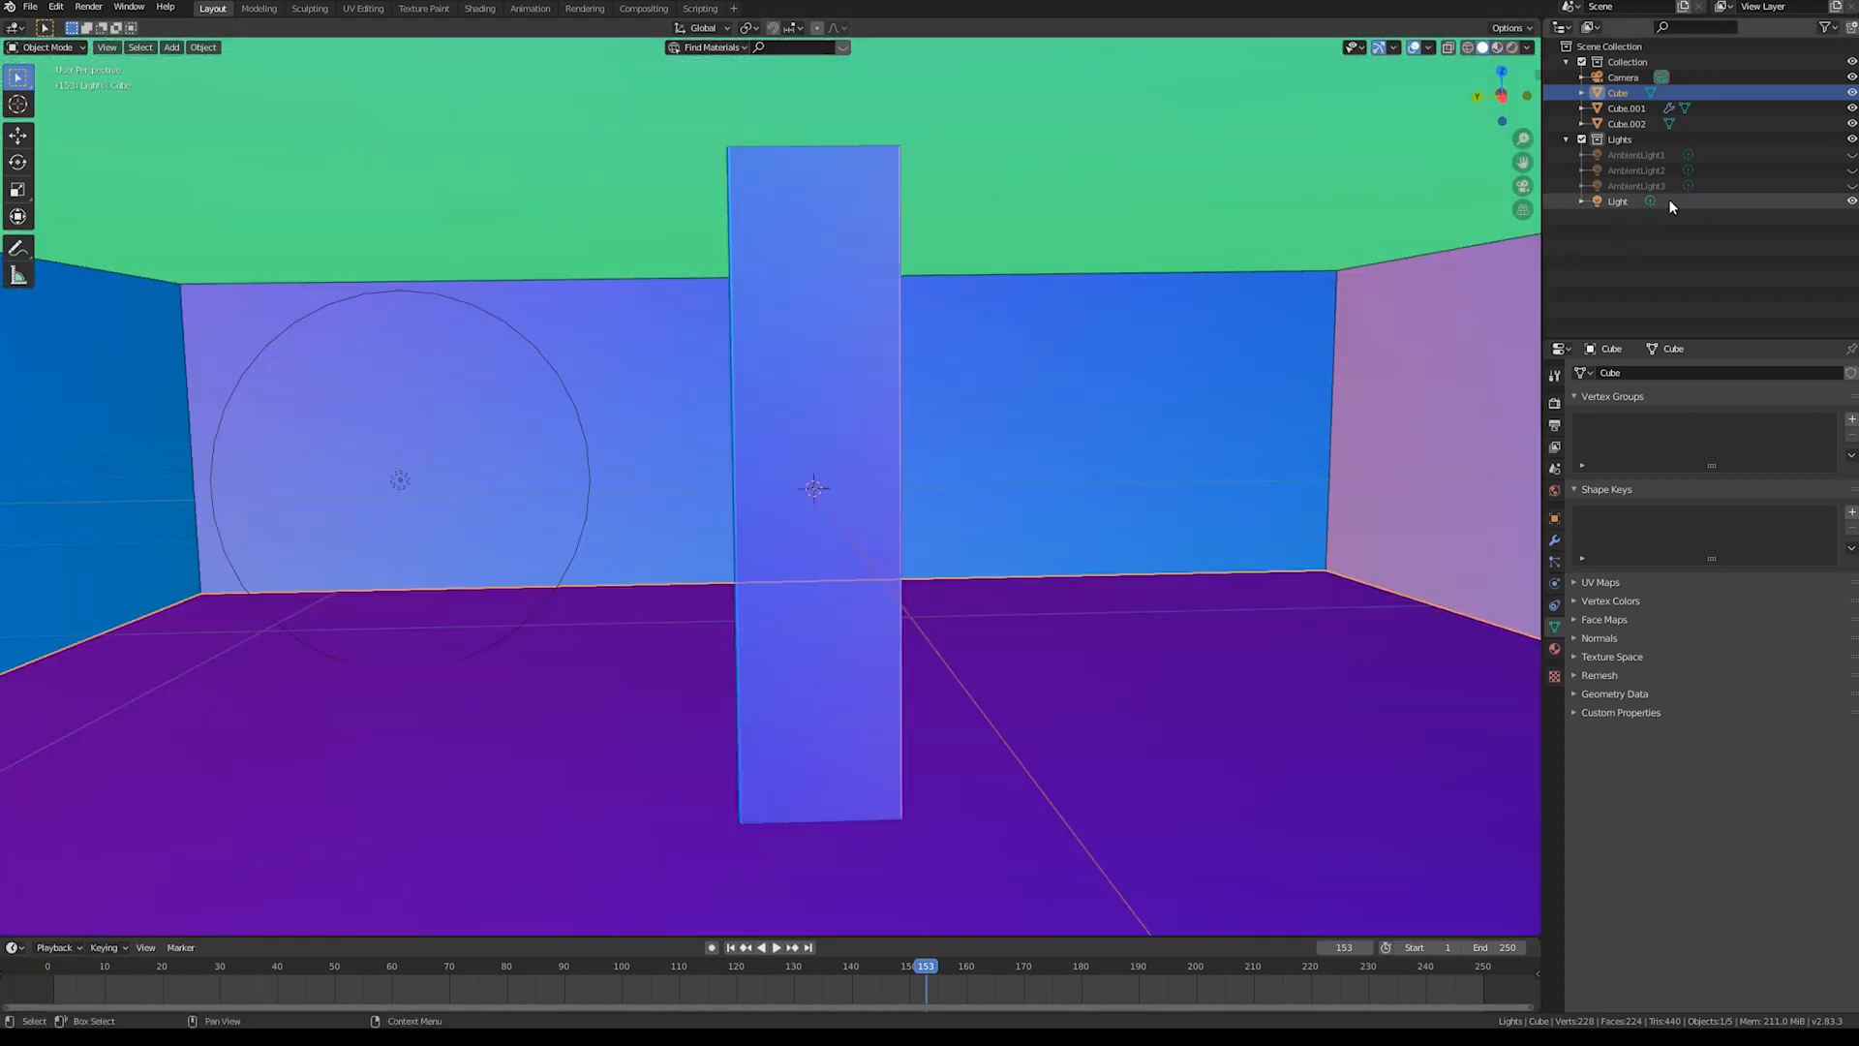
- Select AmbientLight1, 2 and 3 in turn to inspect their 17.2 W point light settings
click(1634, 155)
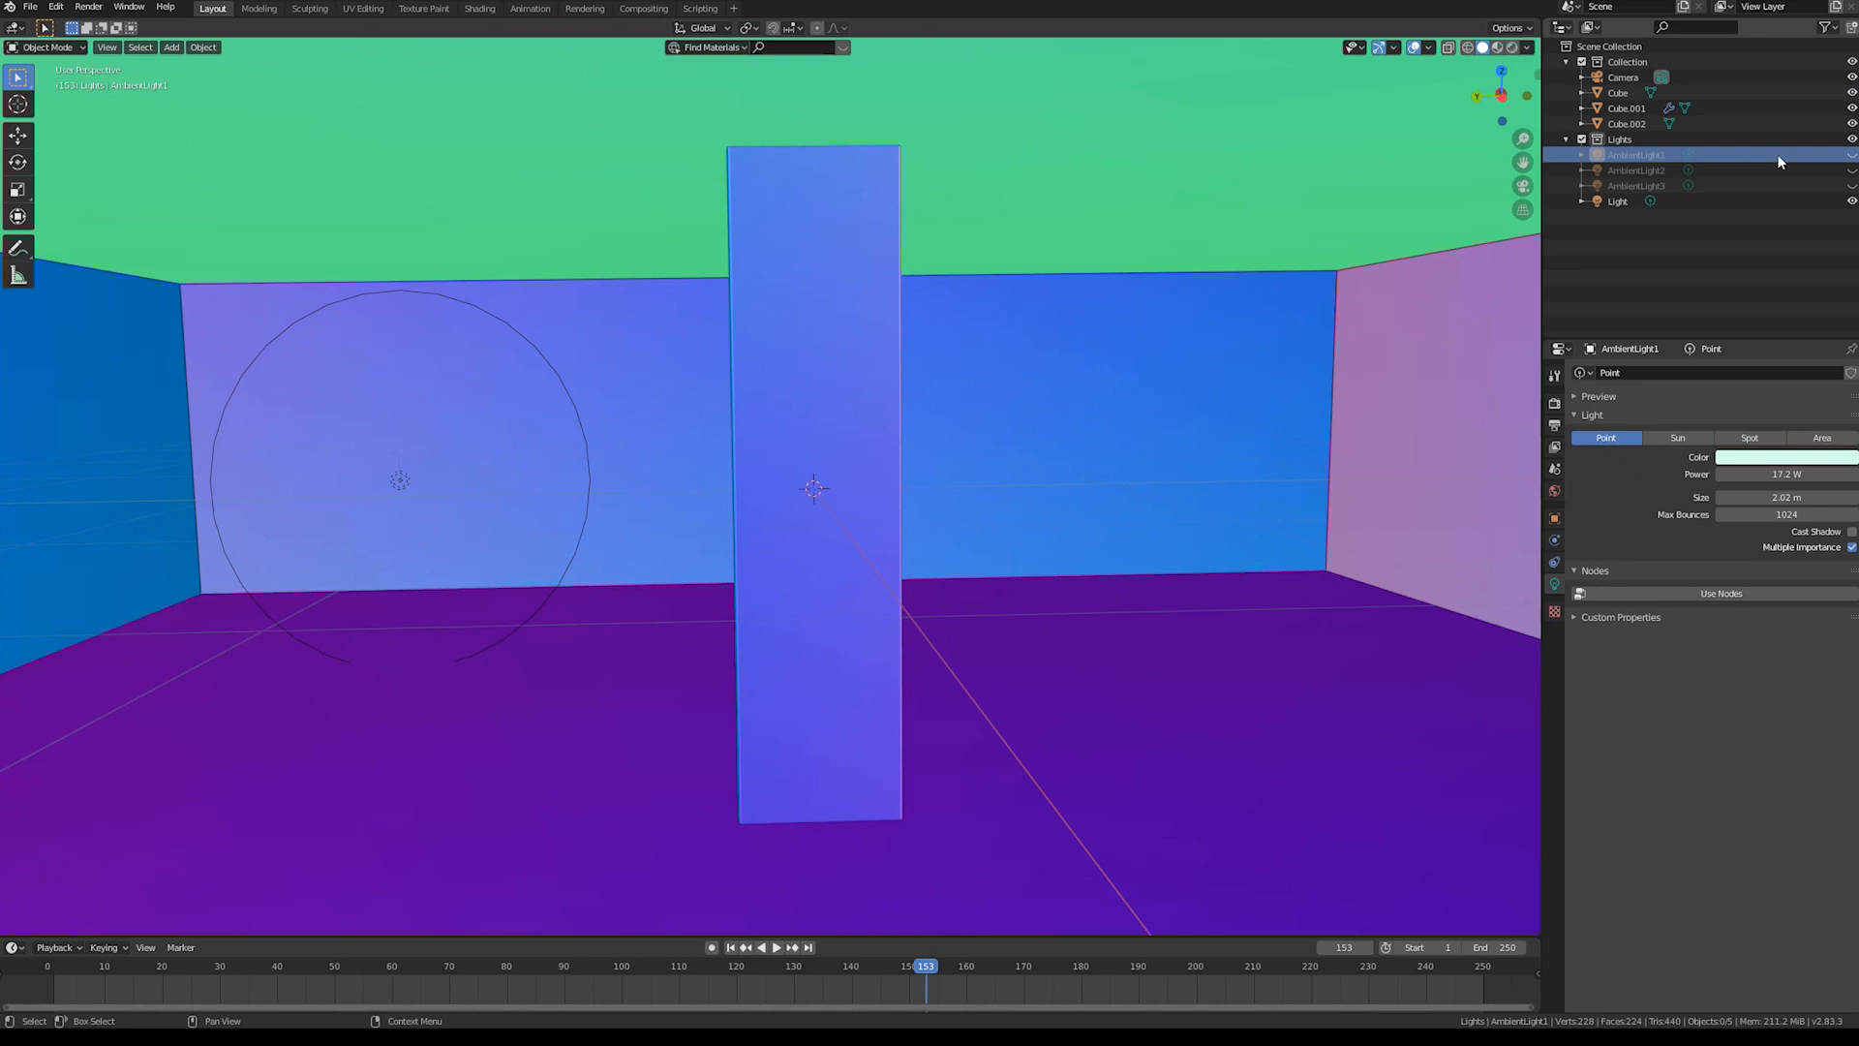
click(1635, 170)
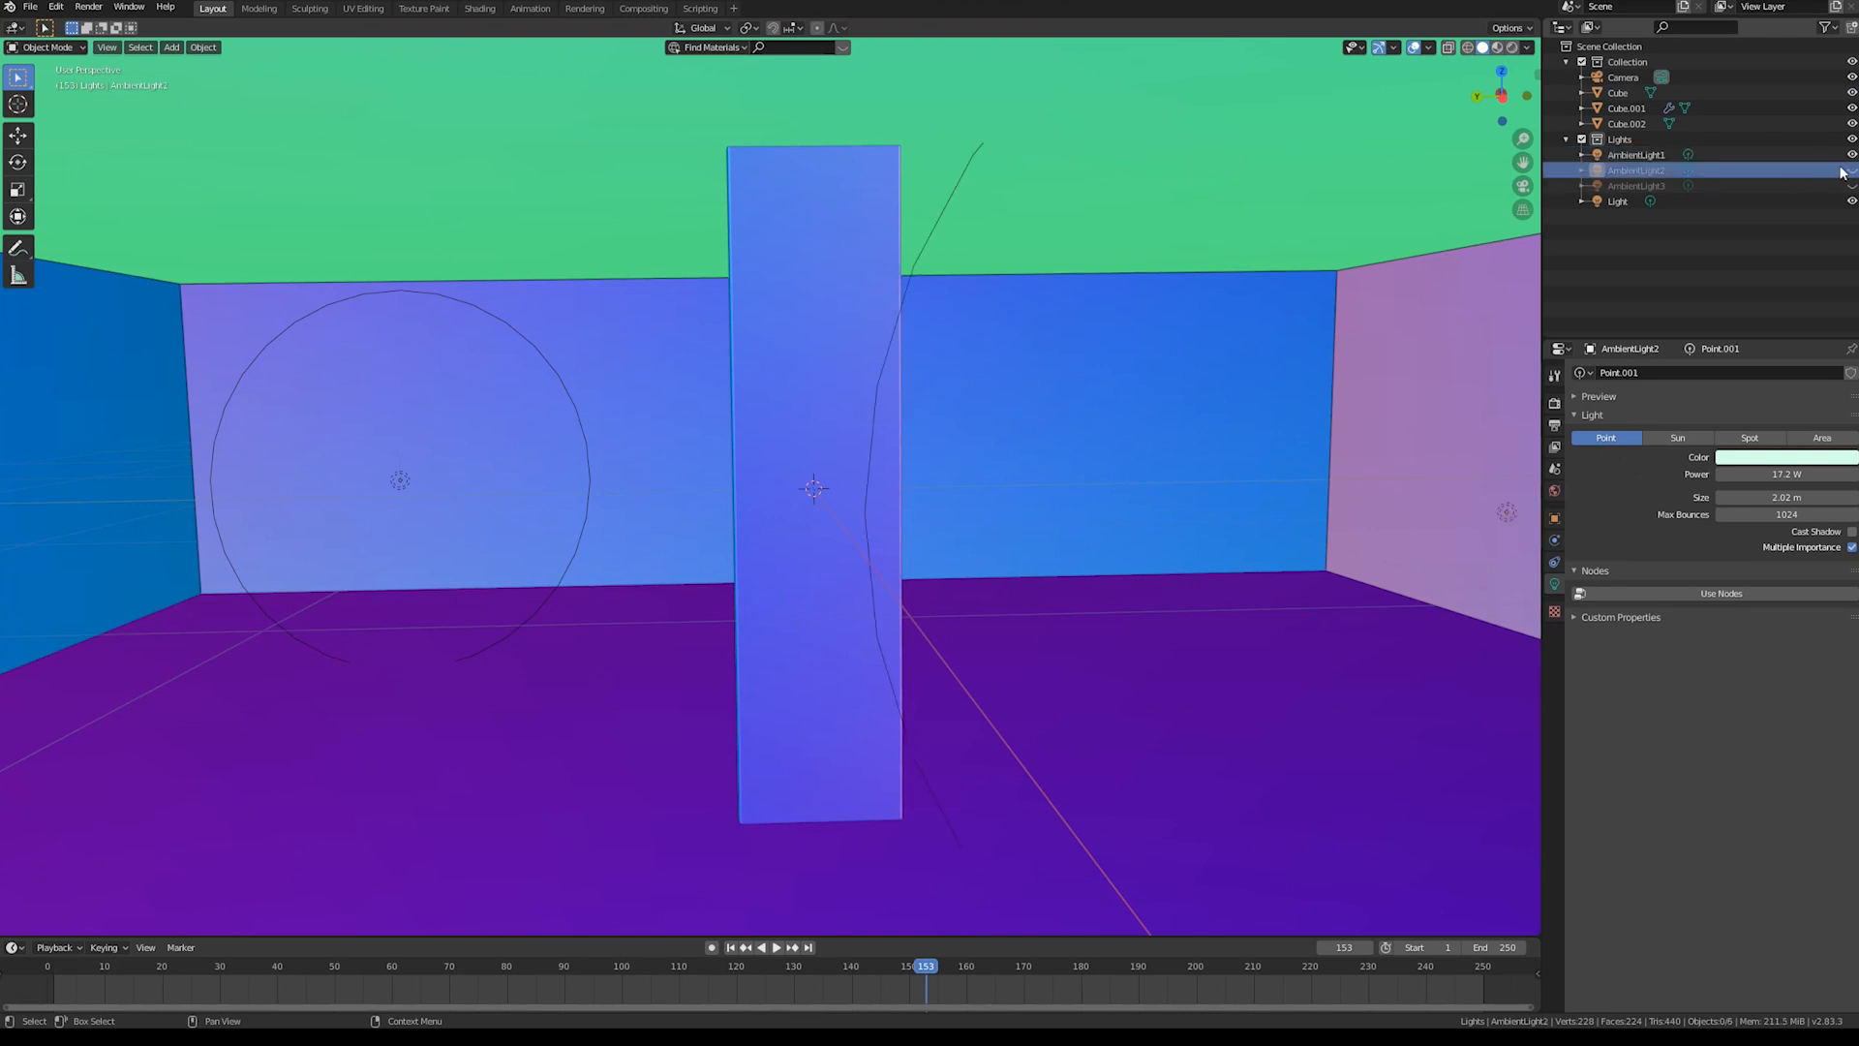
click(1637, 185)
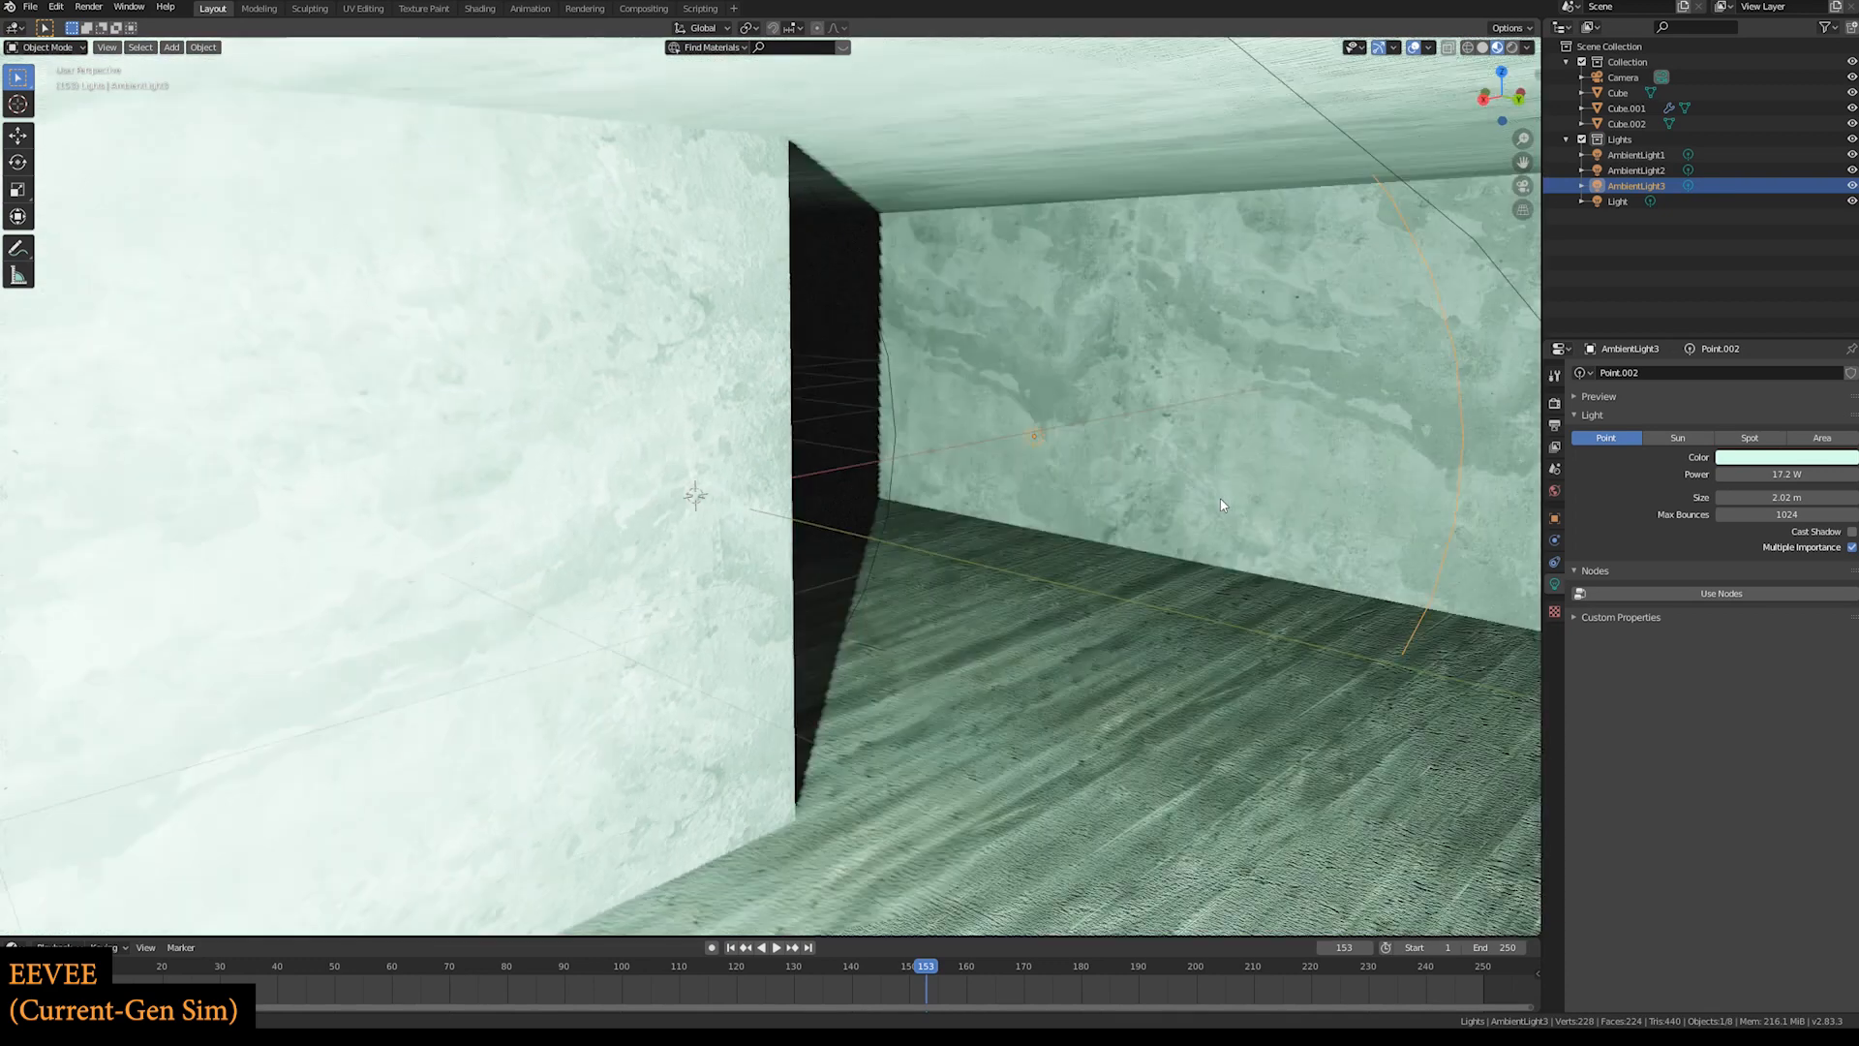
drag(1221, 503, 983, 483)
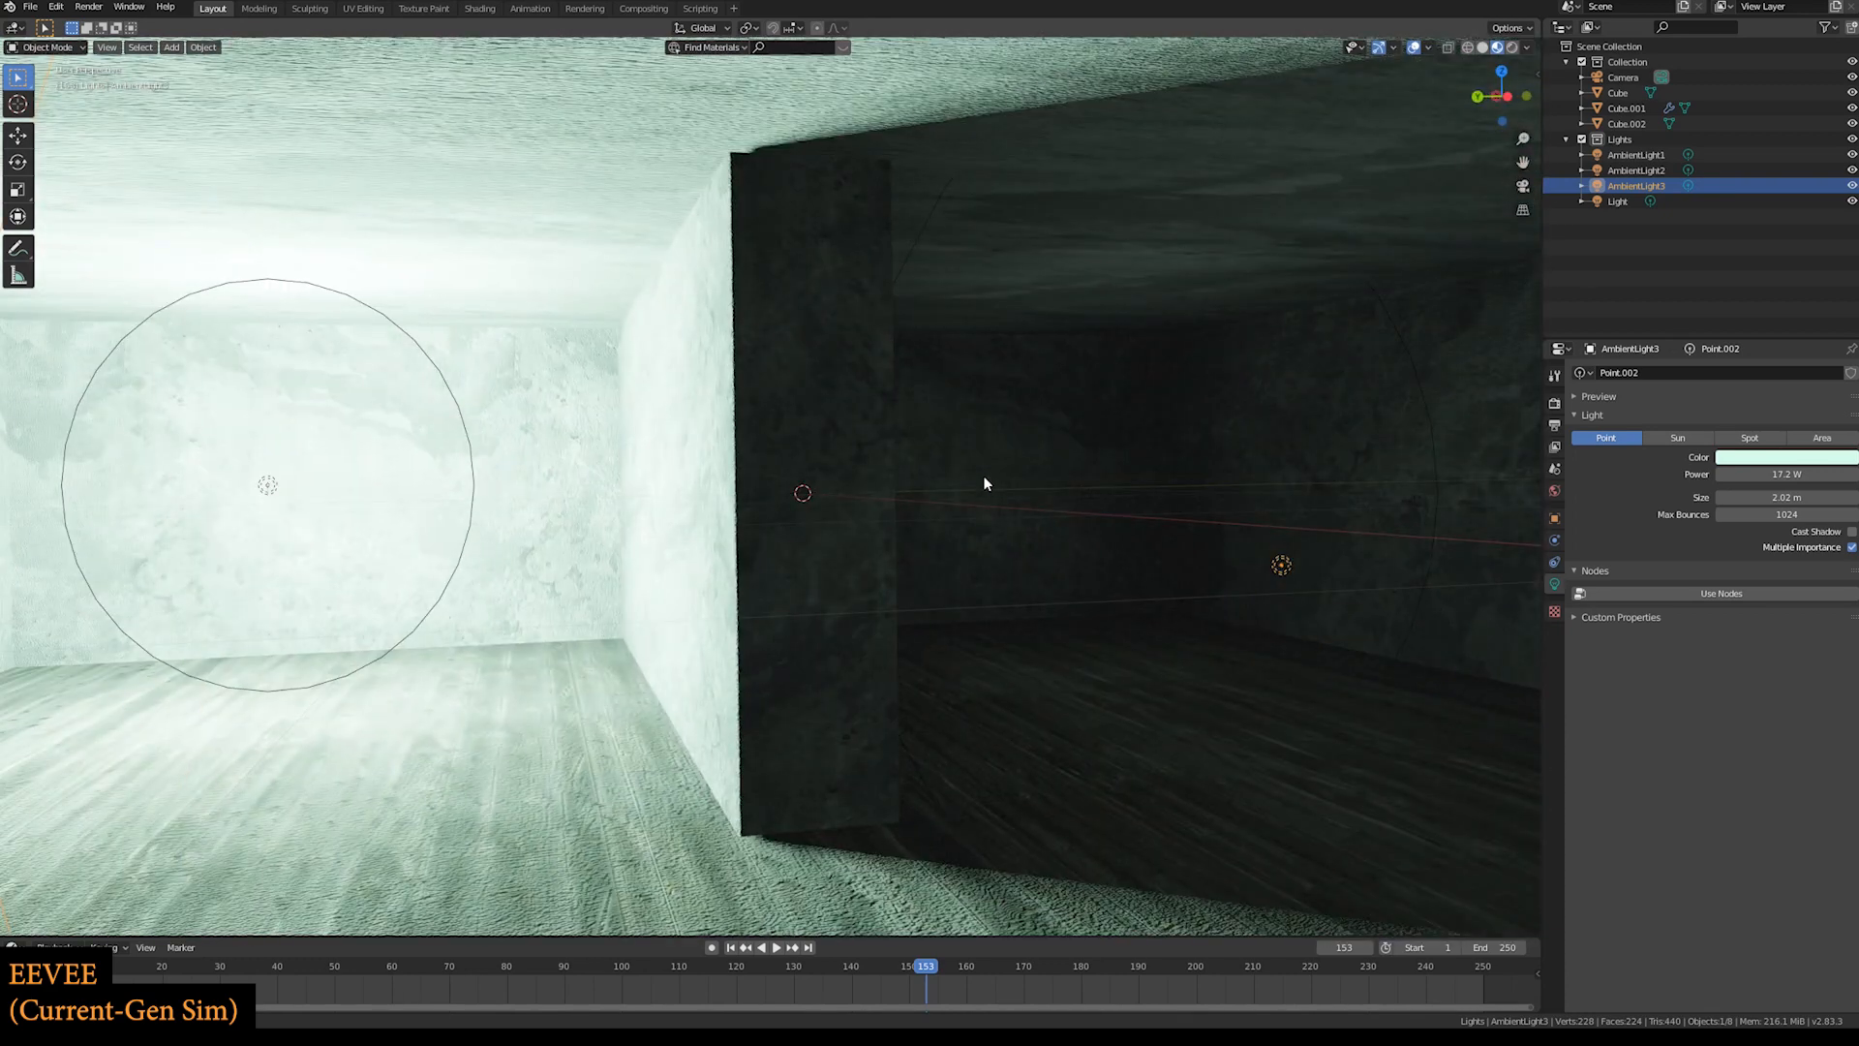
drag(983, 482, 947, 491)
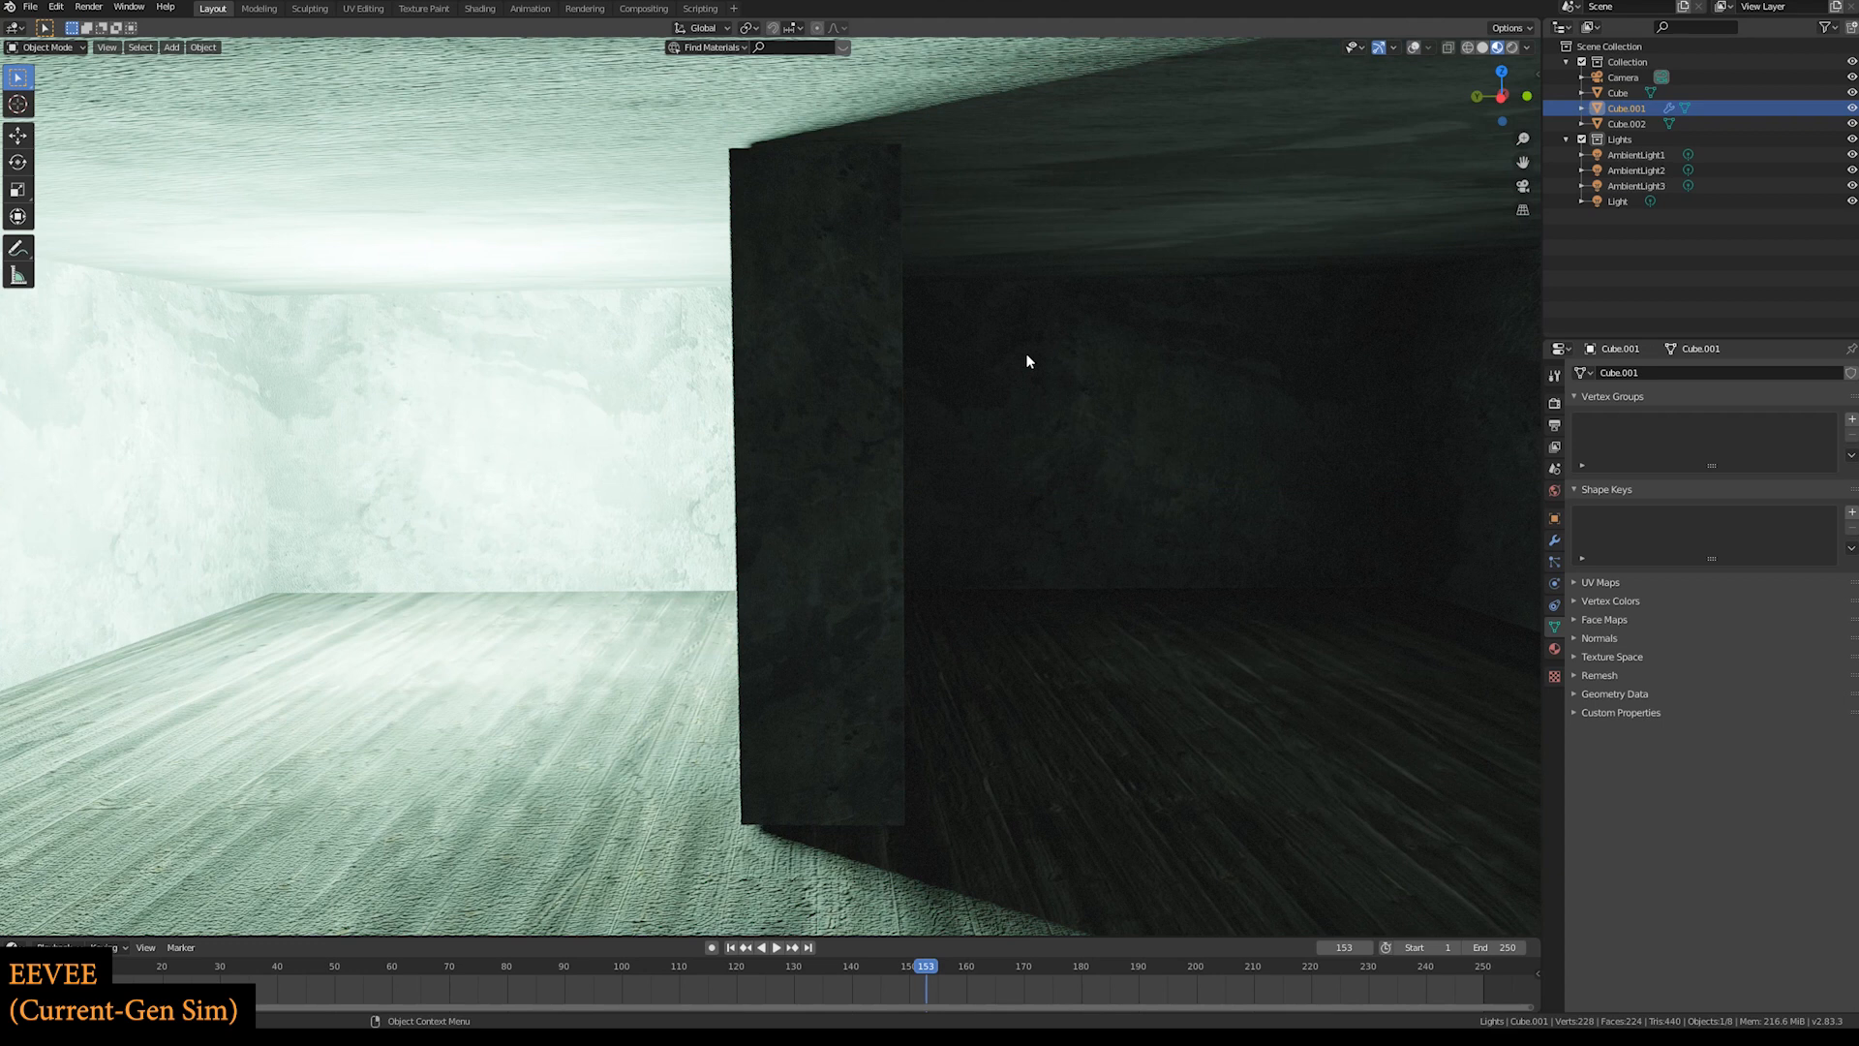
click(1617, 92)
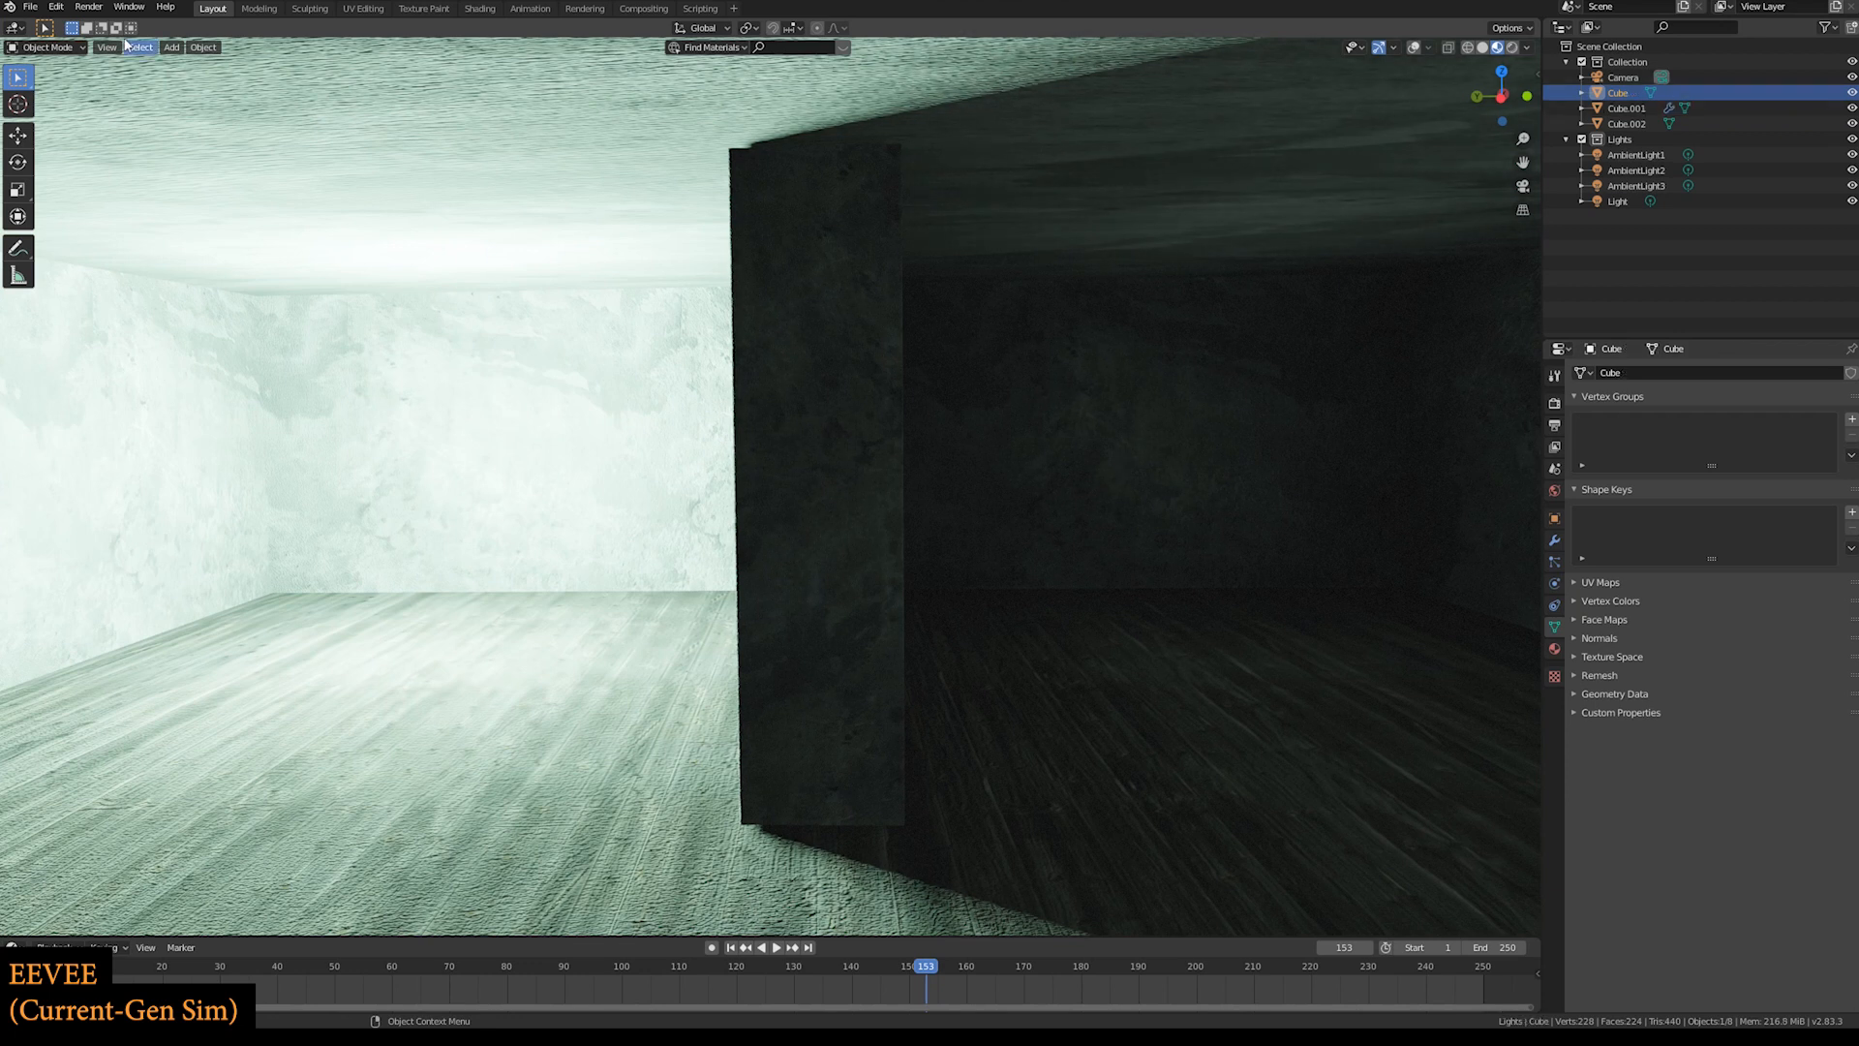
click(29, 9)
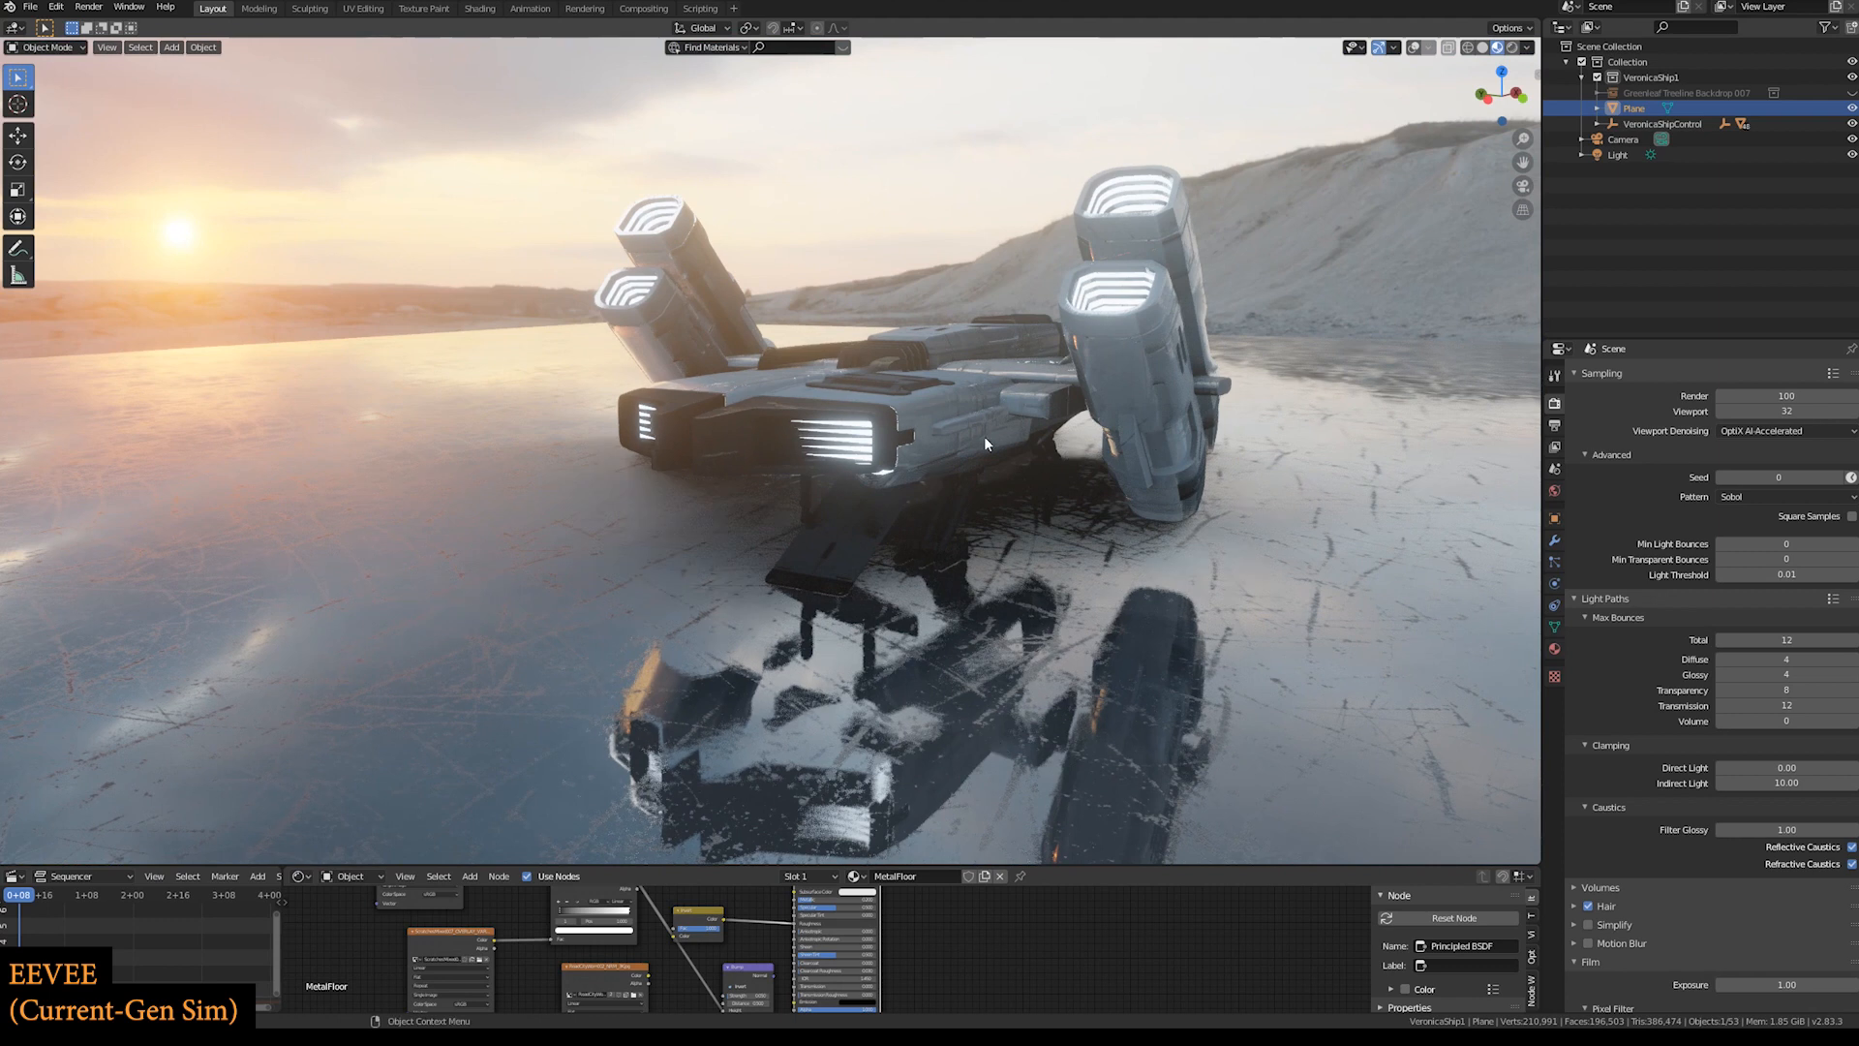
mouse_move(1157, 397)
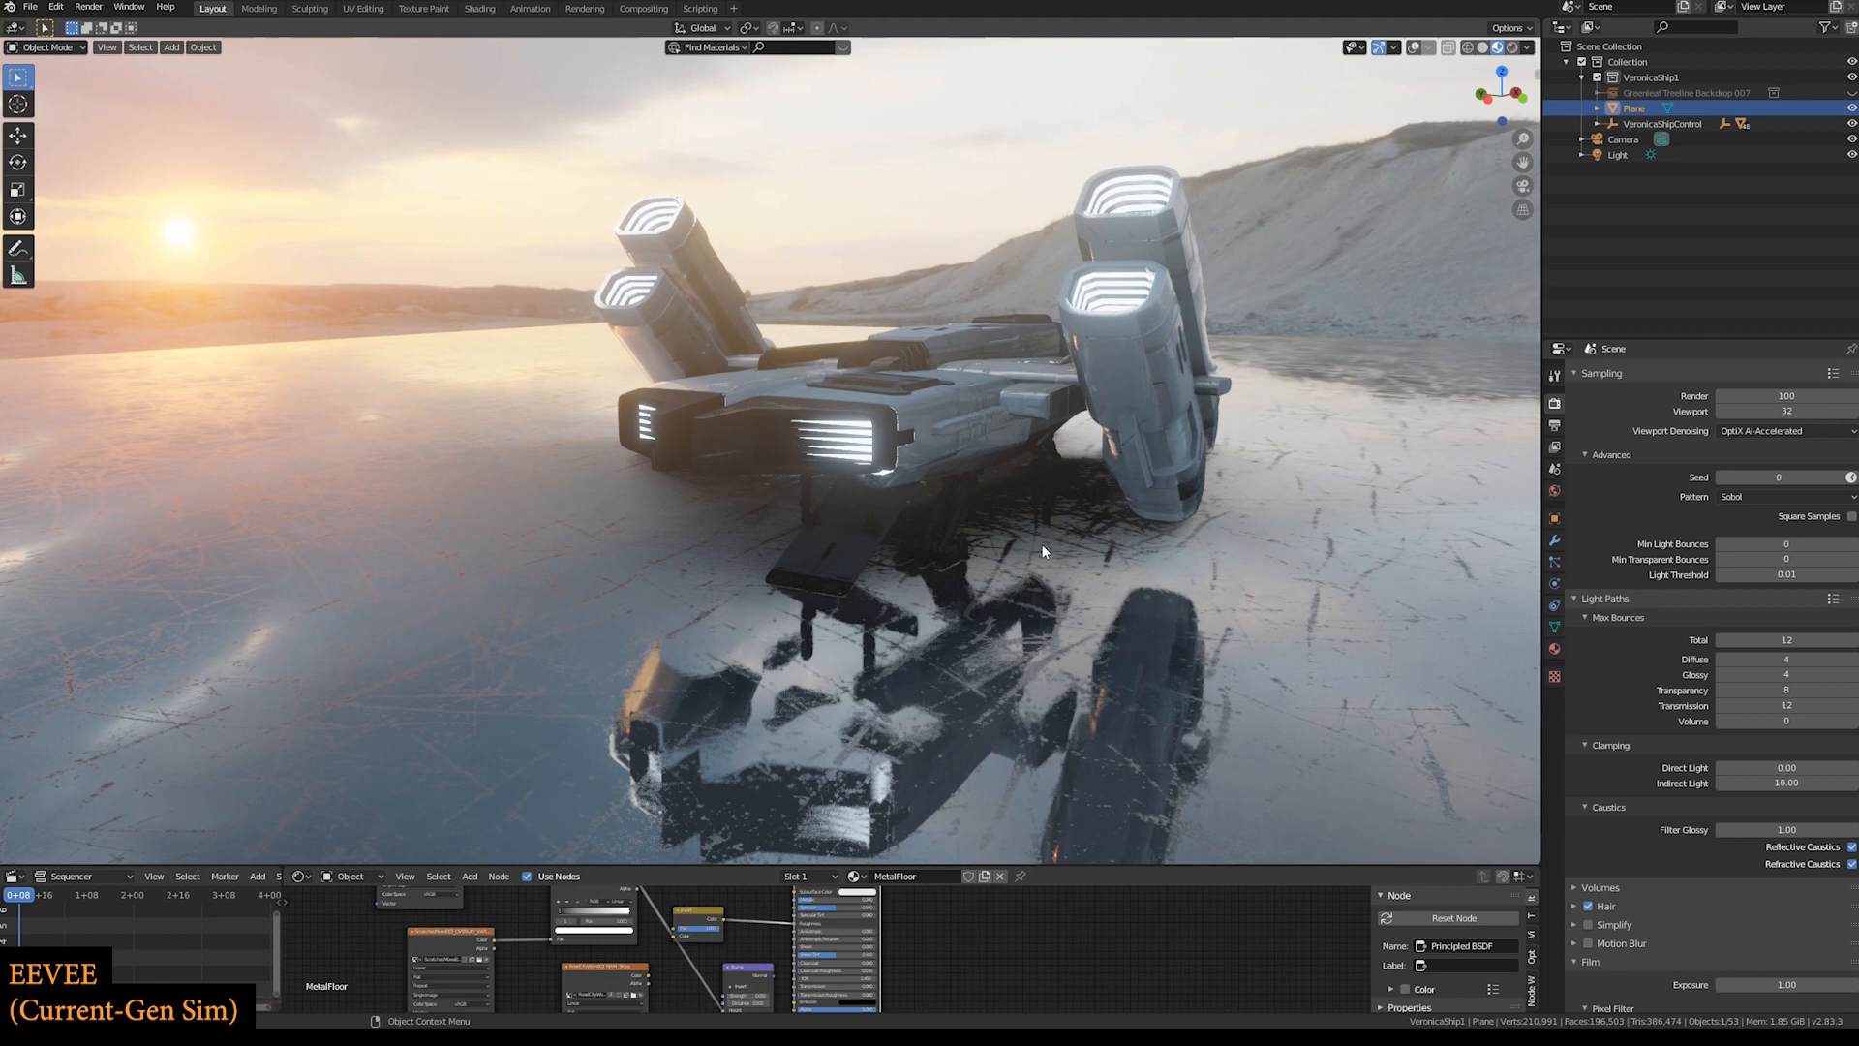
mouse_move(944, 532)
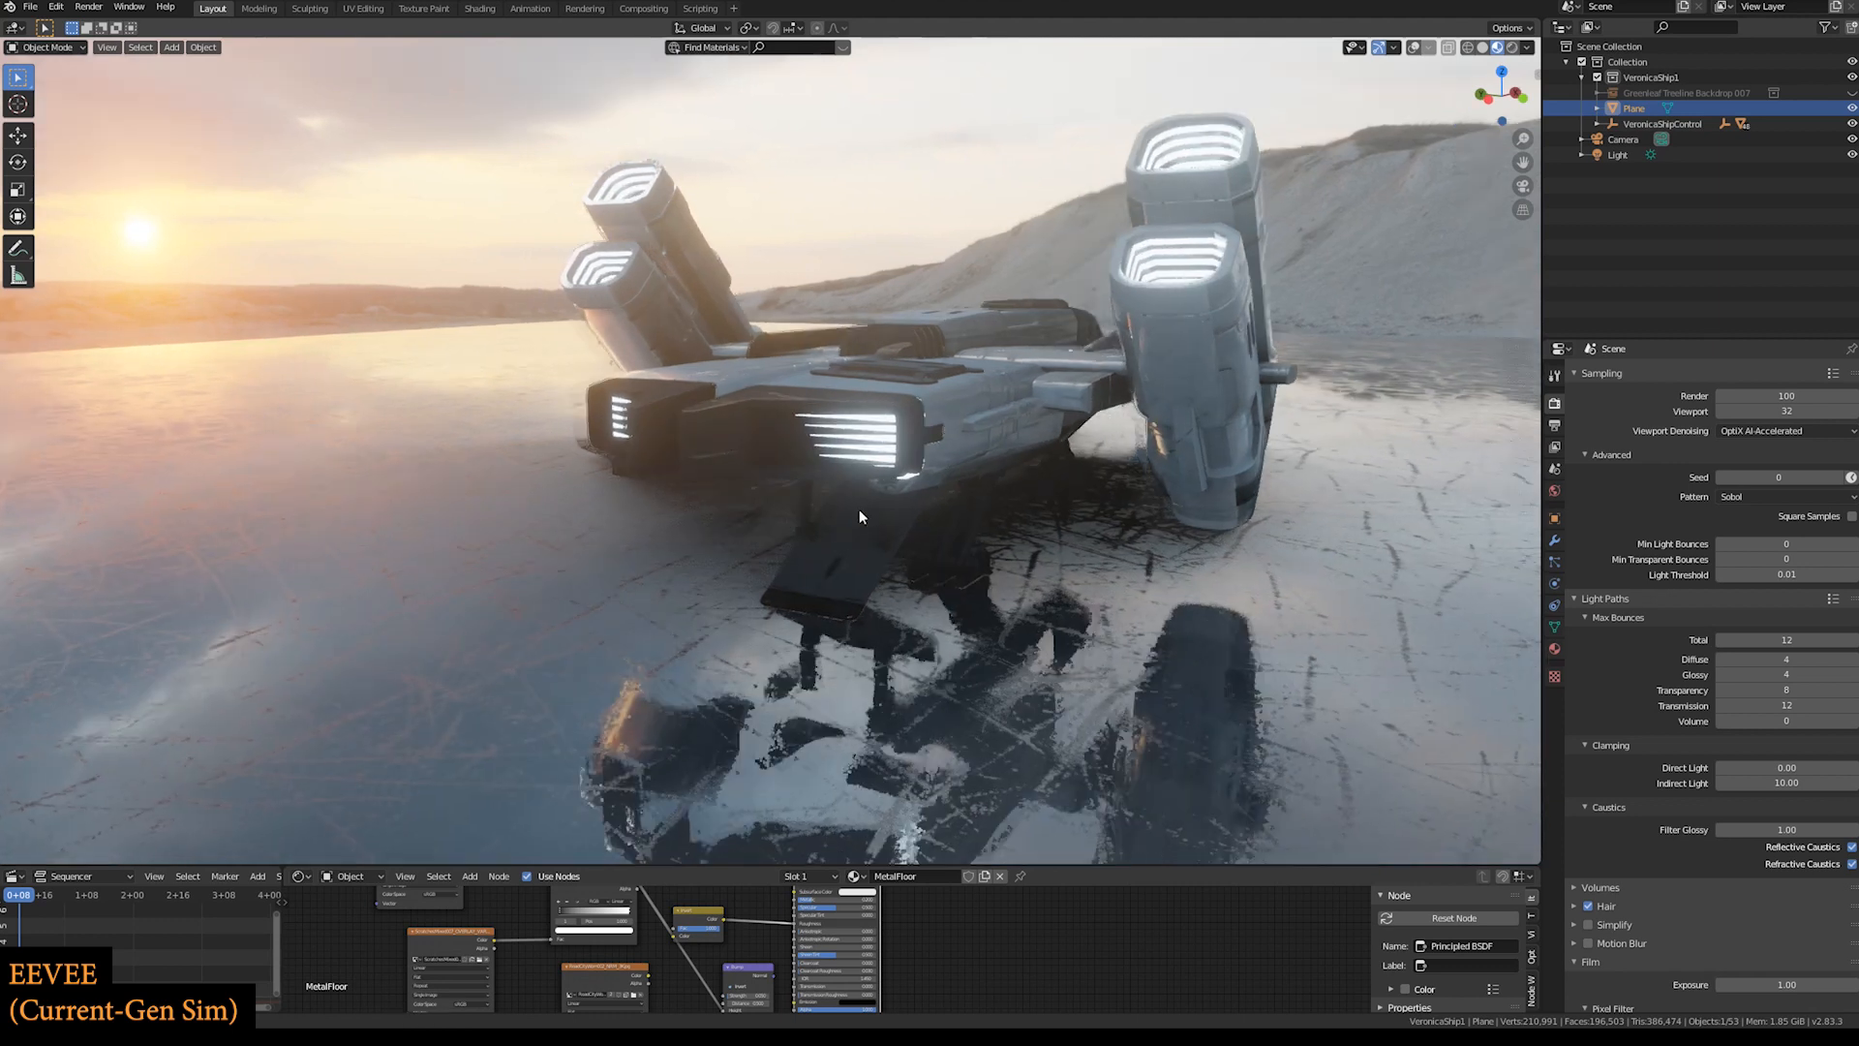
- Orbit around the landed spaceship on the reflective floor
drag(861, 516, 877, 475)
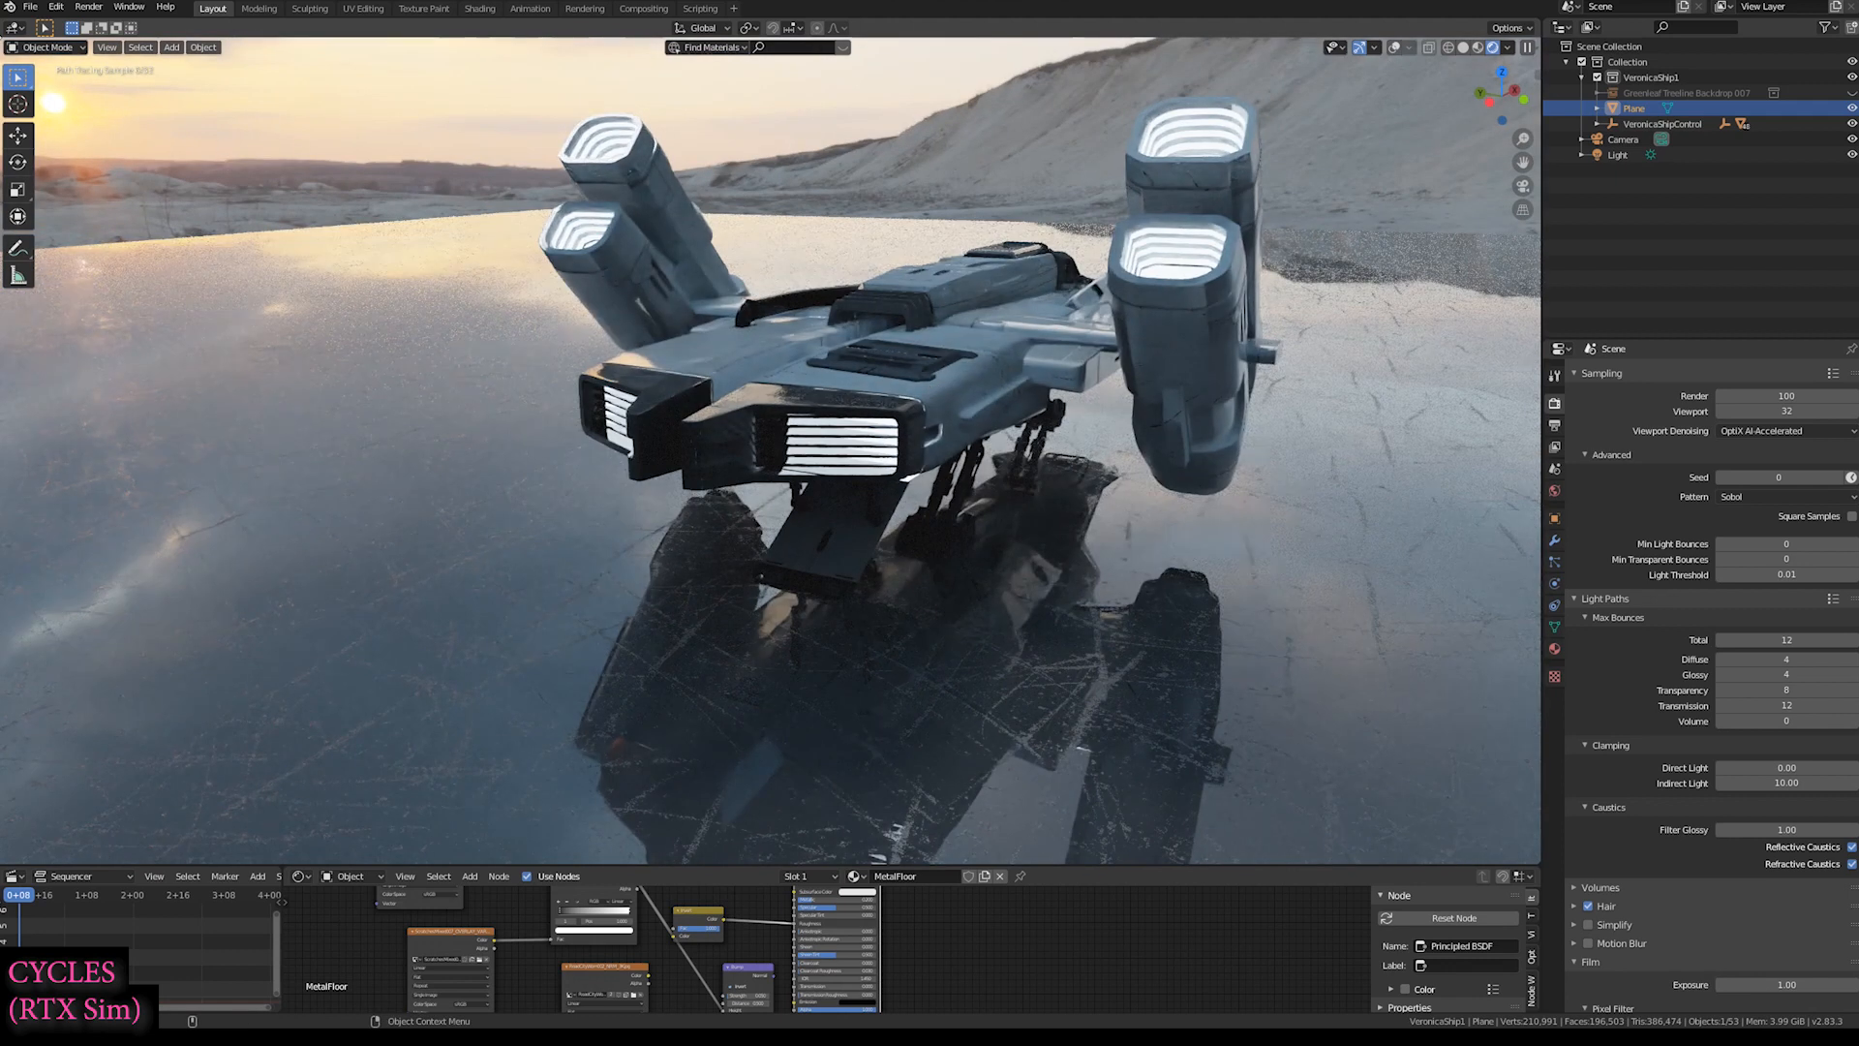
- Look through the scene's active camera at the backlit spaceship
click(110, 47)
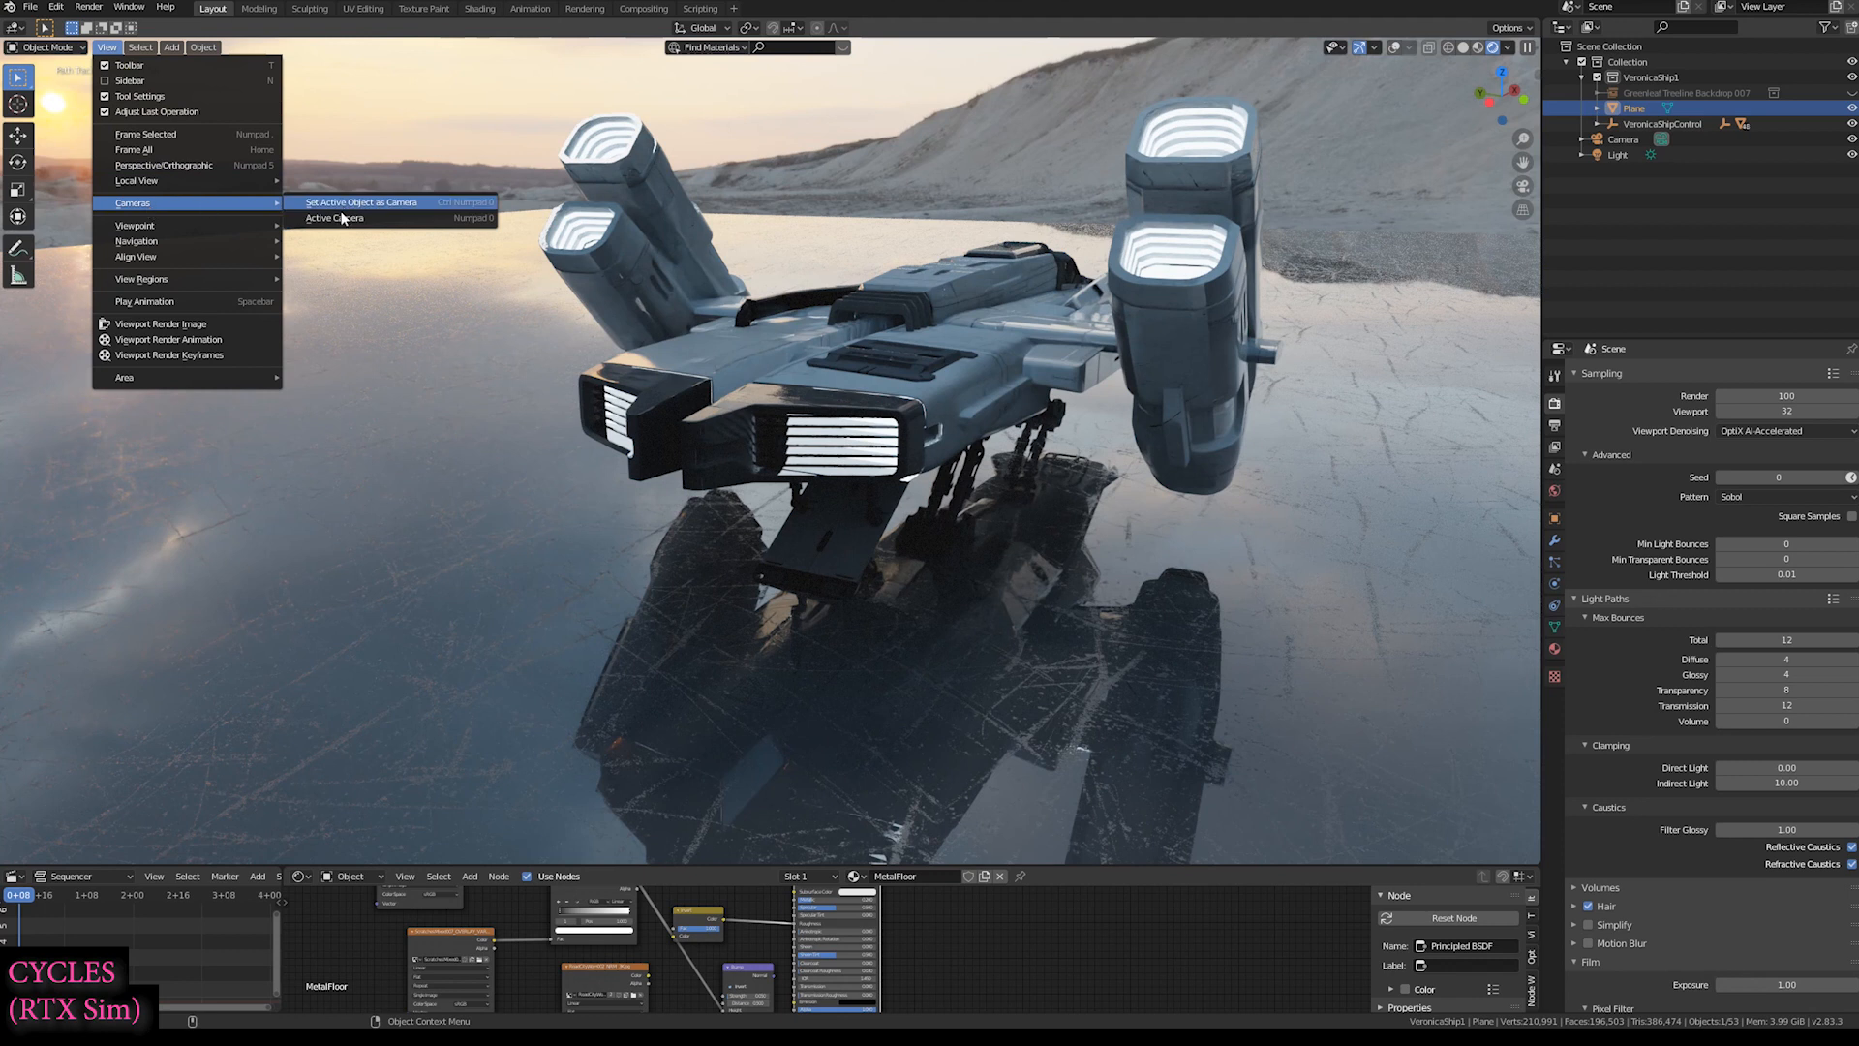
click(334, 217)
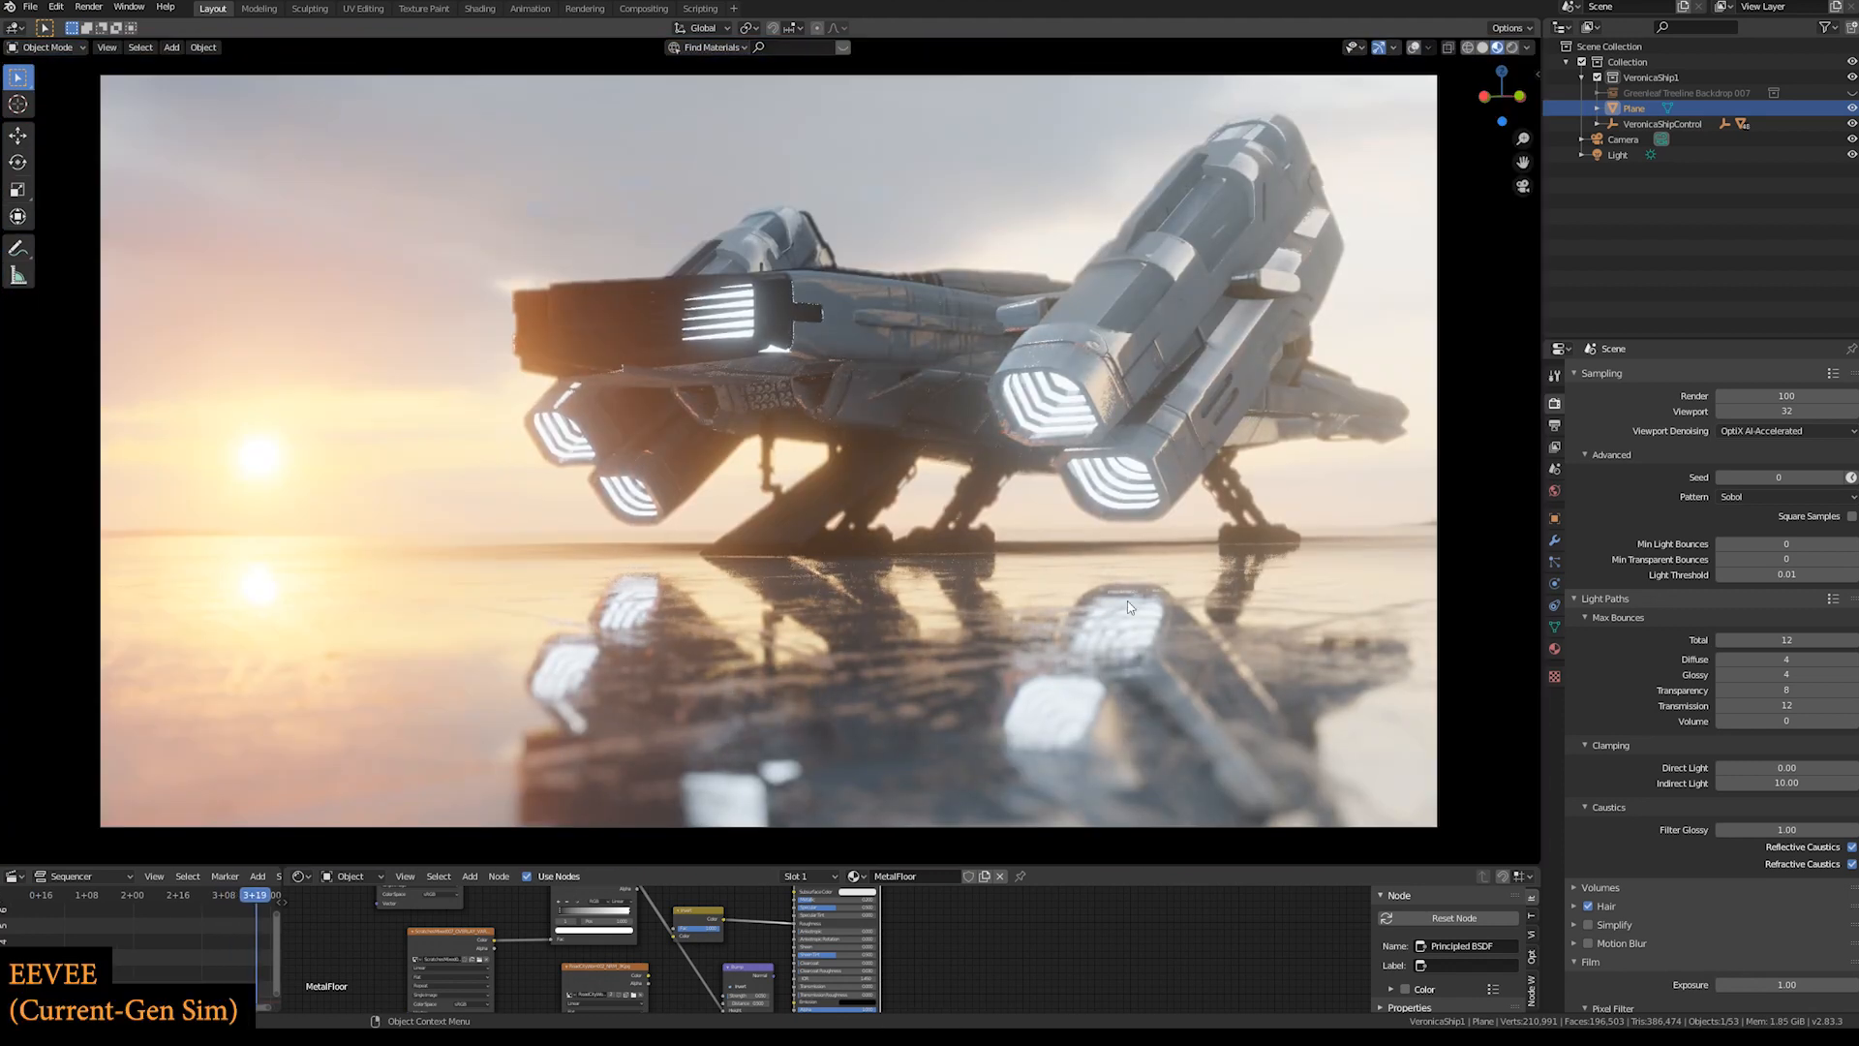
mouse_move(1035, 620)
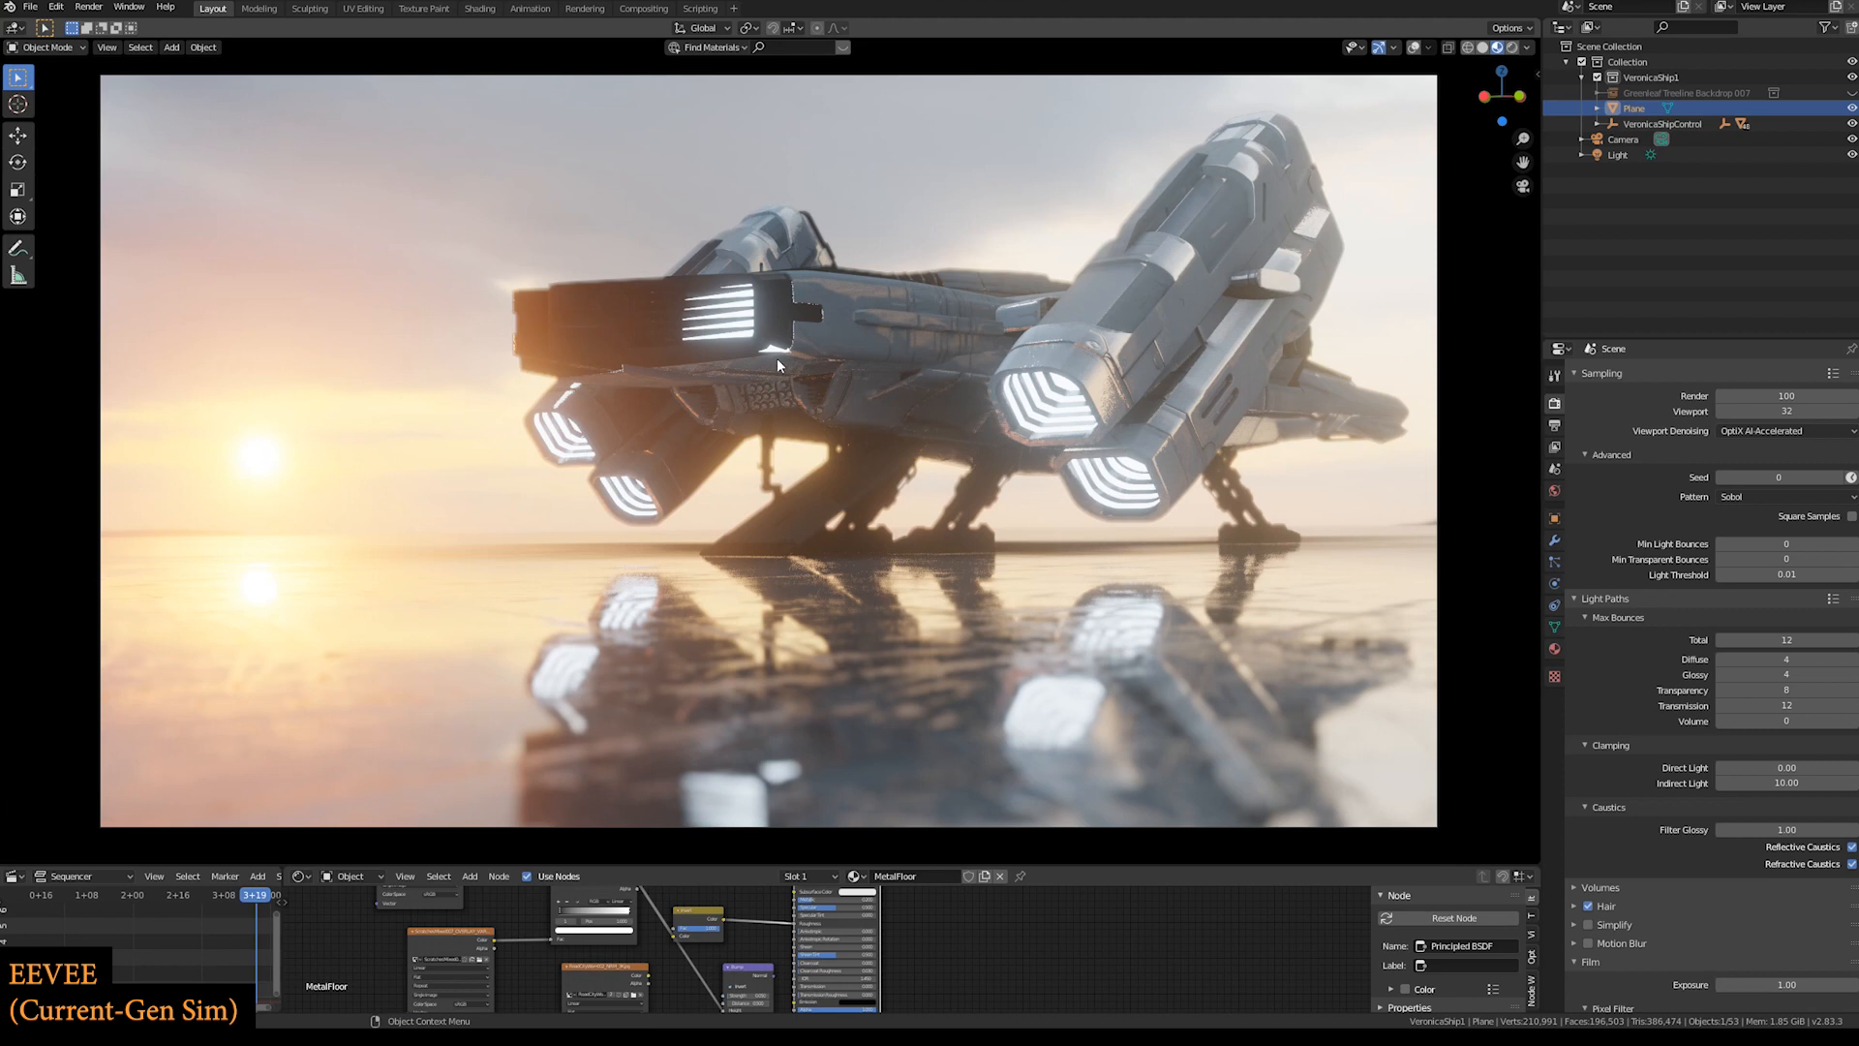
mouse_move(1136, 582)
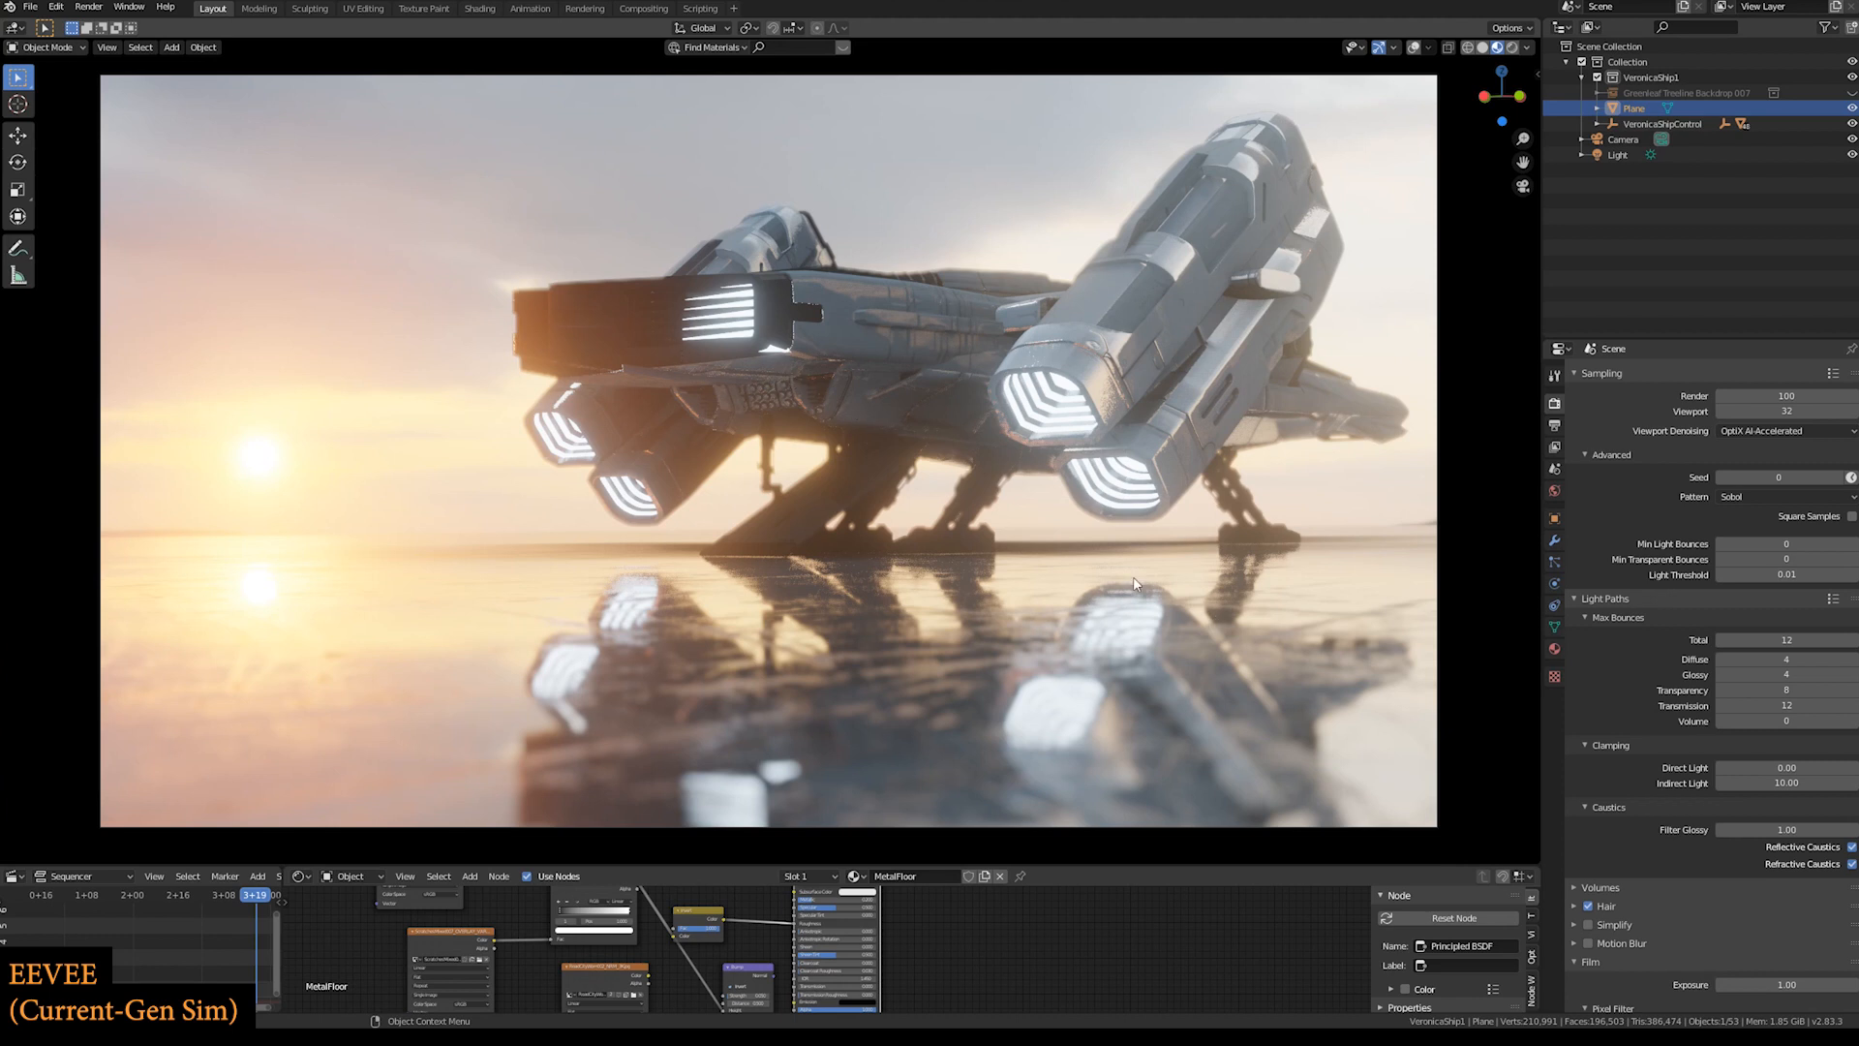
mouse_move(771, 372)
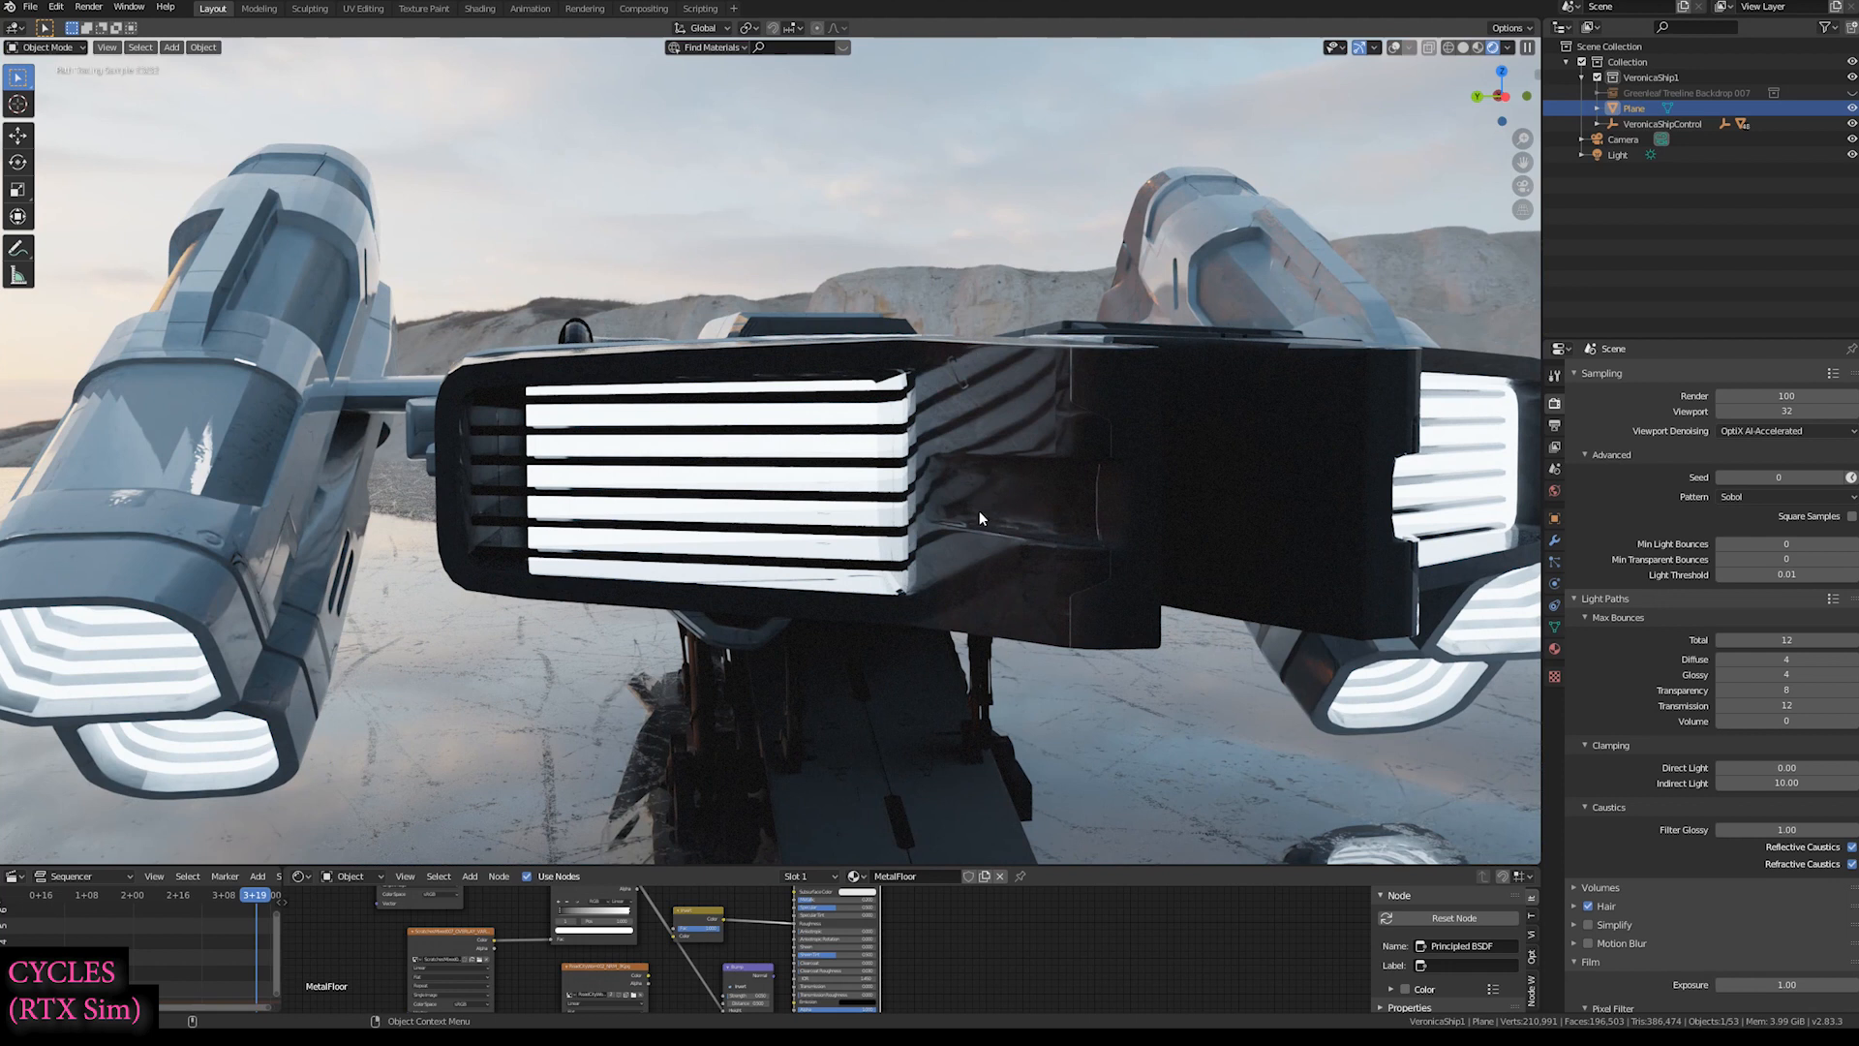
mouse_move(961, 534)
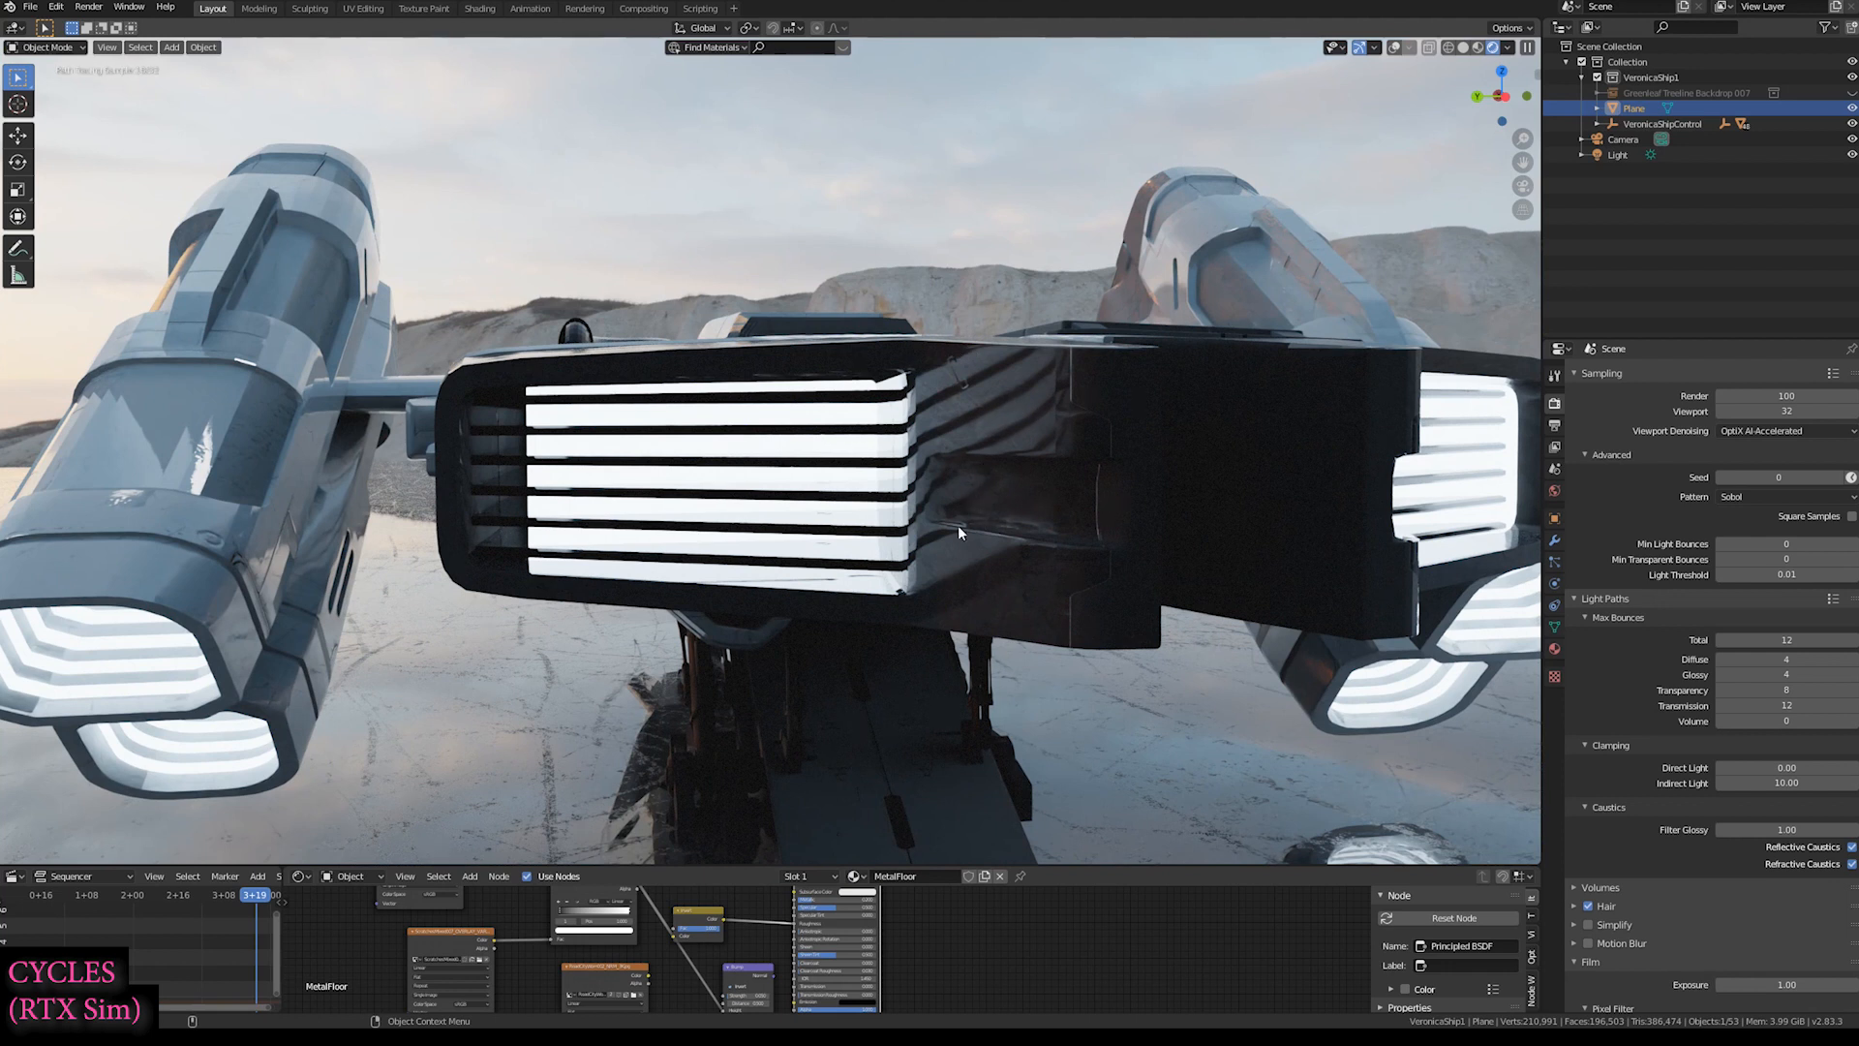
mouse_move(739, 496)
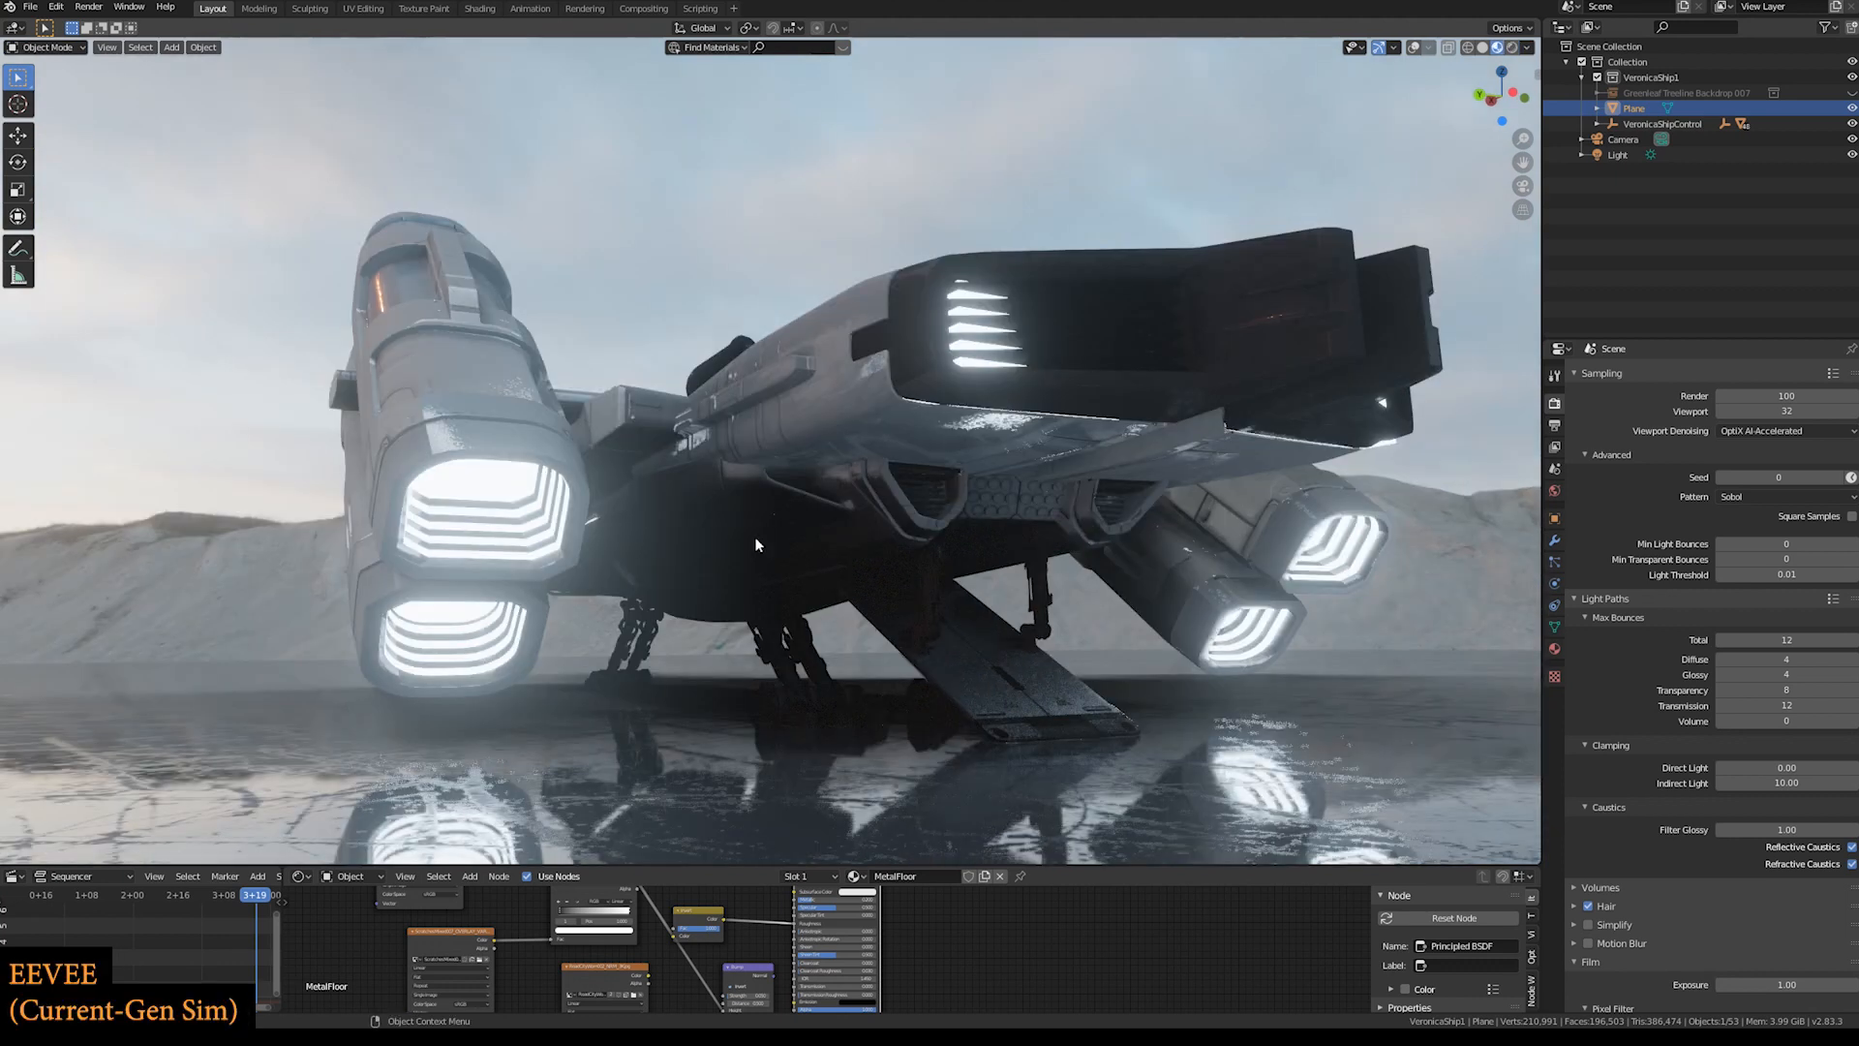
mouse_move(774, 615)
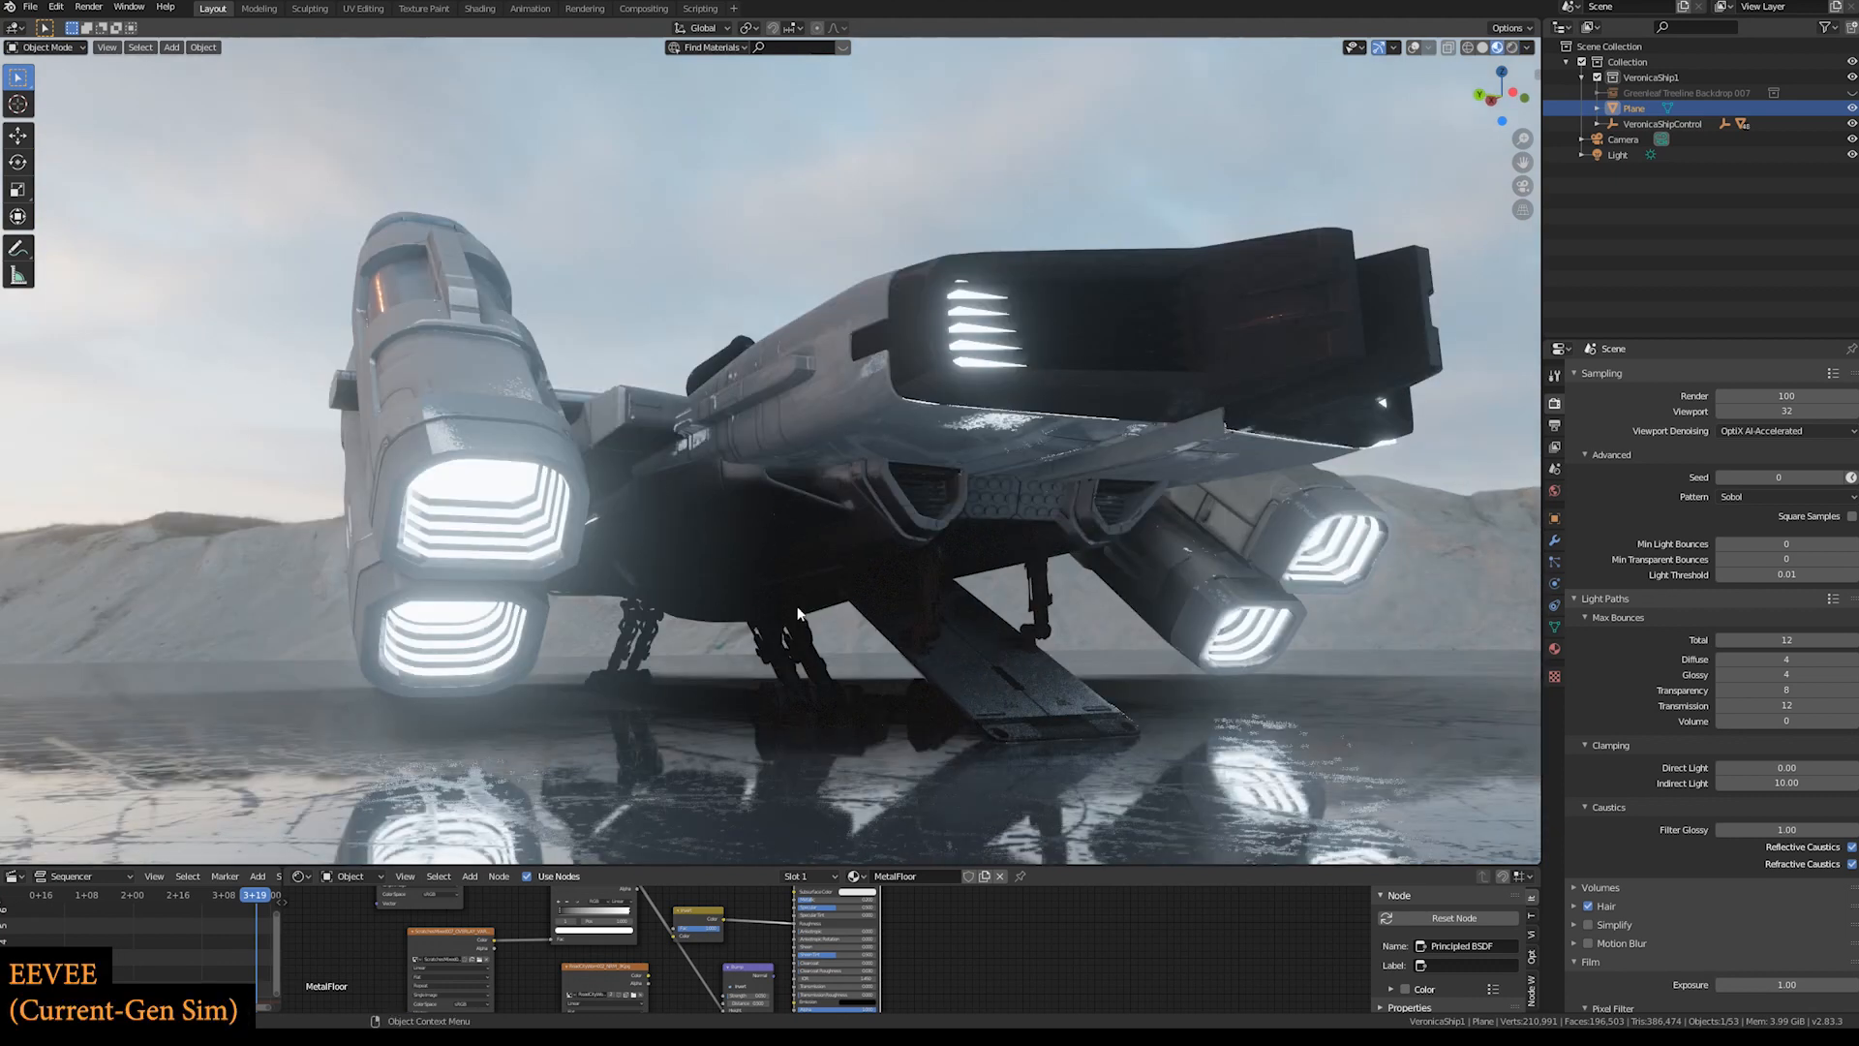
- Switch the viewport to Rendered shading so the spaceship view is path-traced with Cycles
key(z)
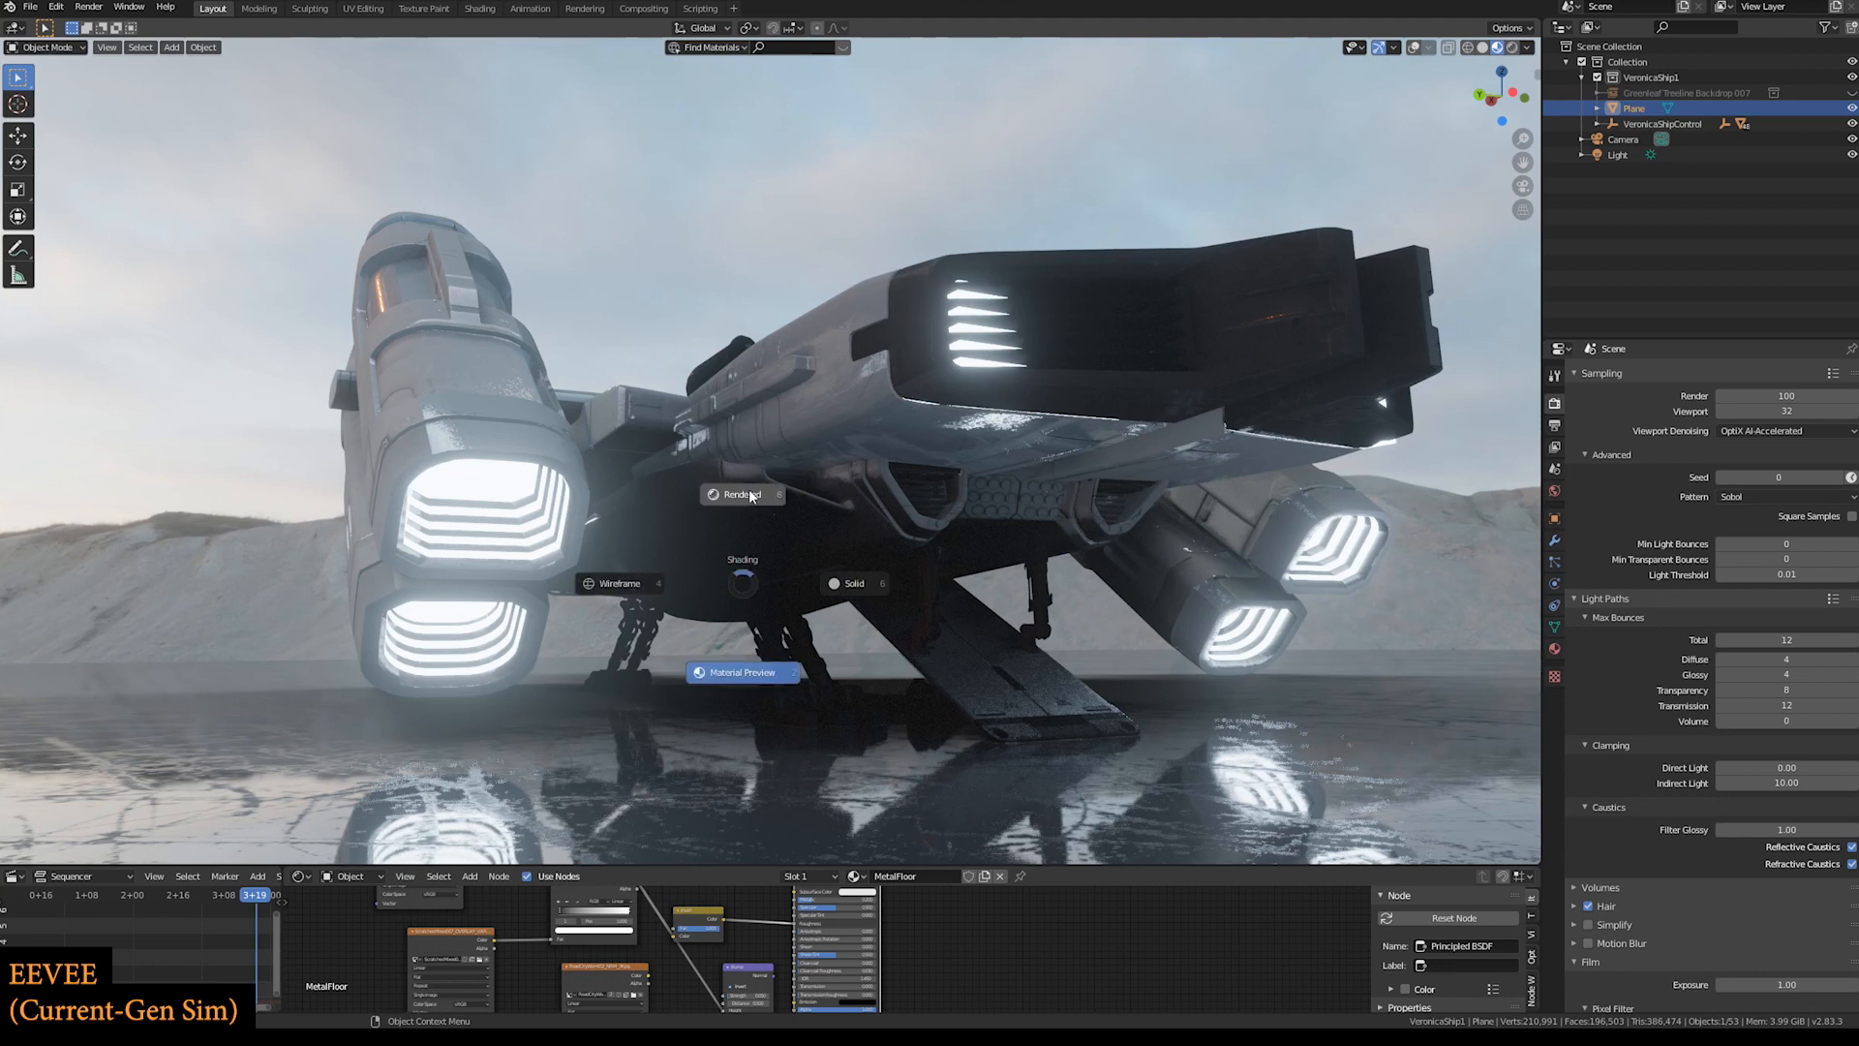
click(736, 494)
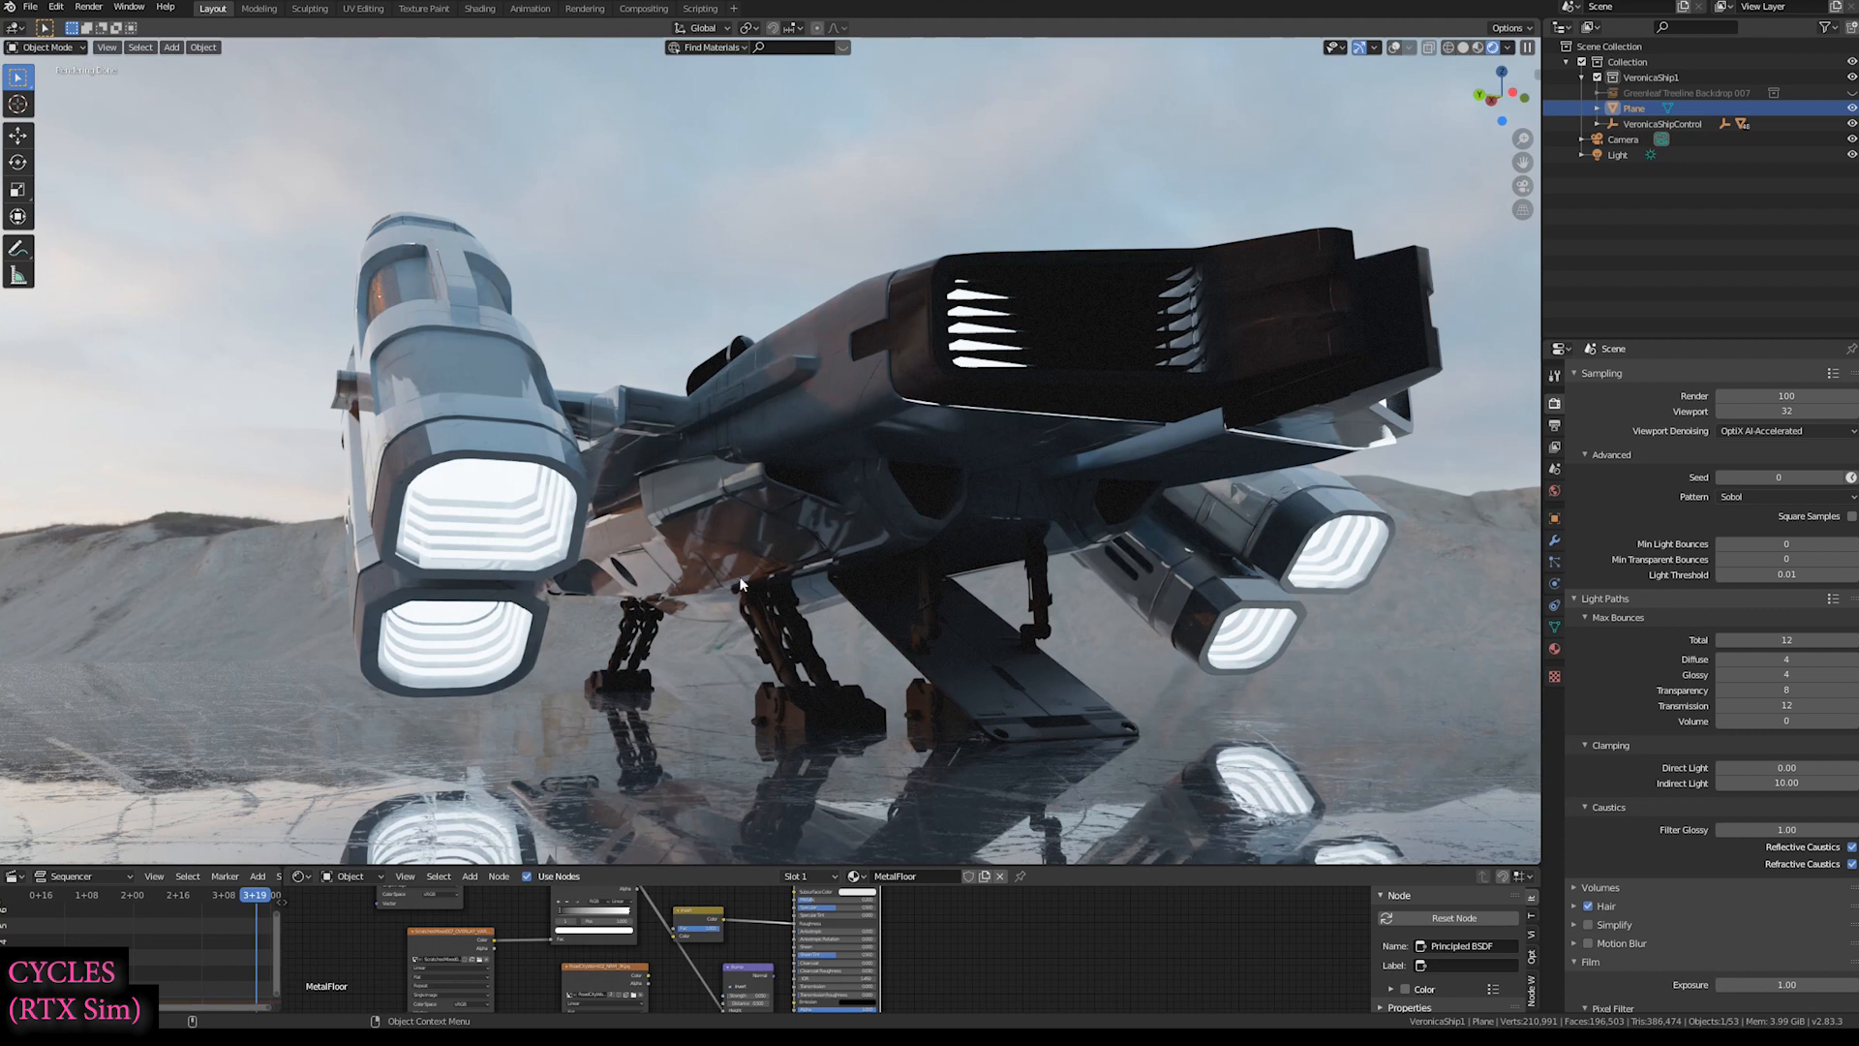
mouse_move(752, 543)
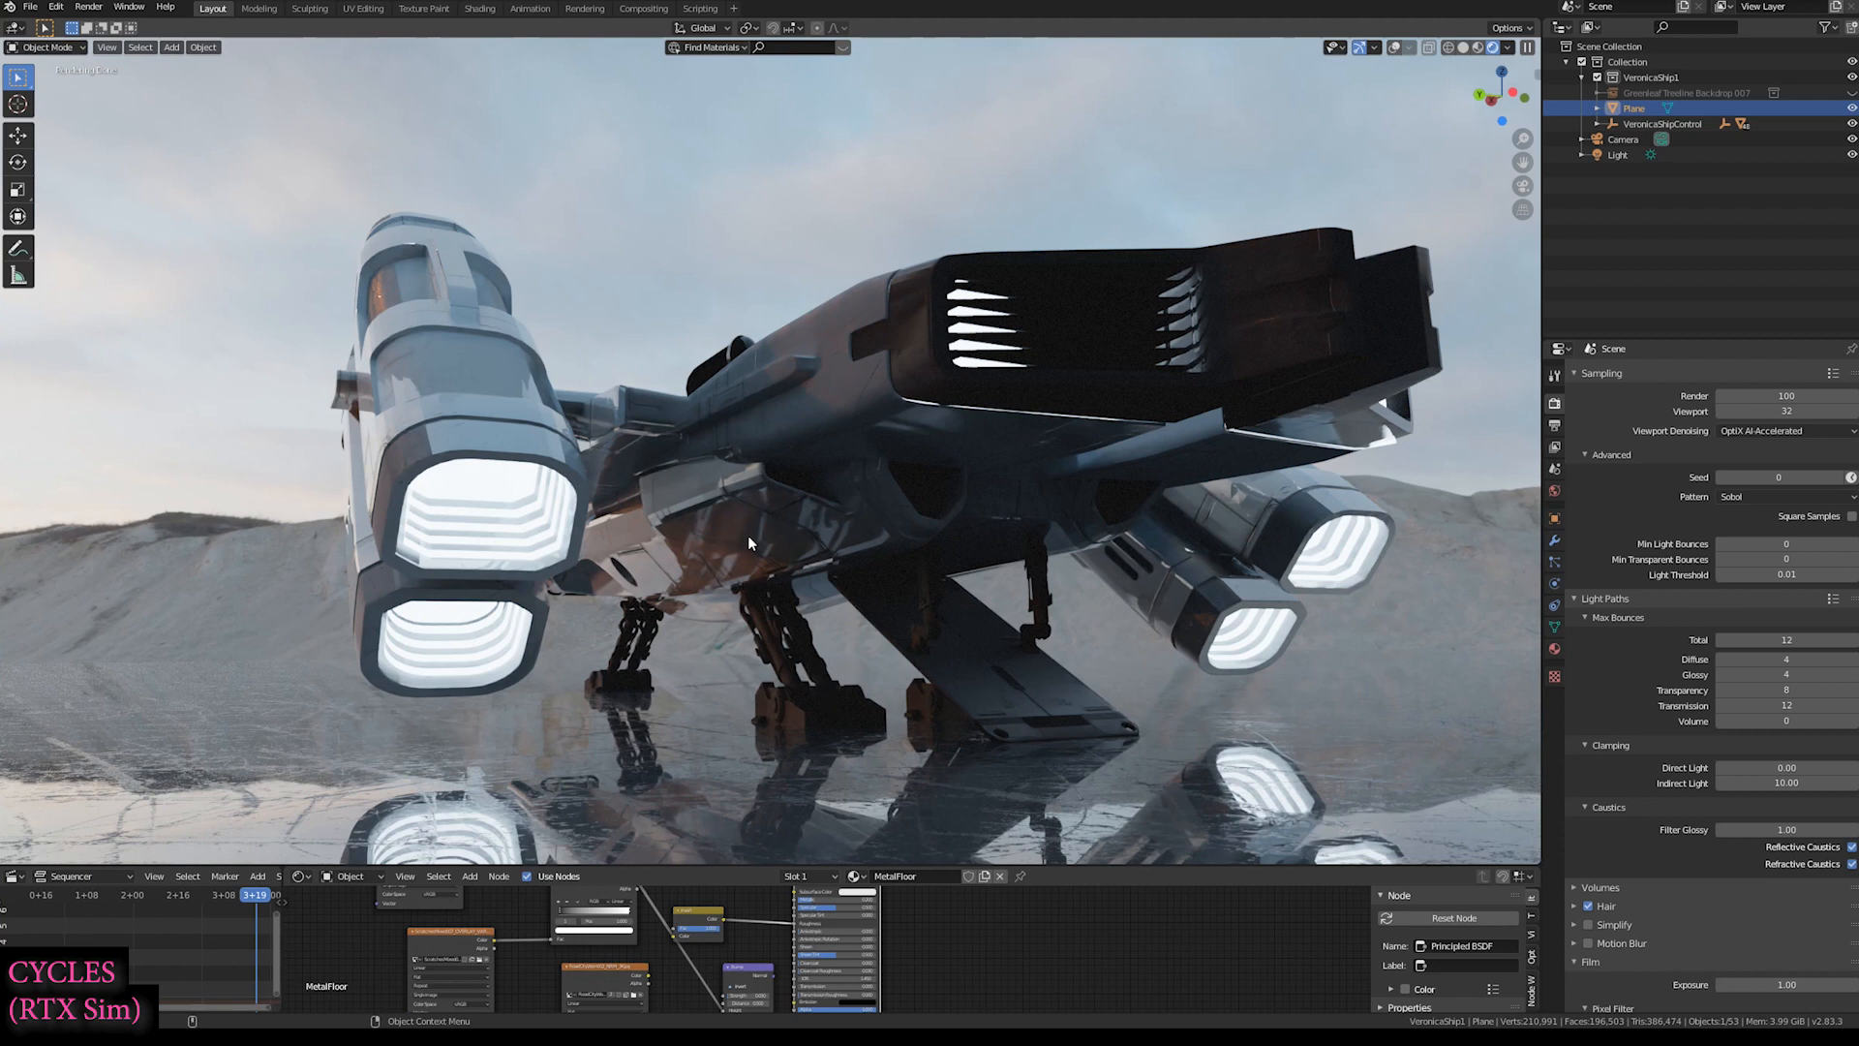
mouse_move(708, 530)
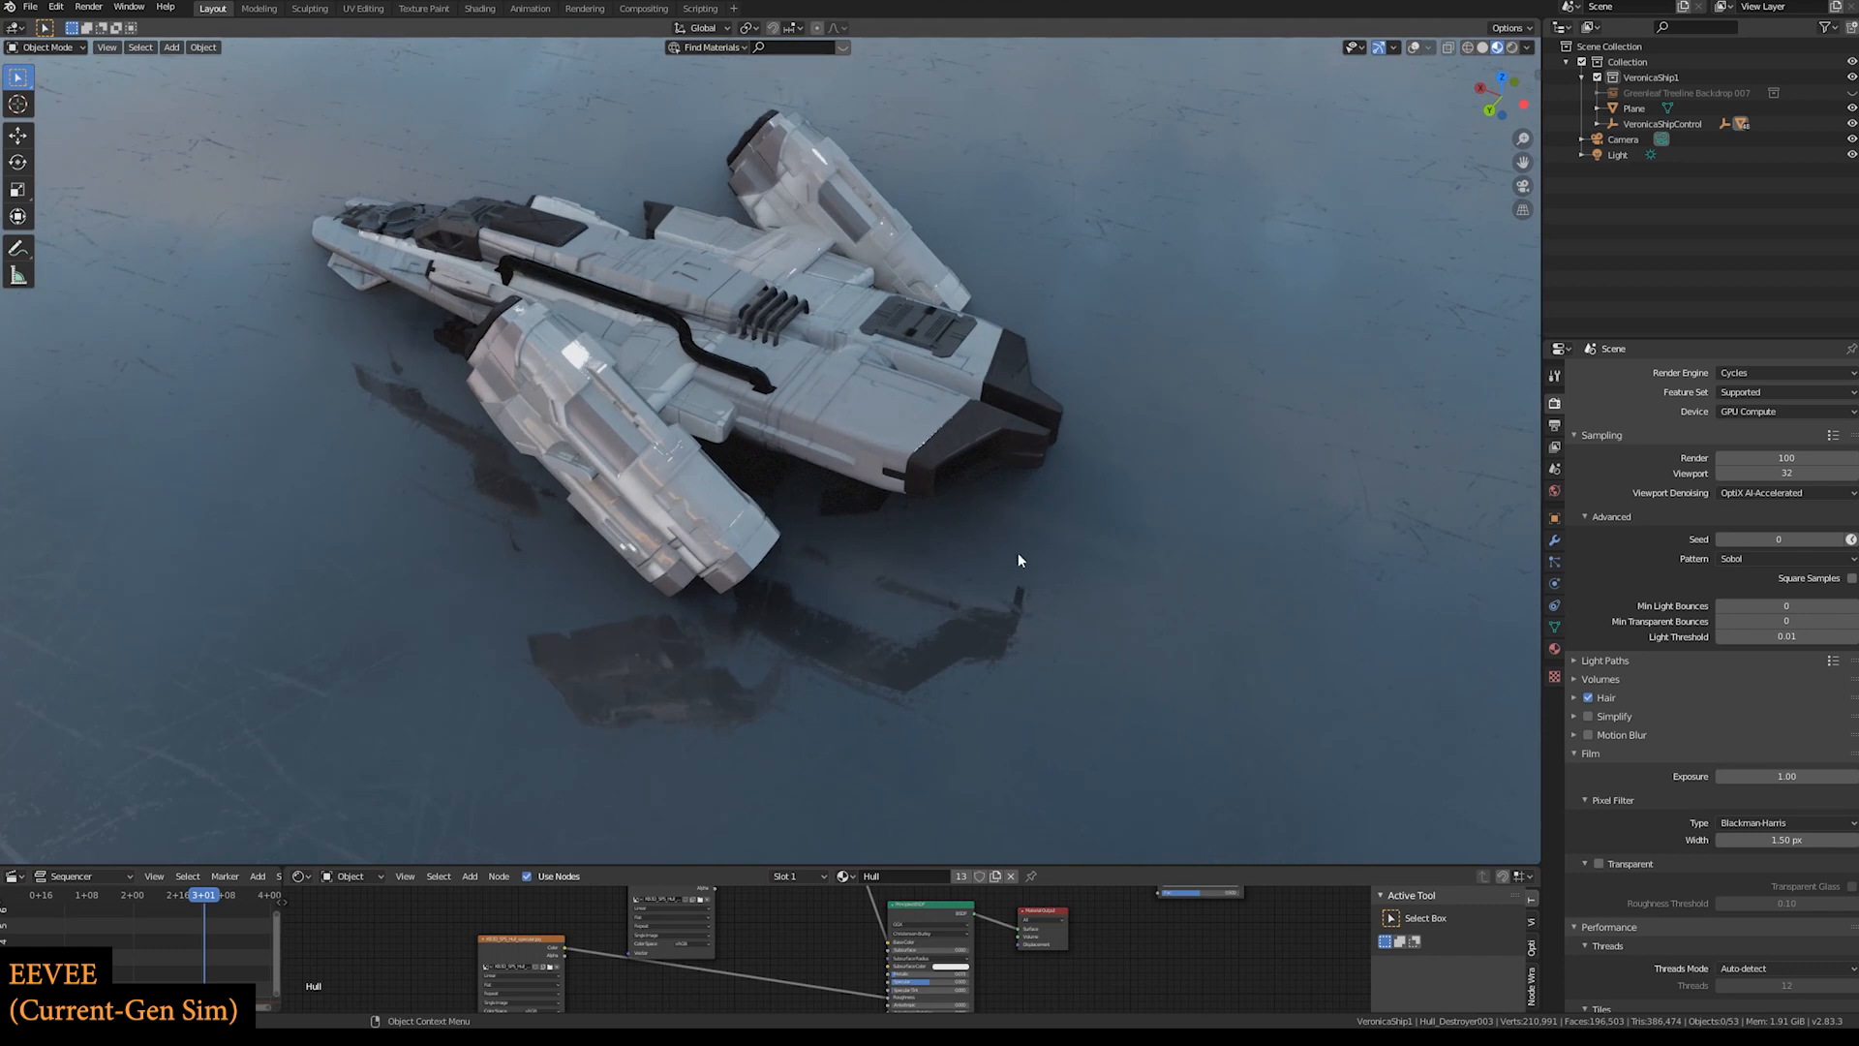
mouse_move(964, 544)
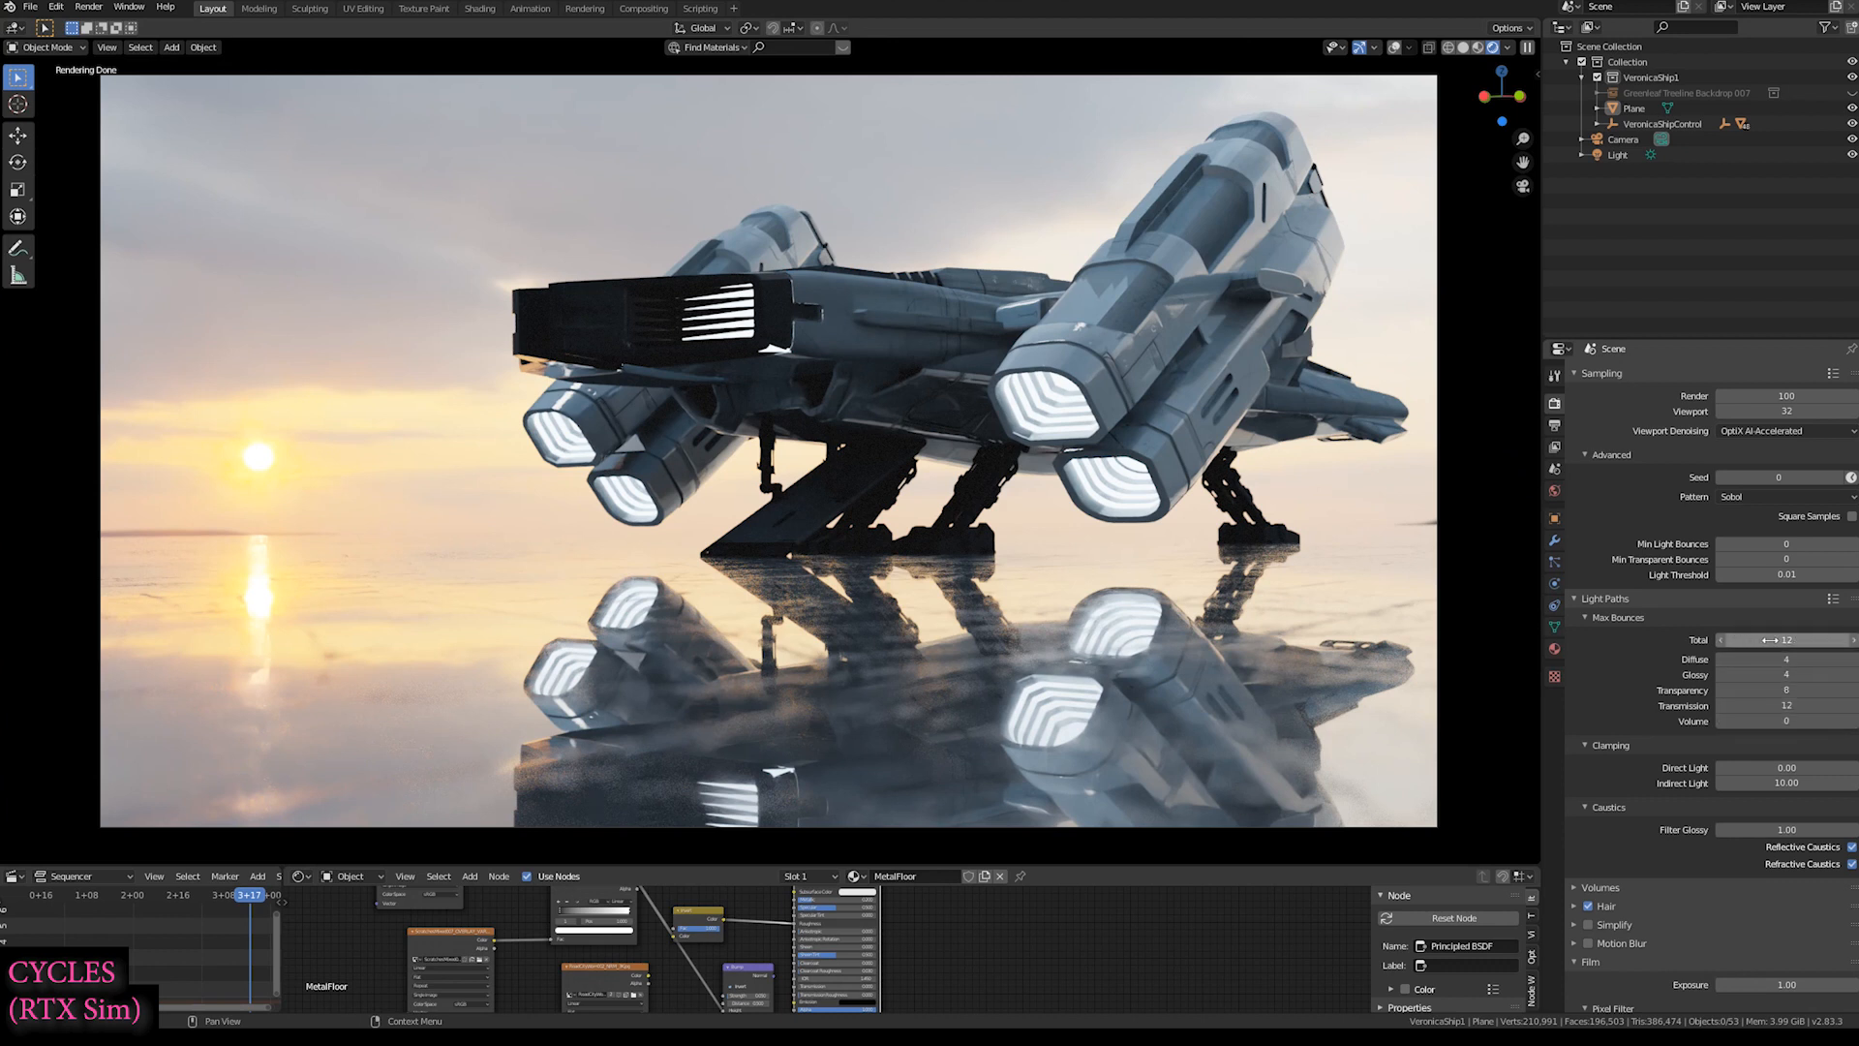
mouse_move(1788, 658)
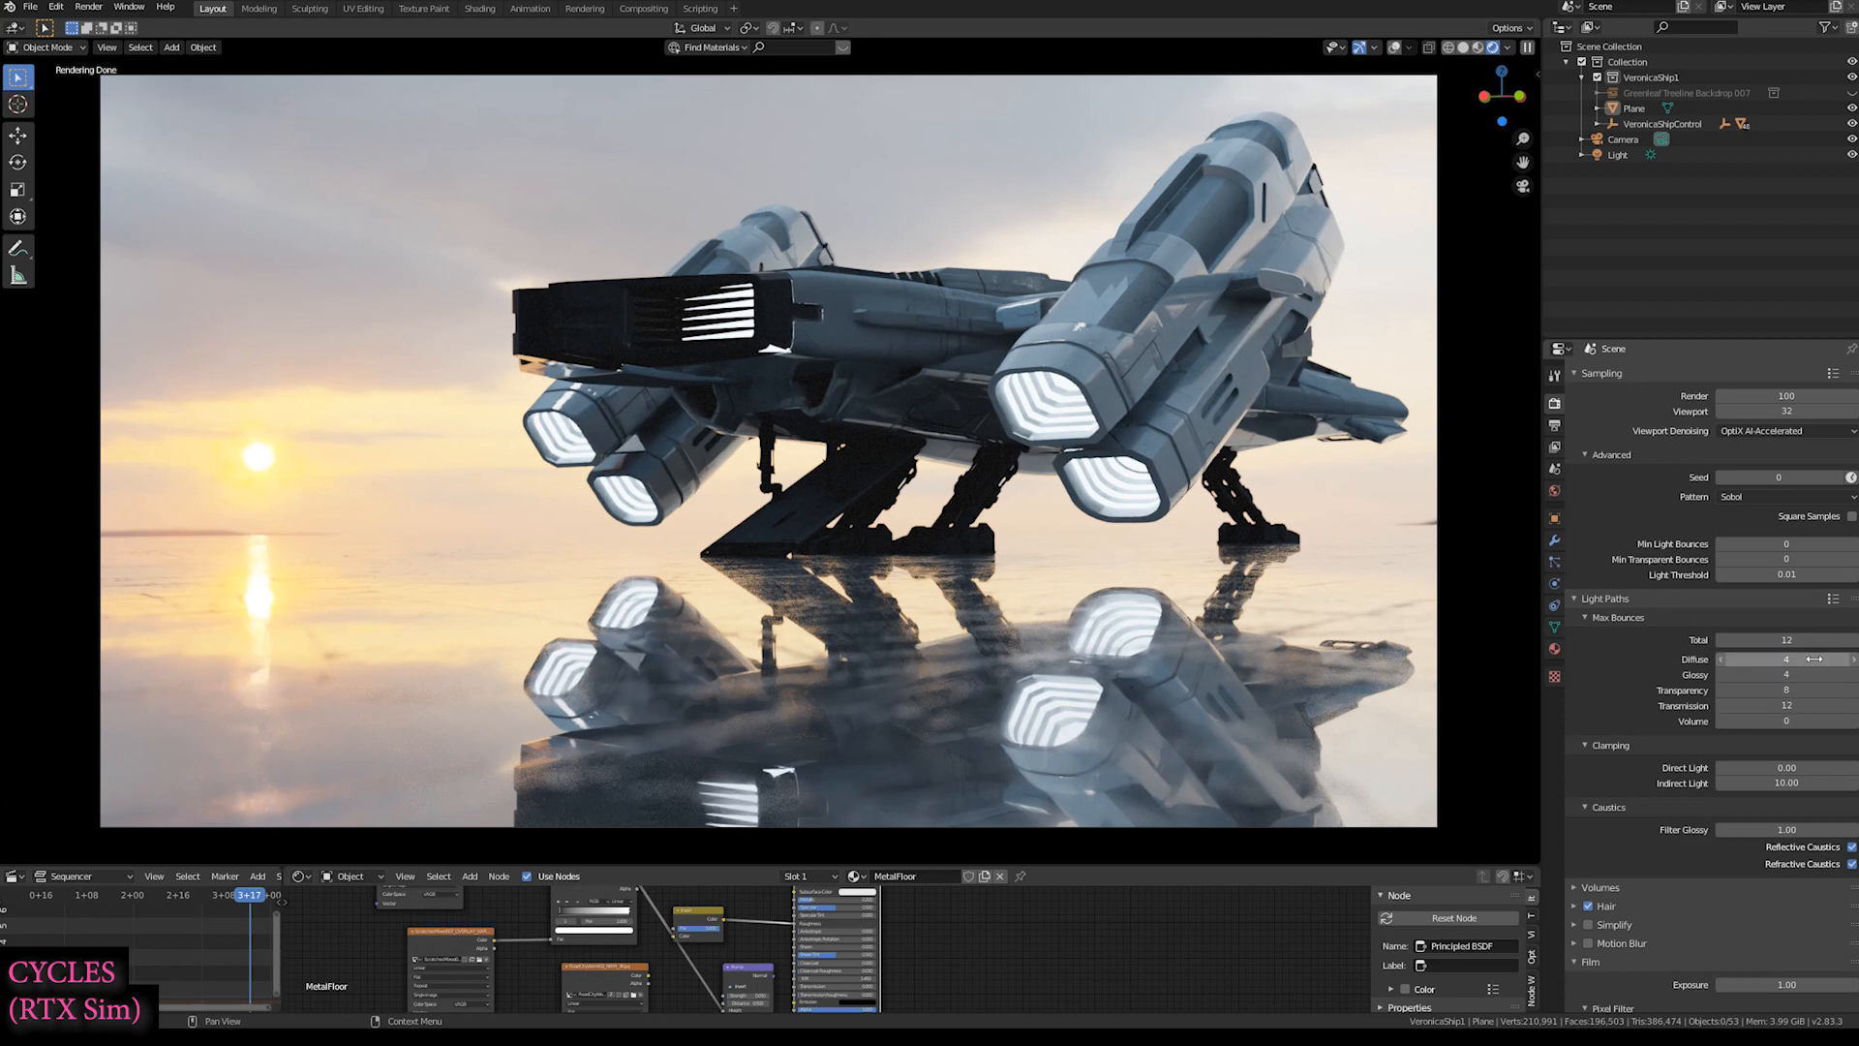
mouse_move(1787, 674)
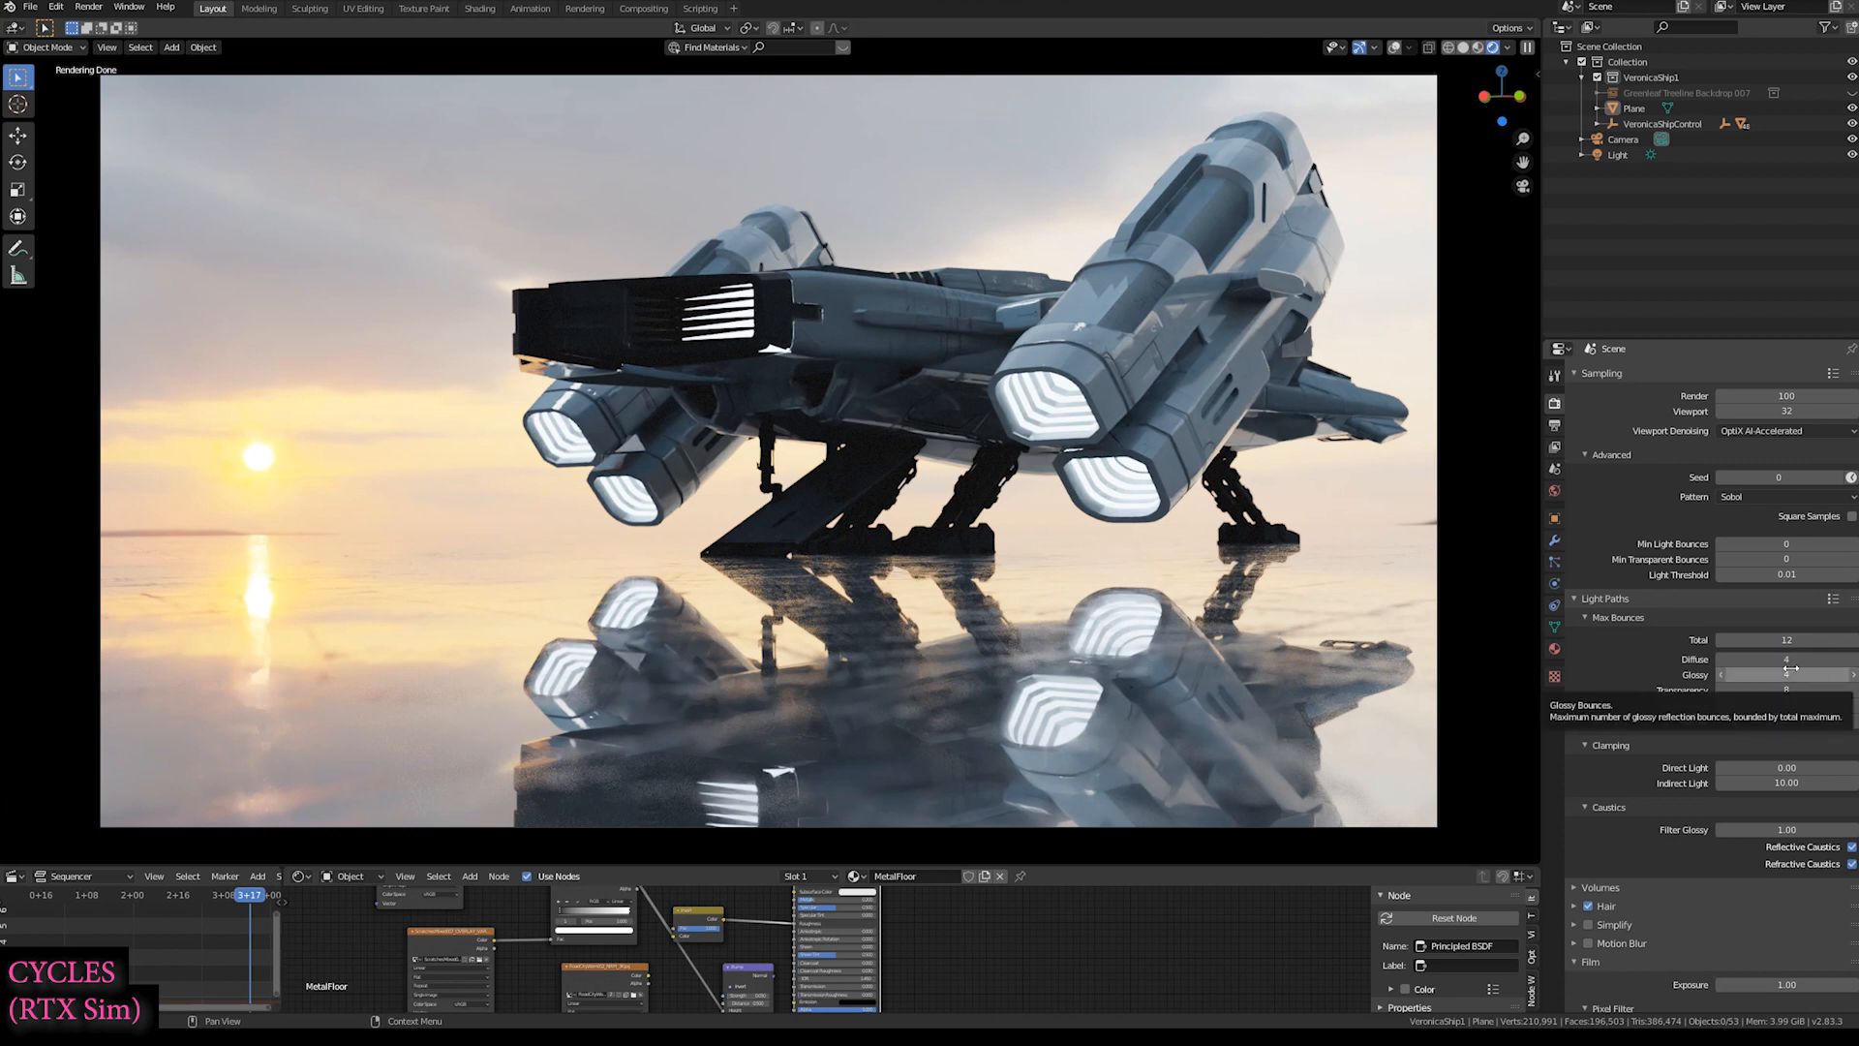
mouse_move(1799, 640)
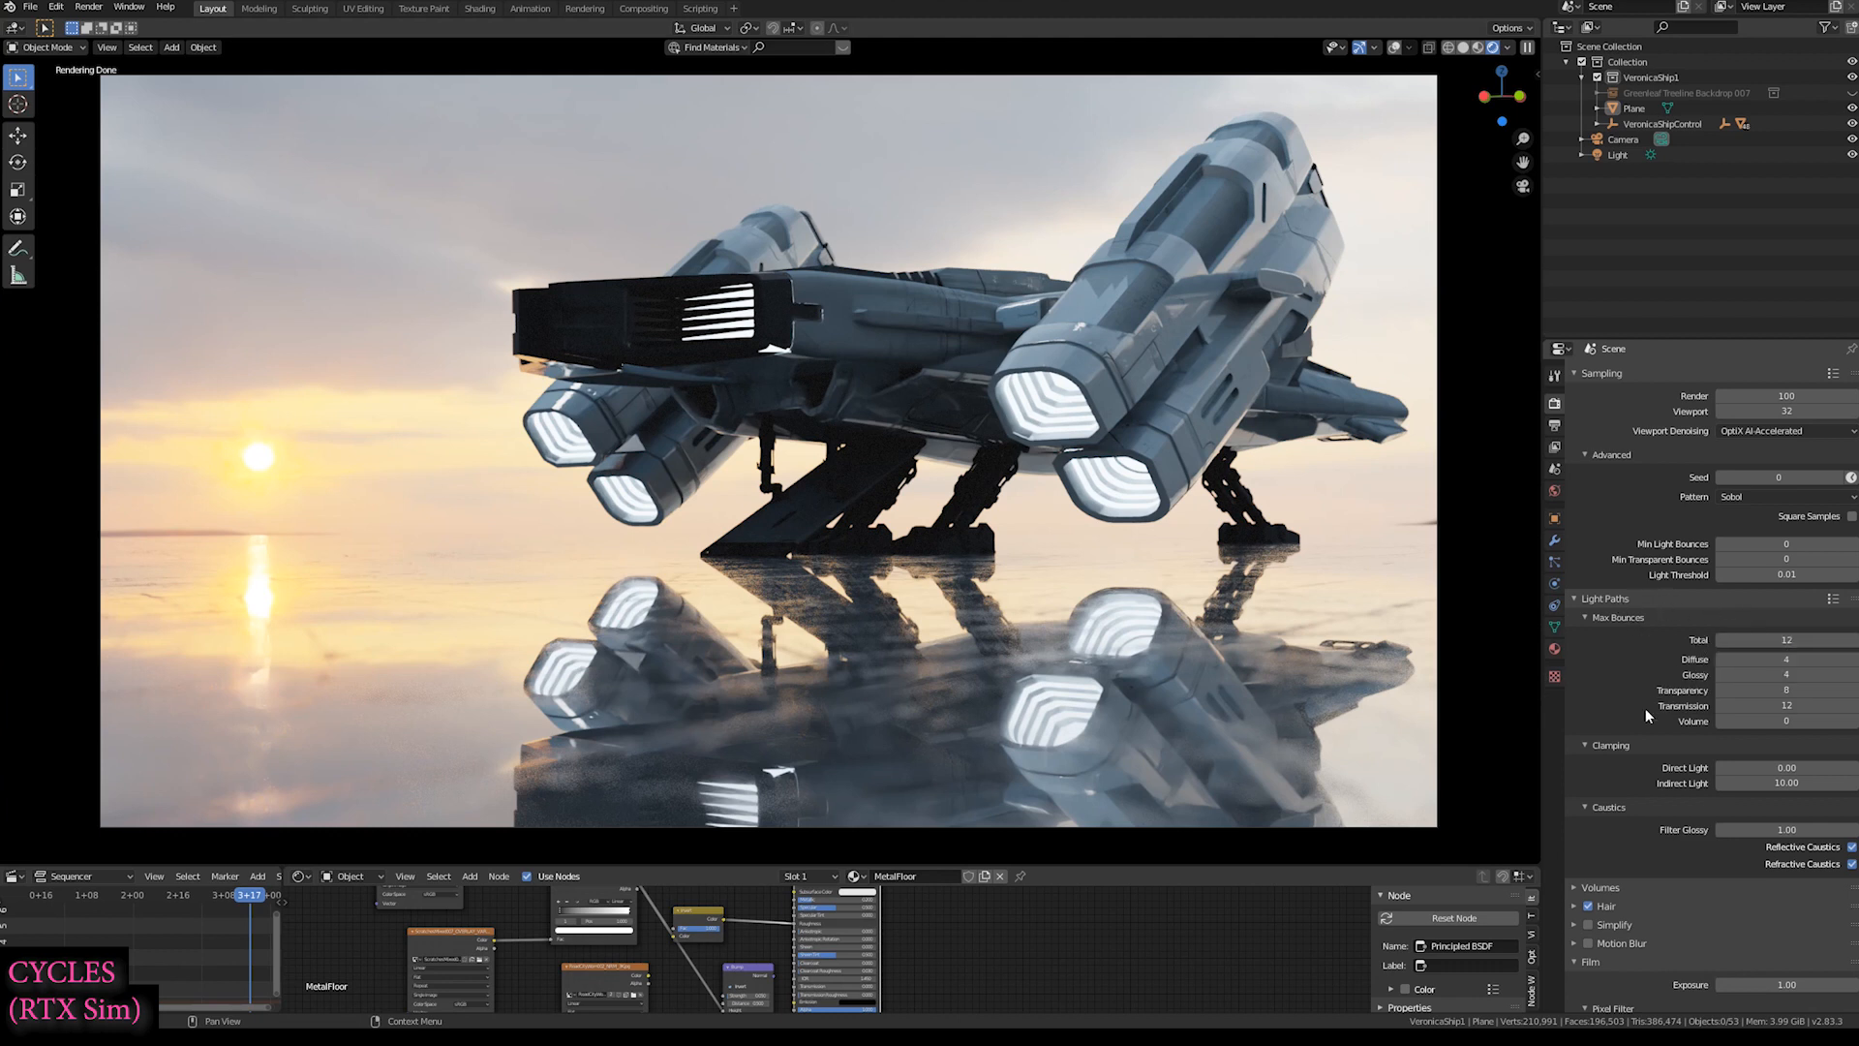
mouse_move(1695, 674)
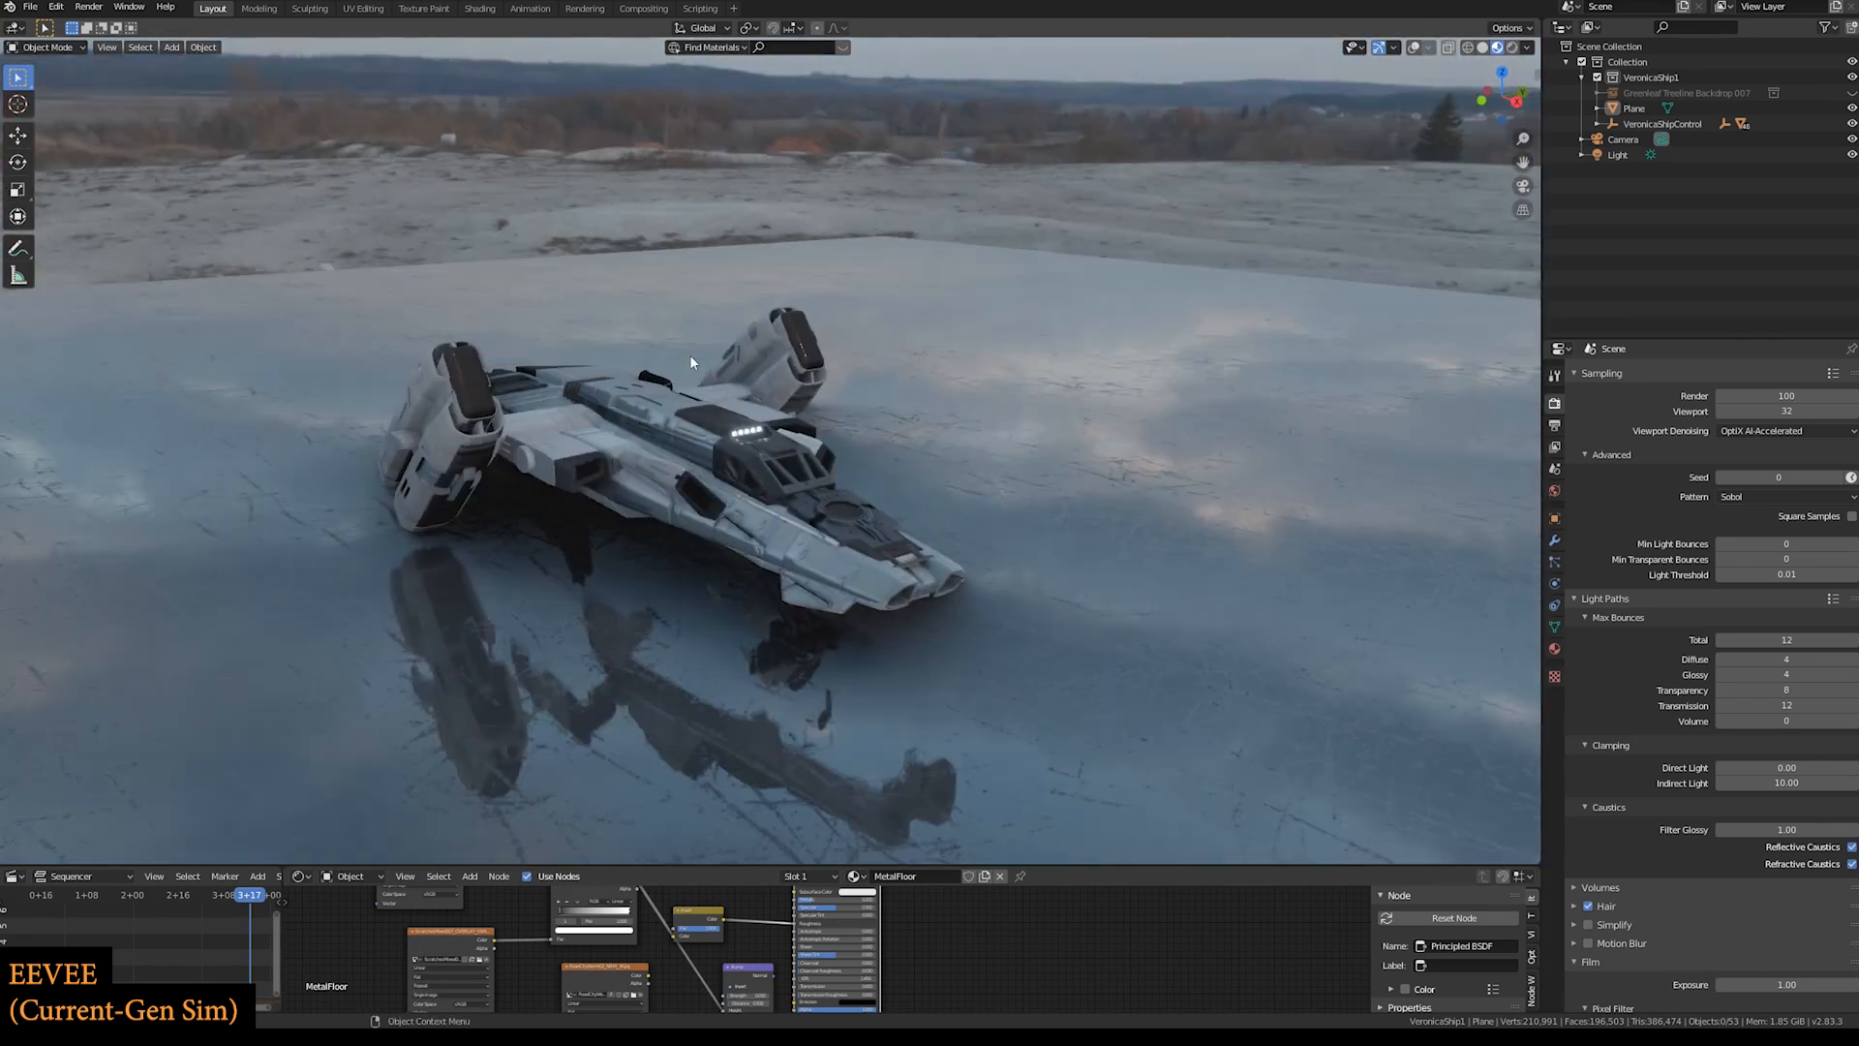
- Bring up the viewport shading pie over the EEVEE spaceship scene
key(z)
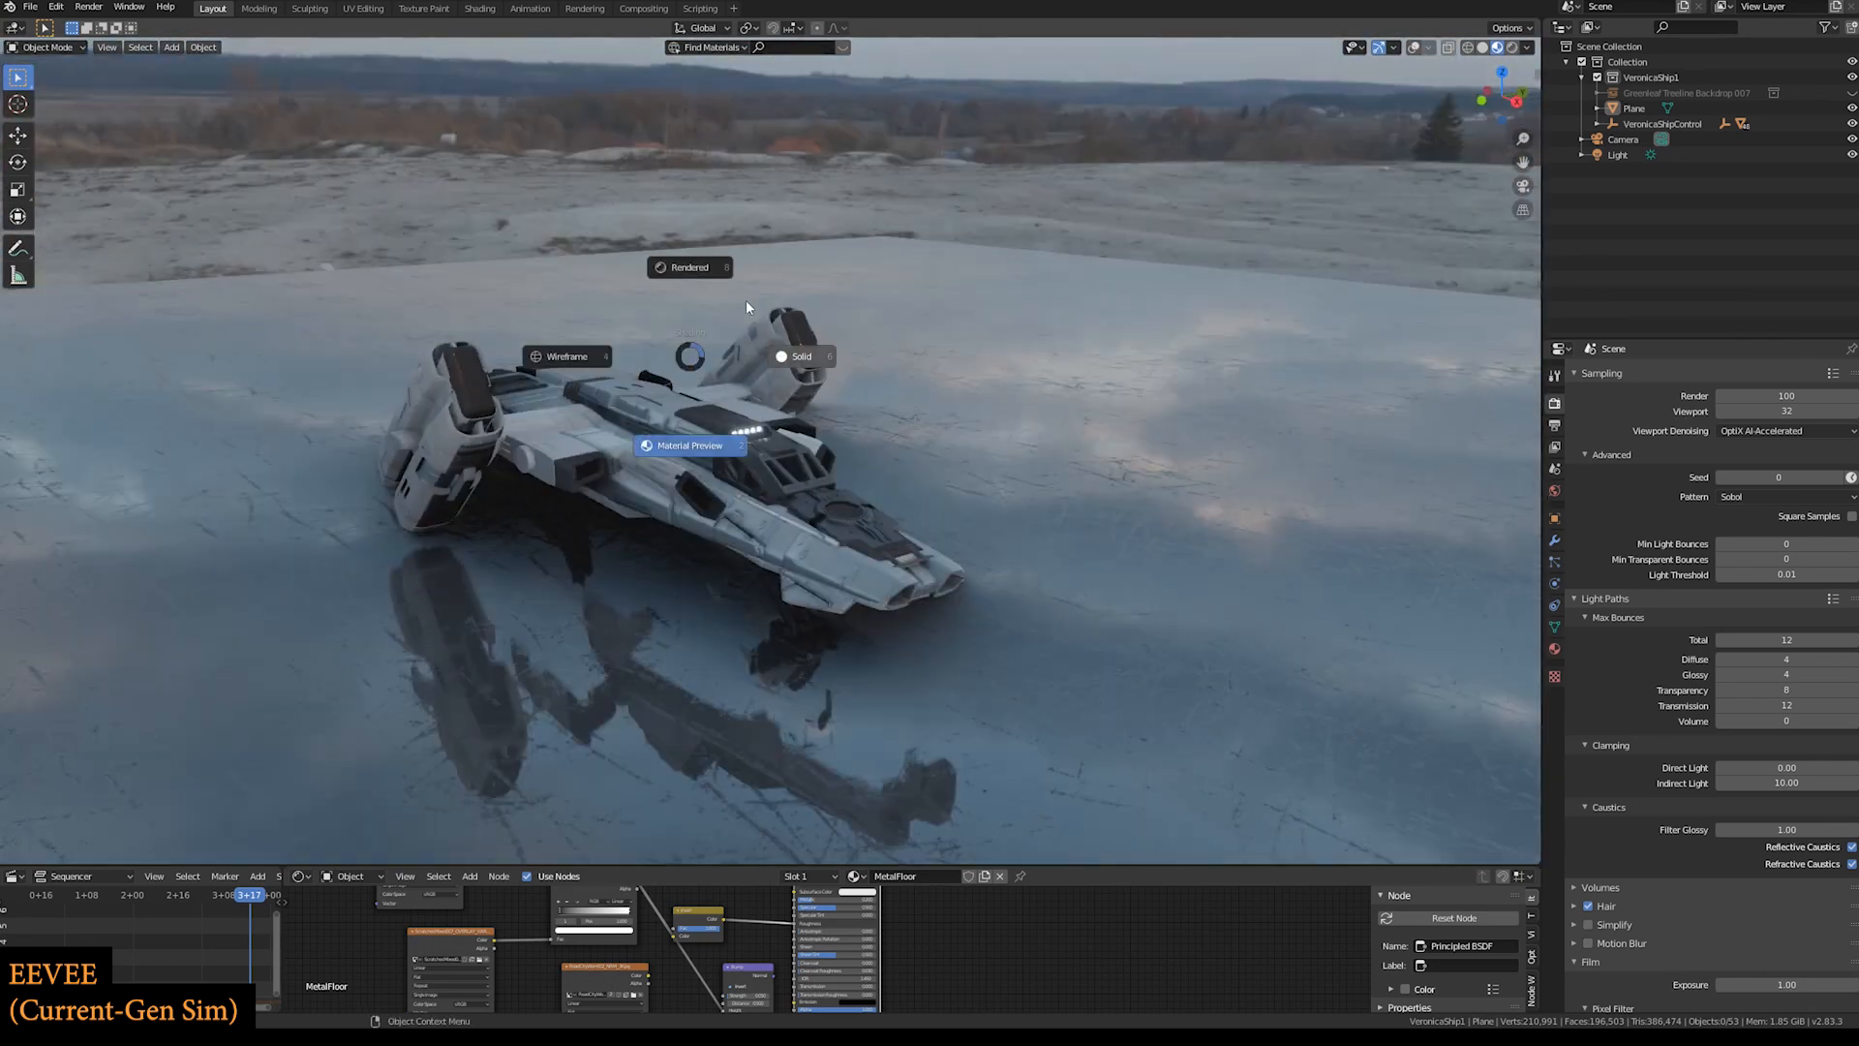